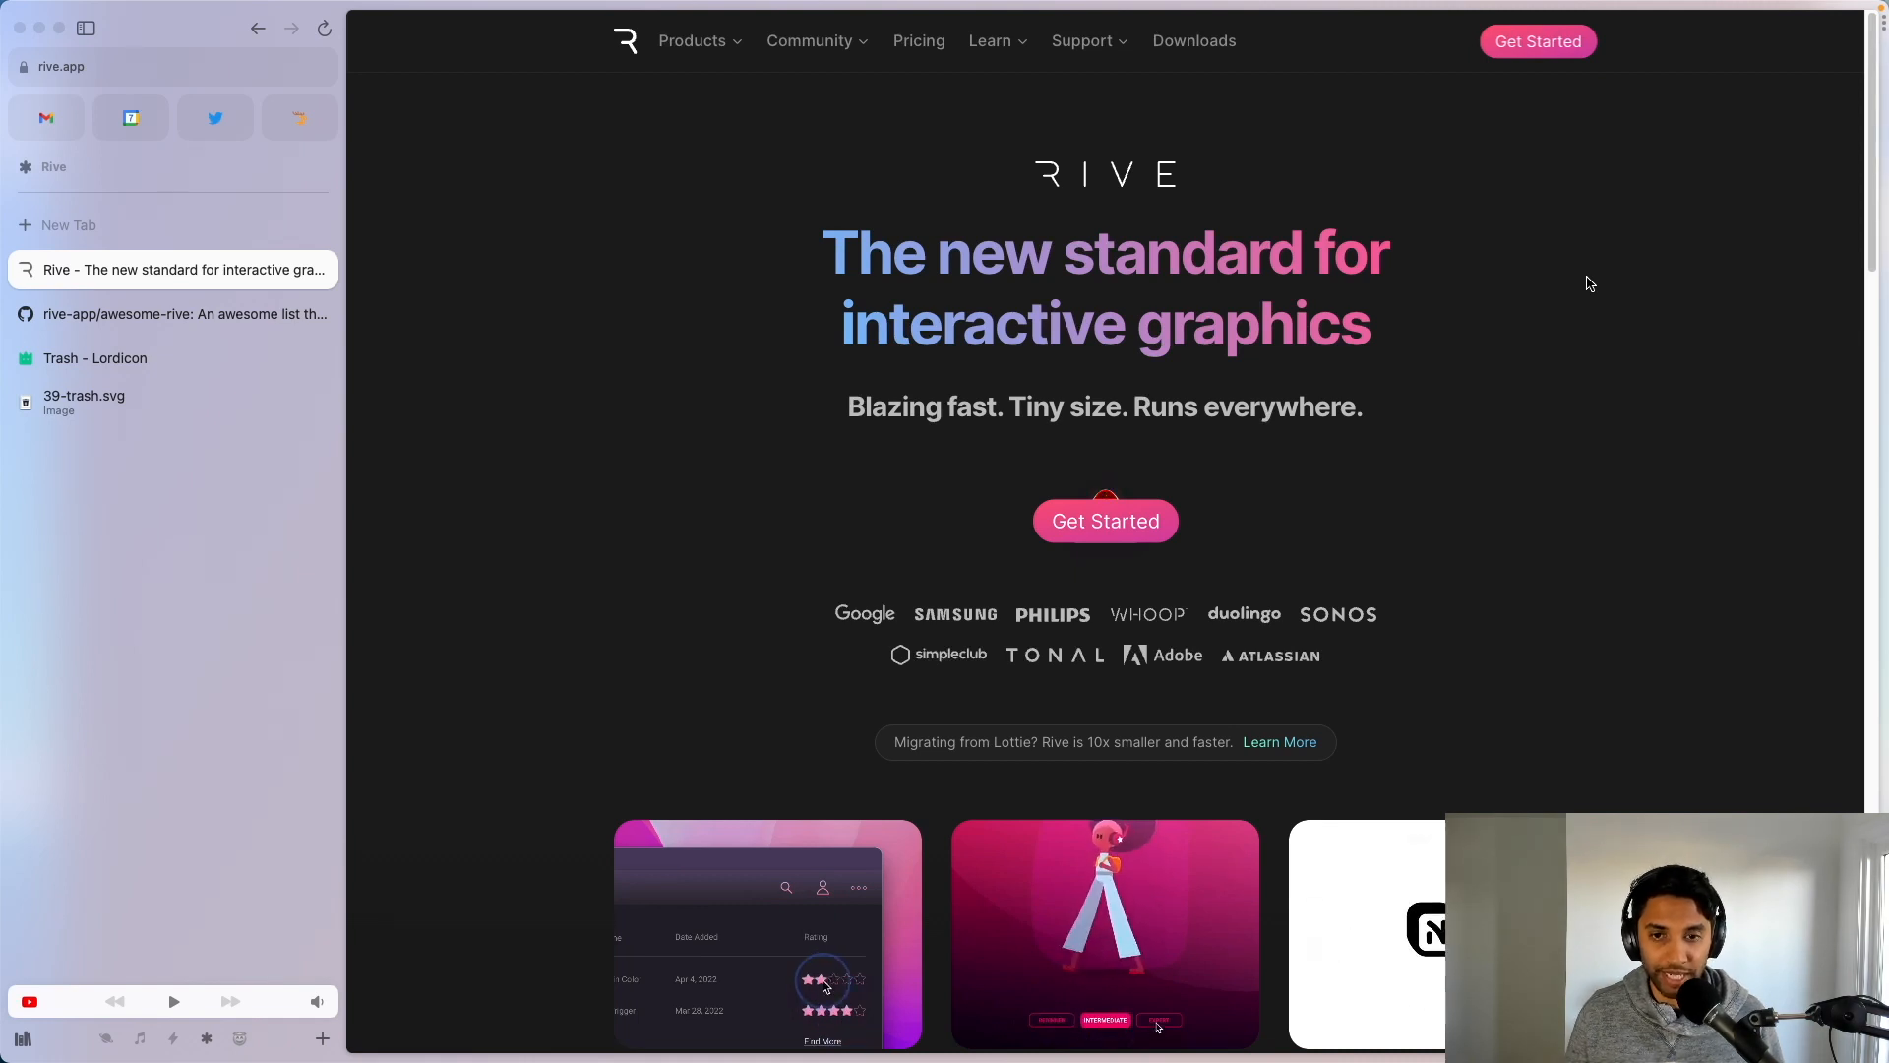
Step: Return from the Lordicon trash icon page to the Rive drafts page
click(858, 888)
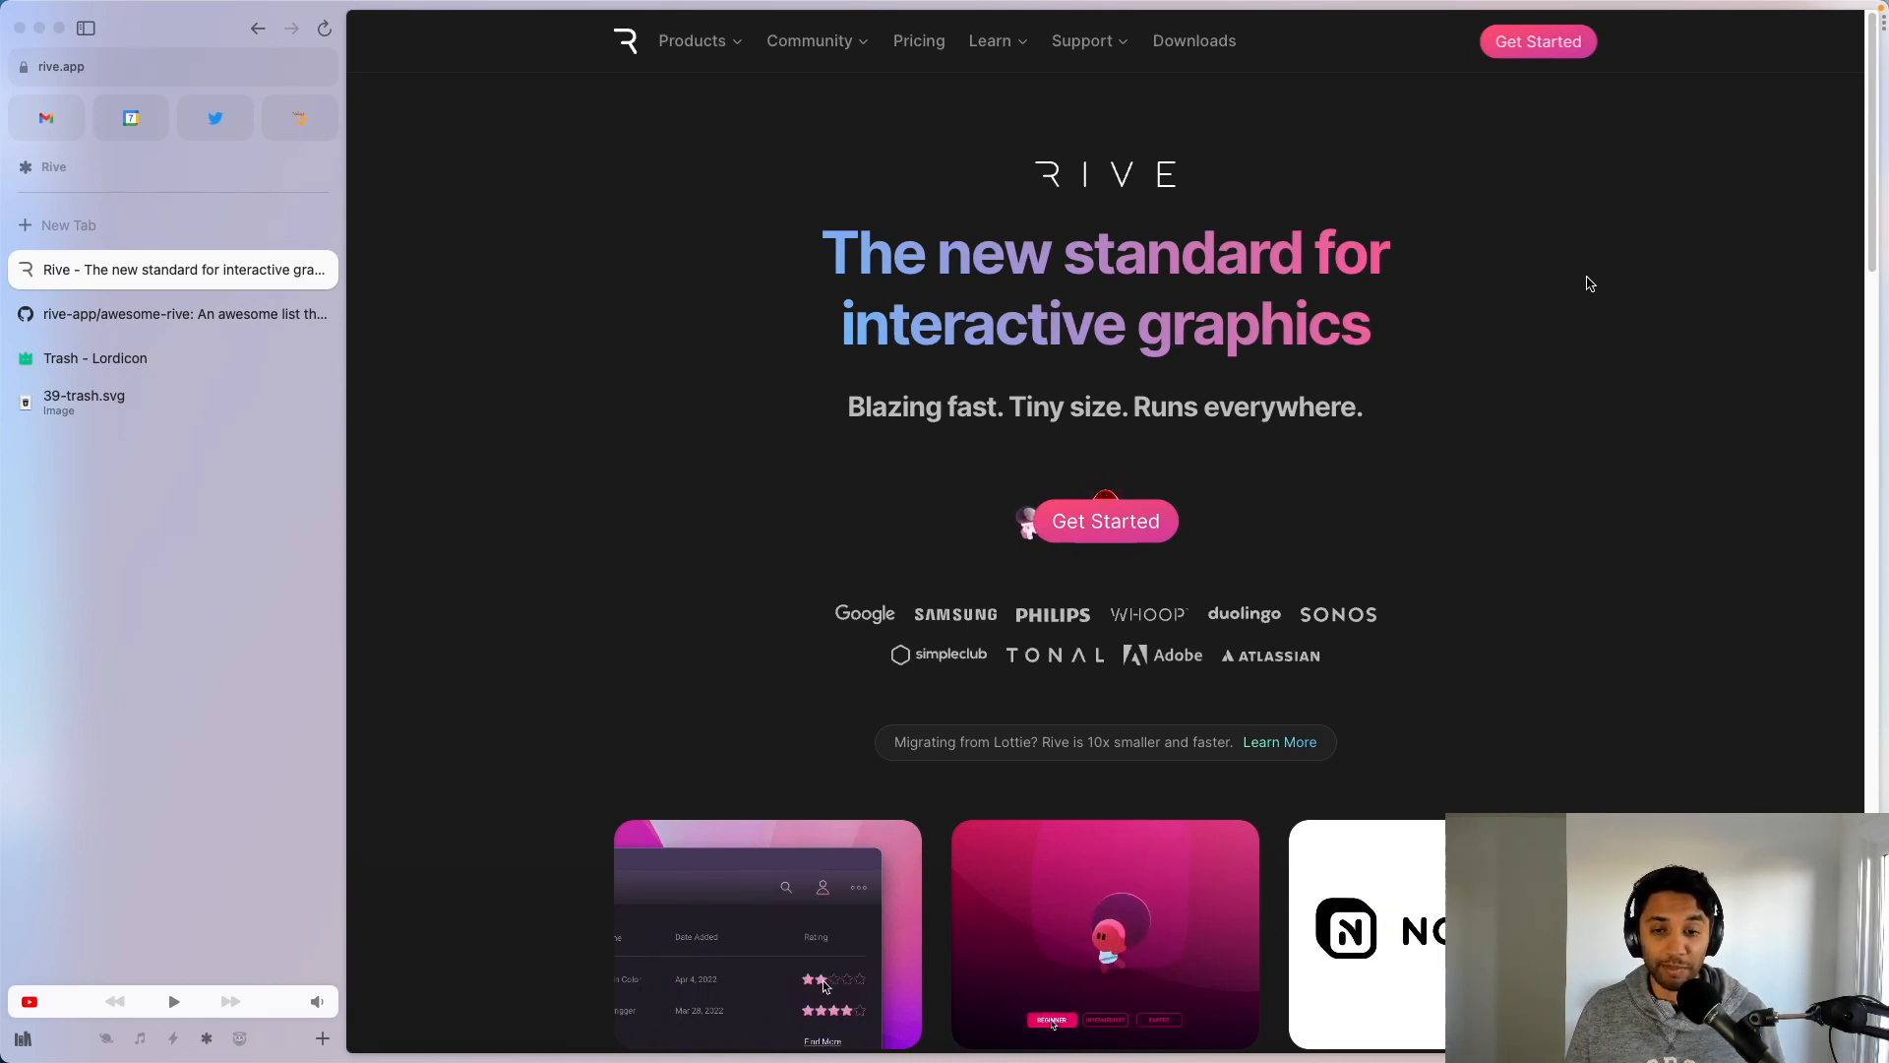
click(858, 888)
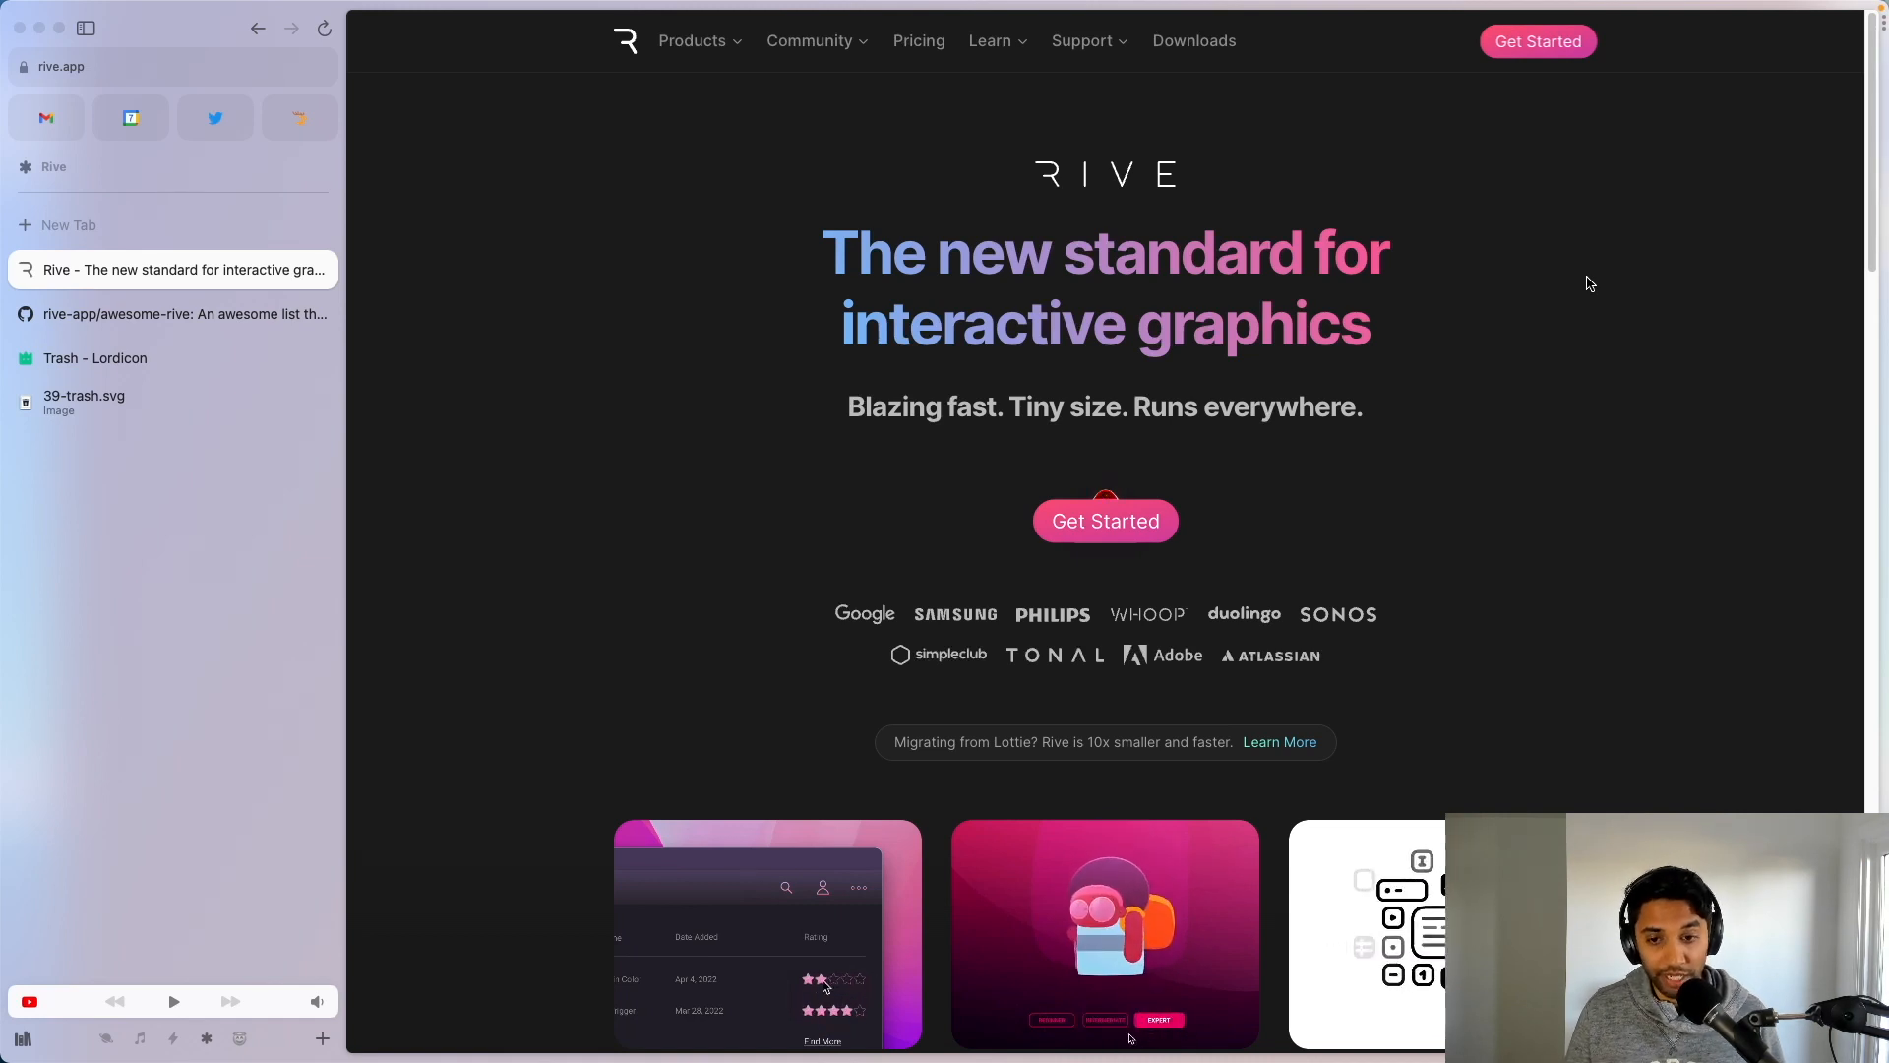
click(856, 887)
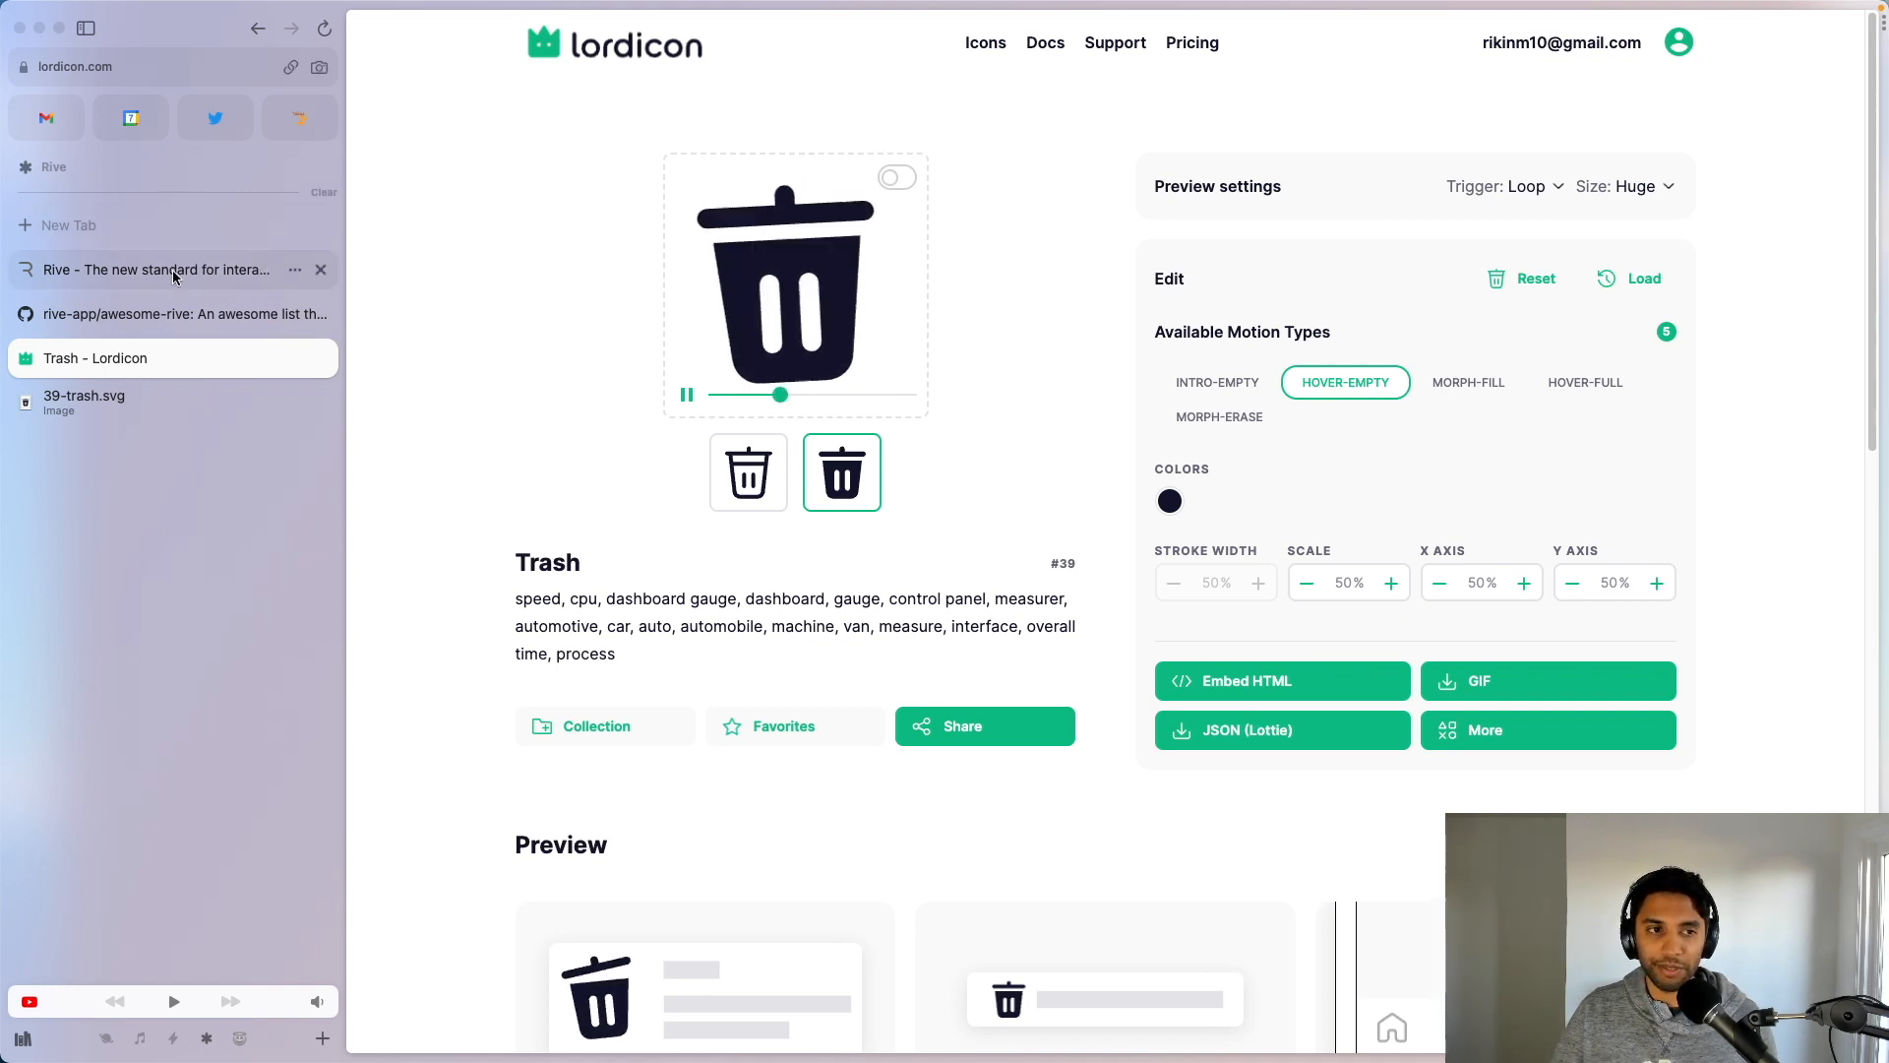
click(157, 270)
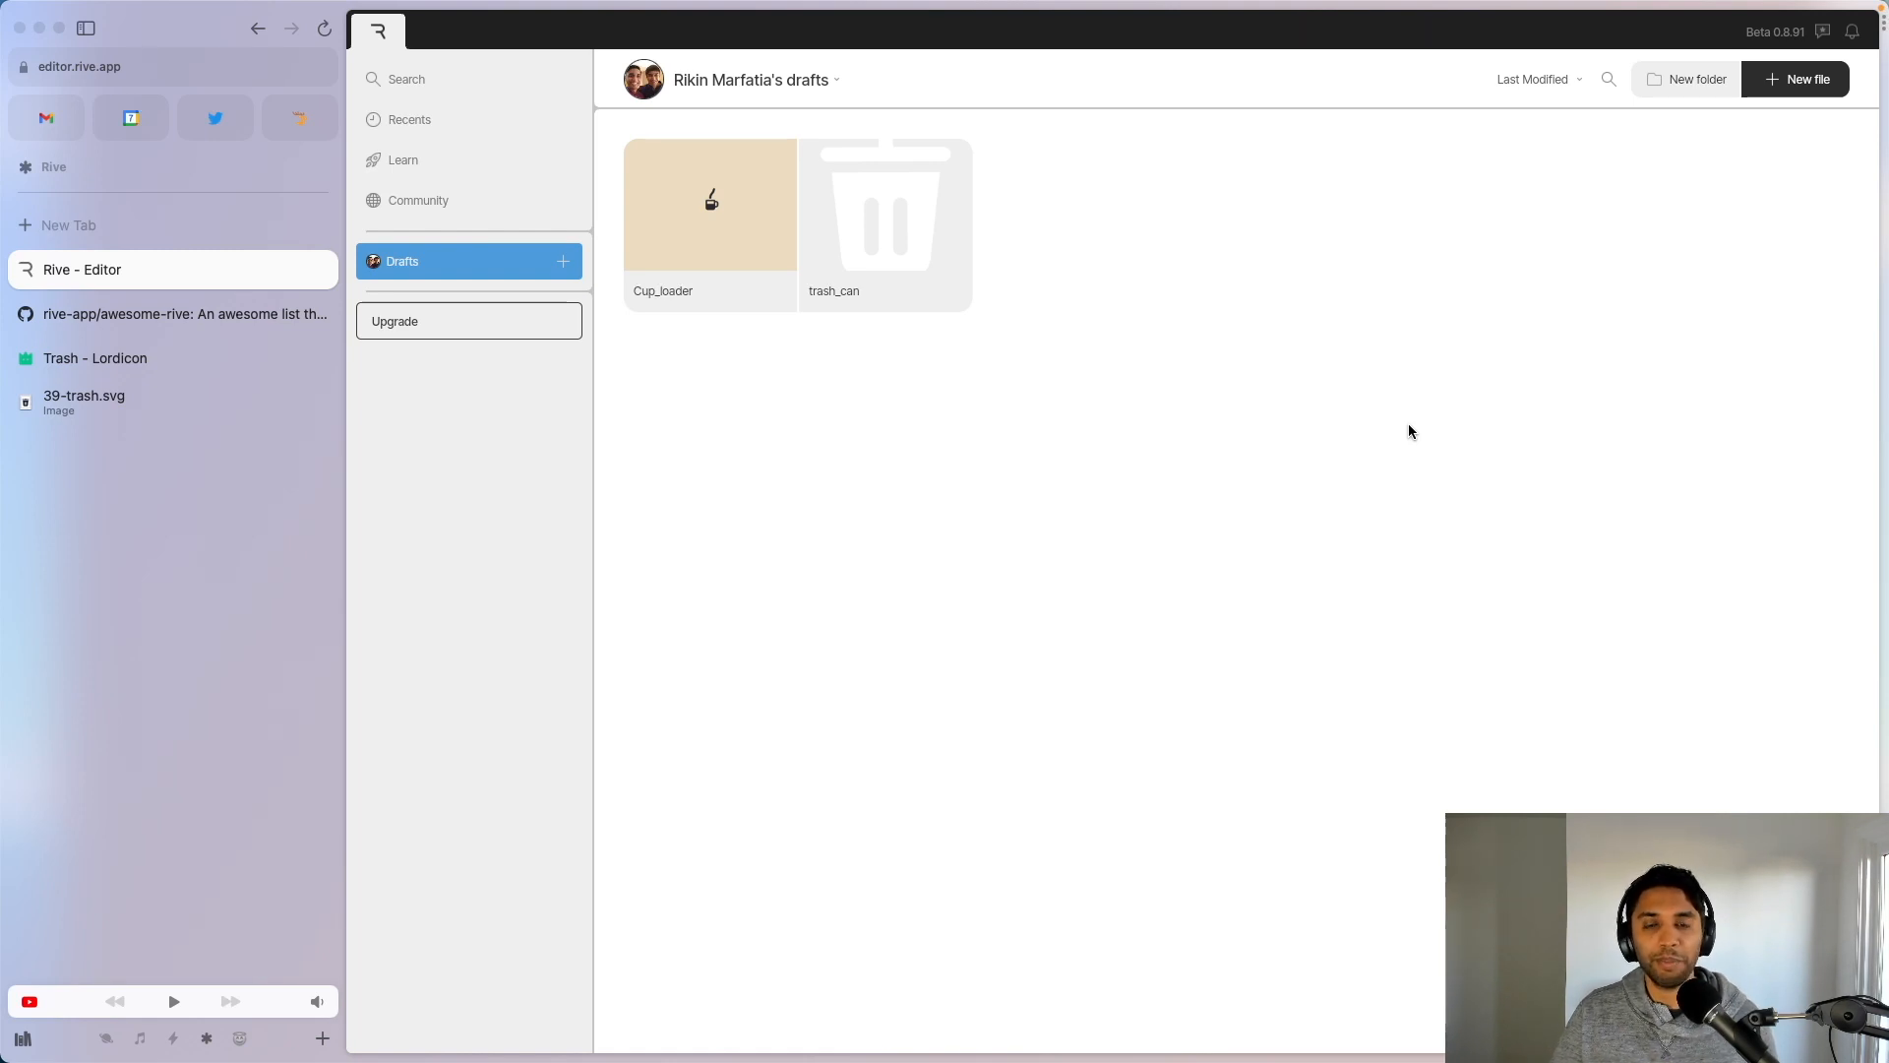
mouse_move(1403, 399)
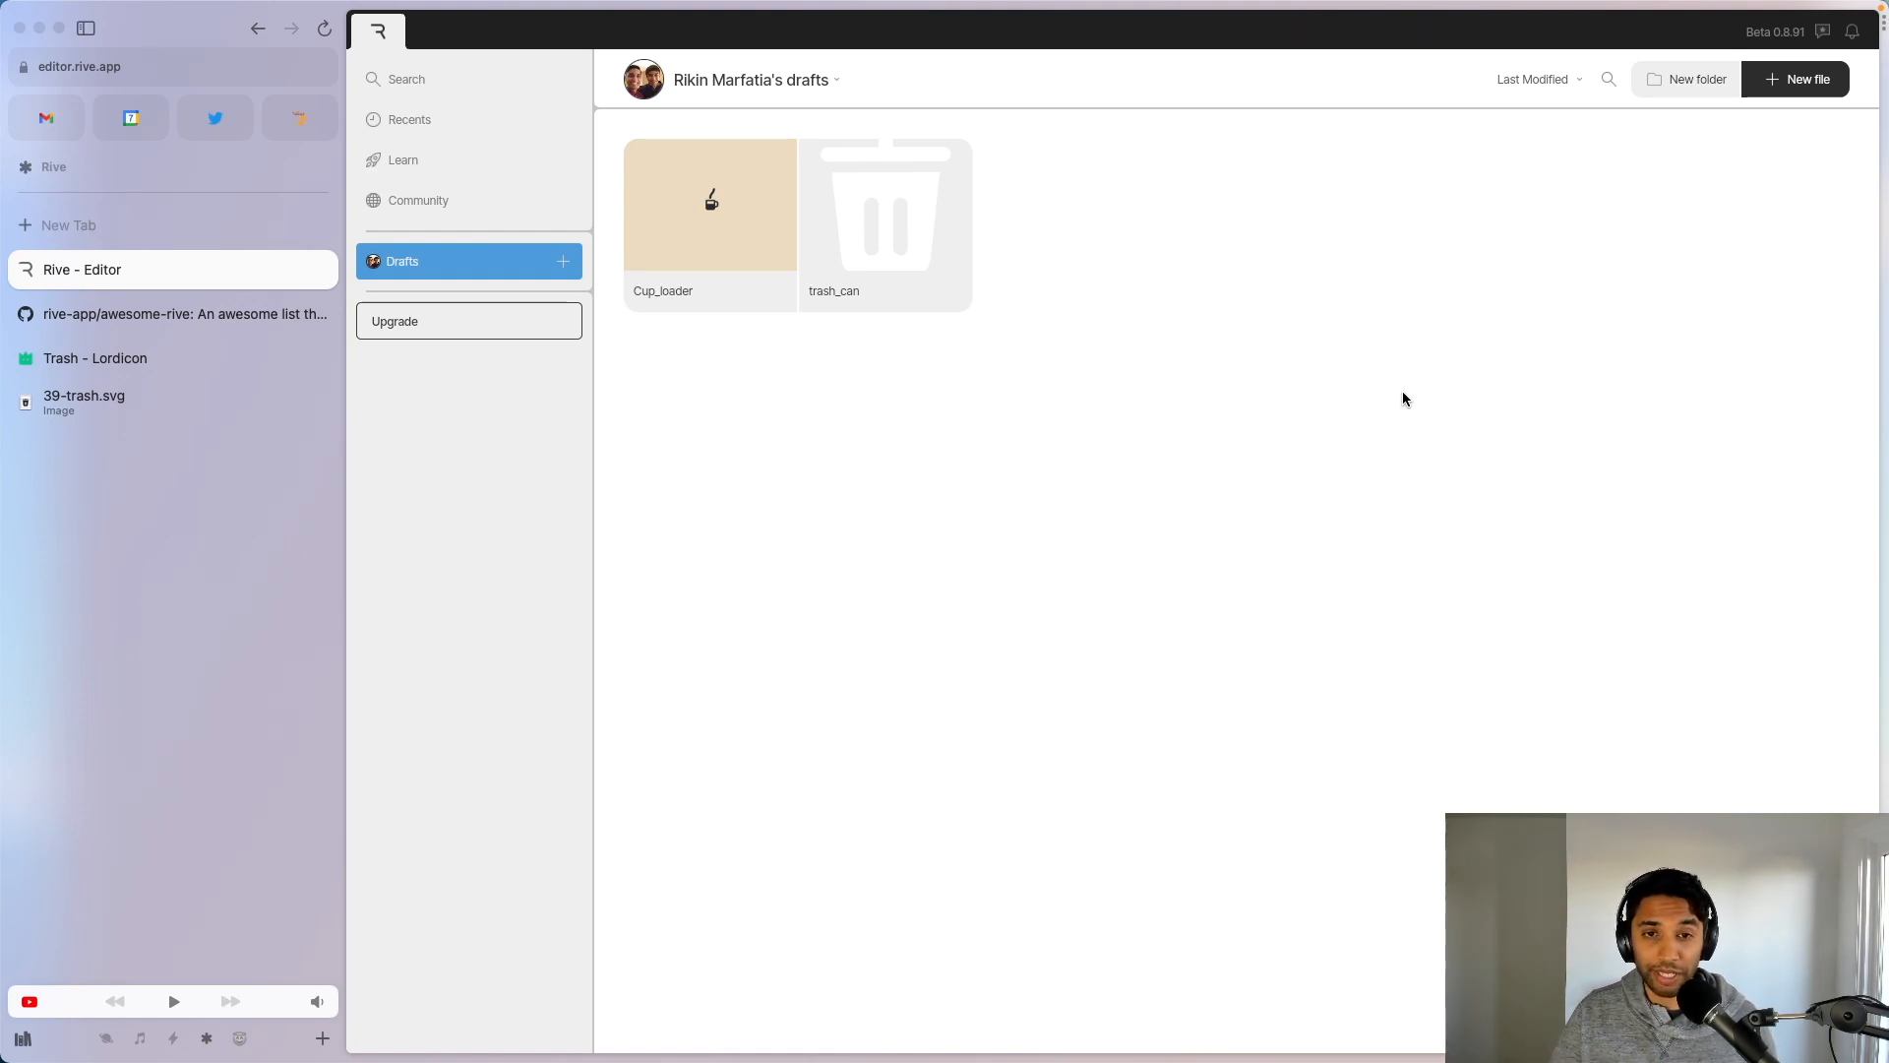
mouse_move(1285, 348)
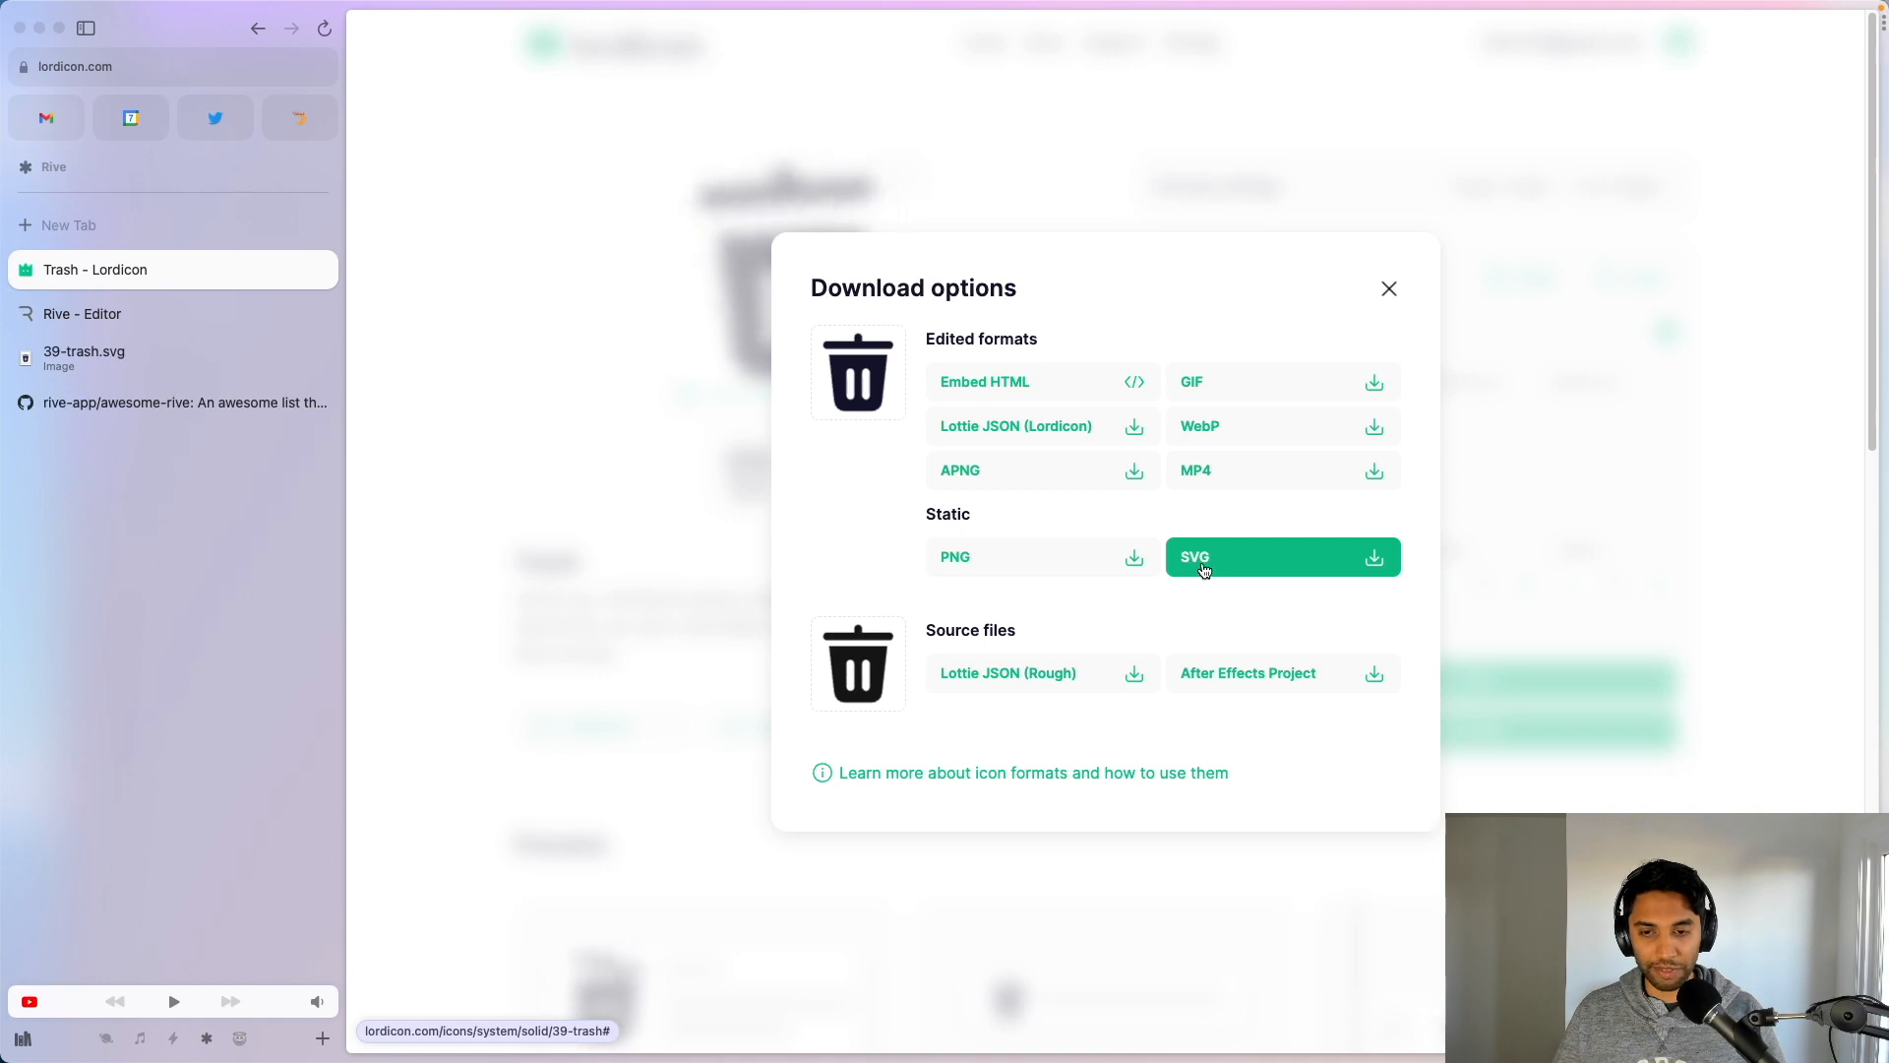
Step: Download the Lordicon trash icon as an SVG, preview it and return to the Rive drafts
click(1387, 287)
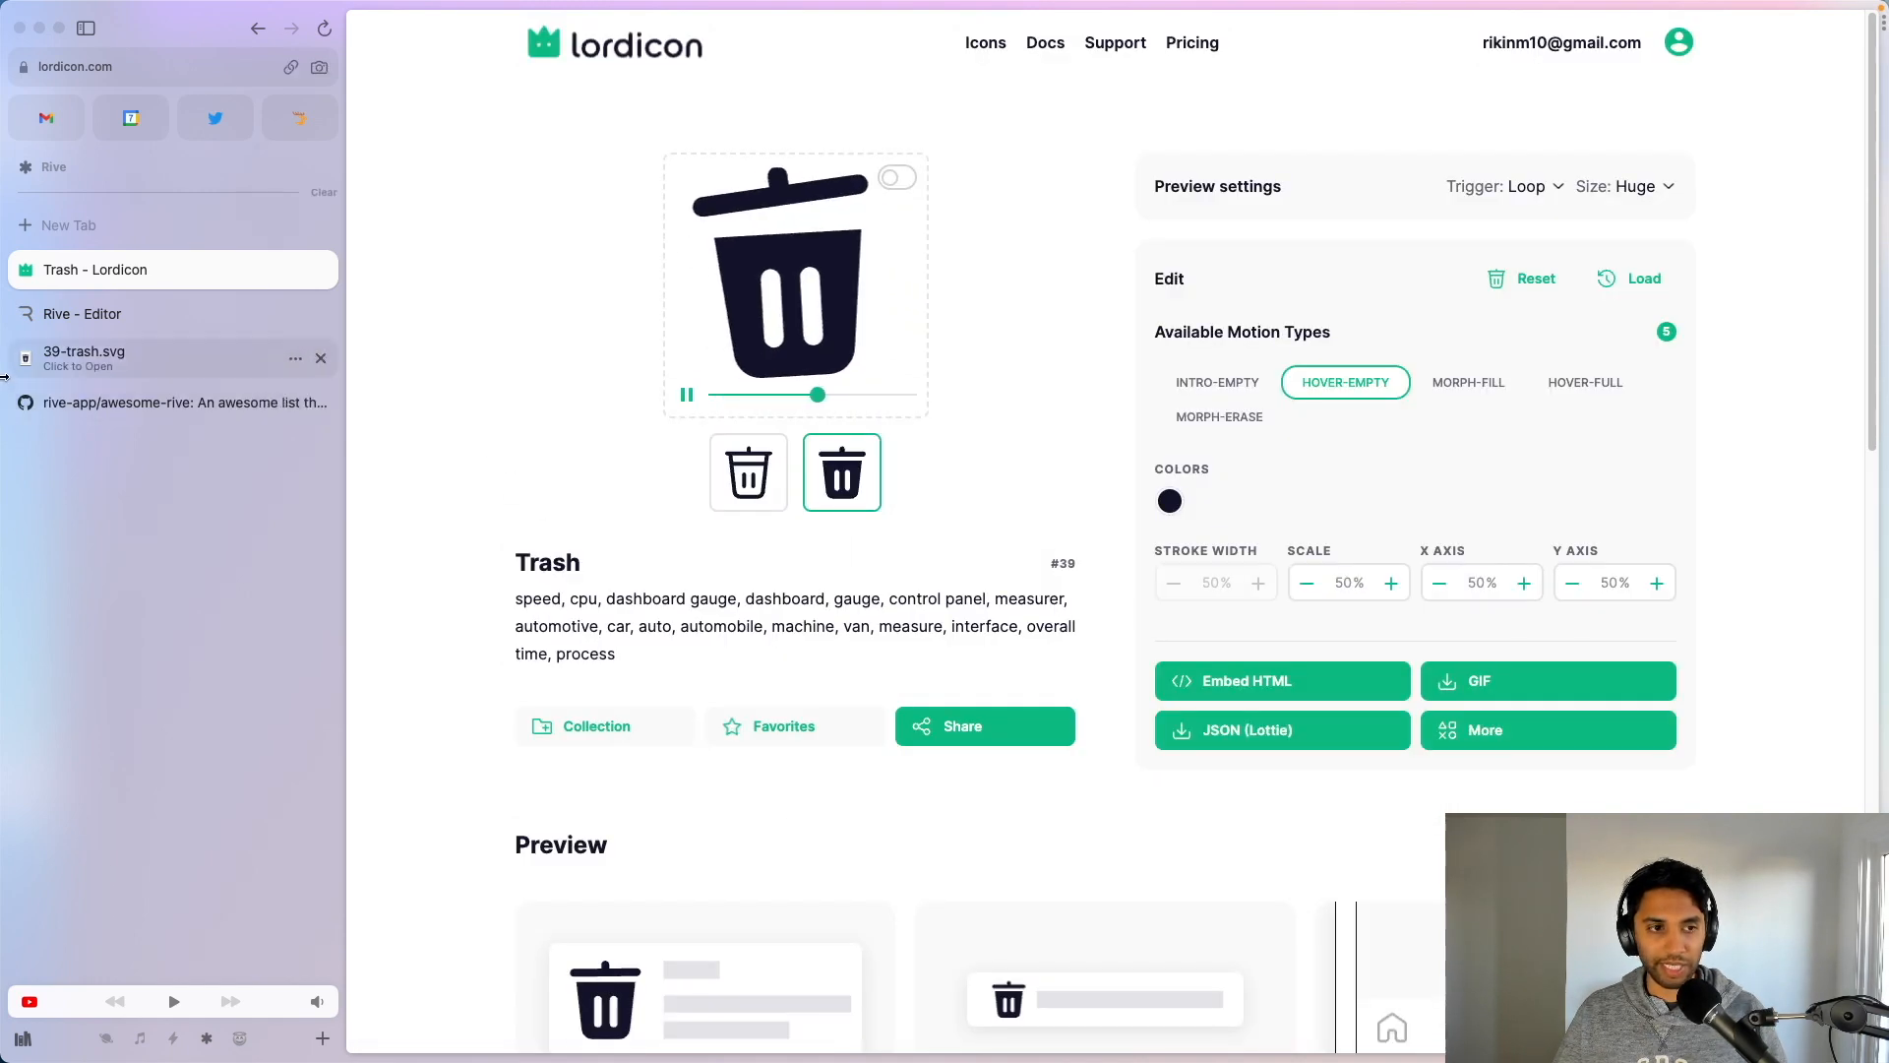
click(84, 350)
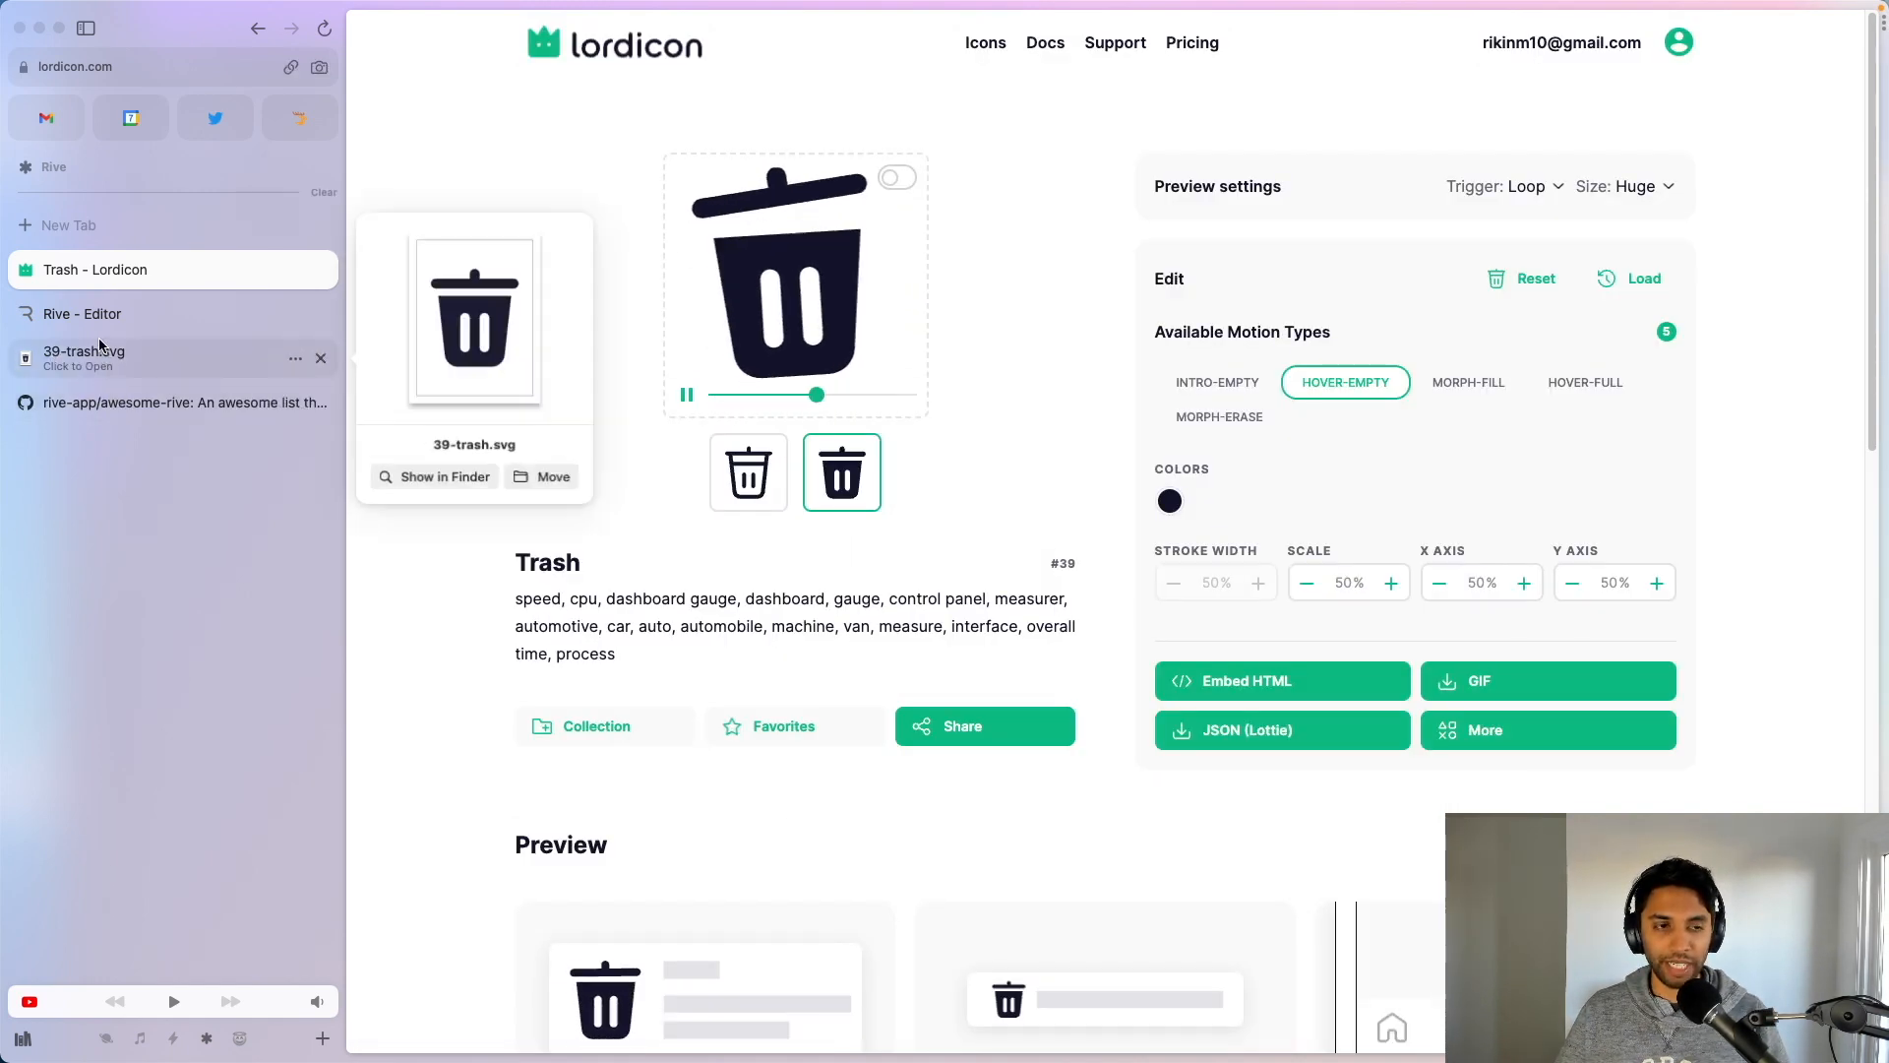
click(83, 313)
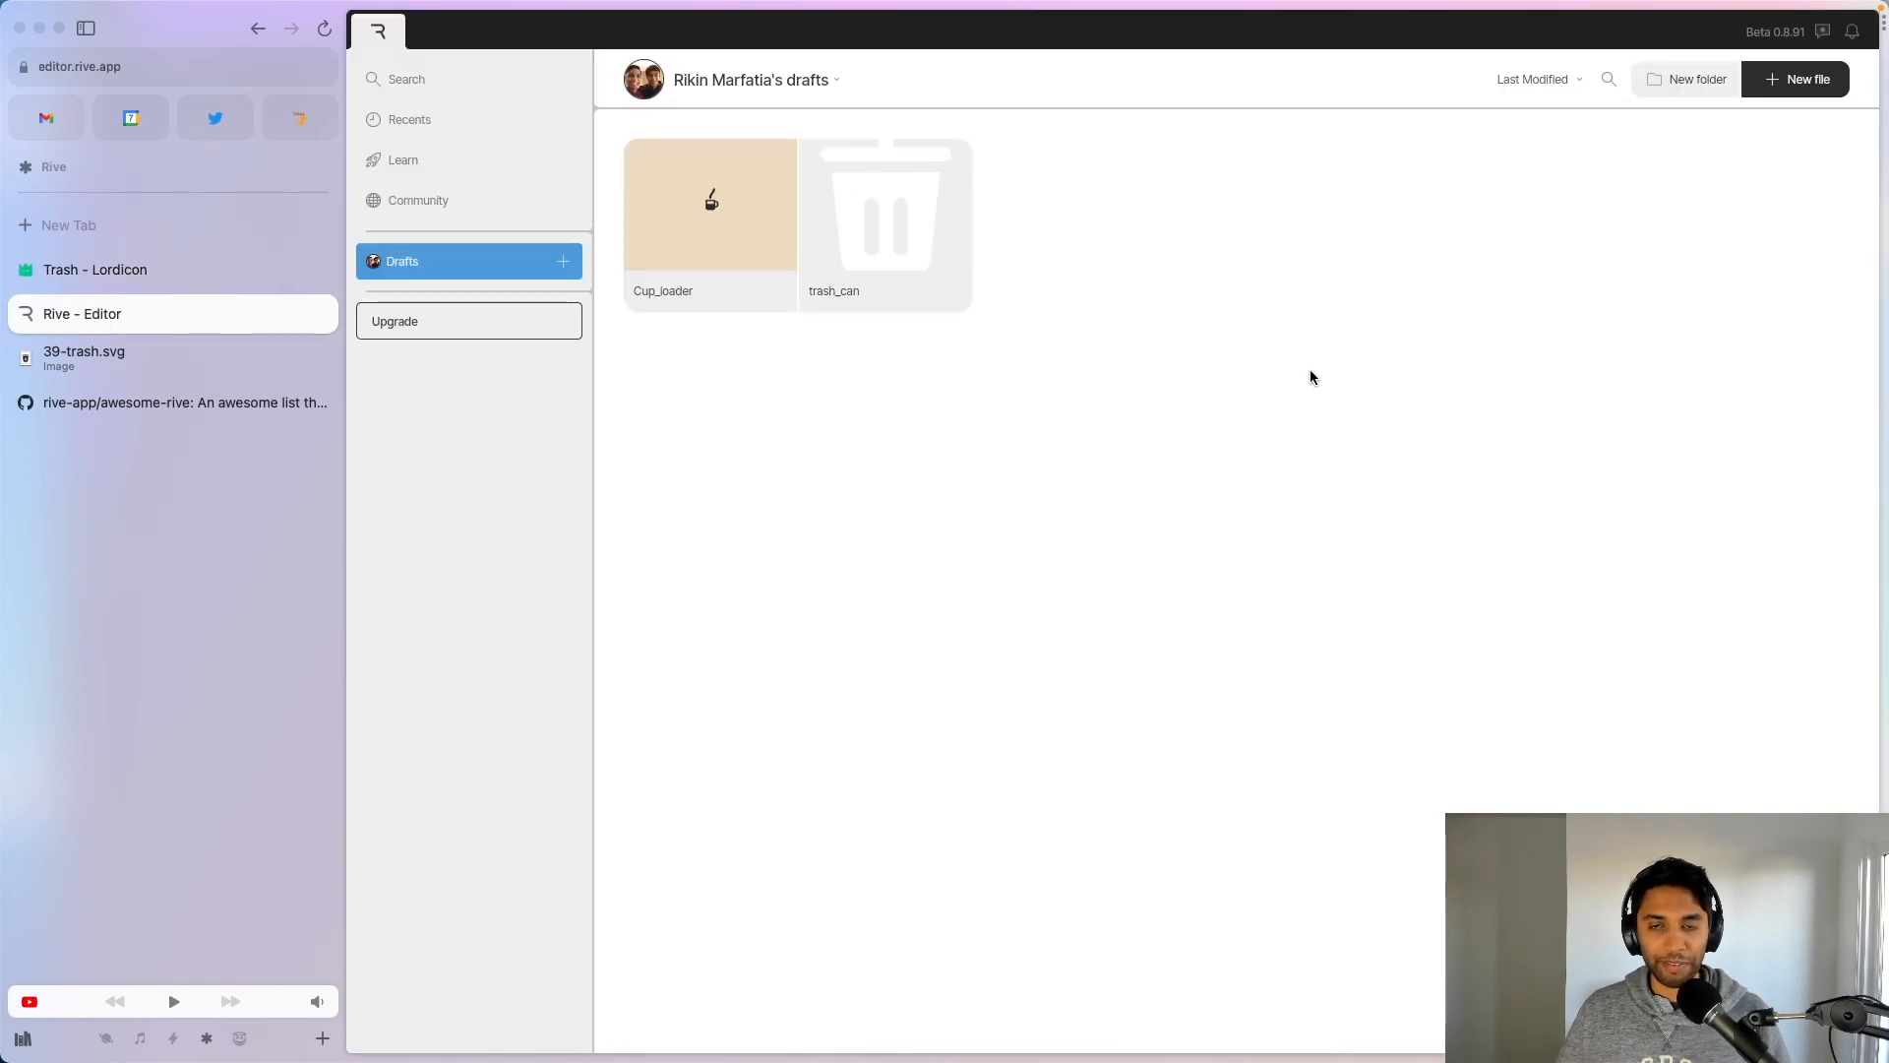
mouse_move(1178, 309)
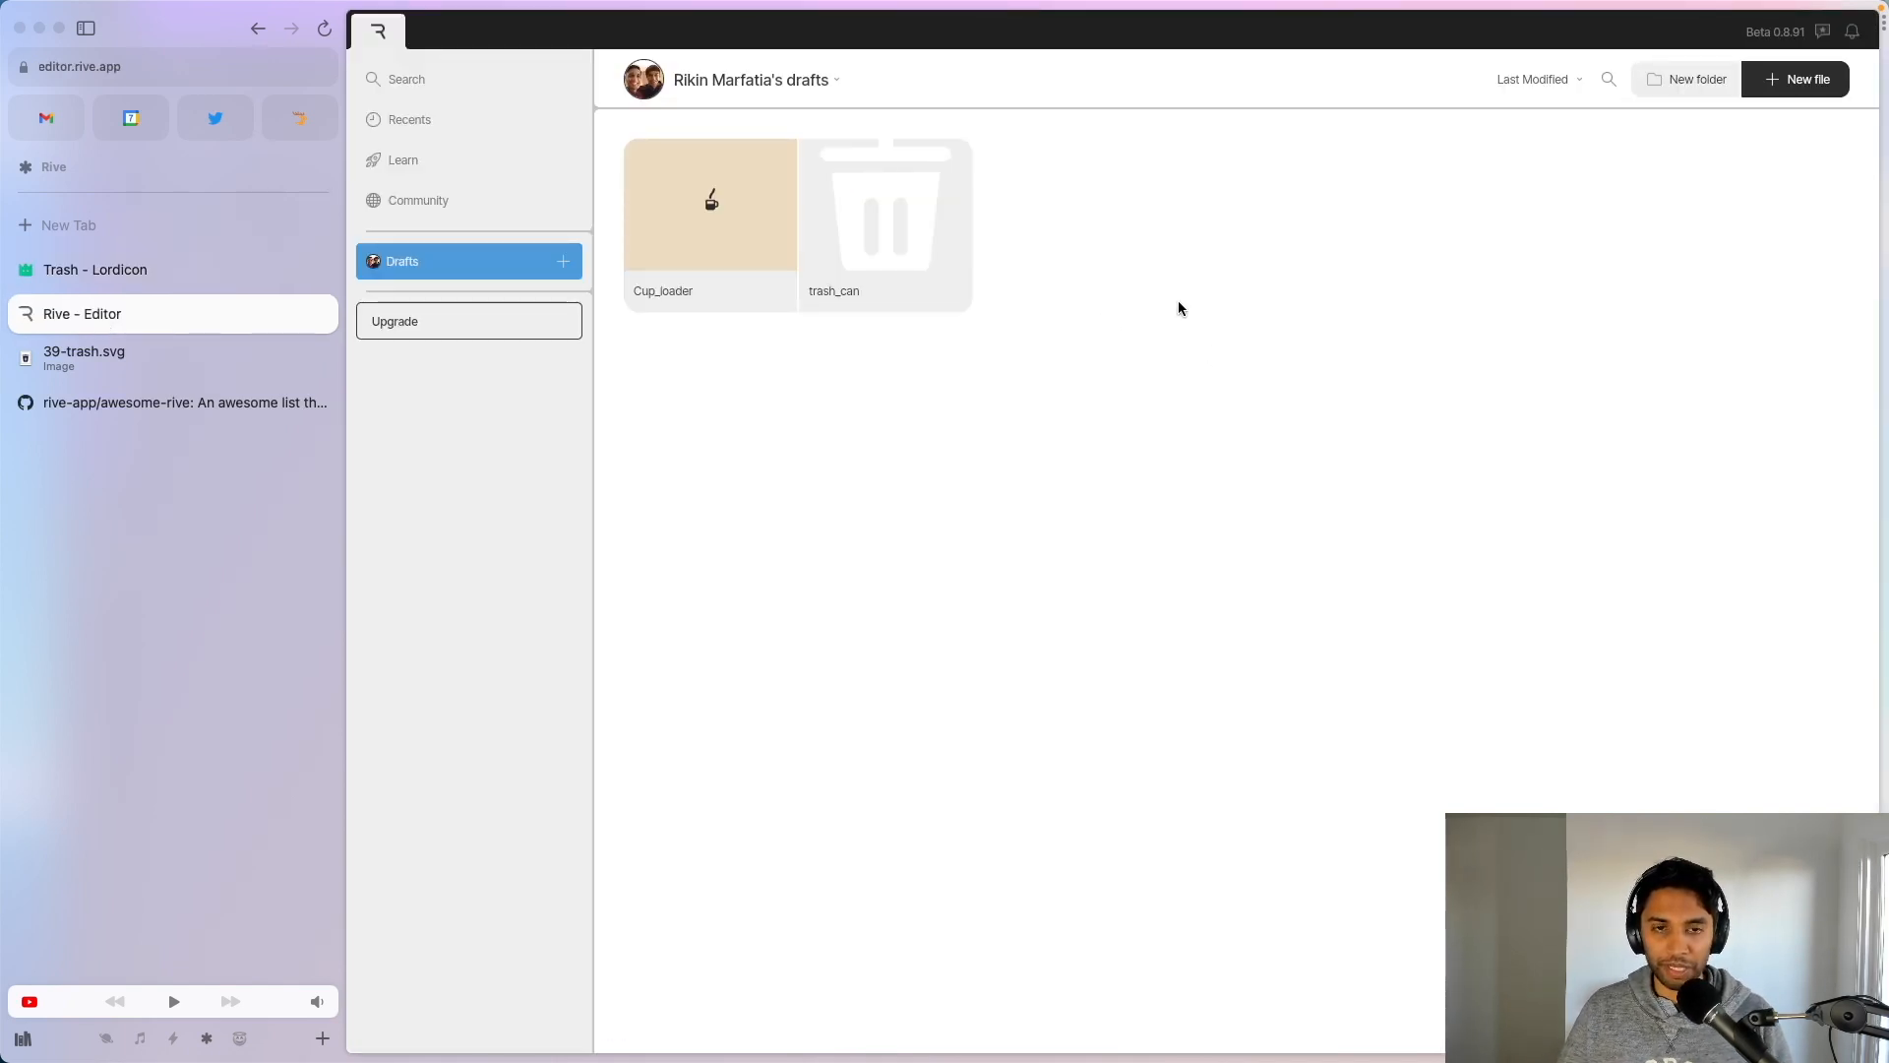
mouse_move(1002, 271)
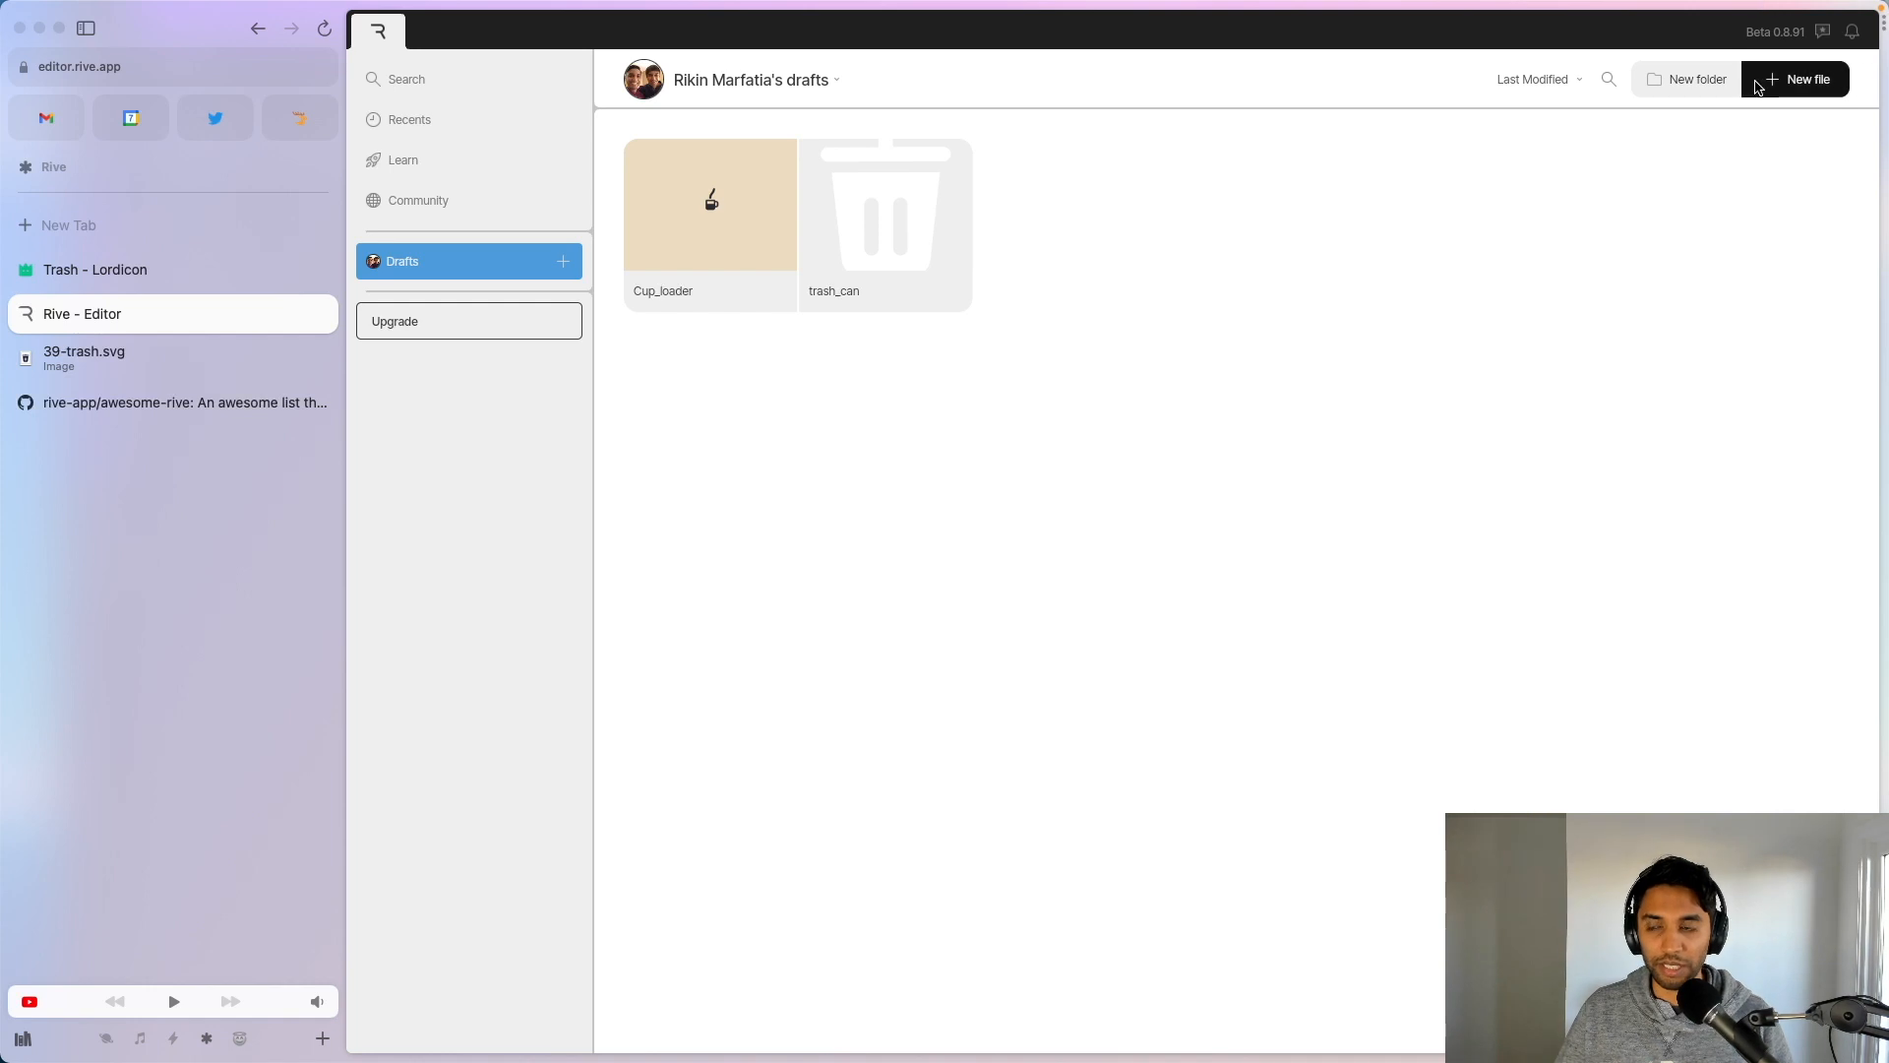
Step: Create a new Rive file from a blank artboard and set its width to 24
click(1794, 79)
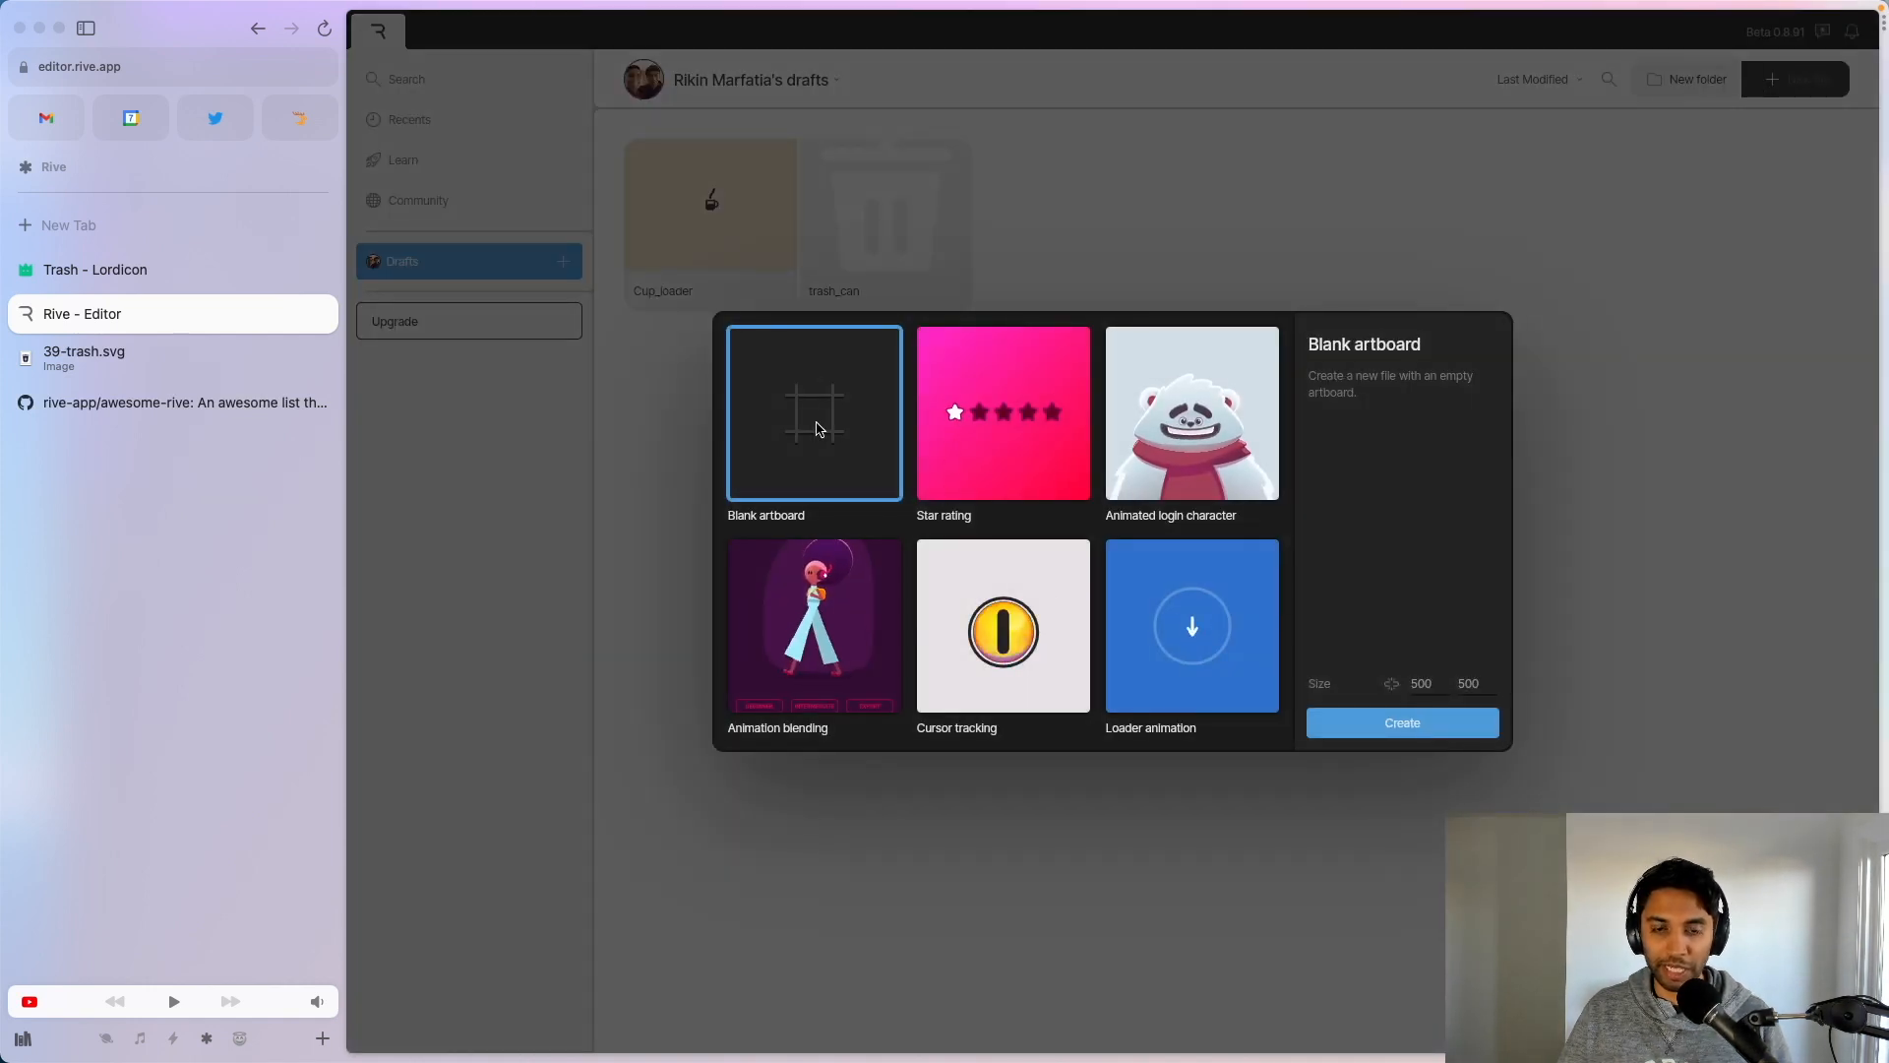
click(1401, 722)
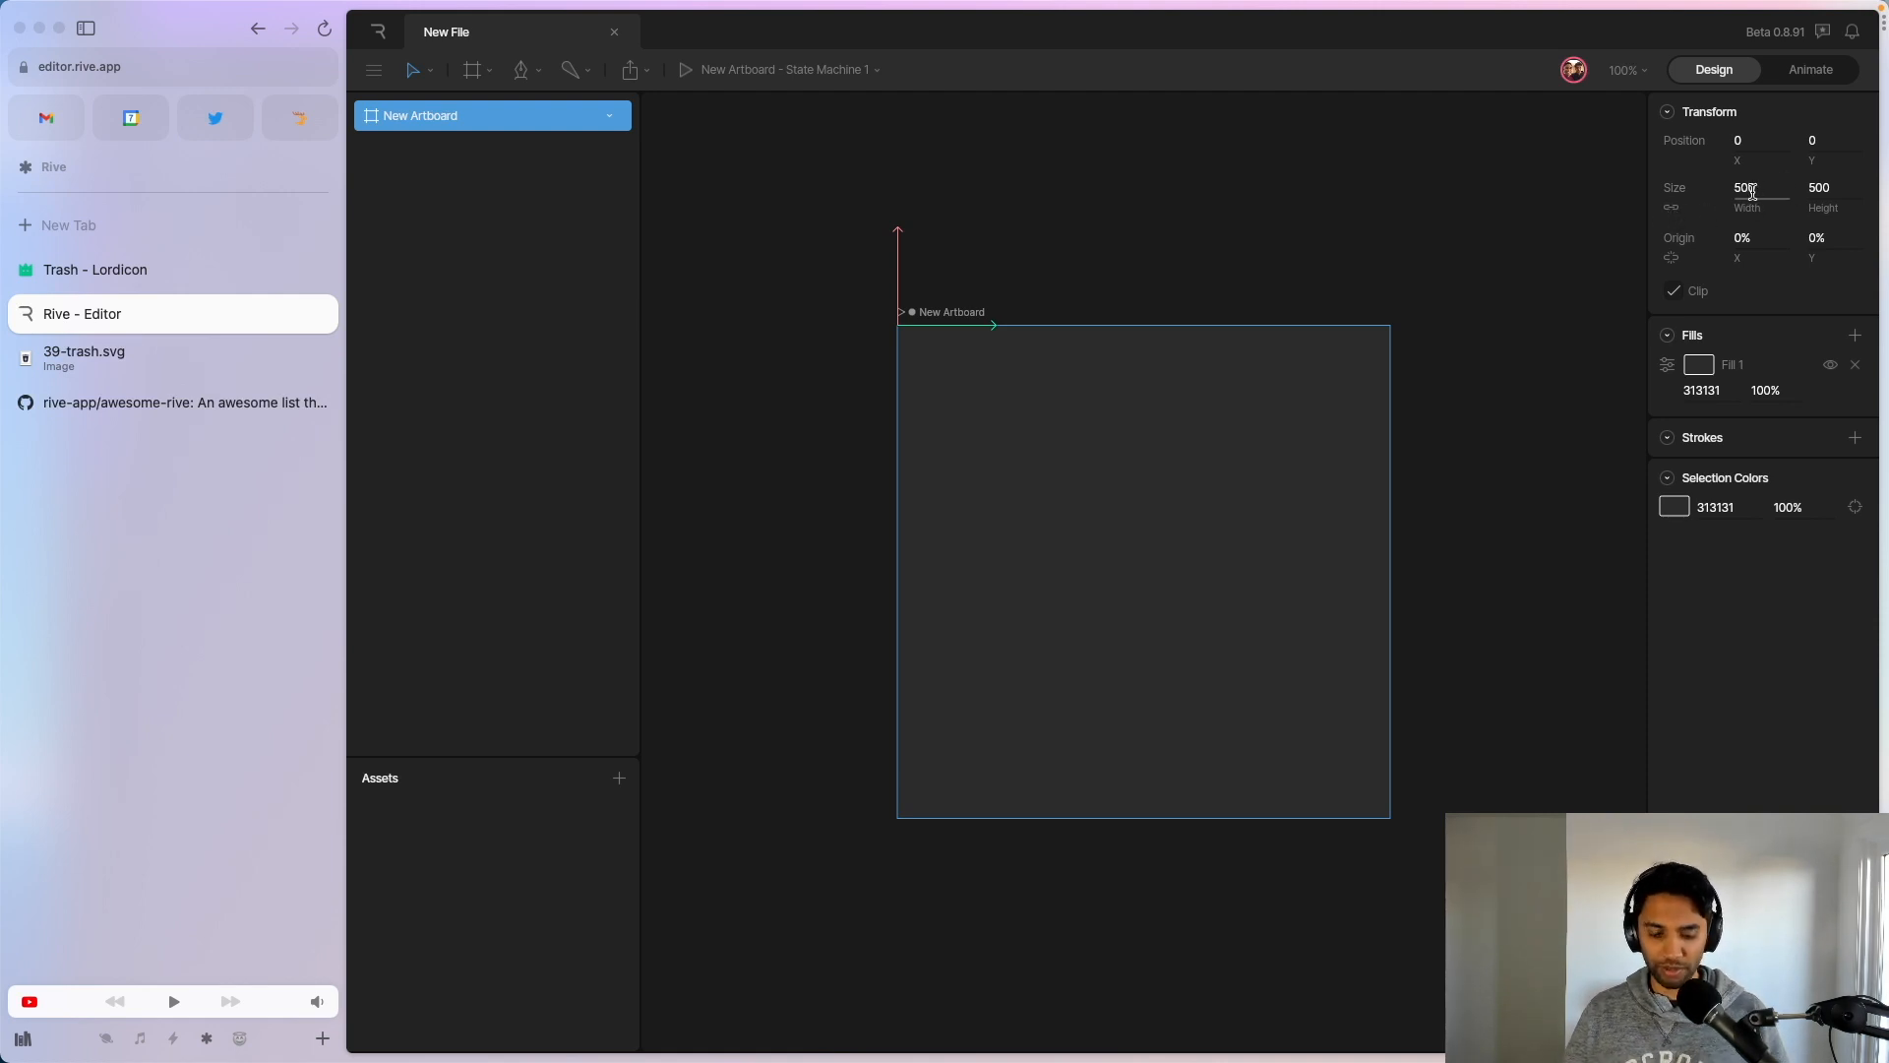
text(24)
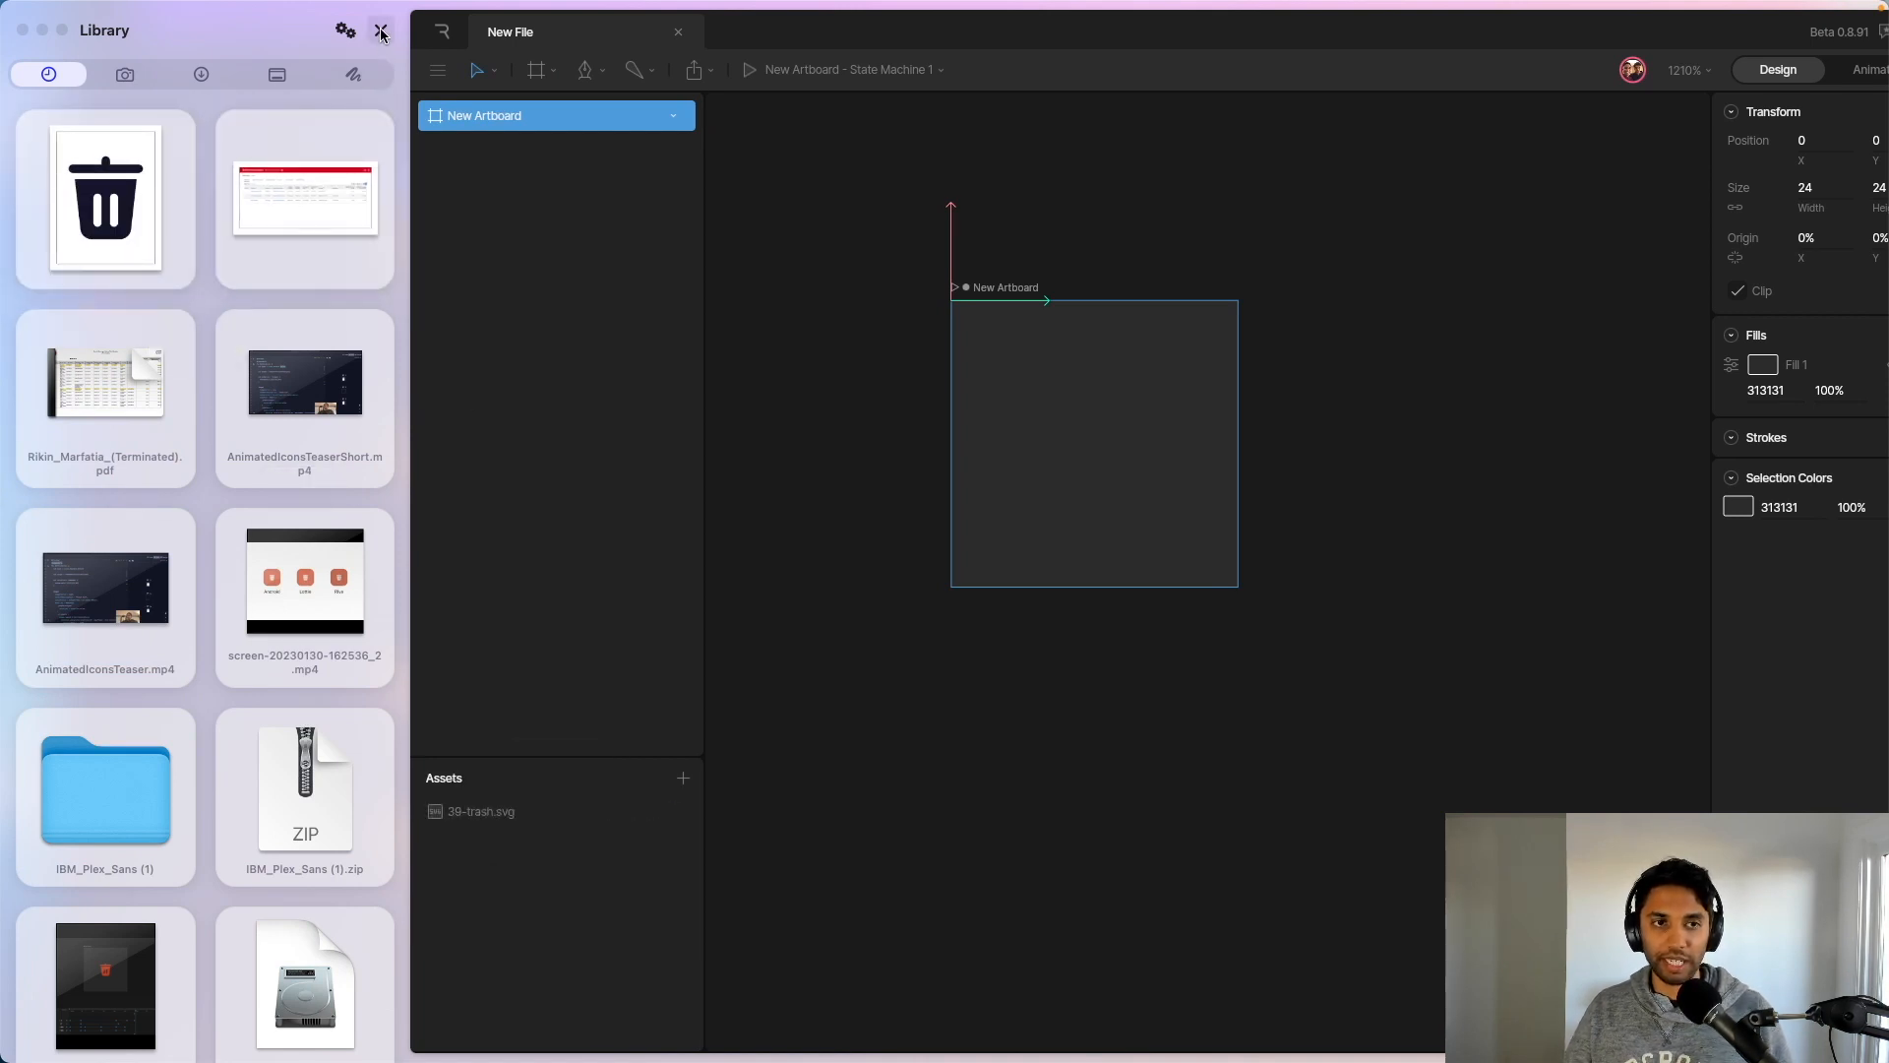
Step: Import the downloaded 39-trash.svg onto the 24×24 artboard
click(379, 29)
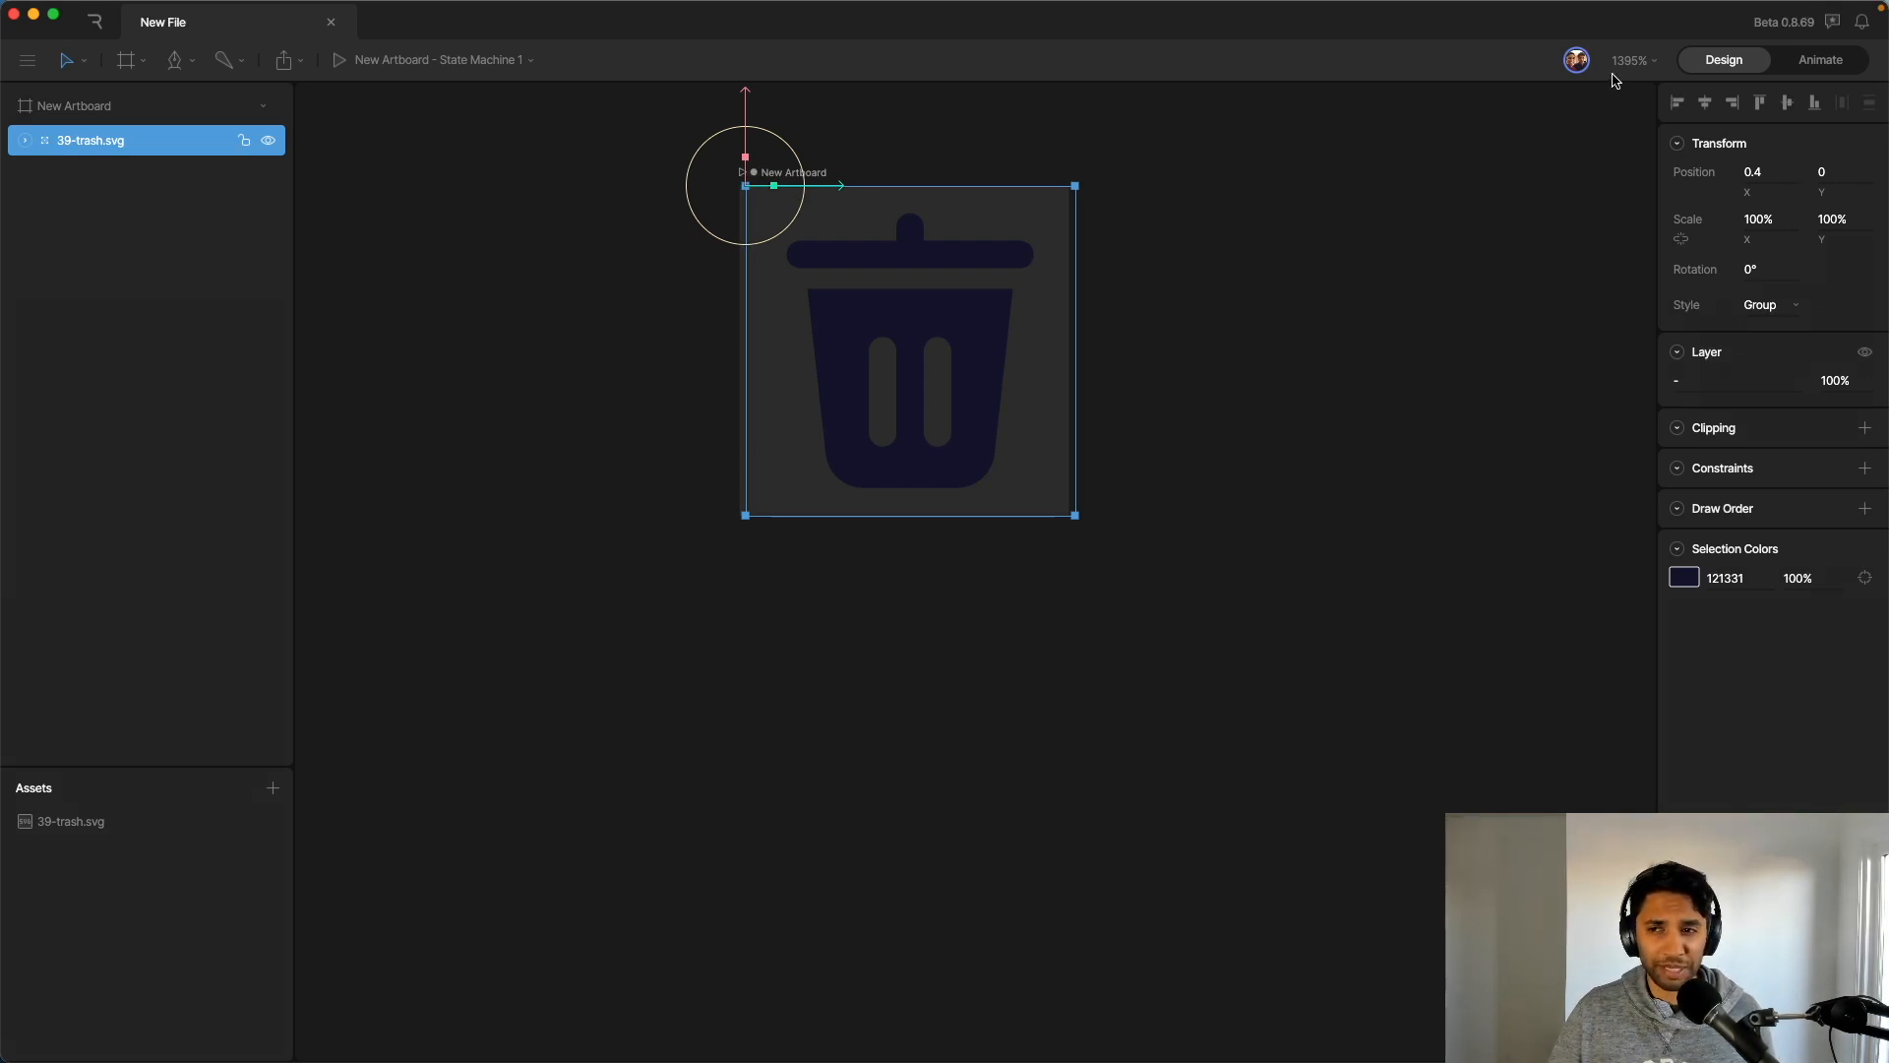
mouse_move(1446, 101)
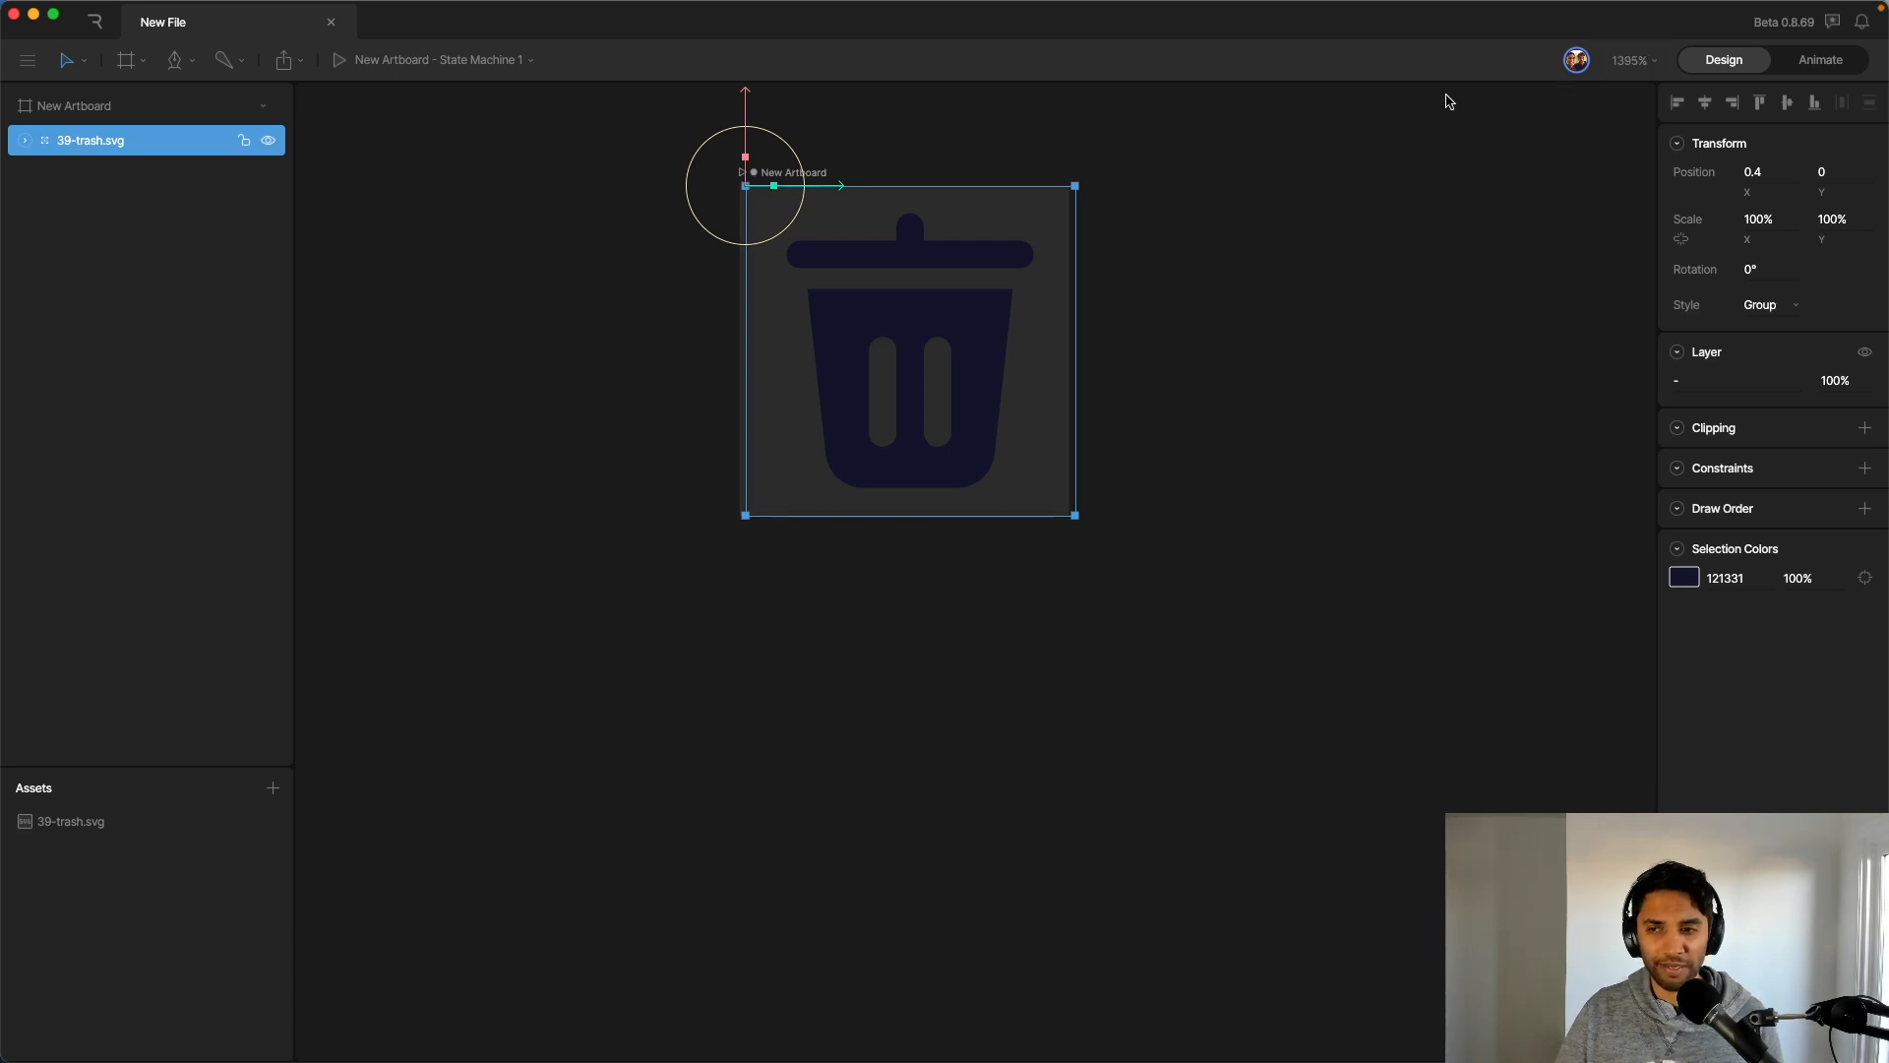
mouse_move(1399, 114)
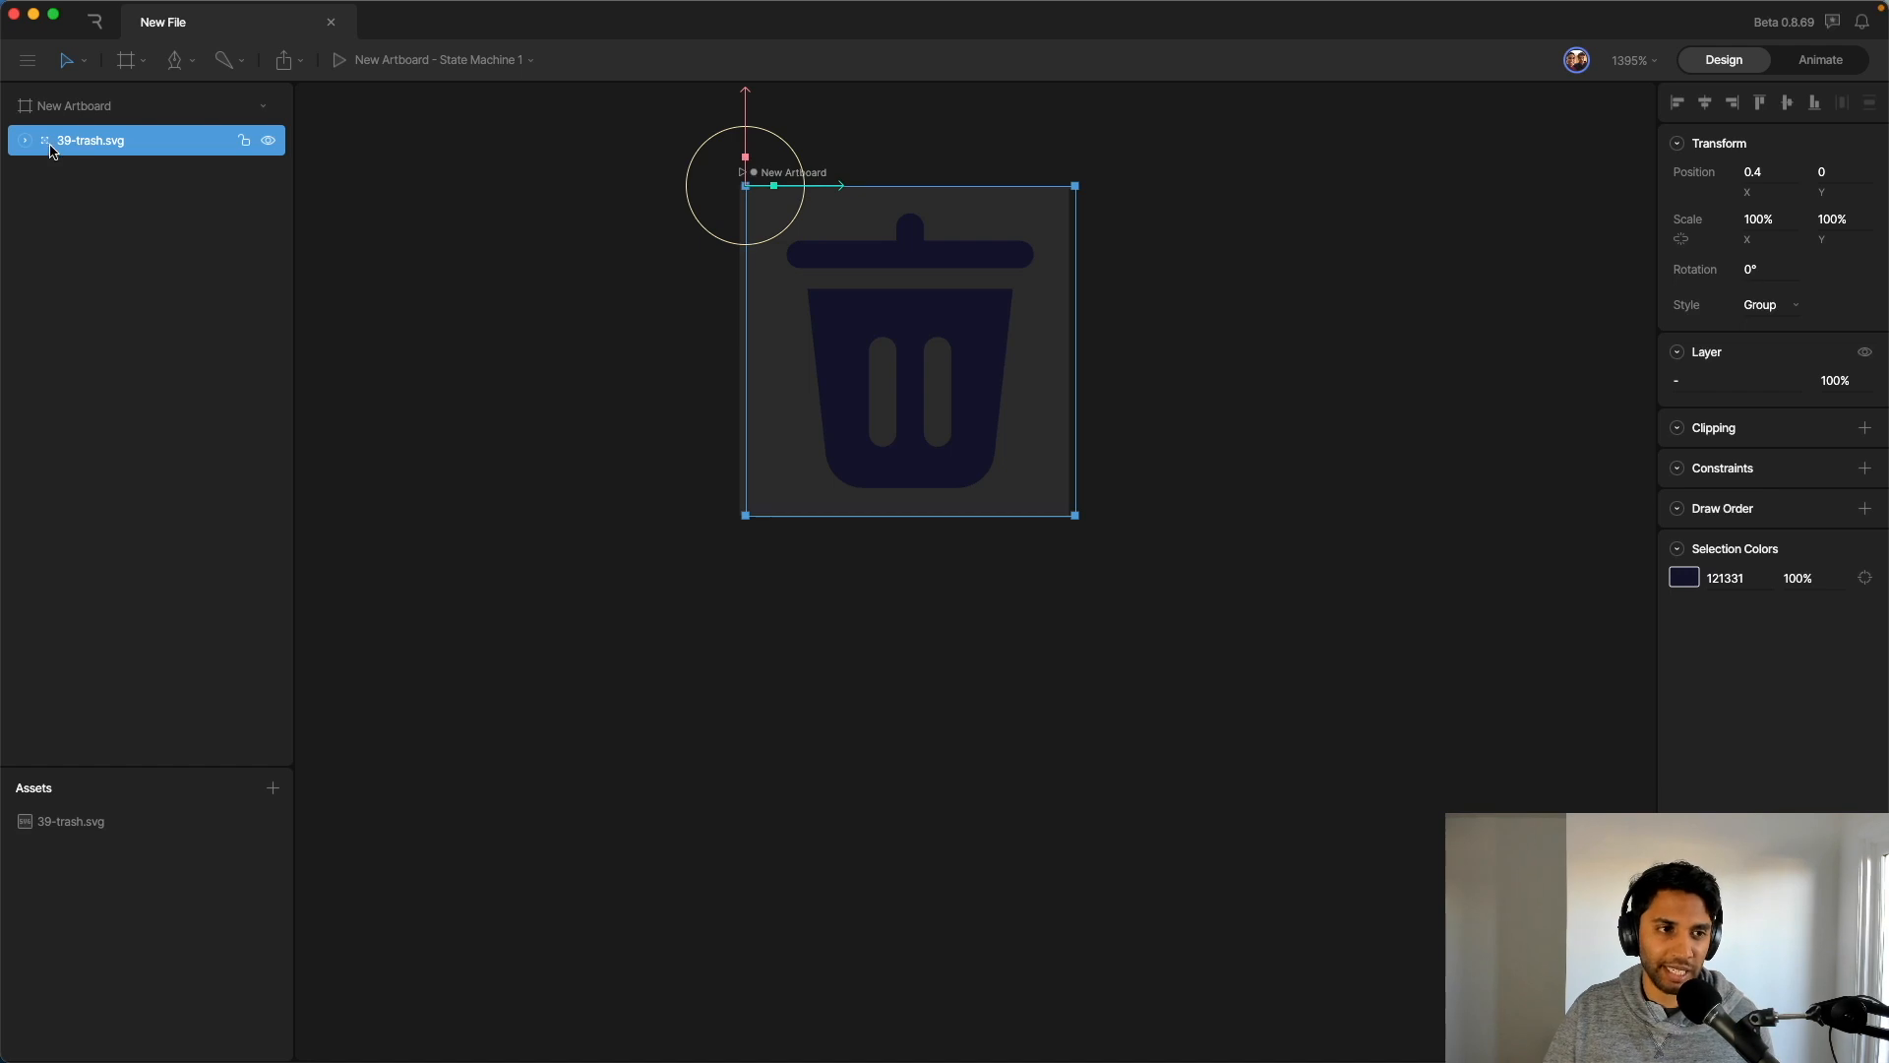
Step: Expand the 39-trash.svg hierarchy down to the lid Custom Shape layer
click(24, 140)
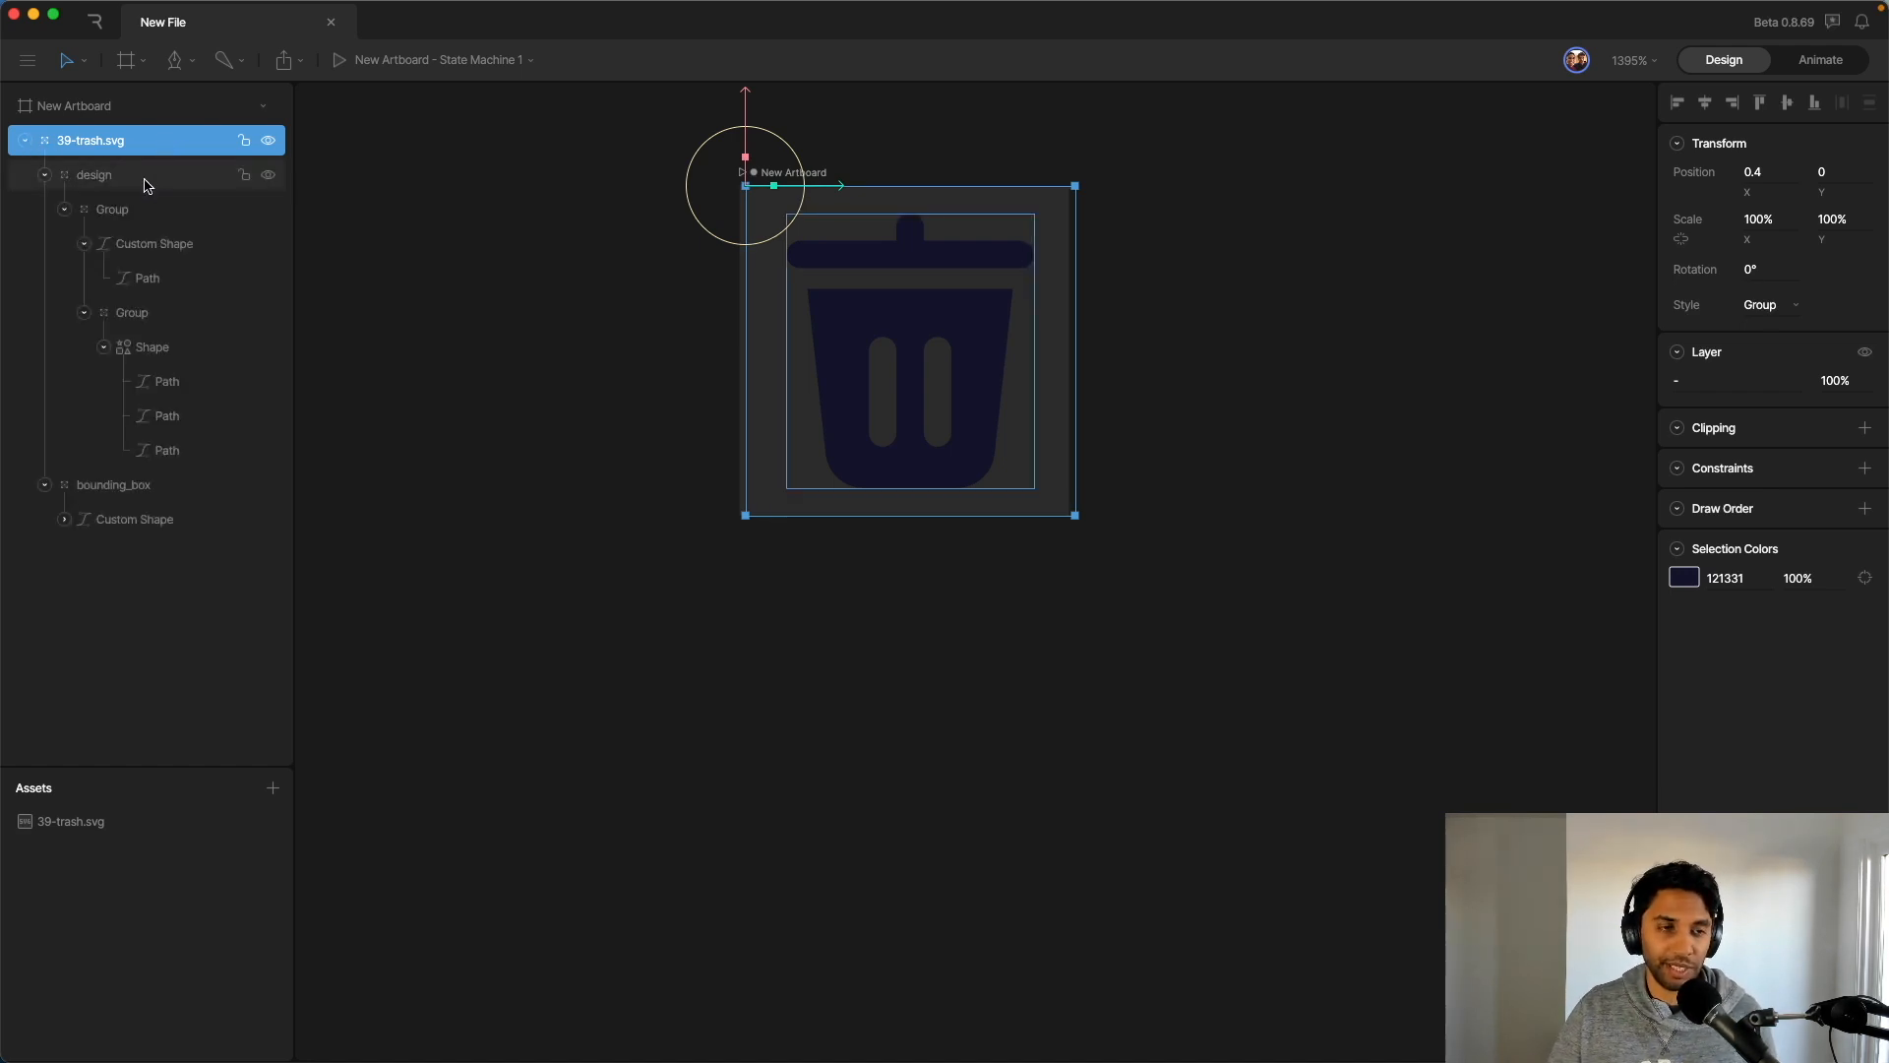
click(151, 347)
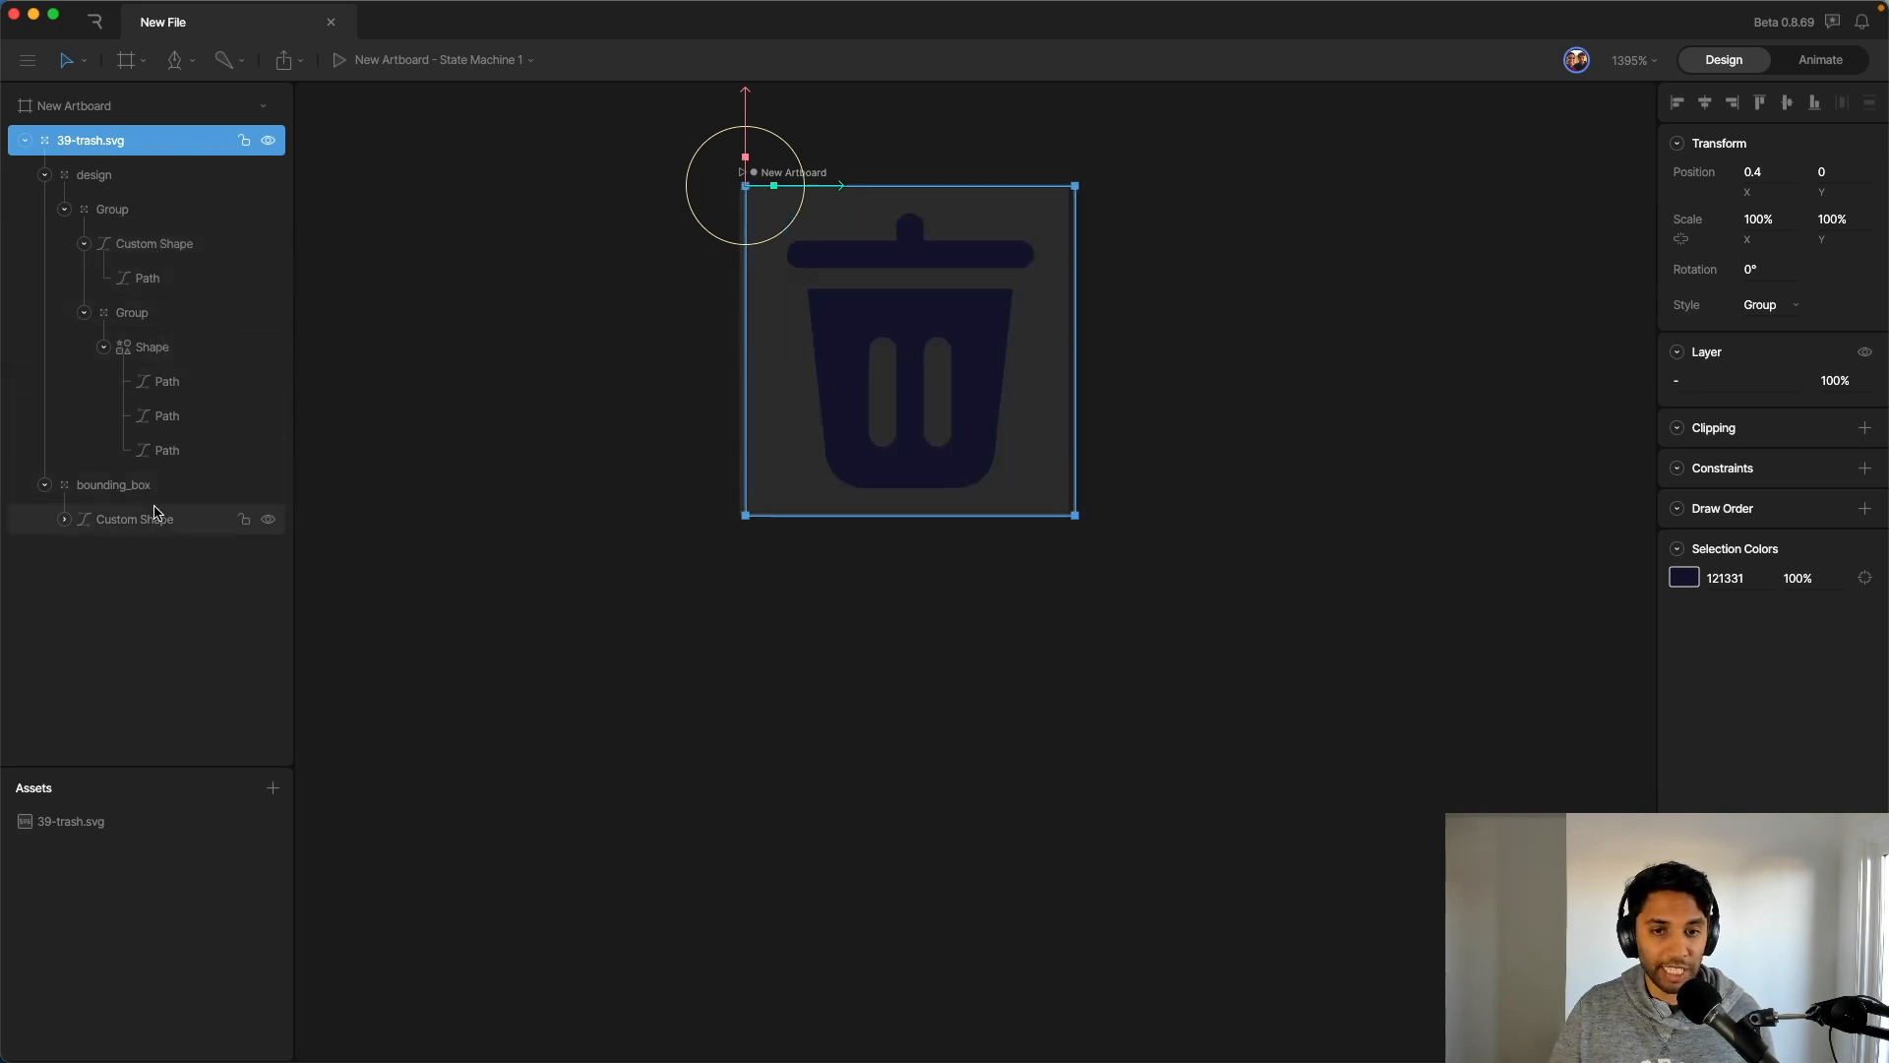
click(132, 313)
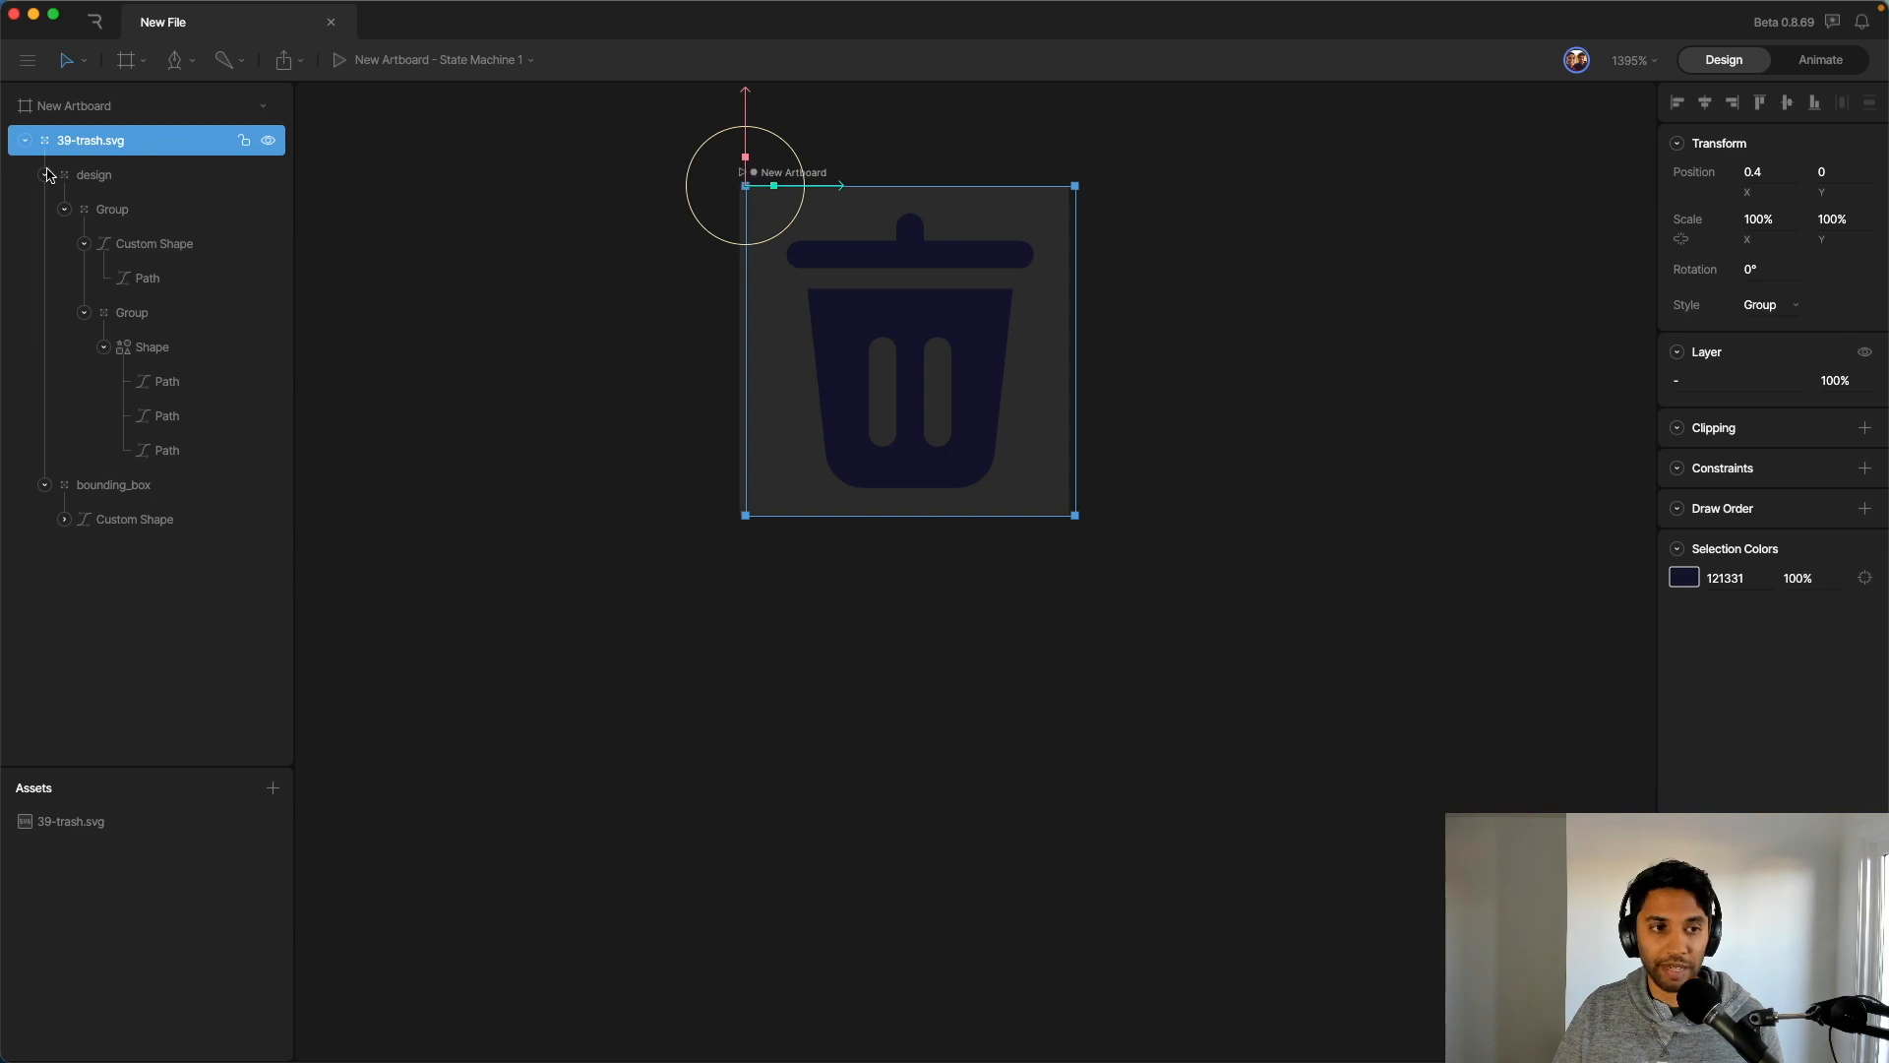
click(154, 242)
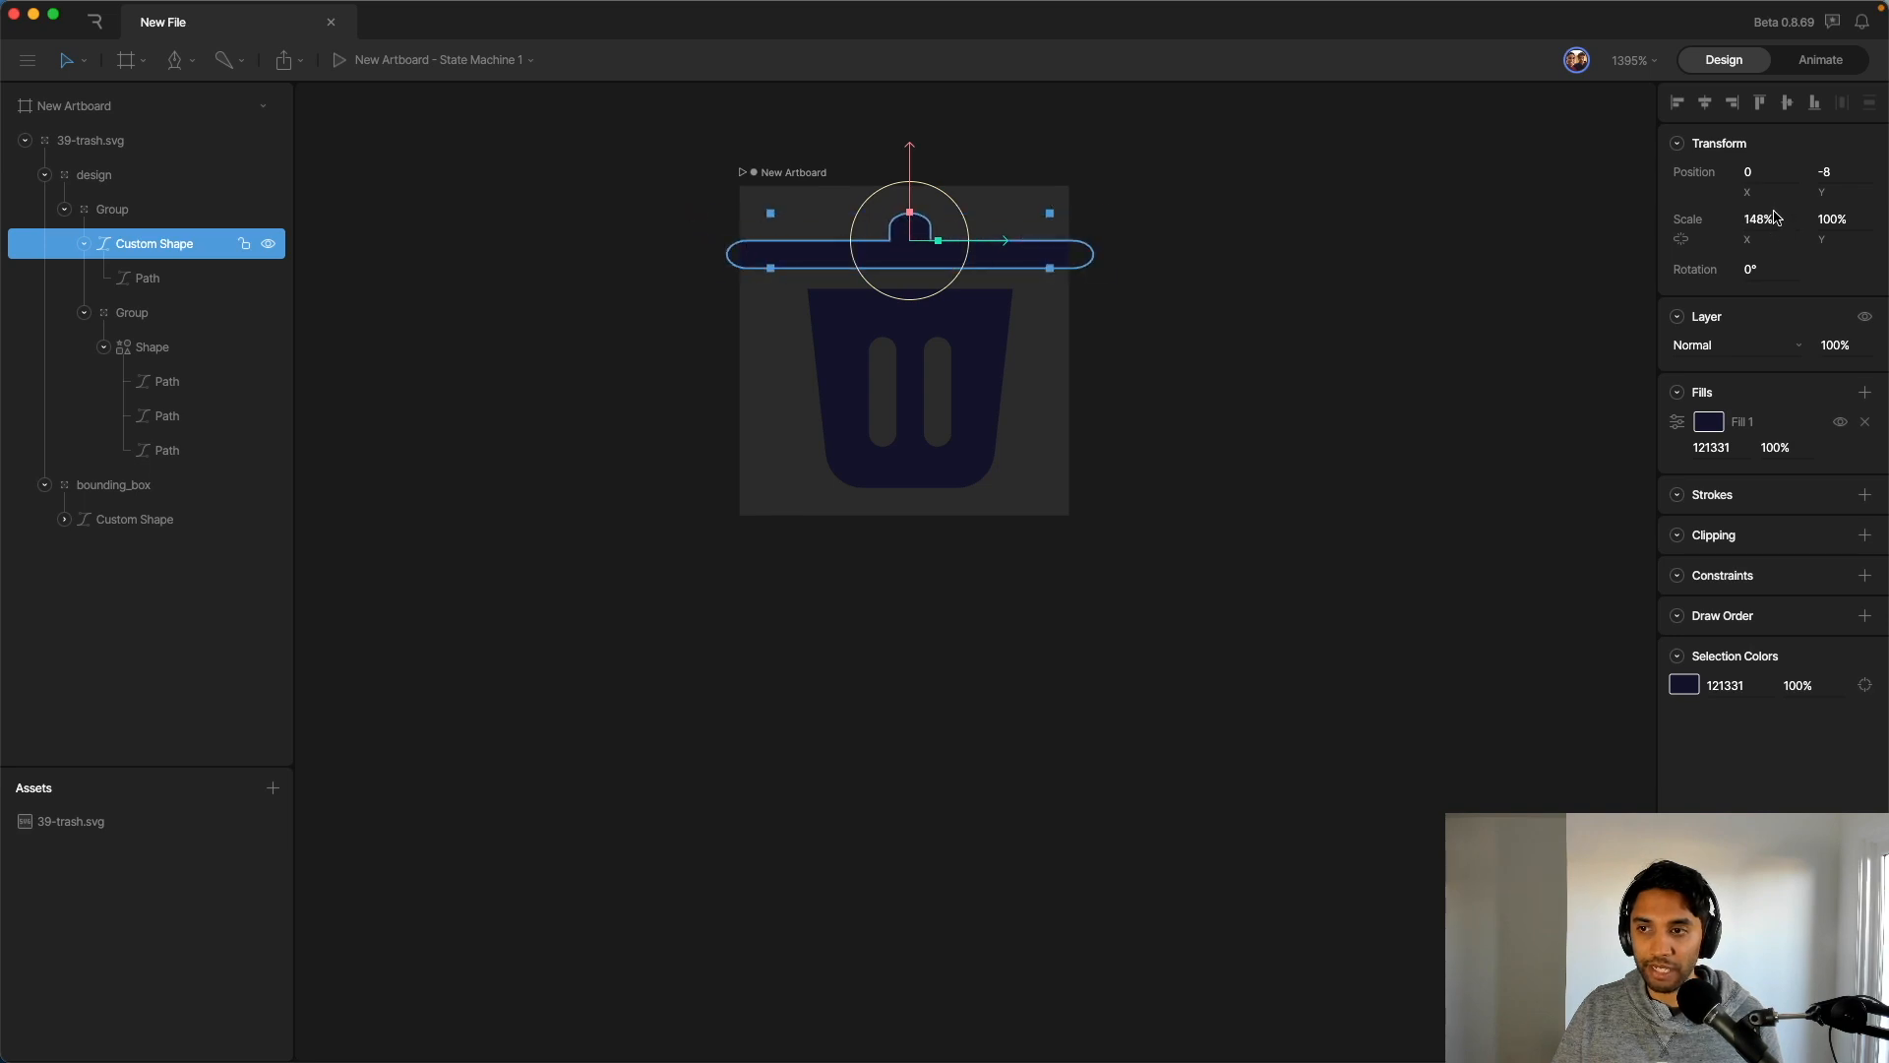
Step: Reselect the whole imported SVG and the group holding the lid and can
click(91, 140)
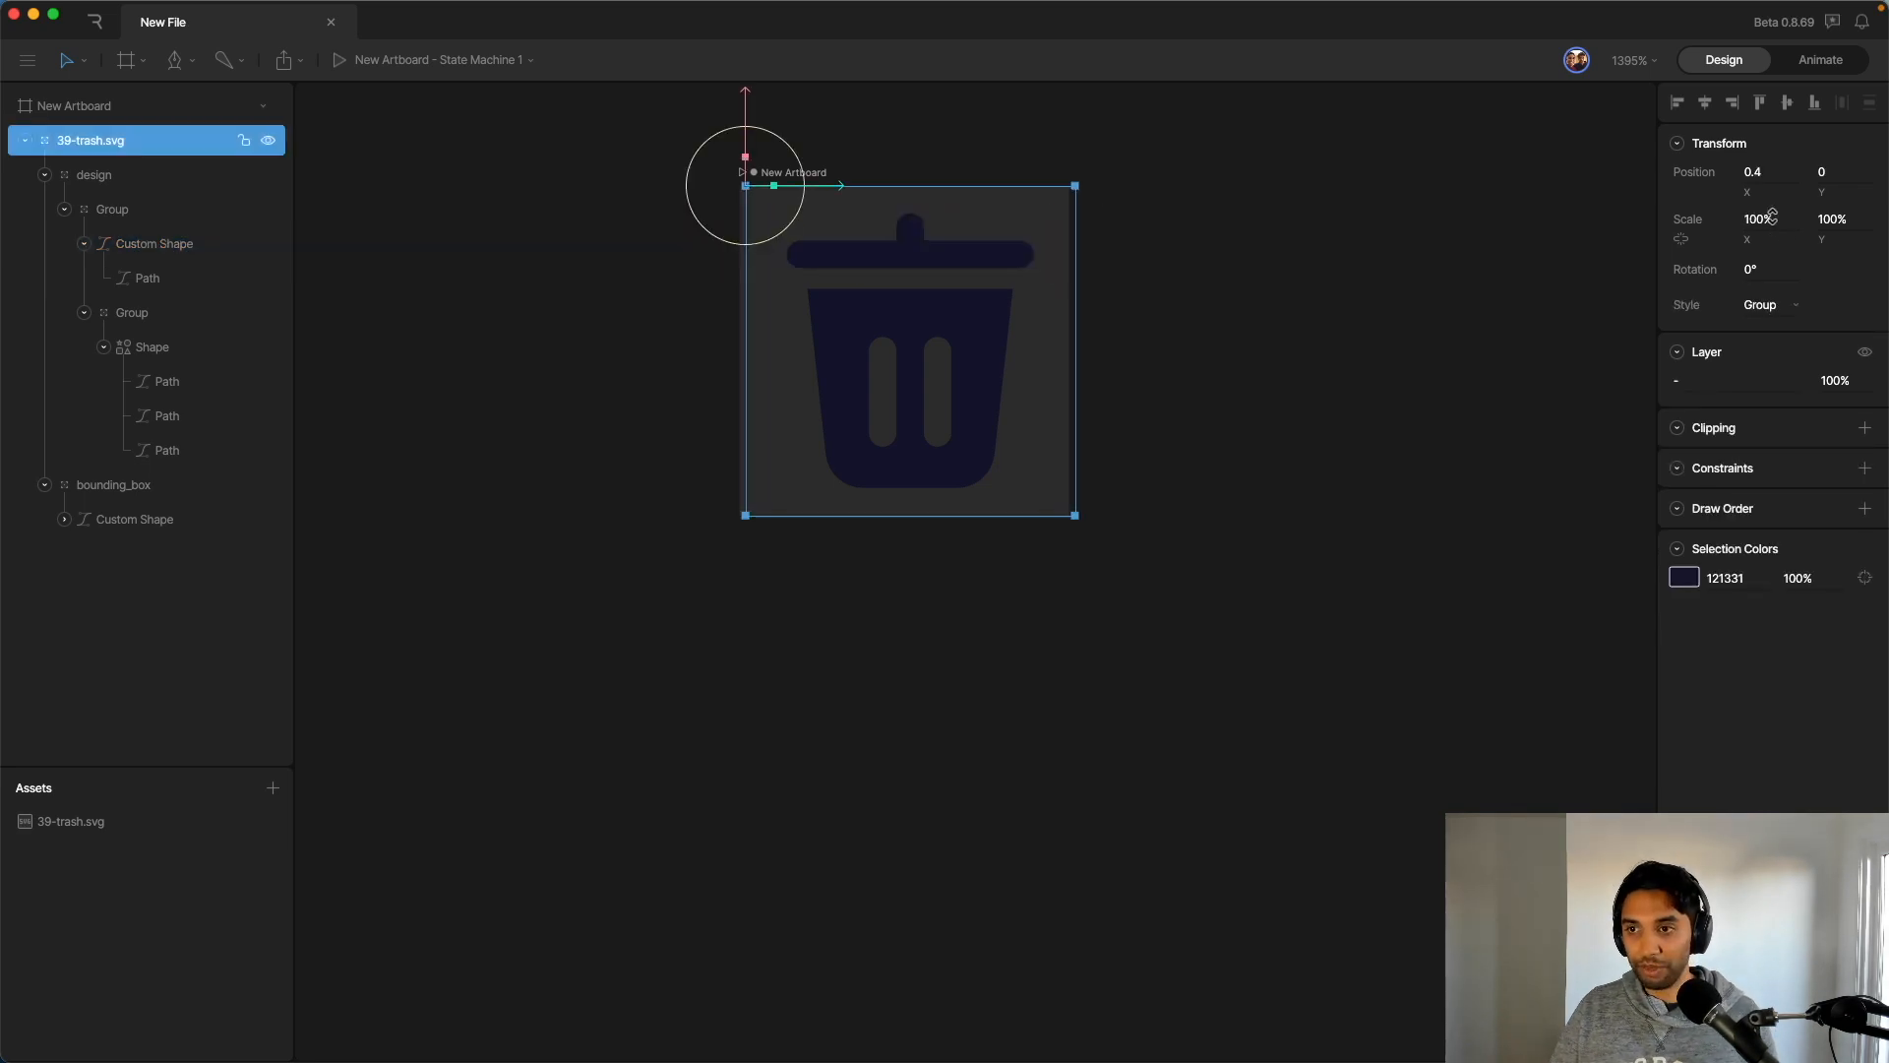
mouse_move(1586, 220)
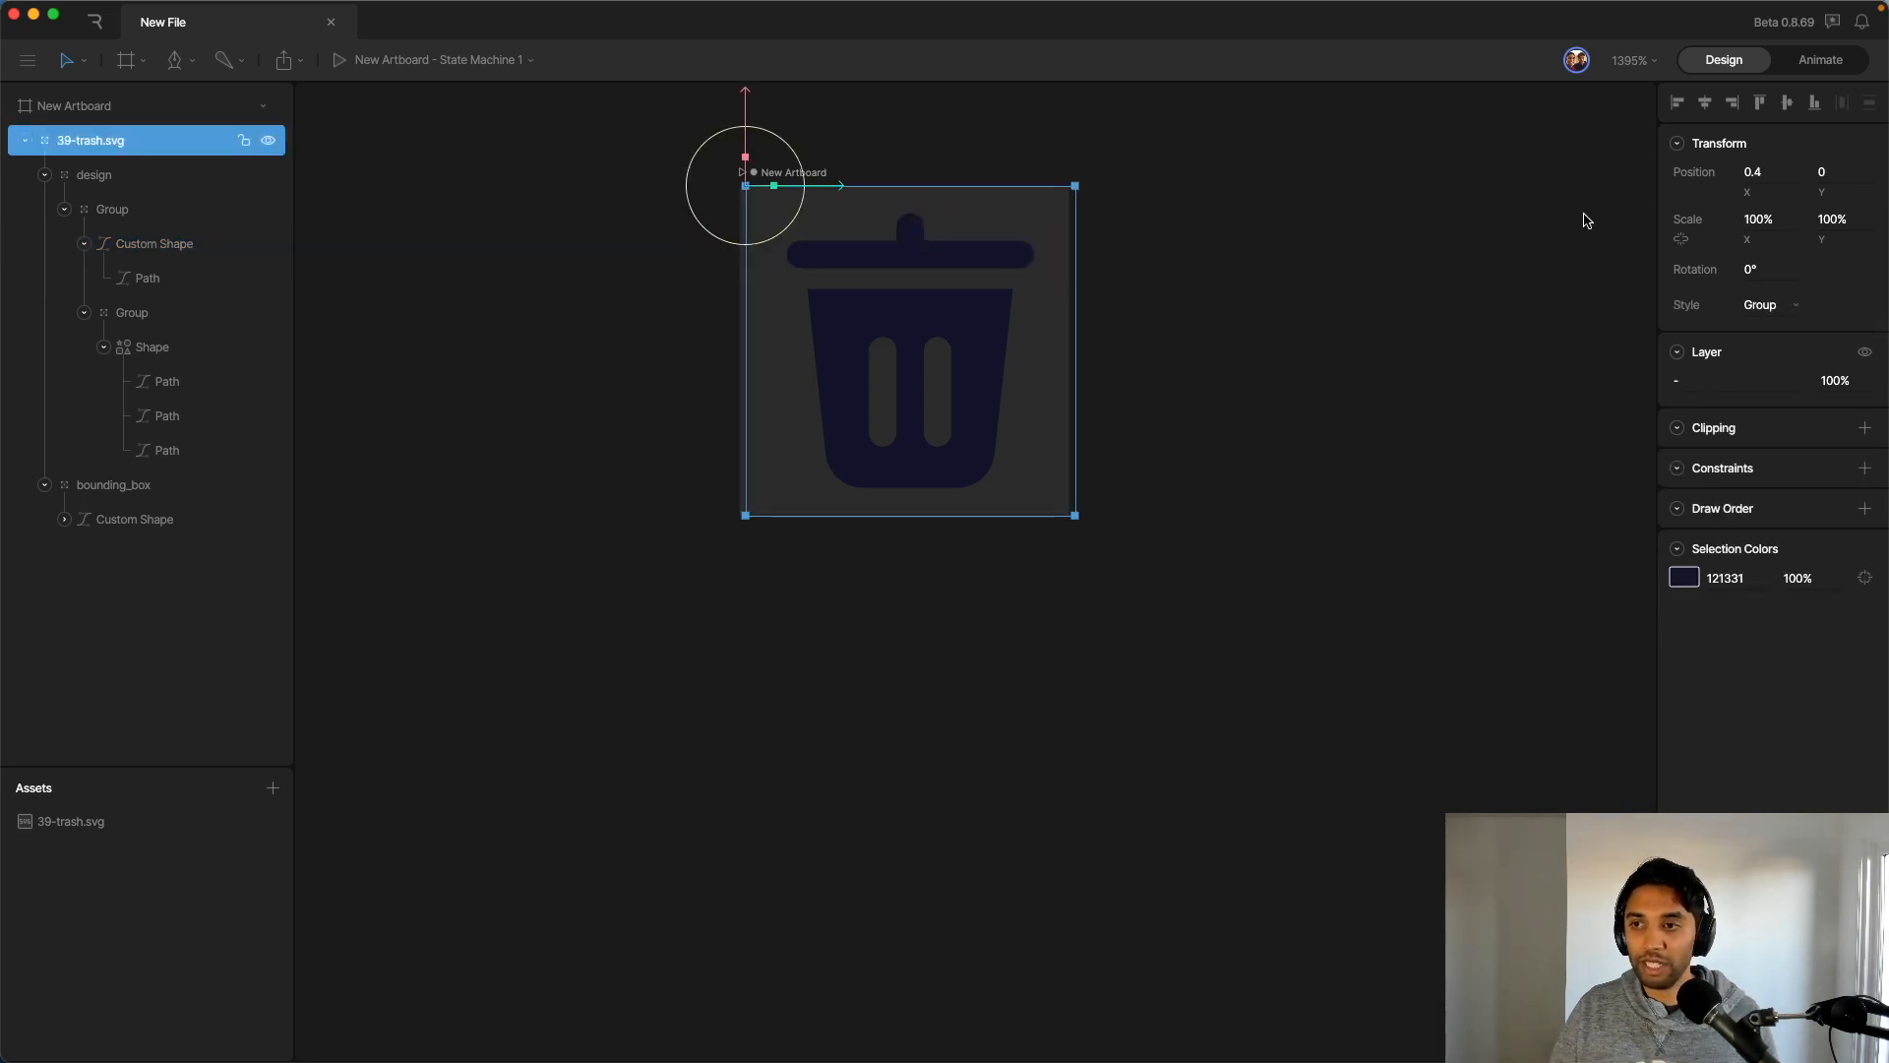
click(112, 209)
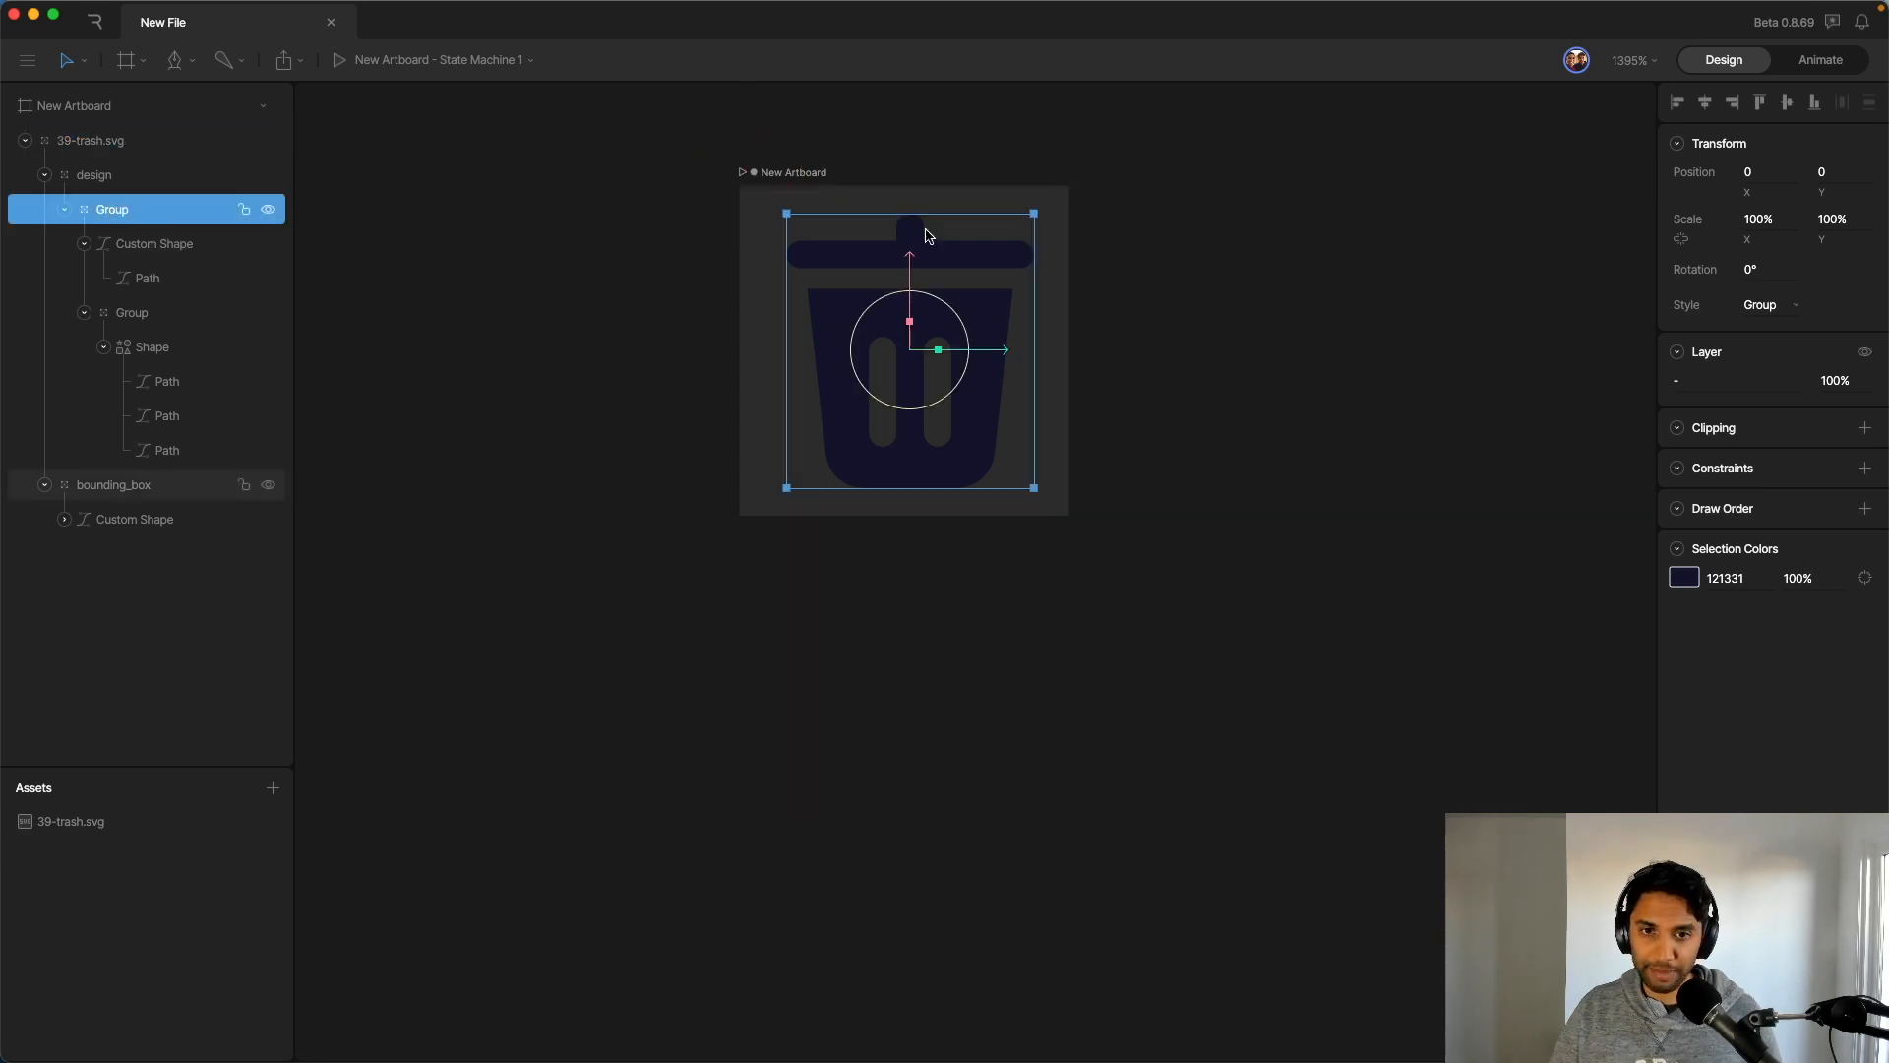
click(1682, 576)
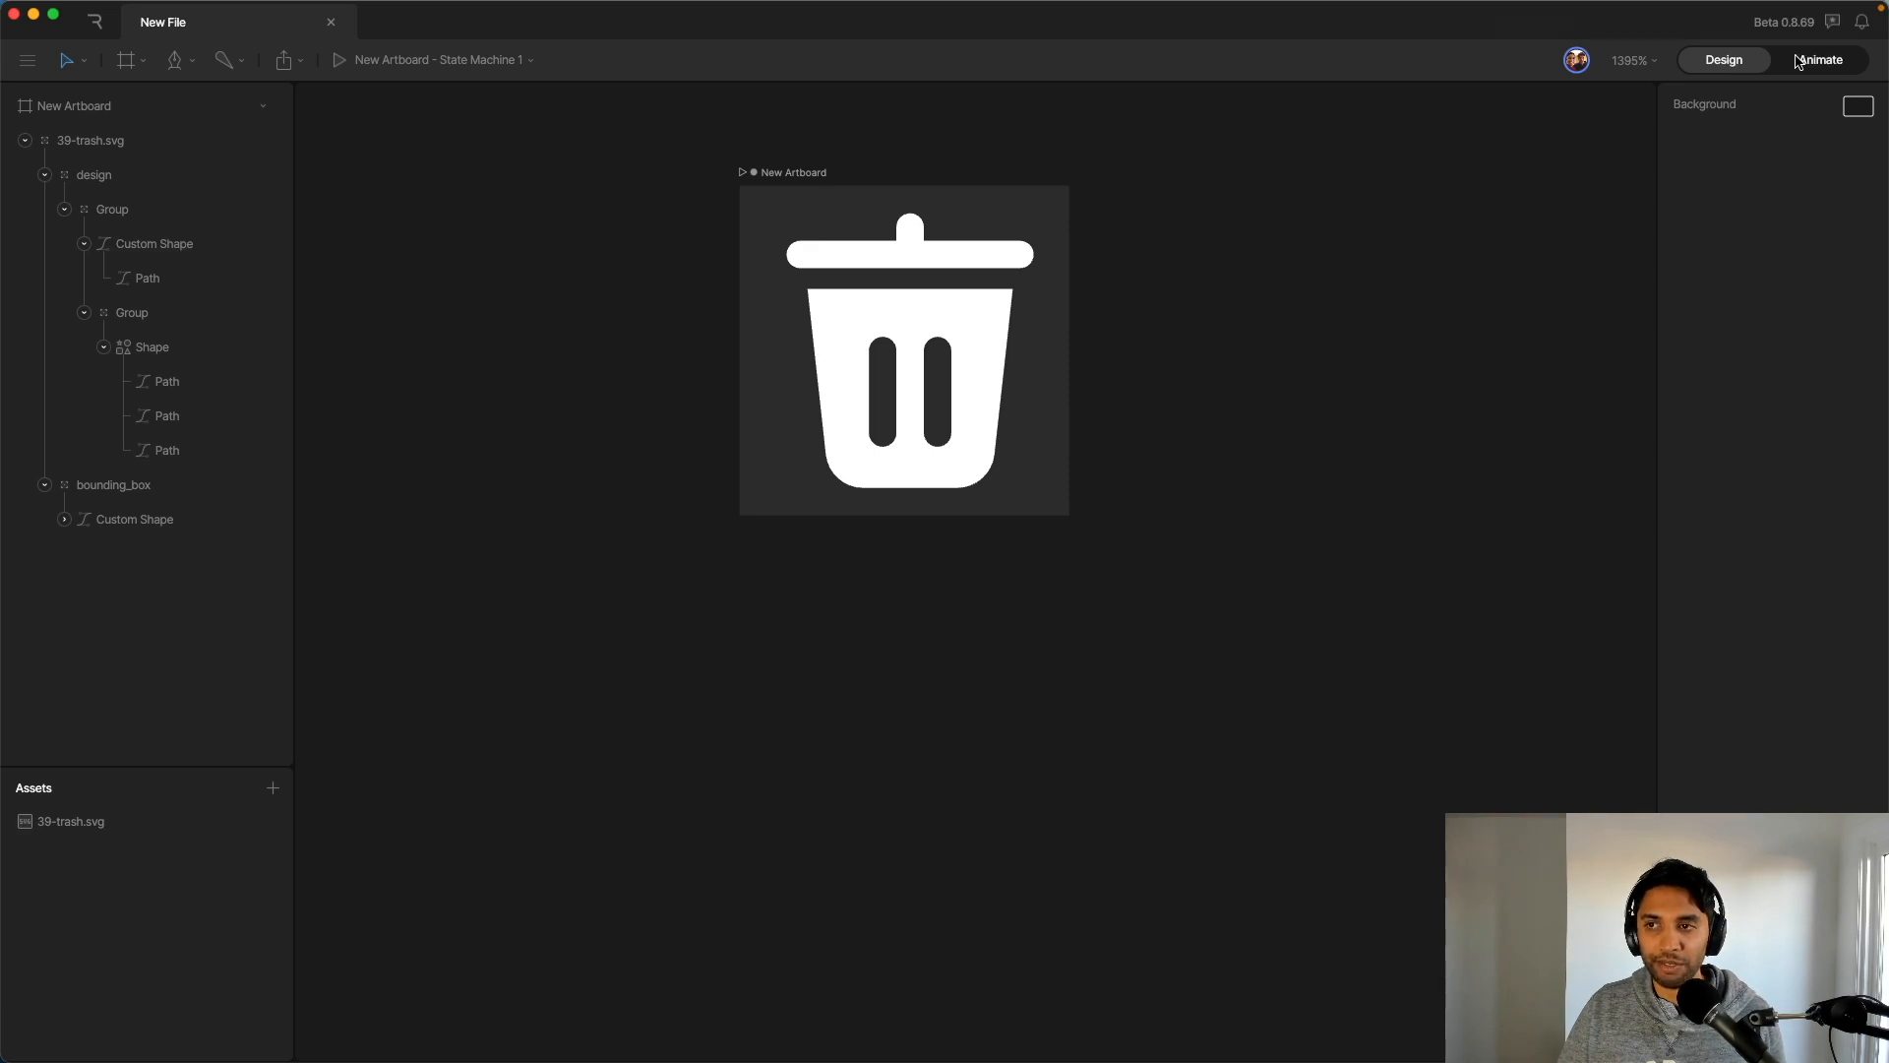
Step: Switch to animate mode and delete State Machine 1 from the Animations panel
click(1821, 59)
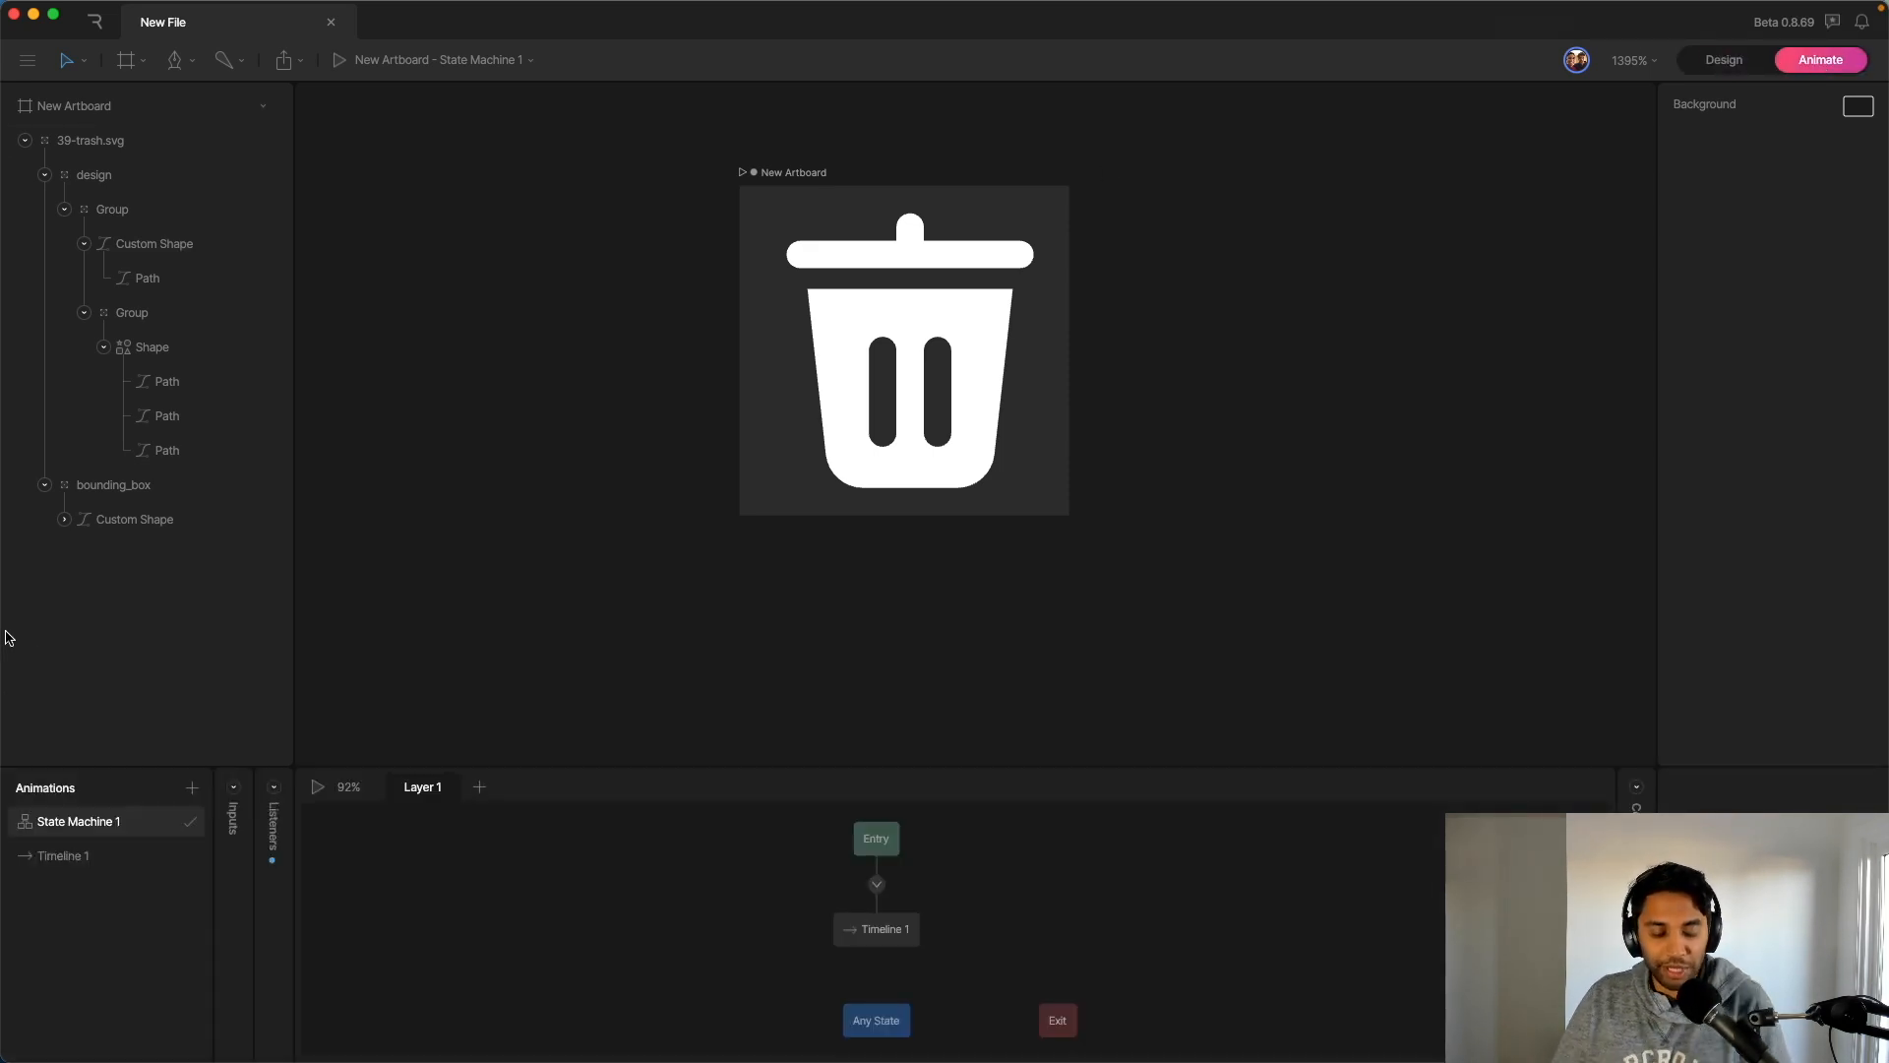
mouse_move(70, 885)
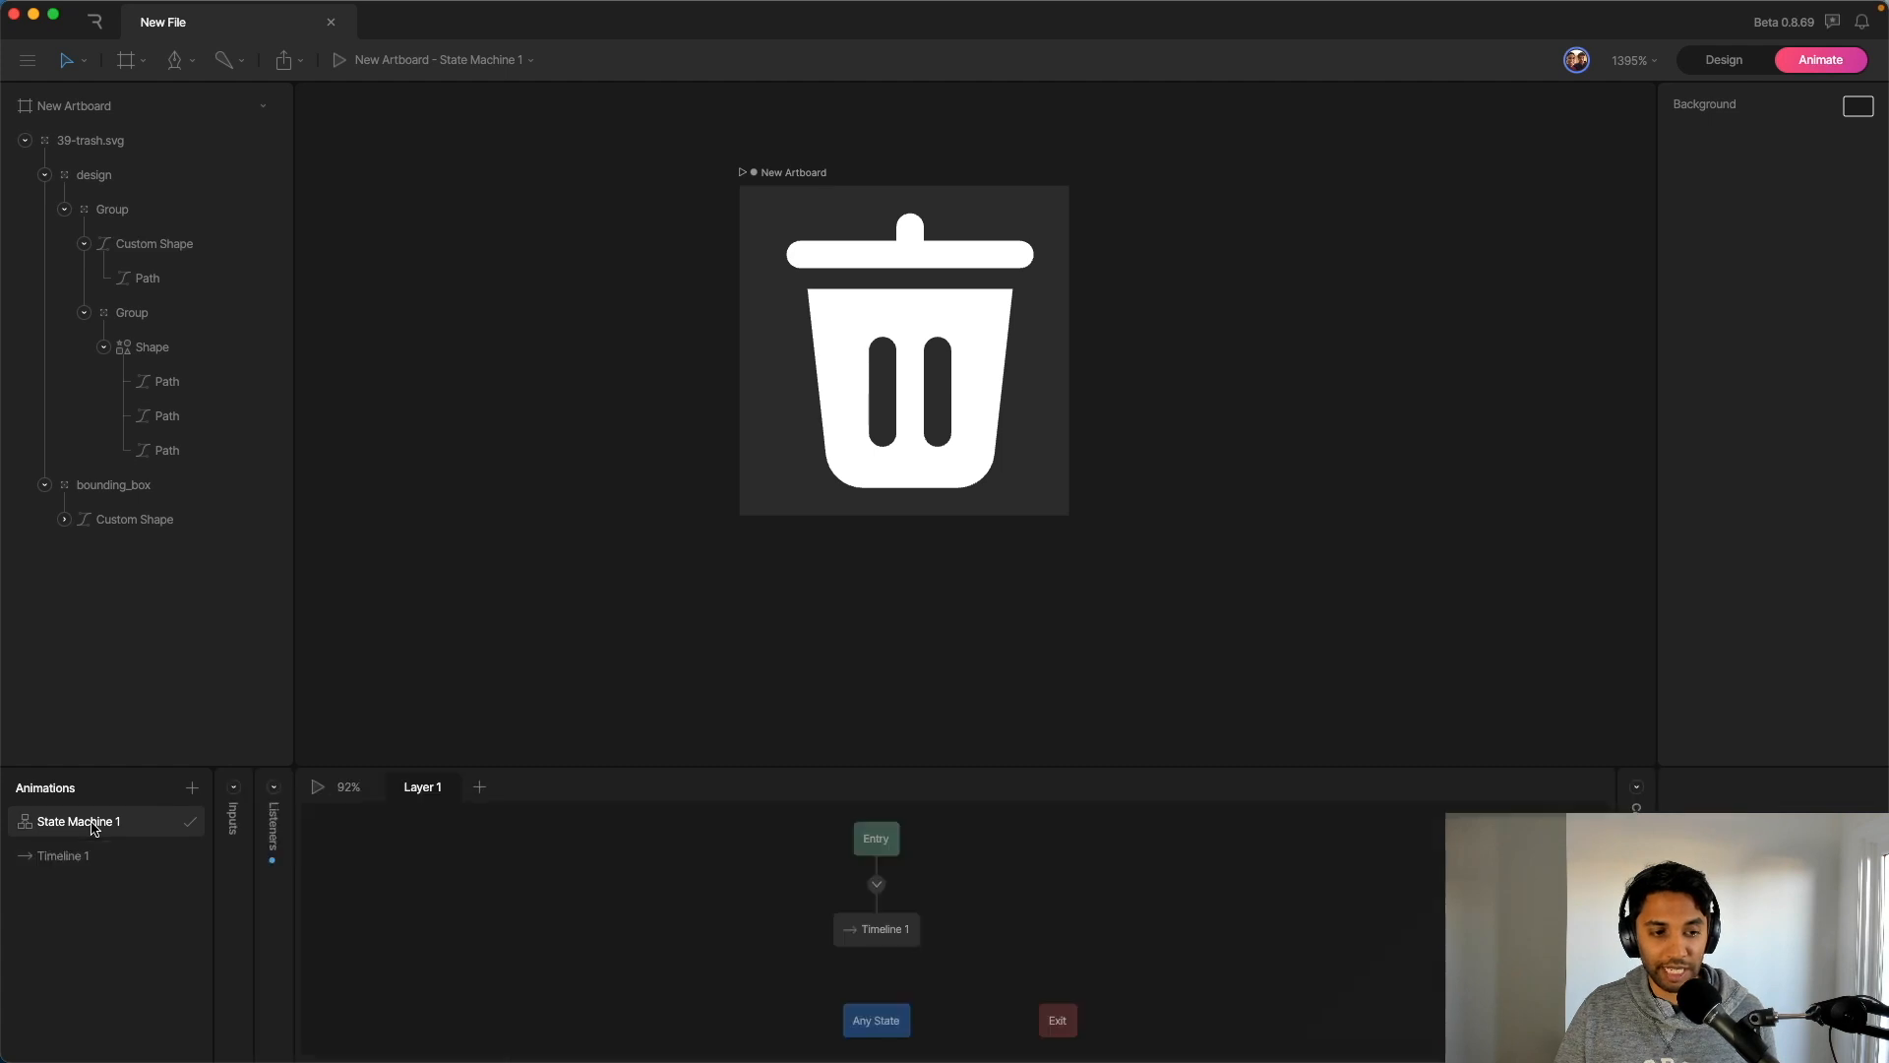
right_click(78, 821)
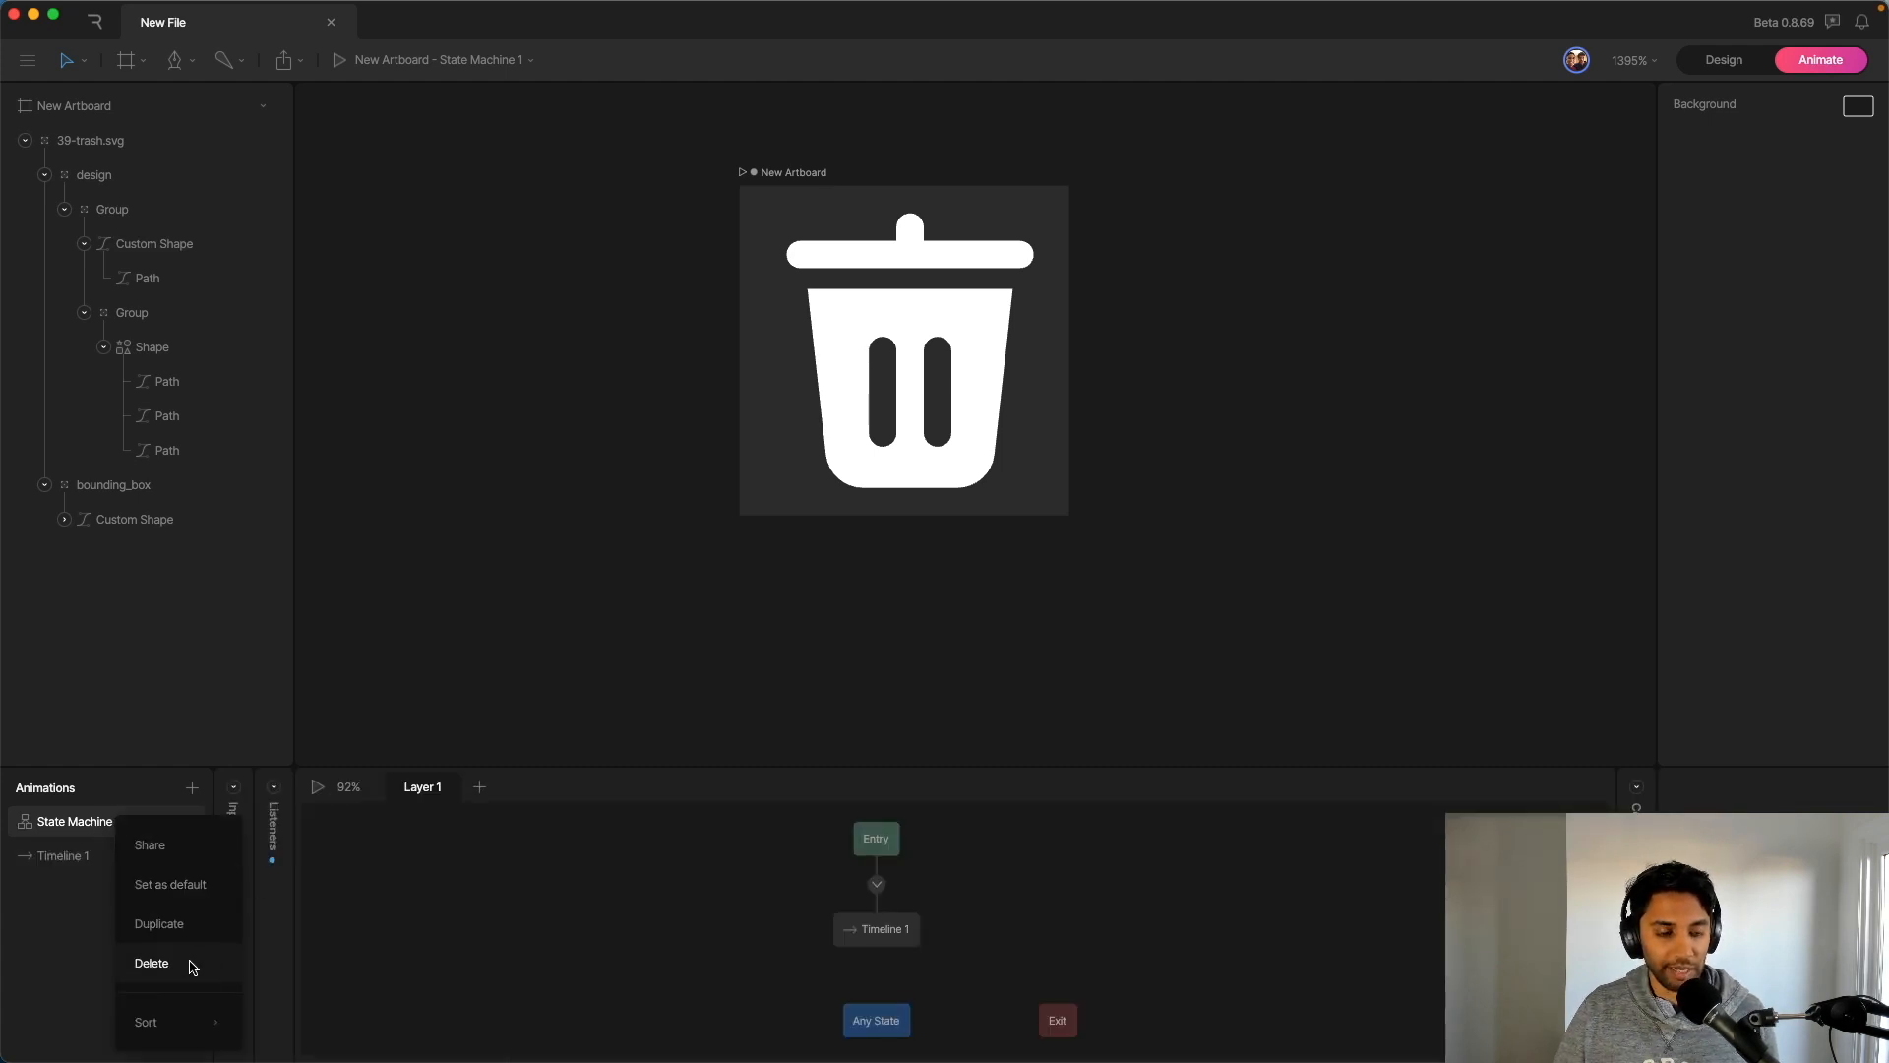
click(151, 962)
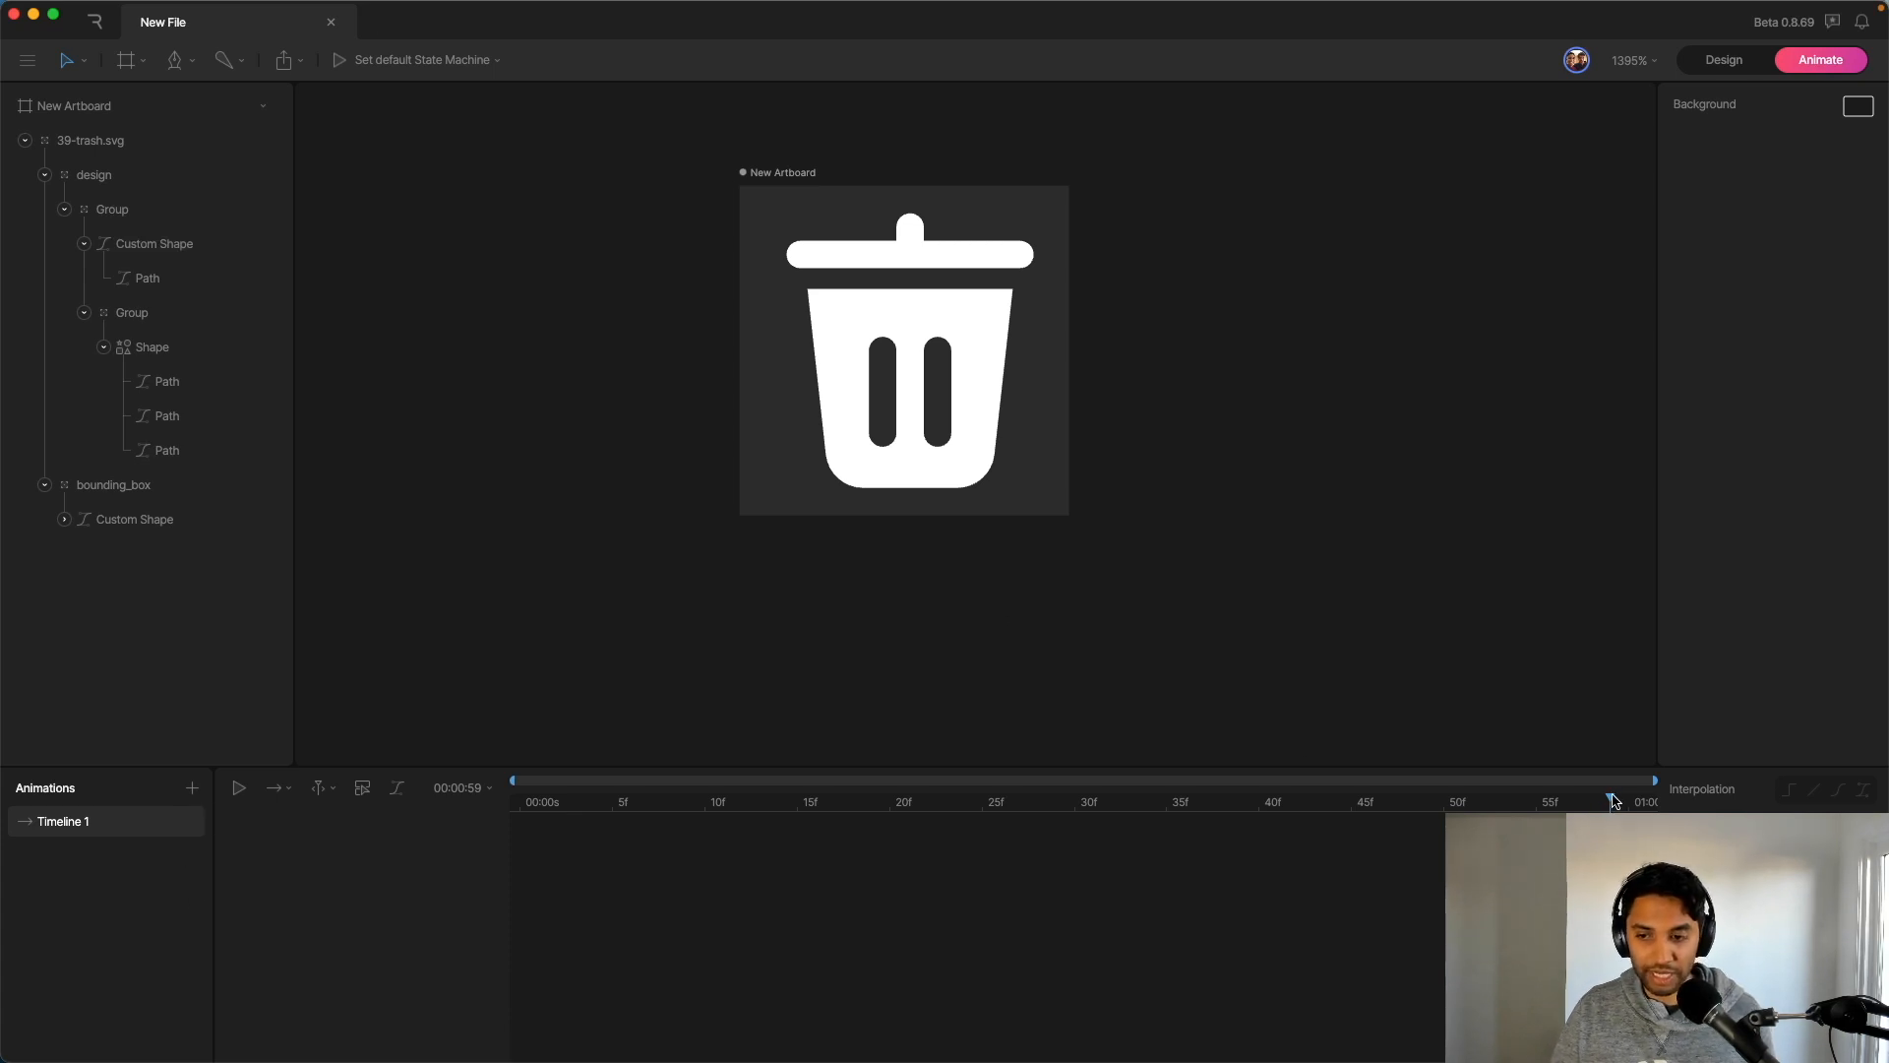
Step: Scrub the Timeline 1 playhead back to frame 0
drag(1612, 801, 1295, 801)
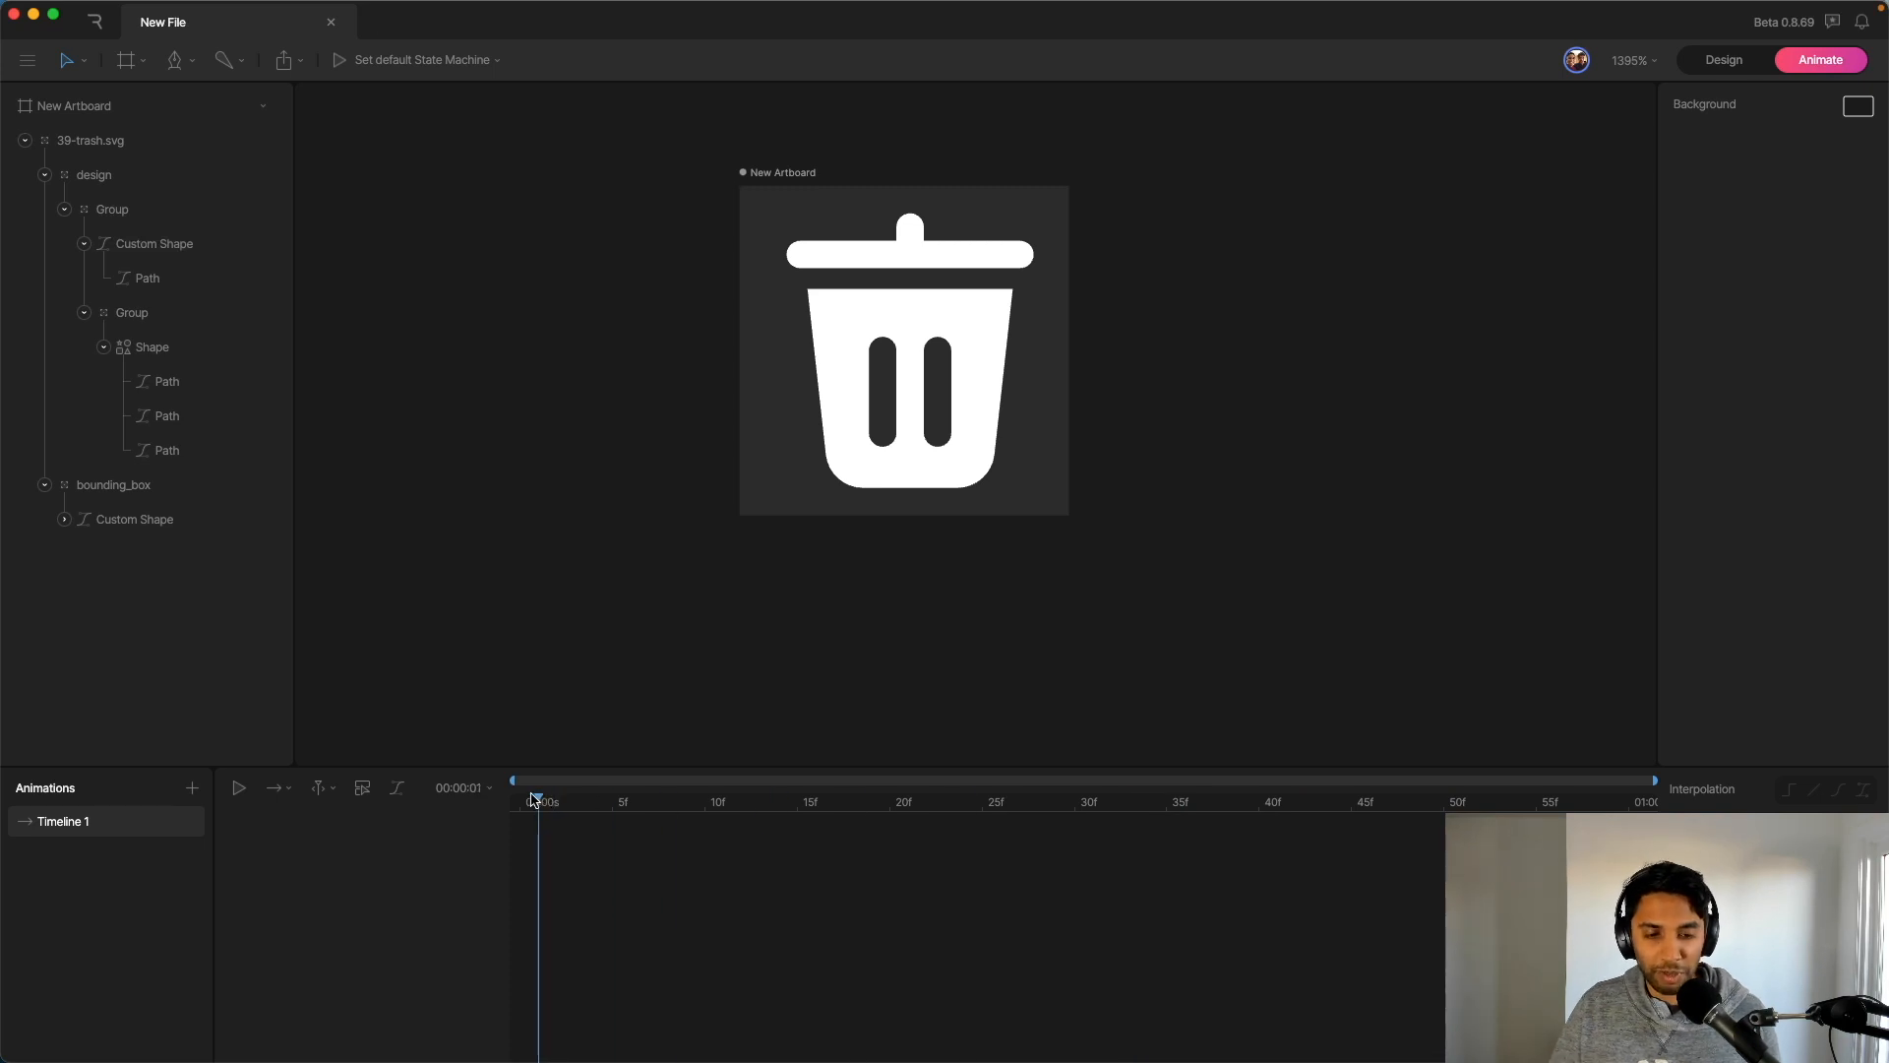
click(1147, 801)
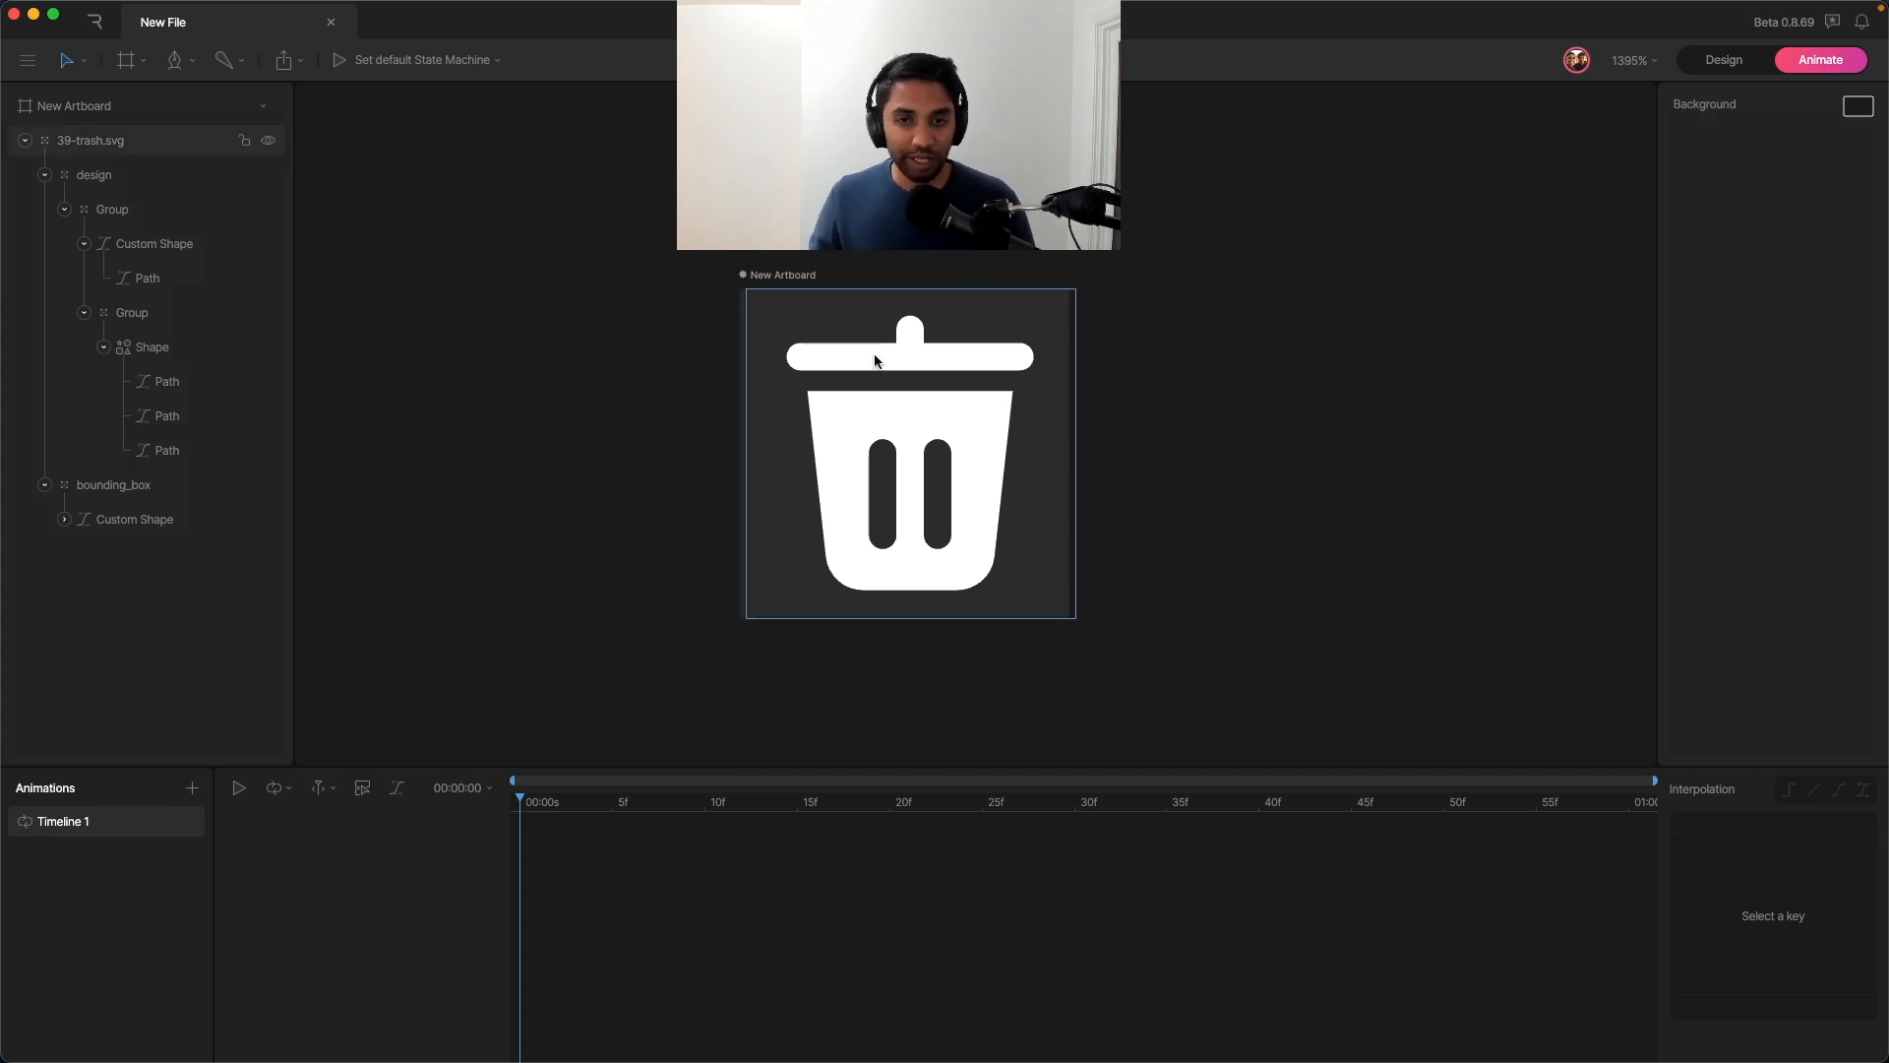
Step: Key the lid's Position Y at -8 on frame 0, -10 at frame 30 and -8 at frame 44
click(154, 244)
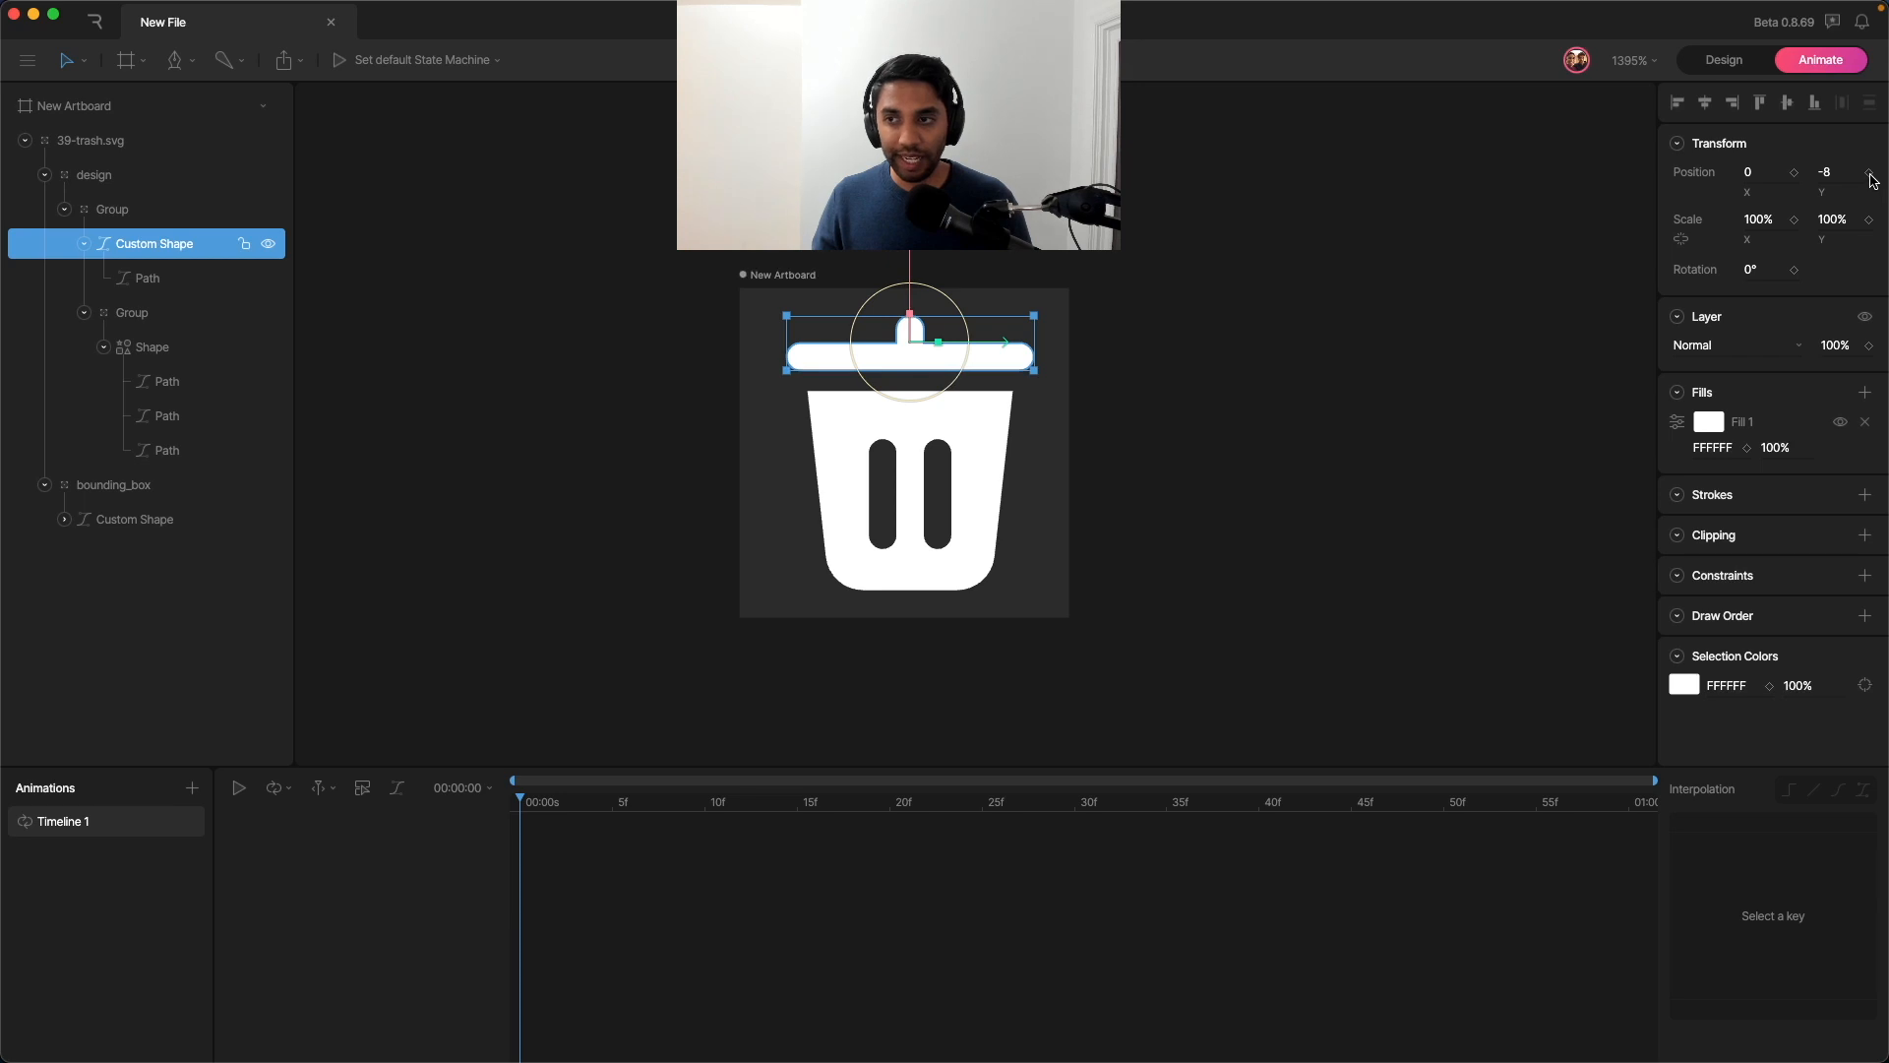
click(1870, 171)
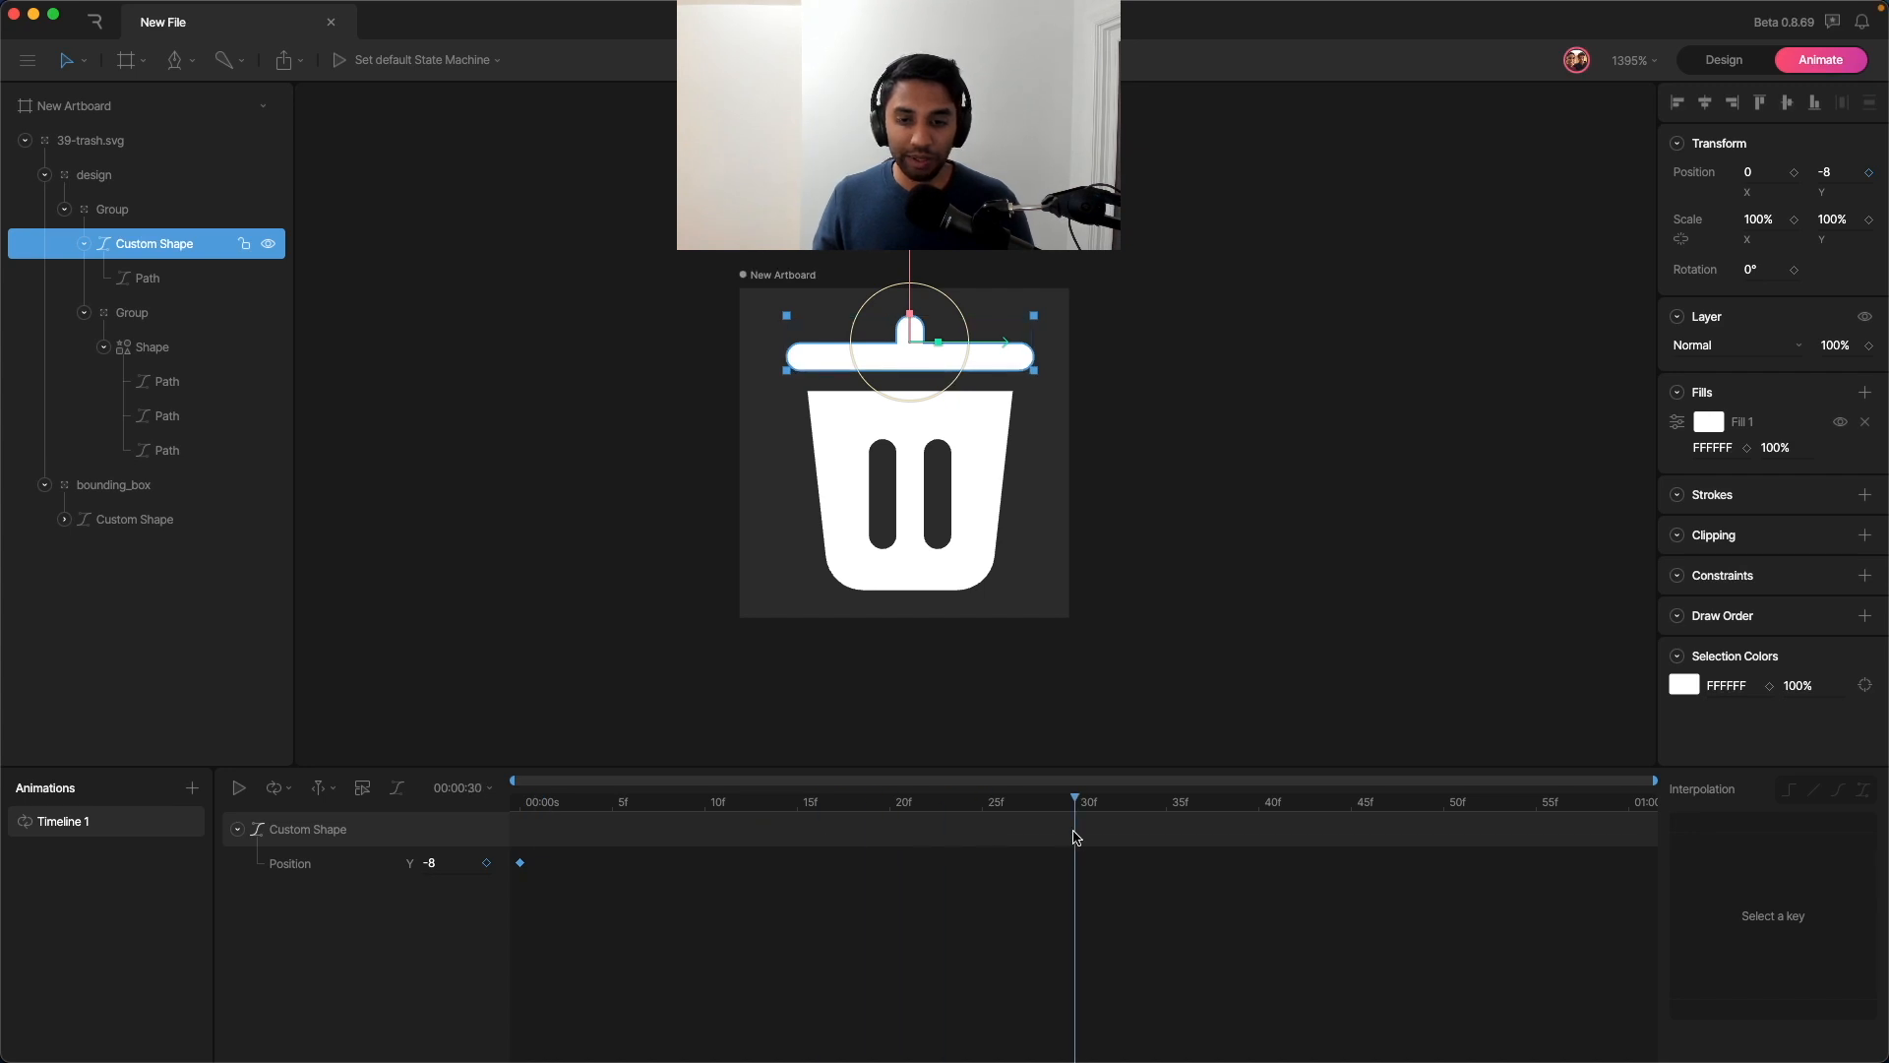
click(1826, 171)
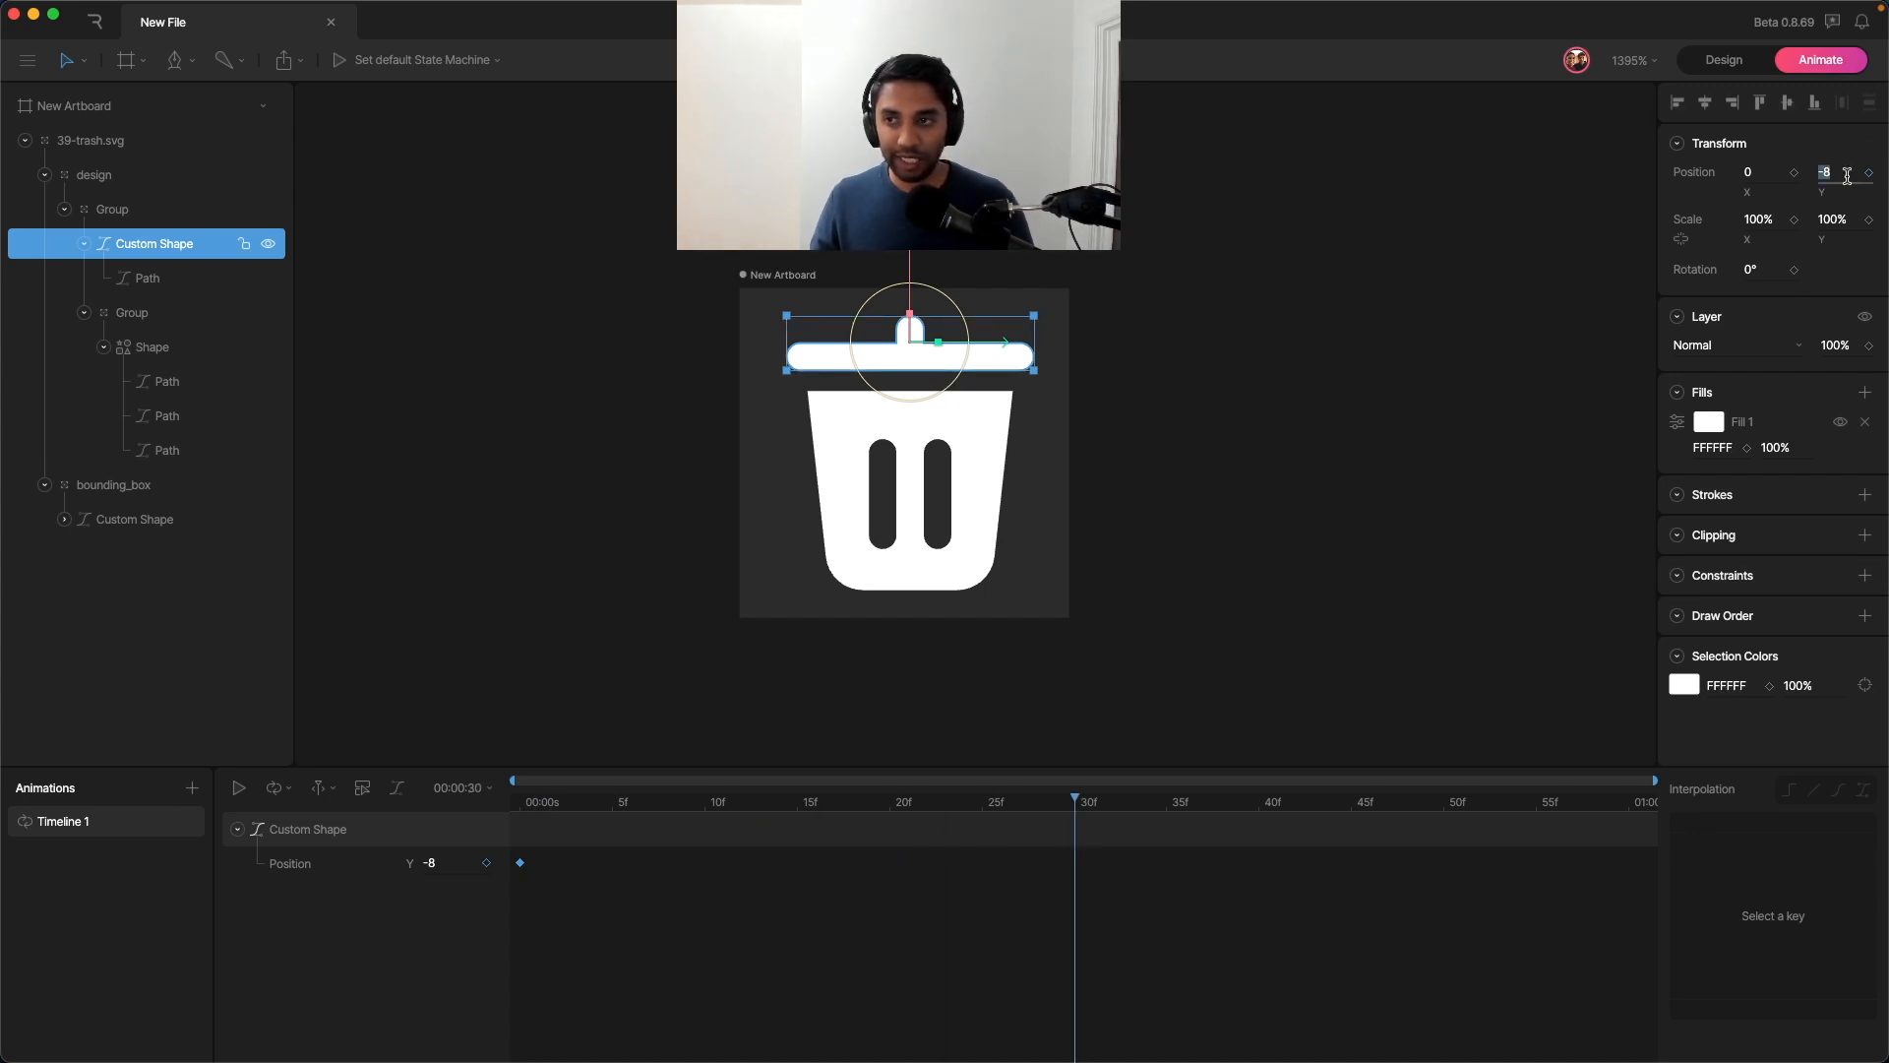
text(-10)
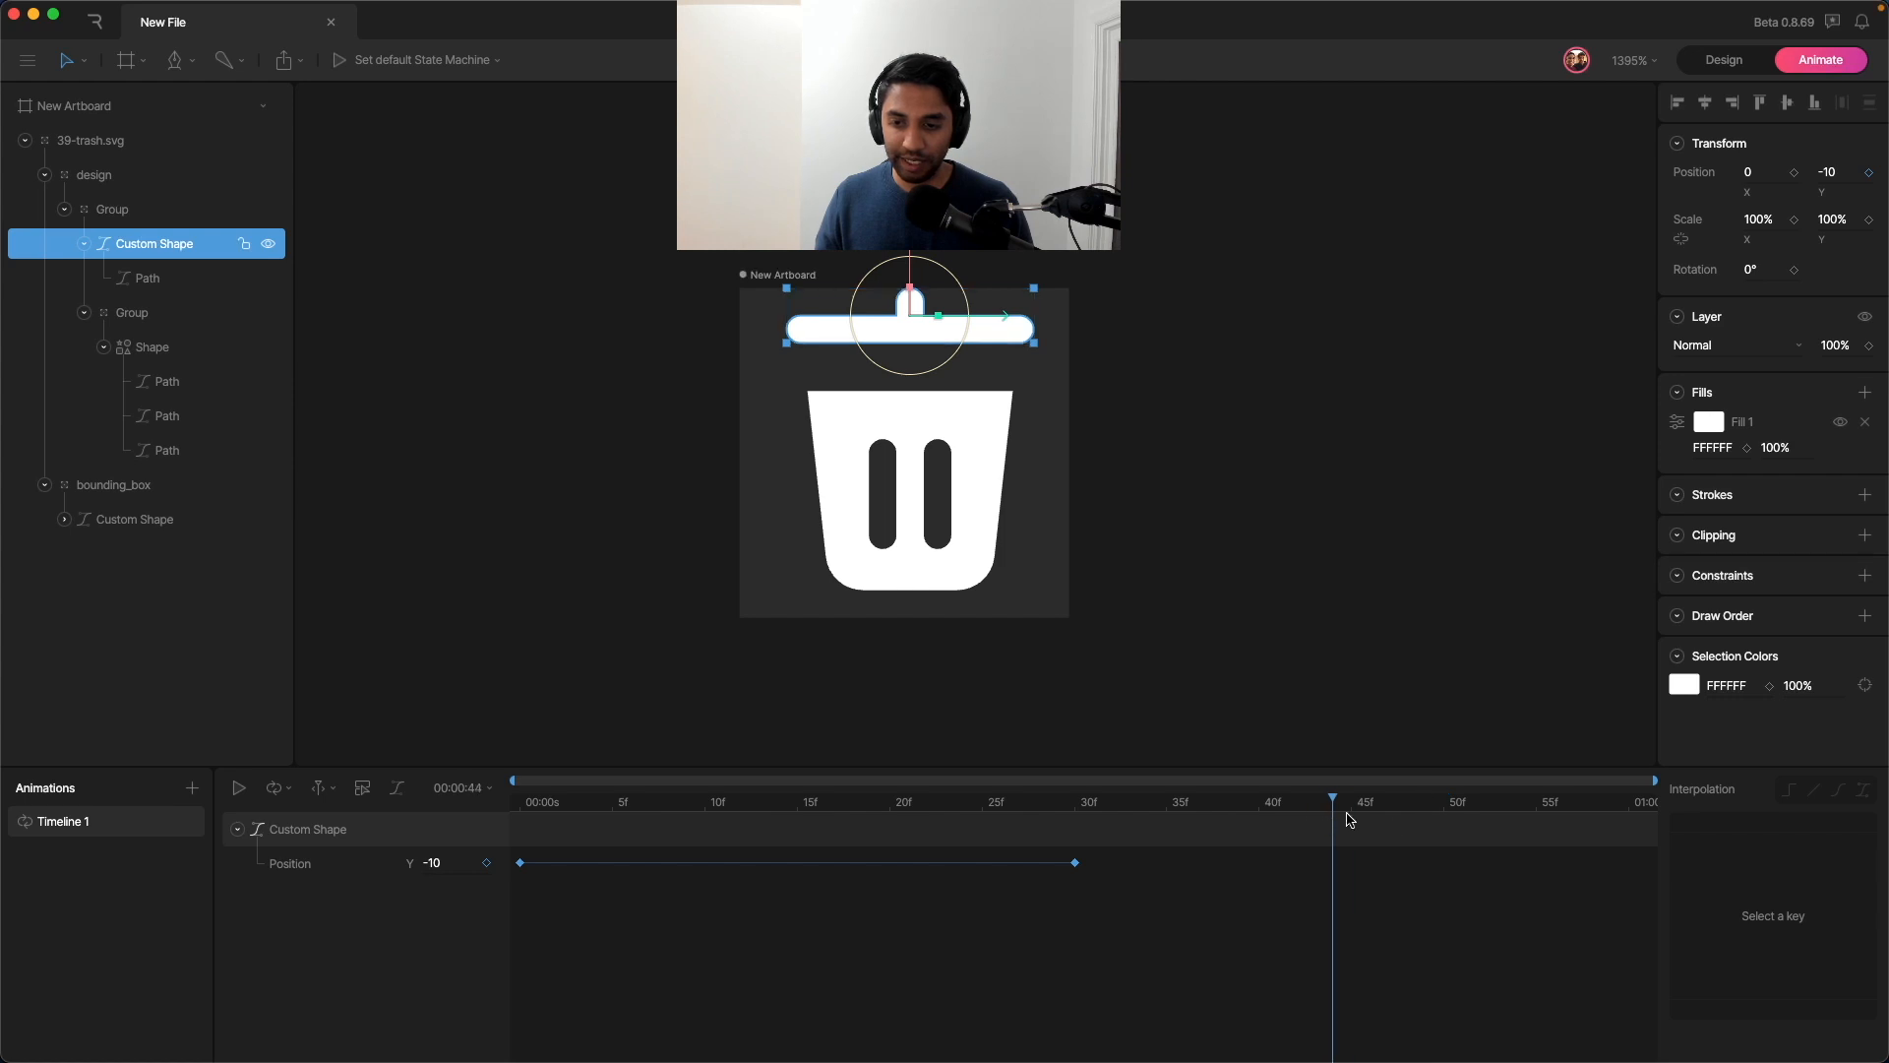
click(1826, 171)
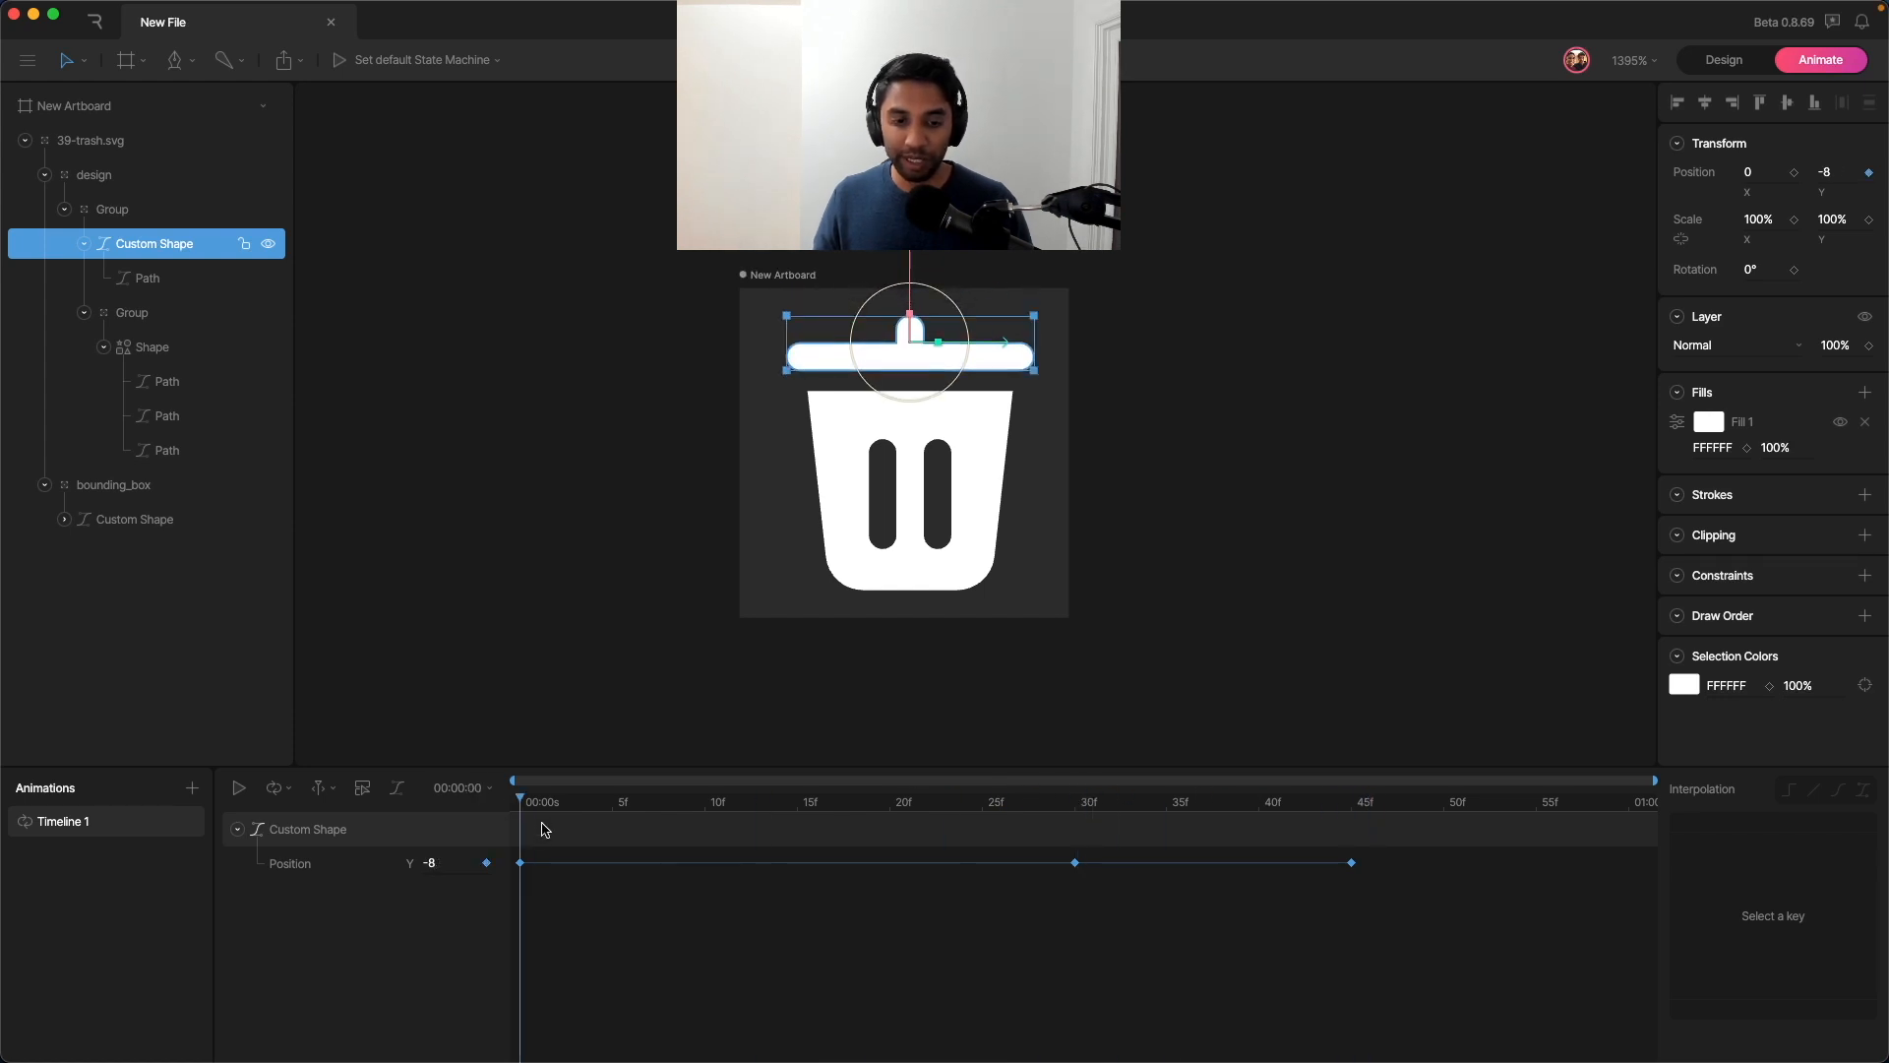
Step: Give the first position keyframe a cubic easing curve and reshape it
click(1812, 789)
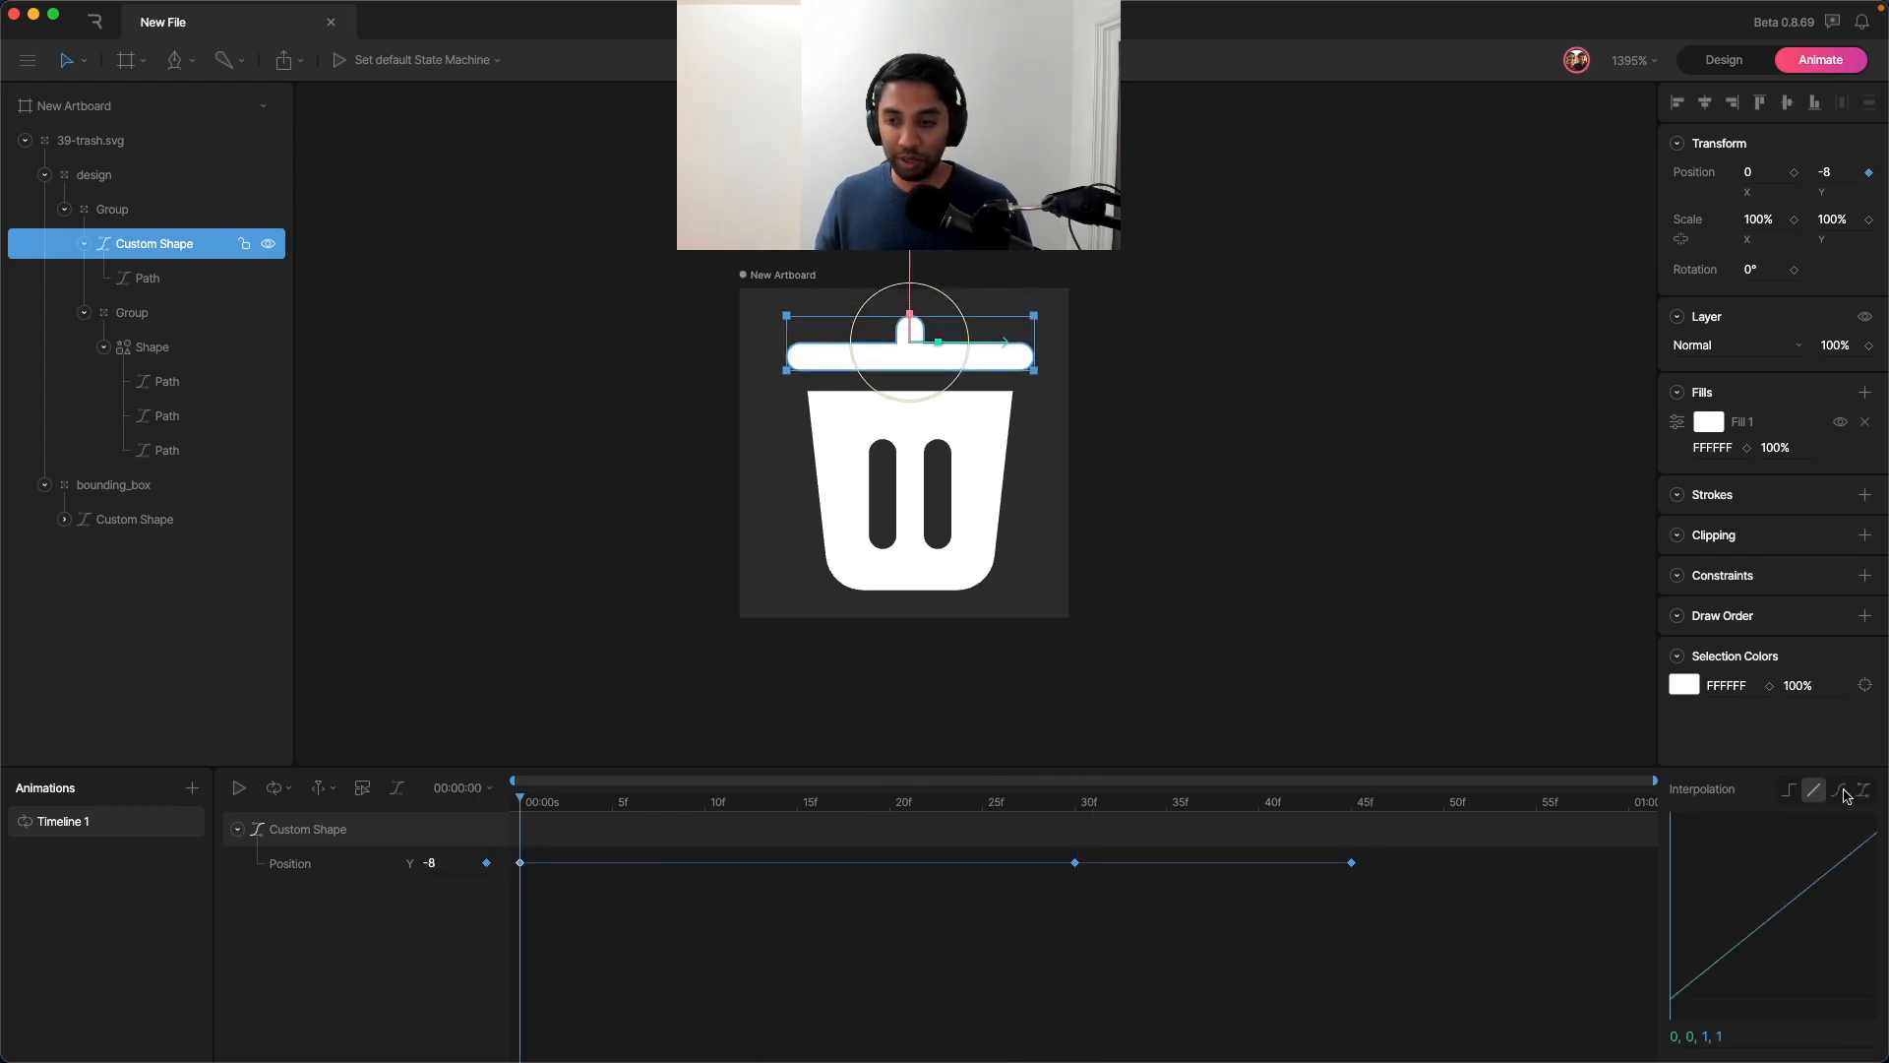
click(1838, 791)
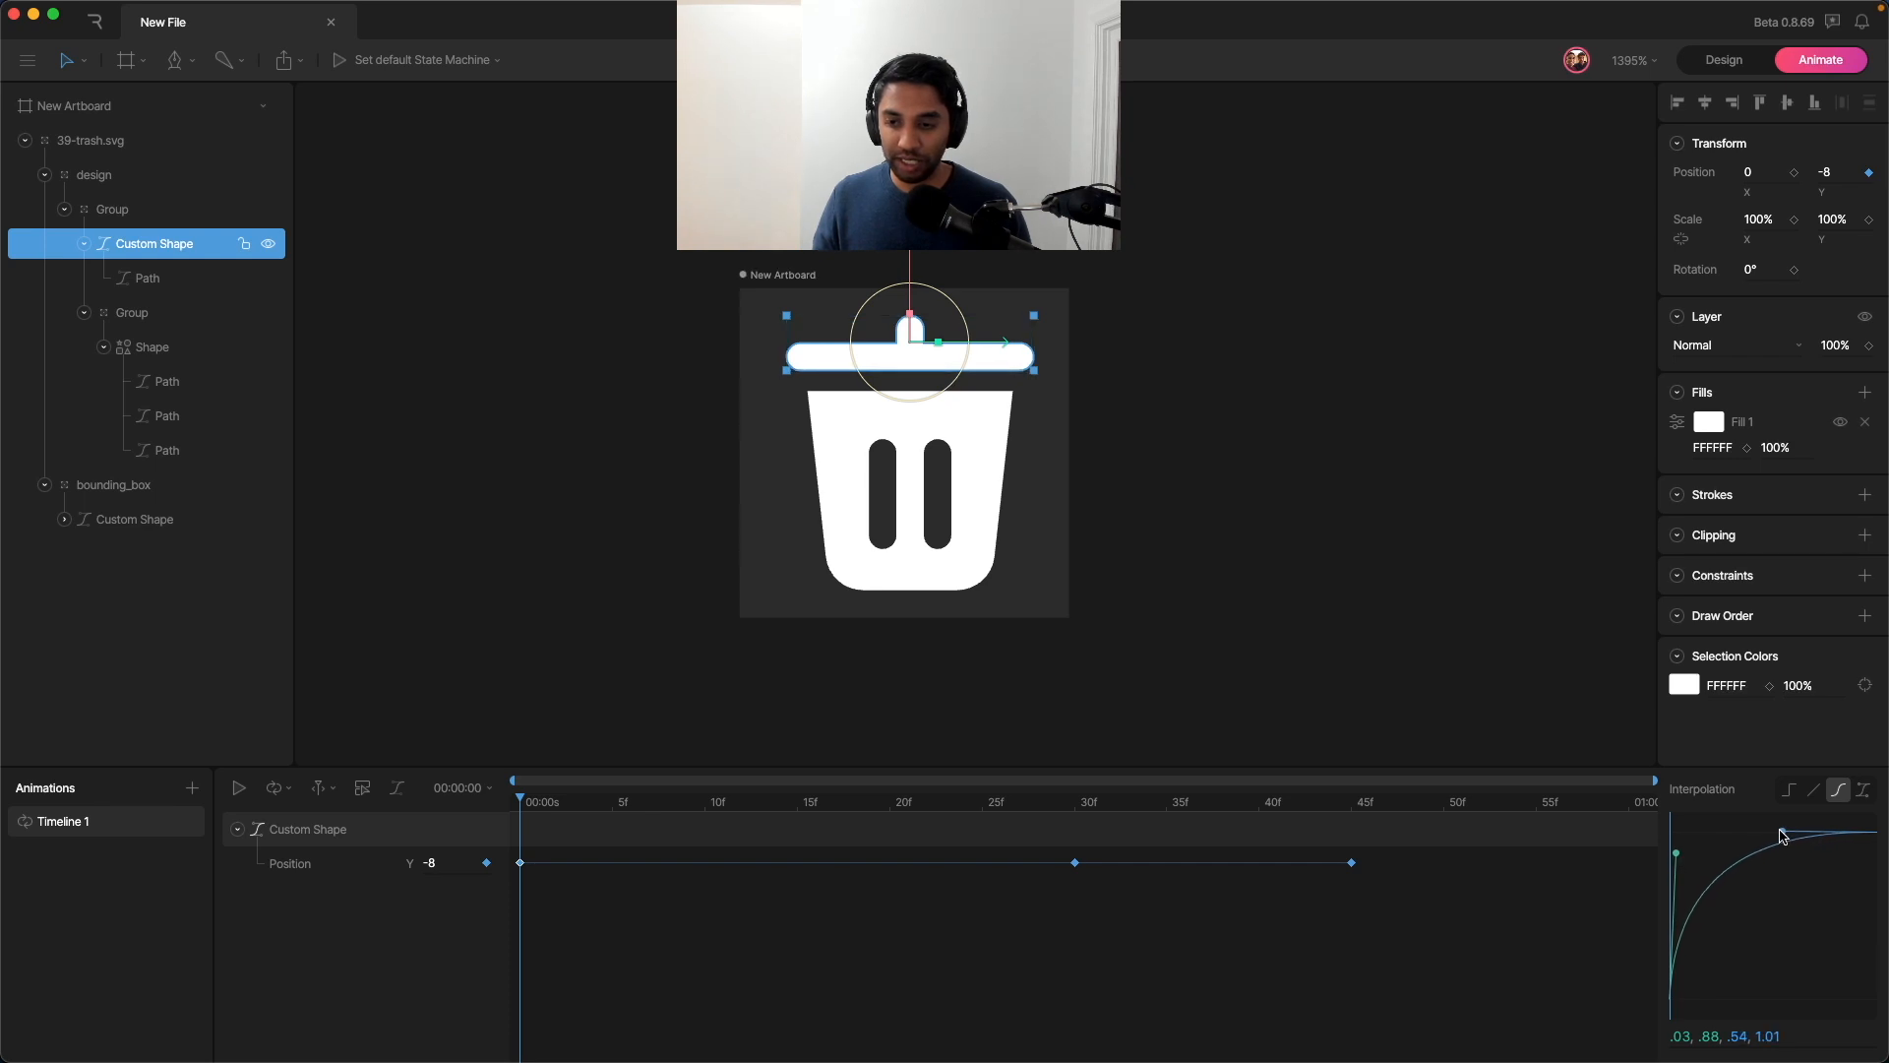
drag(1781, 839, 1747, 840)
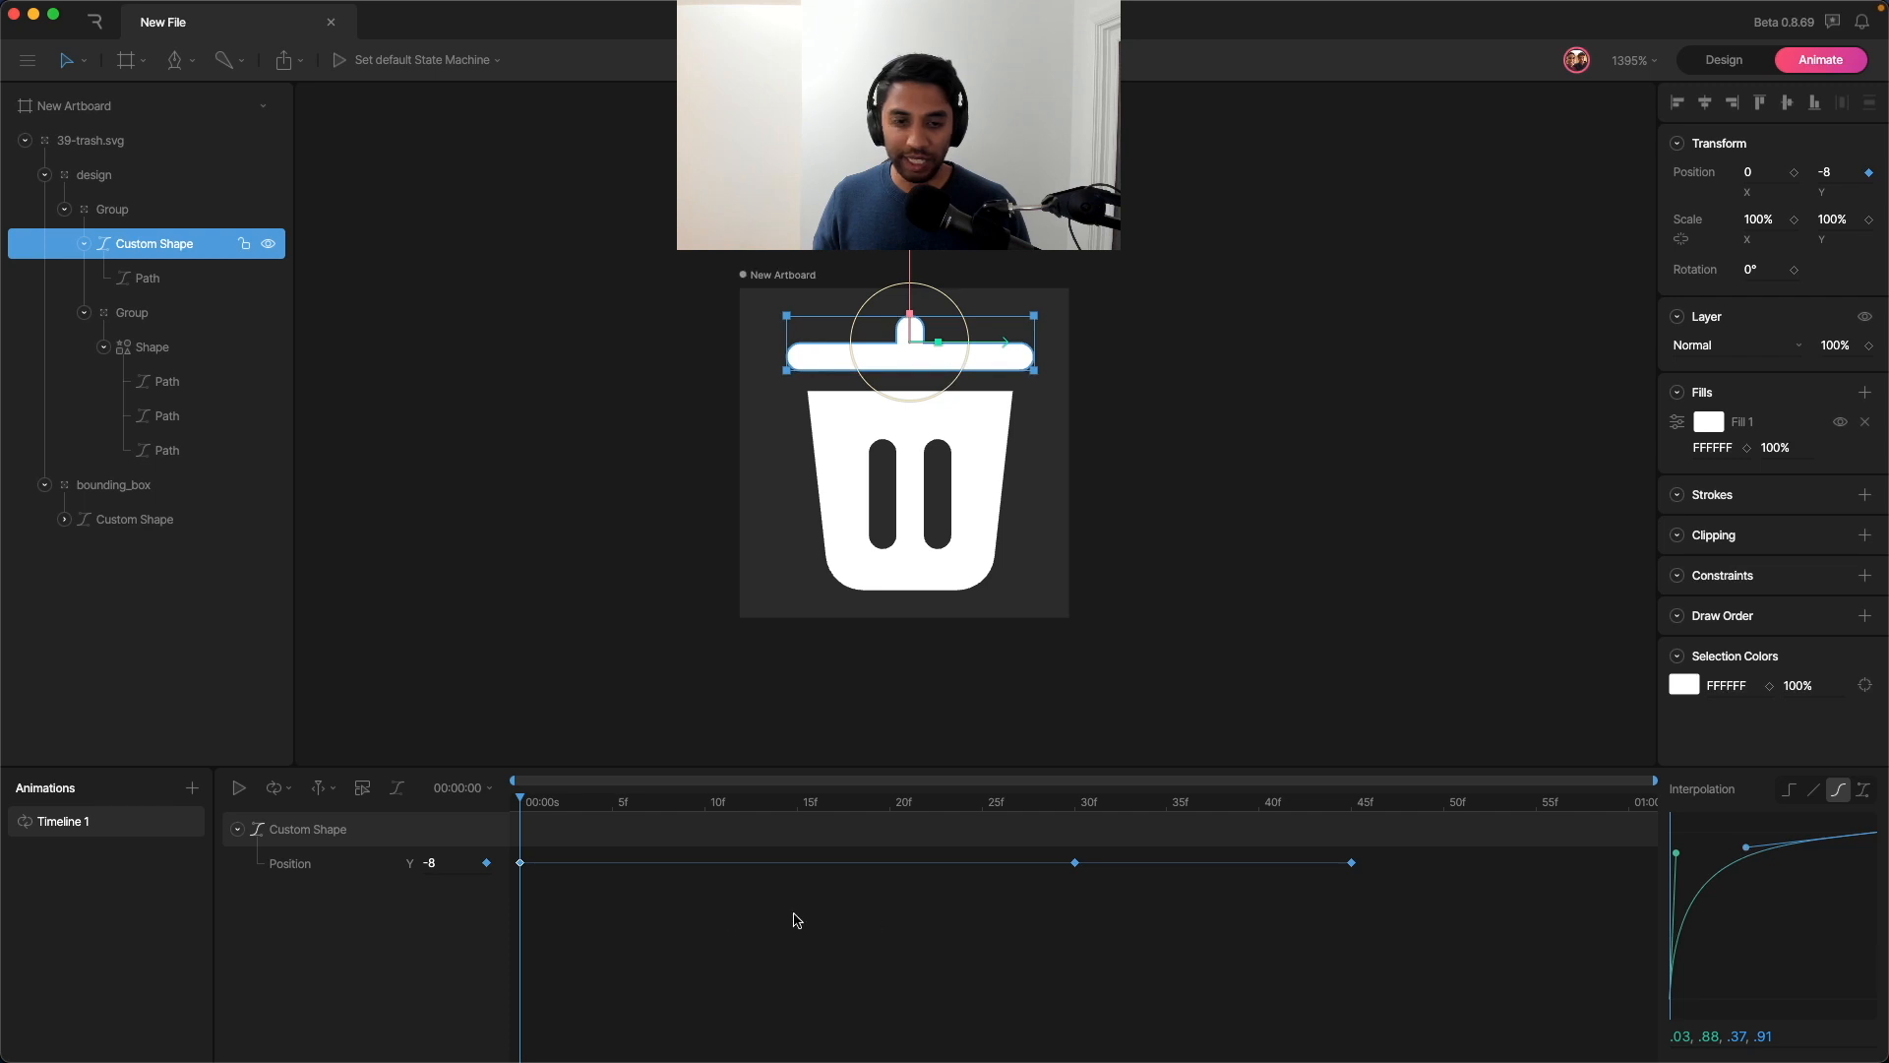
click(238, 787)
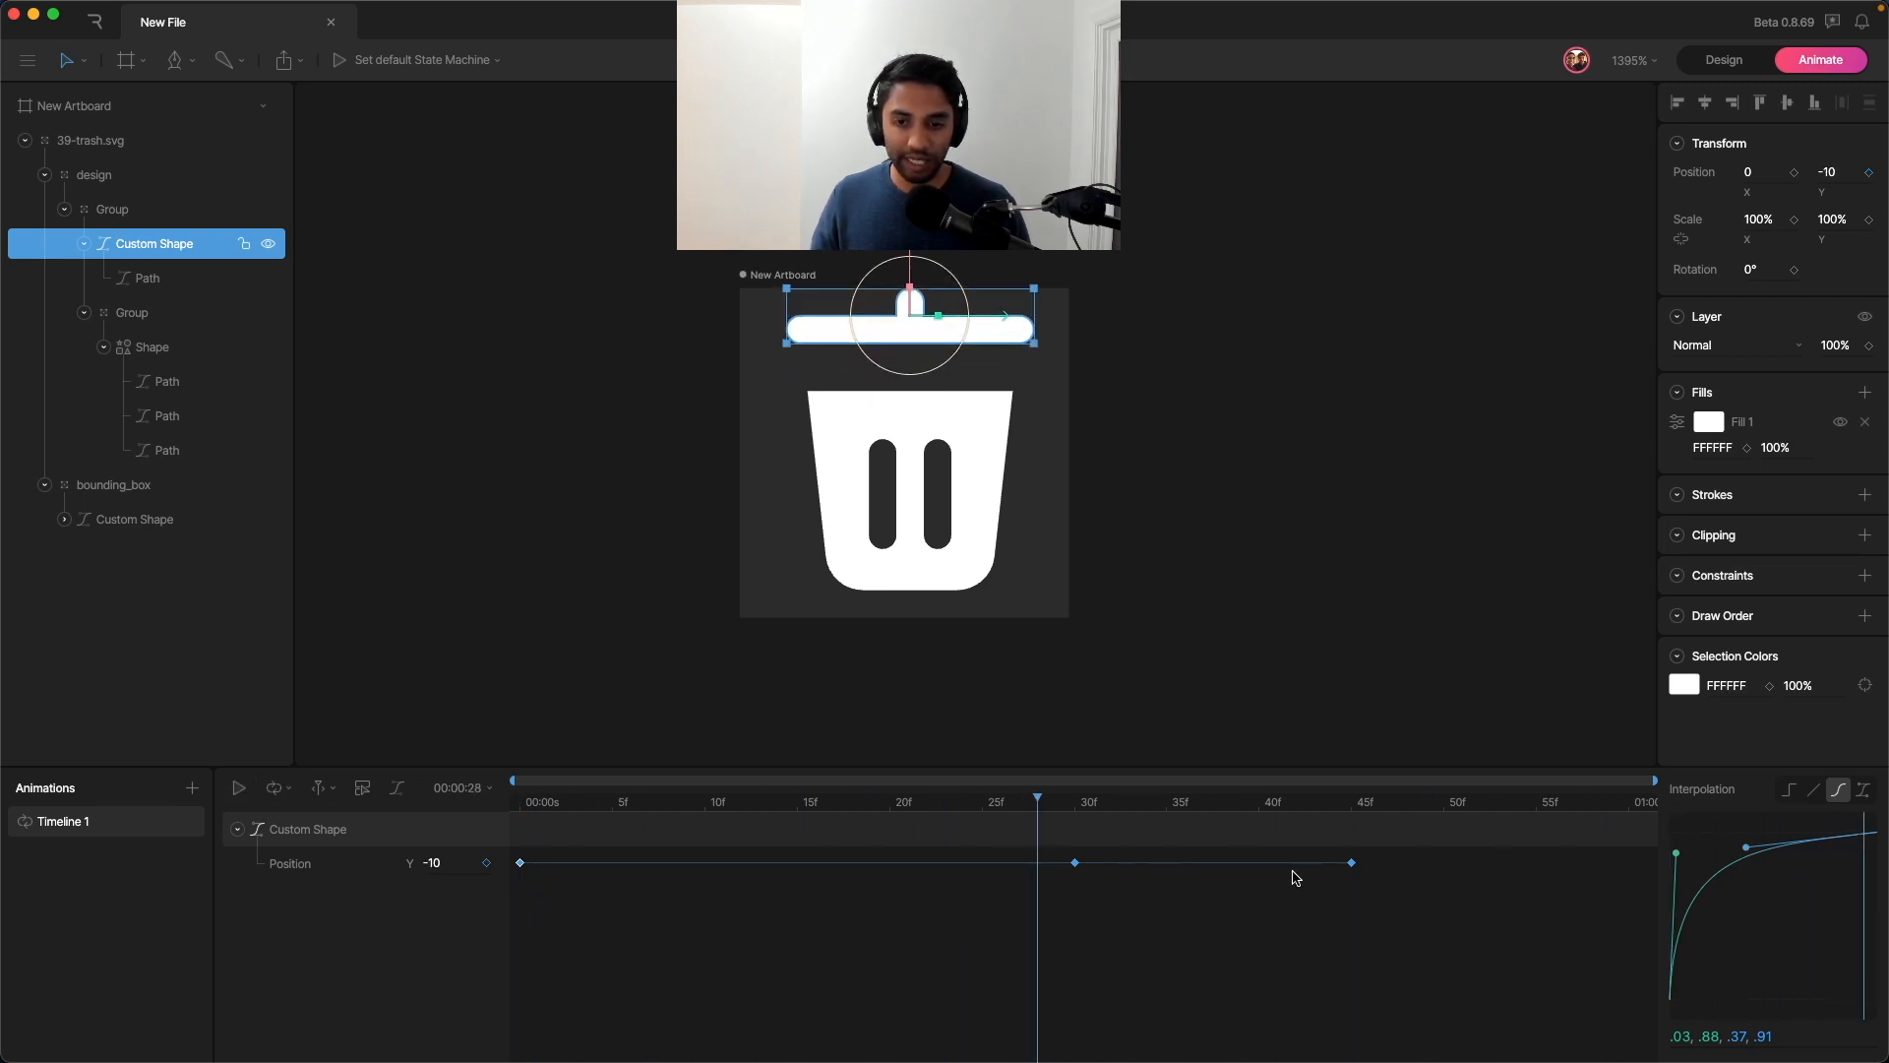
Step: Give the second position keyframe a cubic curve reshaped to overshoot
click(1860, 791)
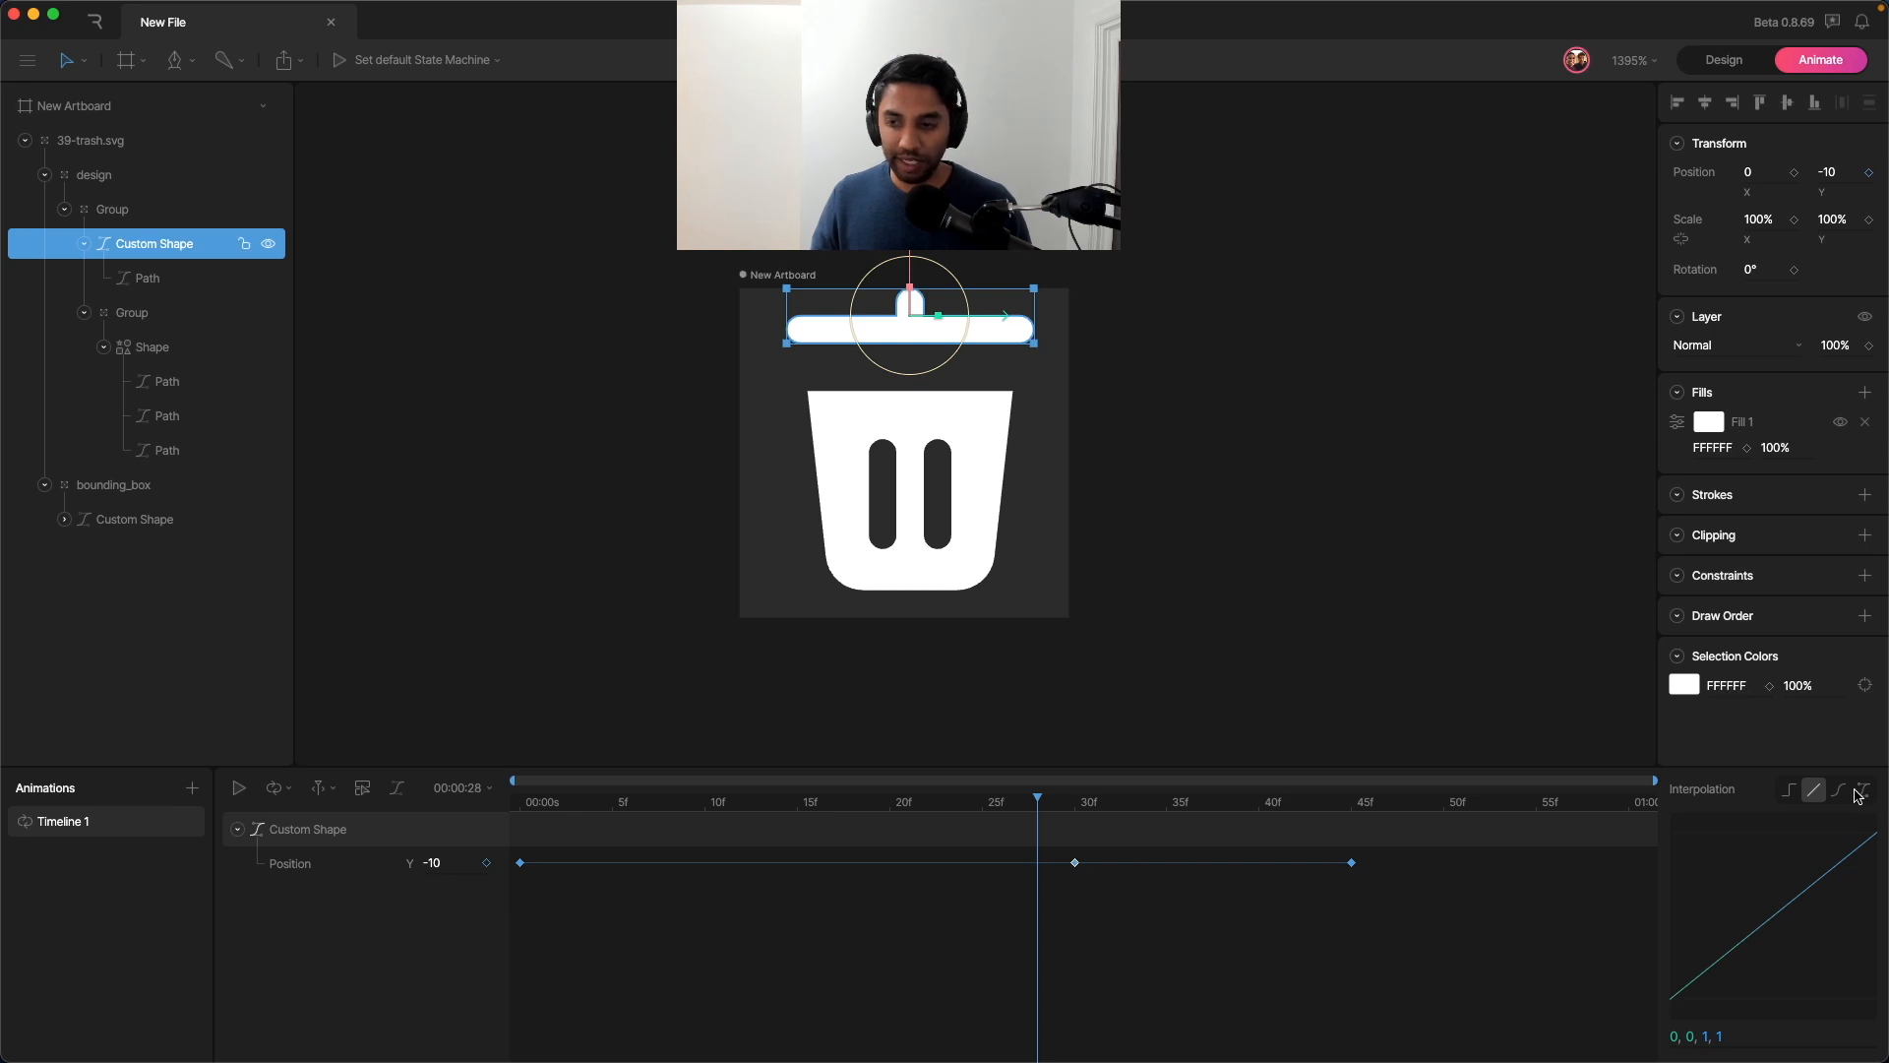
click(1838, 789)
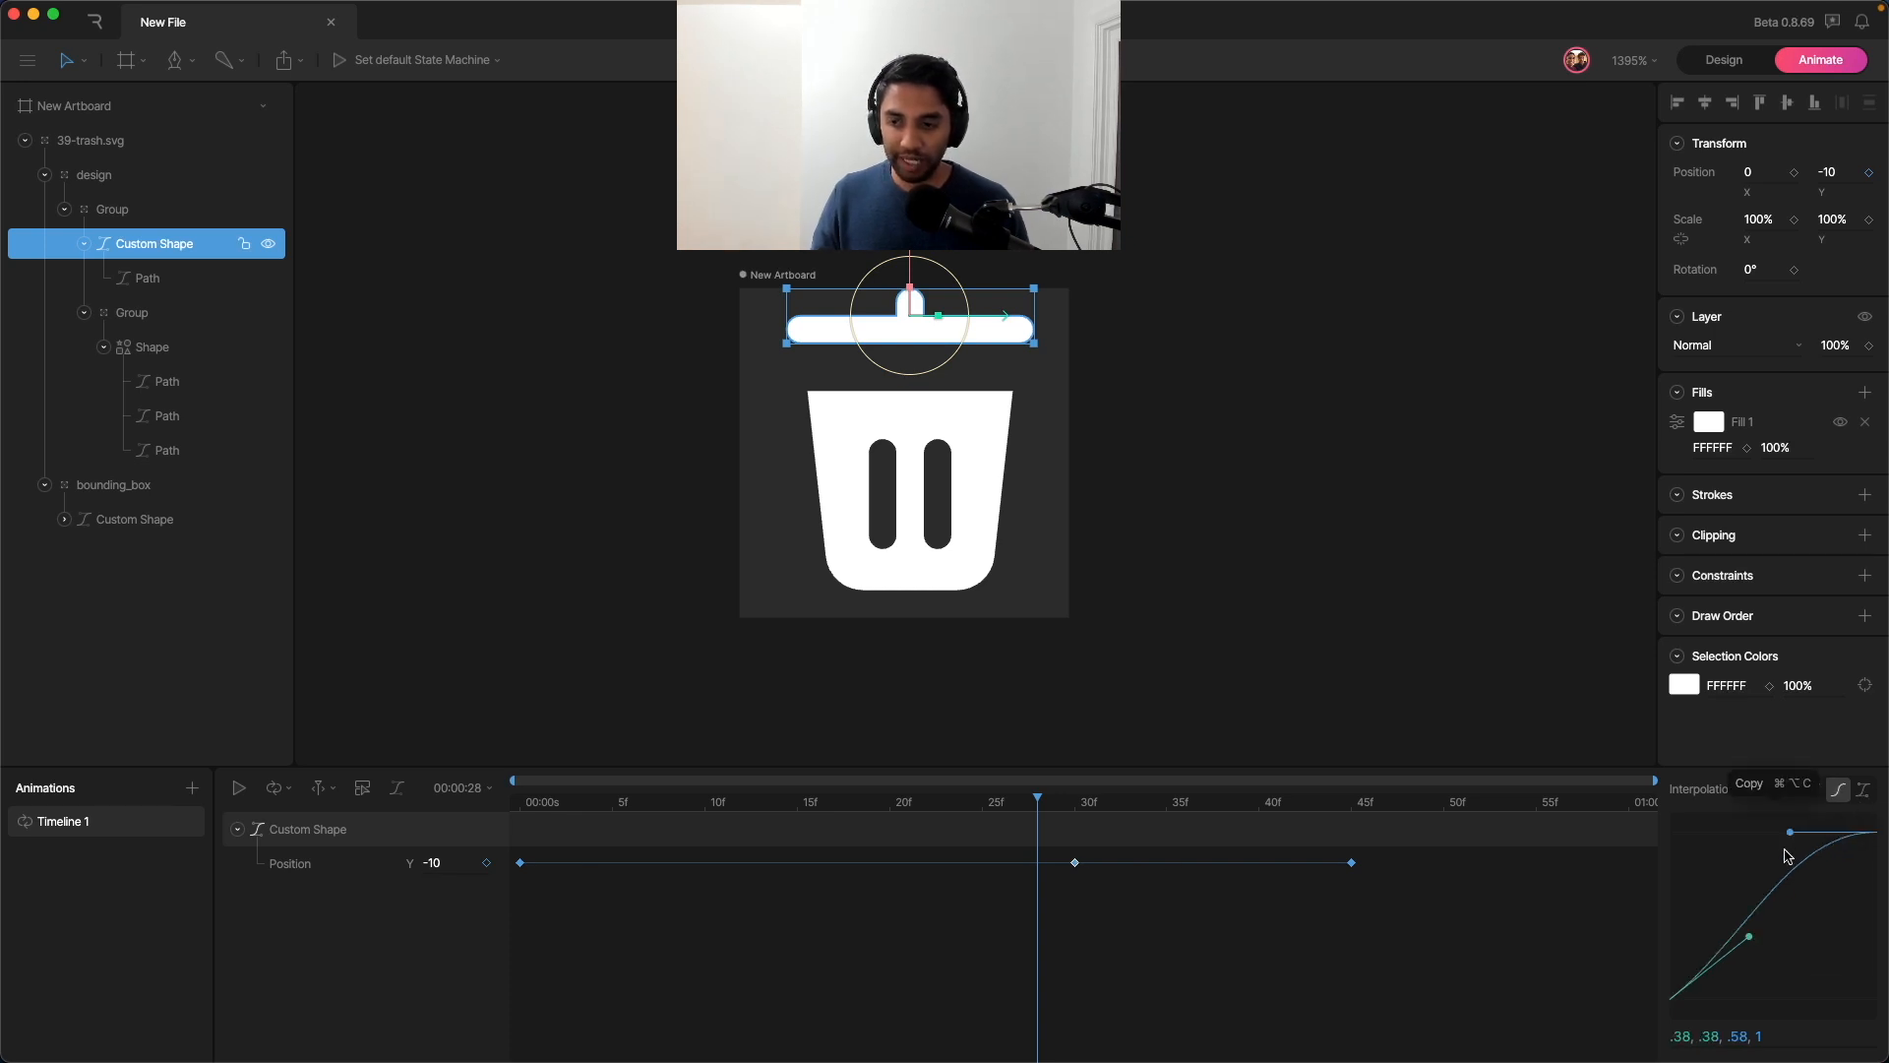
drag(1788, 831, 1754, 840)
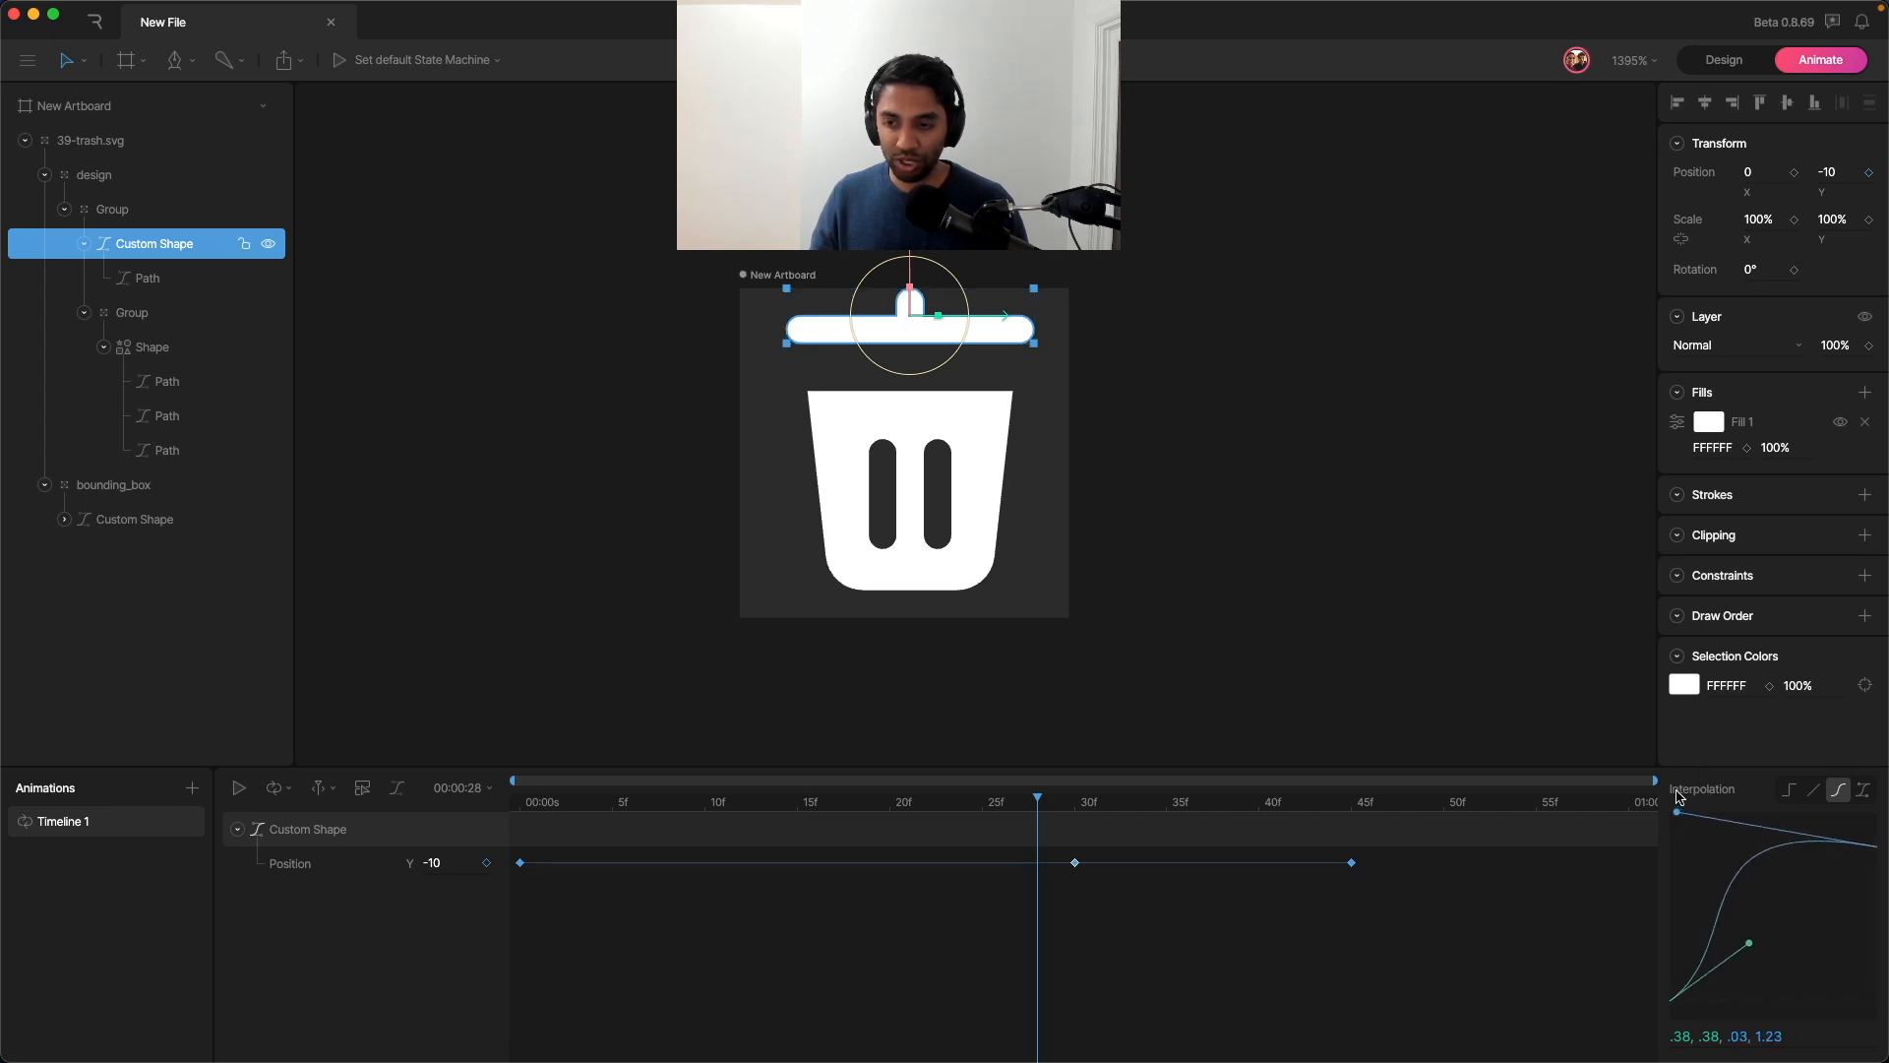
click(238, 787)
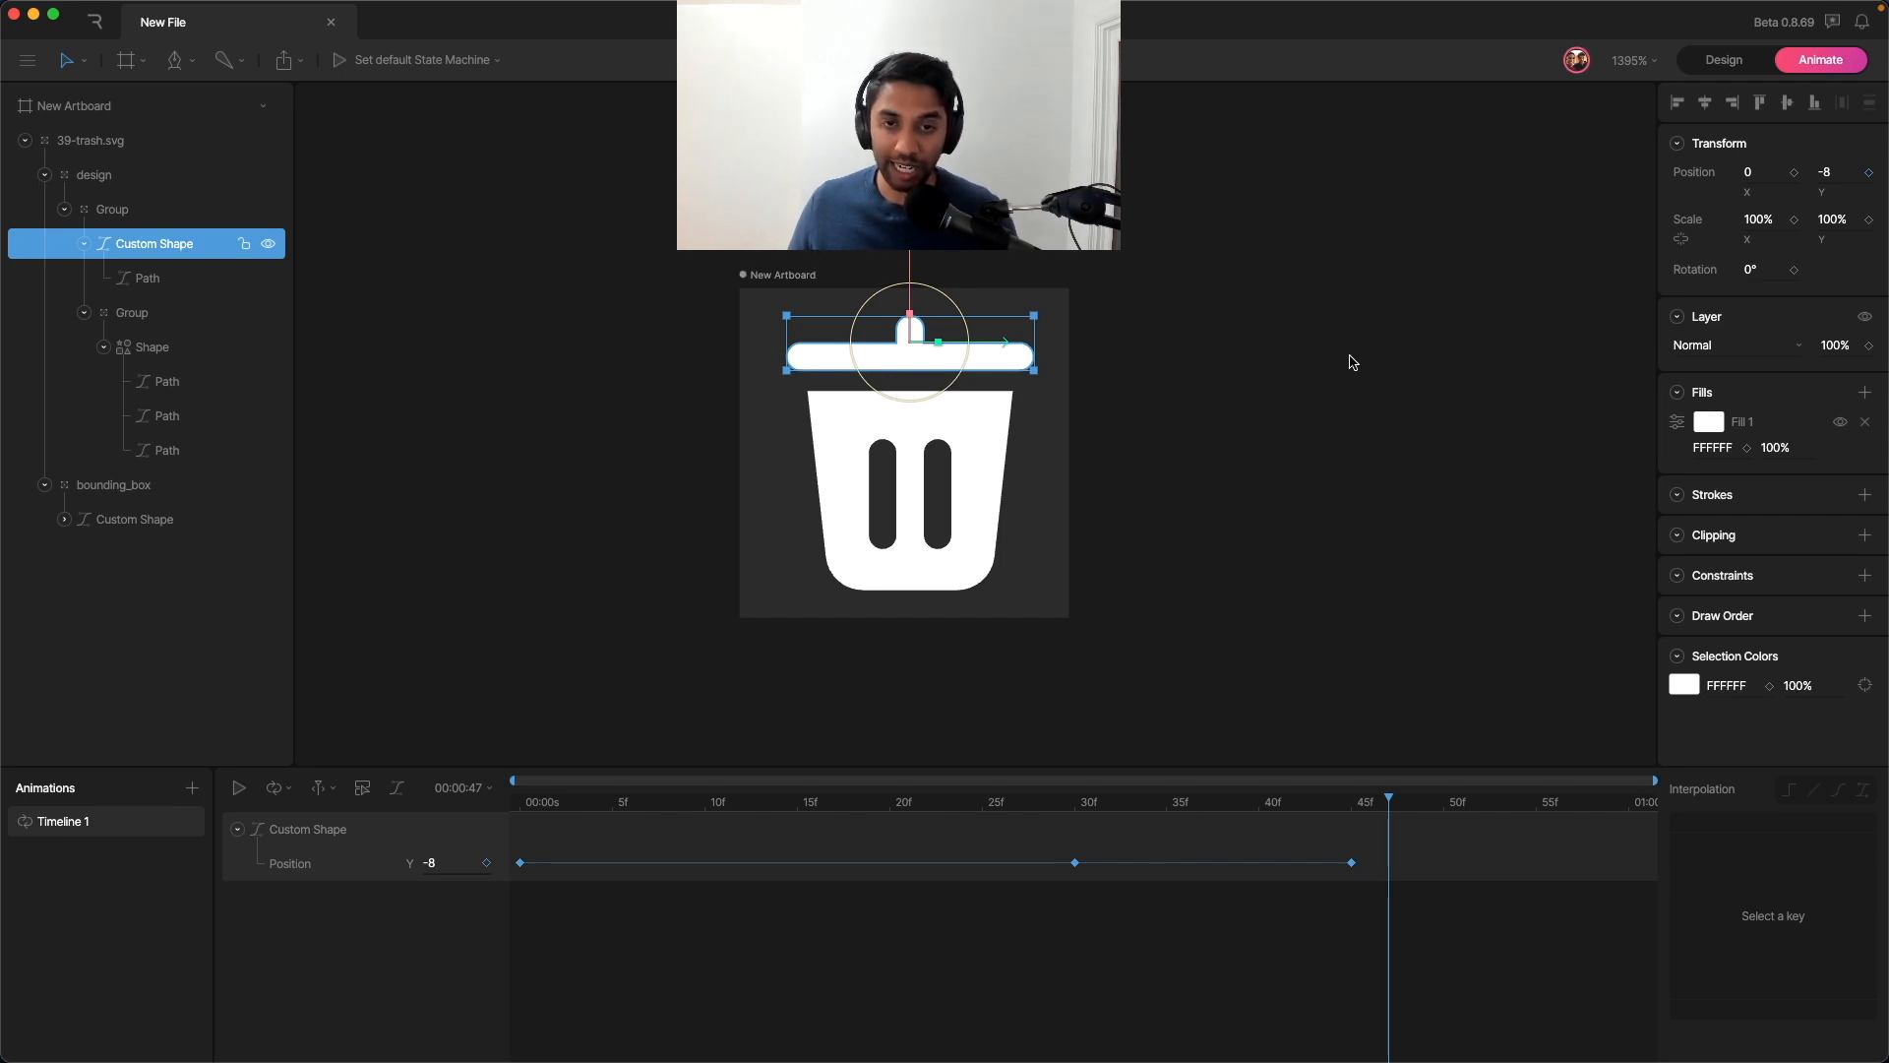
mouse_move(1335, 372)
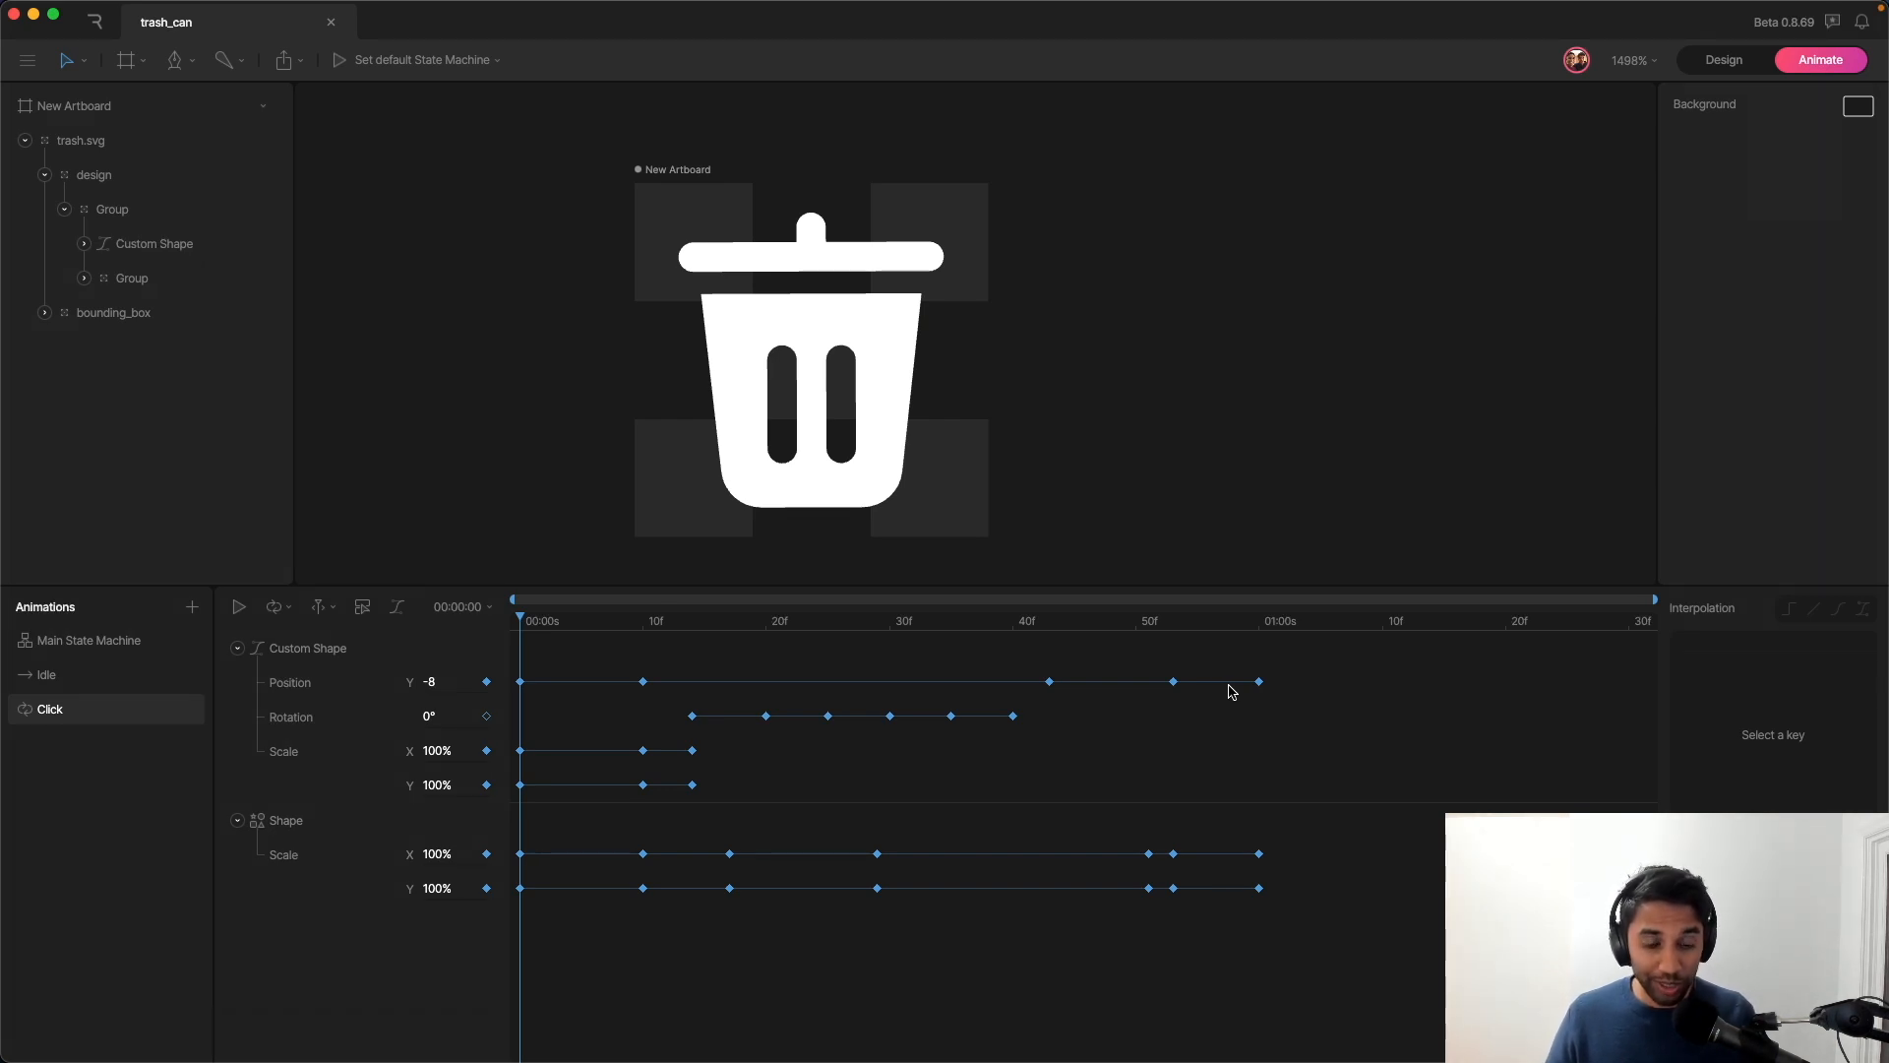
Step: View the trash_can file's Idle animation keys, then show the Main State Machine graph
click(110, 208)
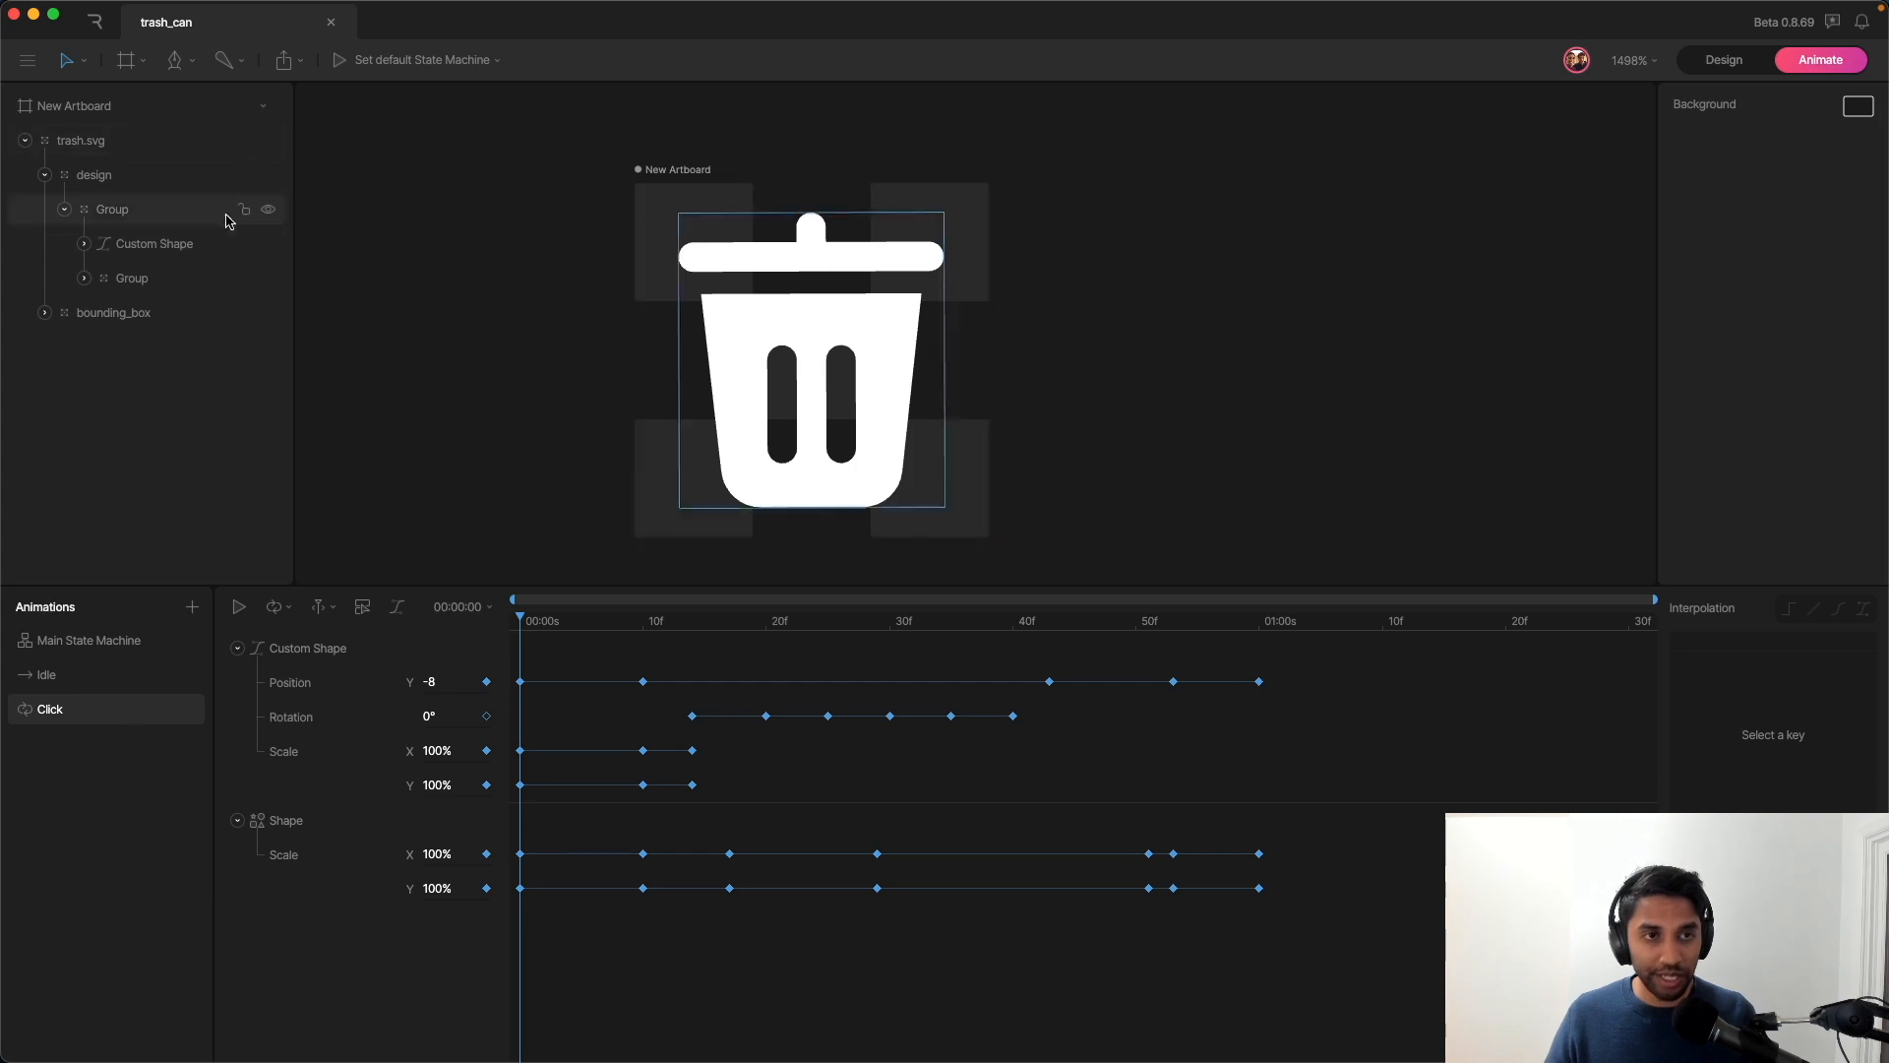
click(238, 606)
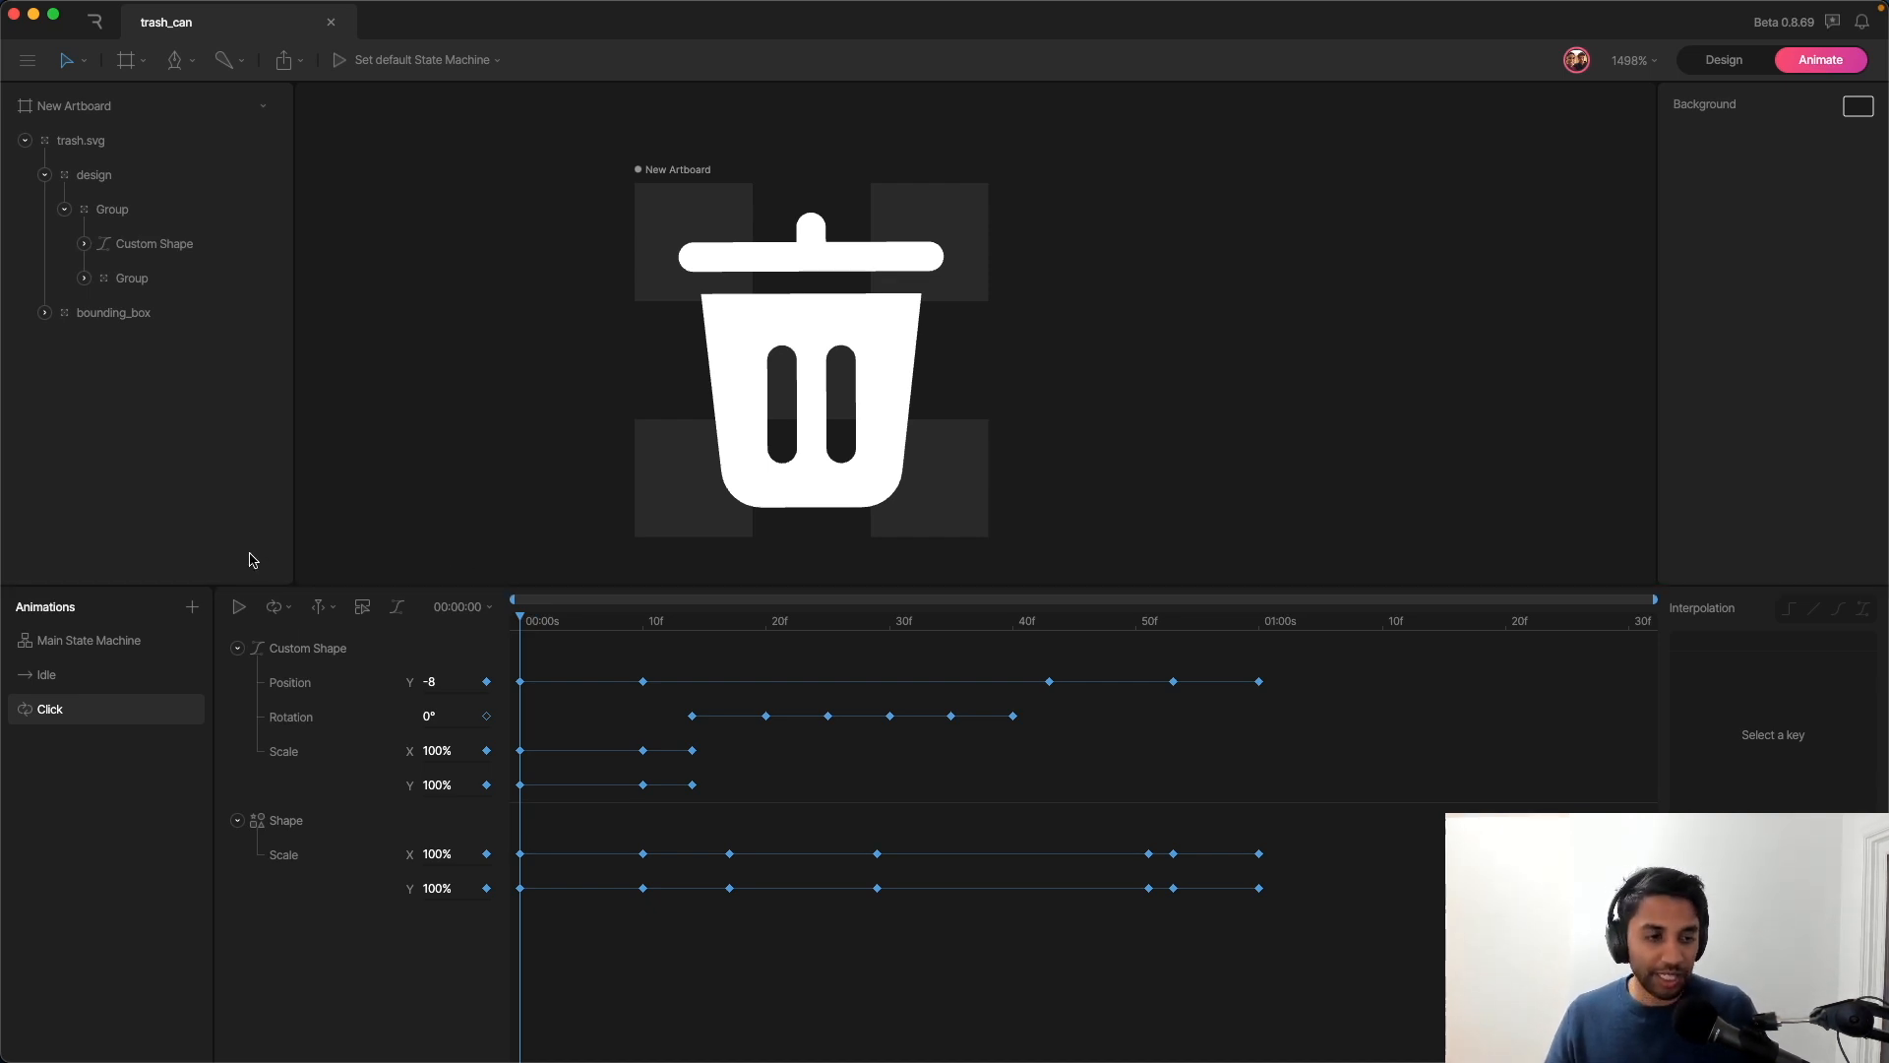
mouse_move(51, 606)
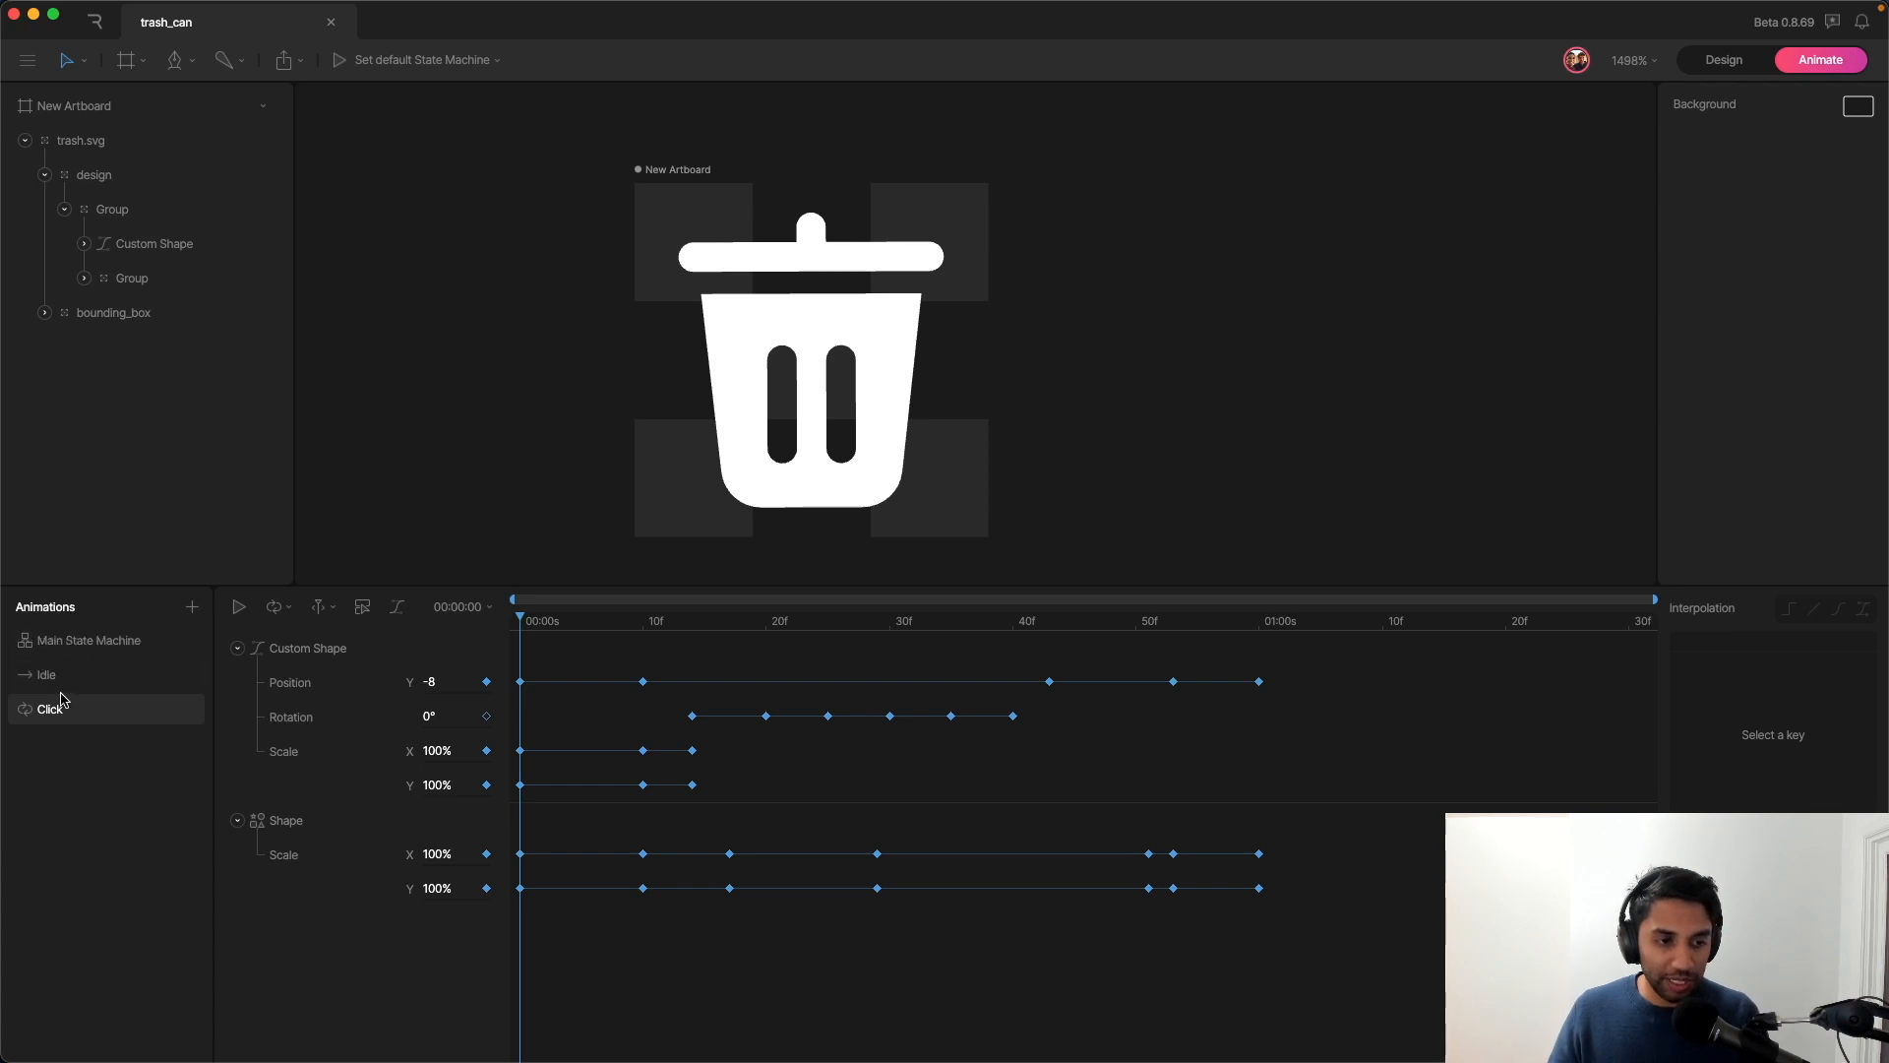
click(46, 673)
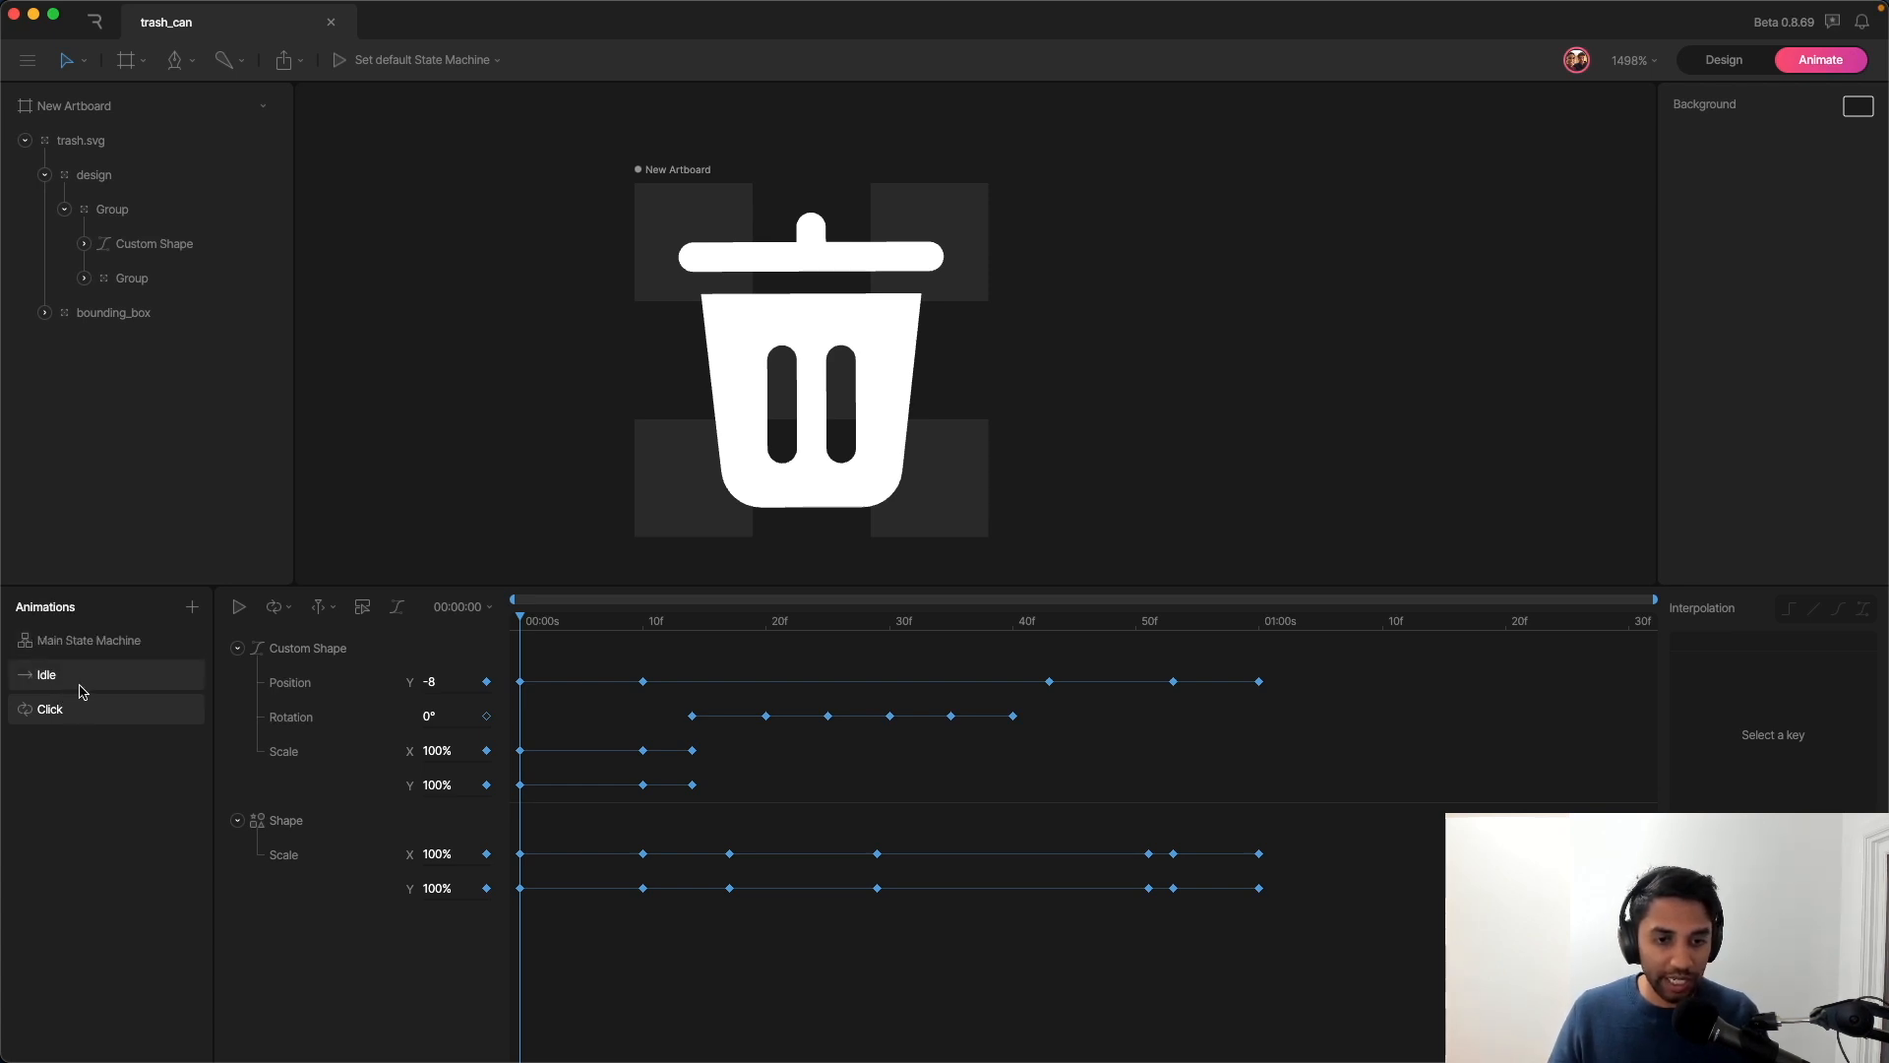
click(47, 673)
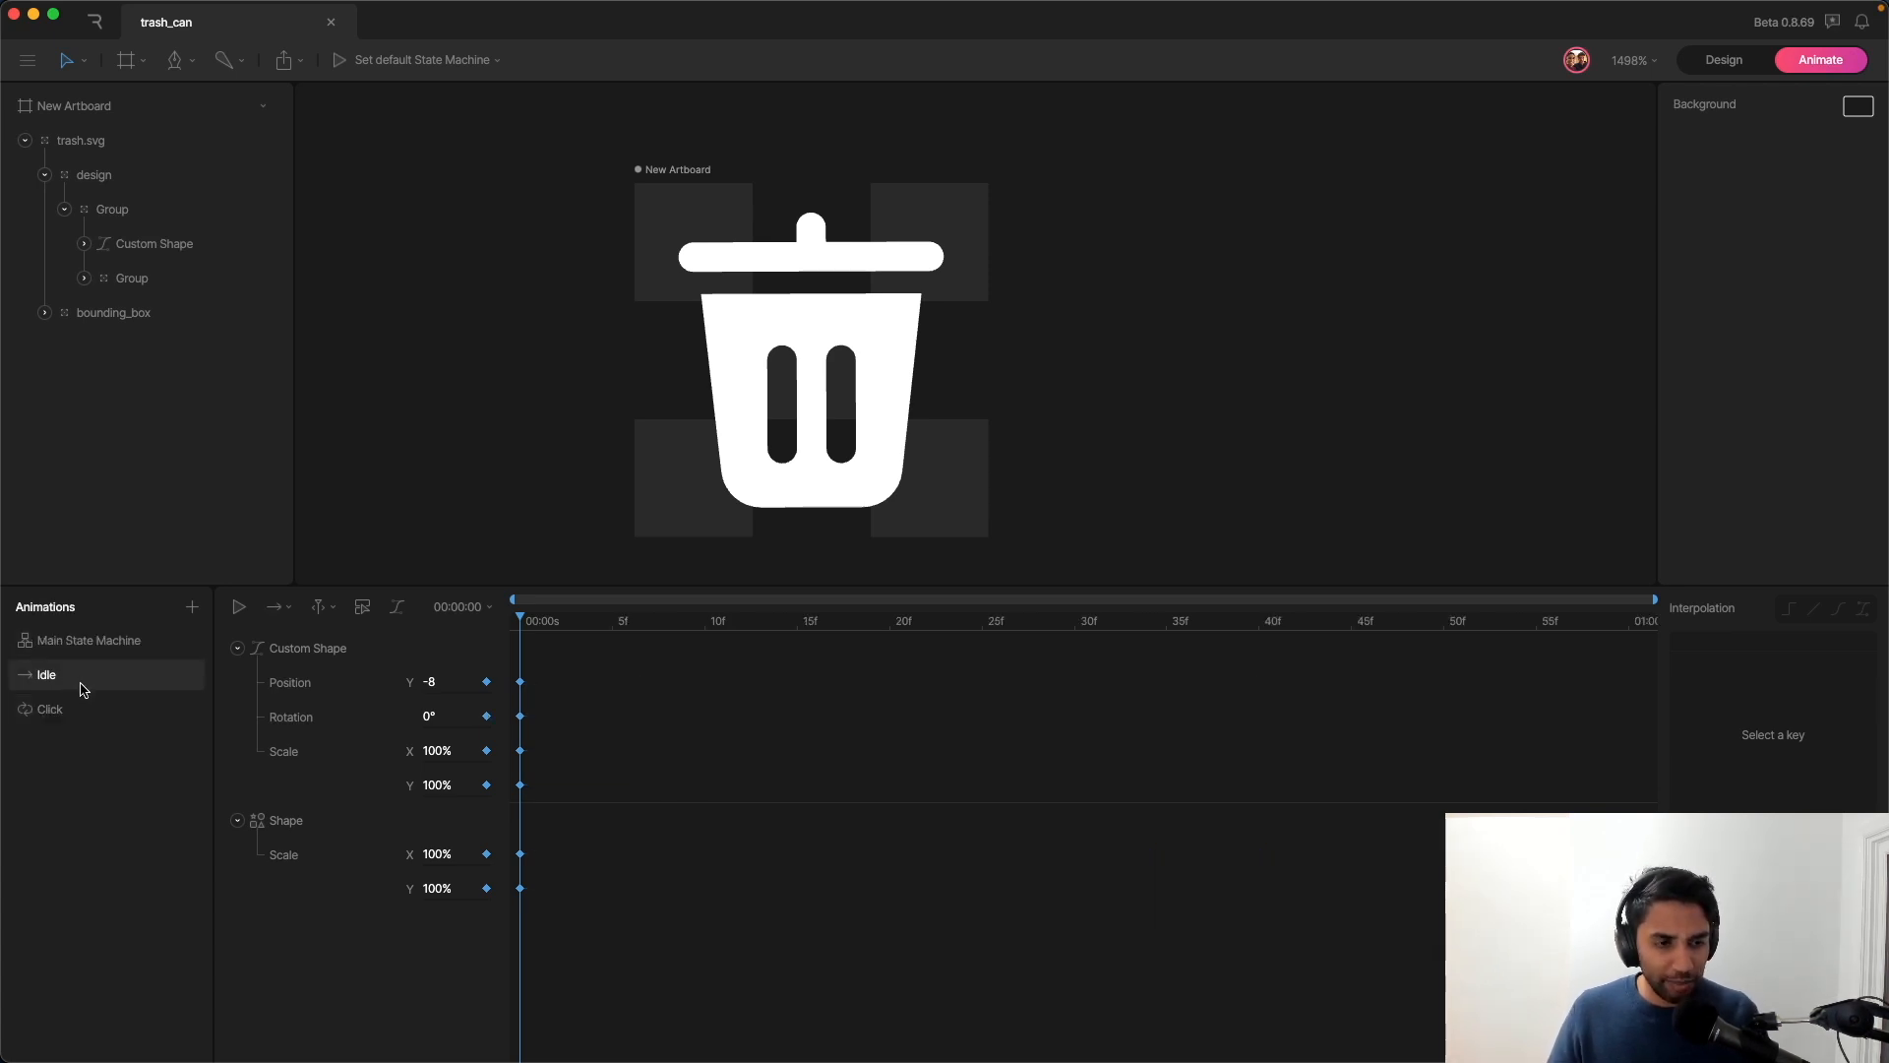
click(89, 640)
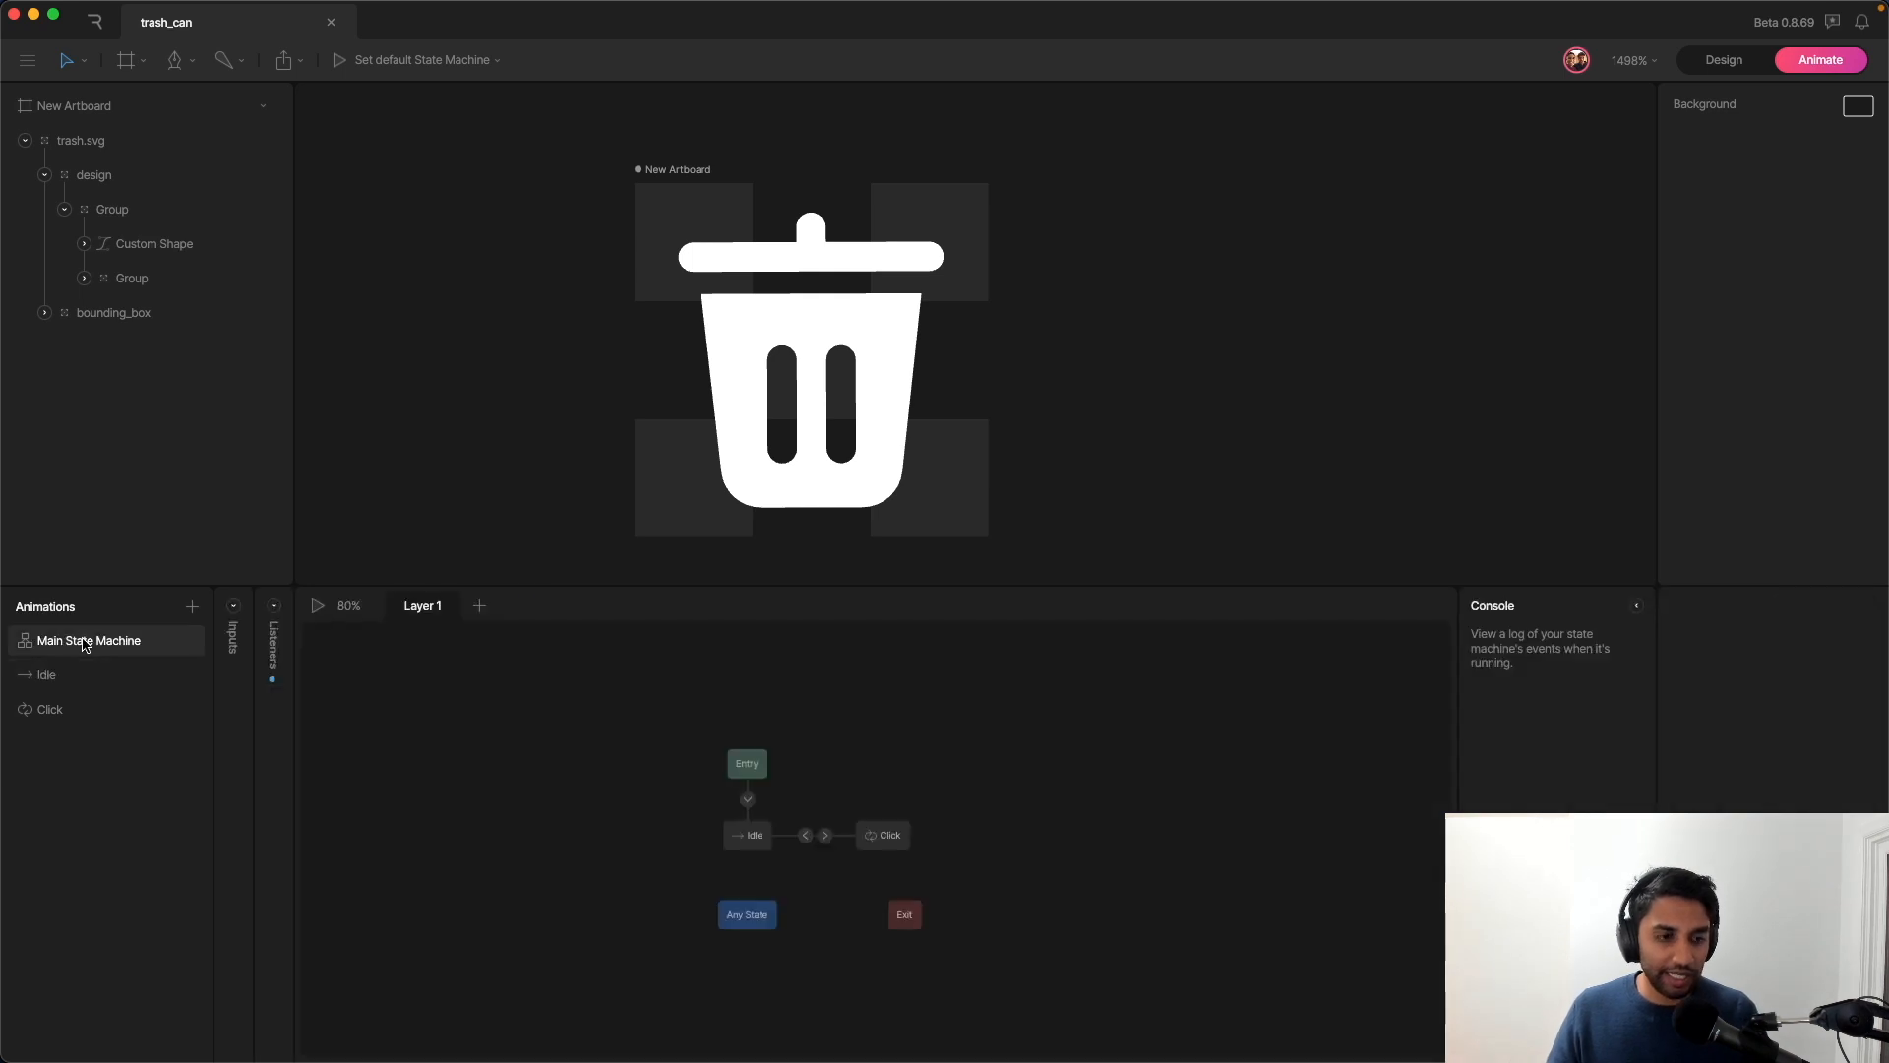
mouse_move(238, 618)
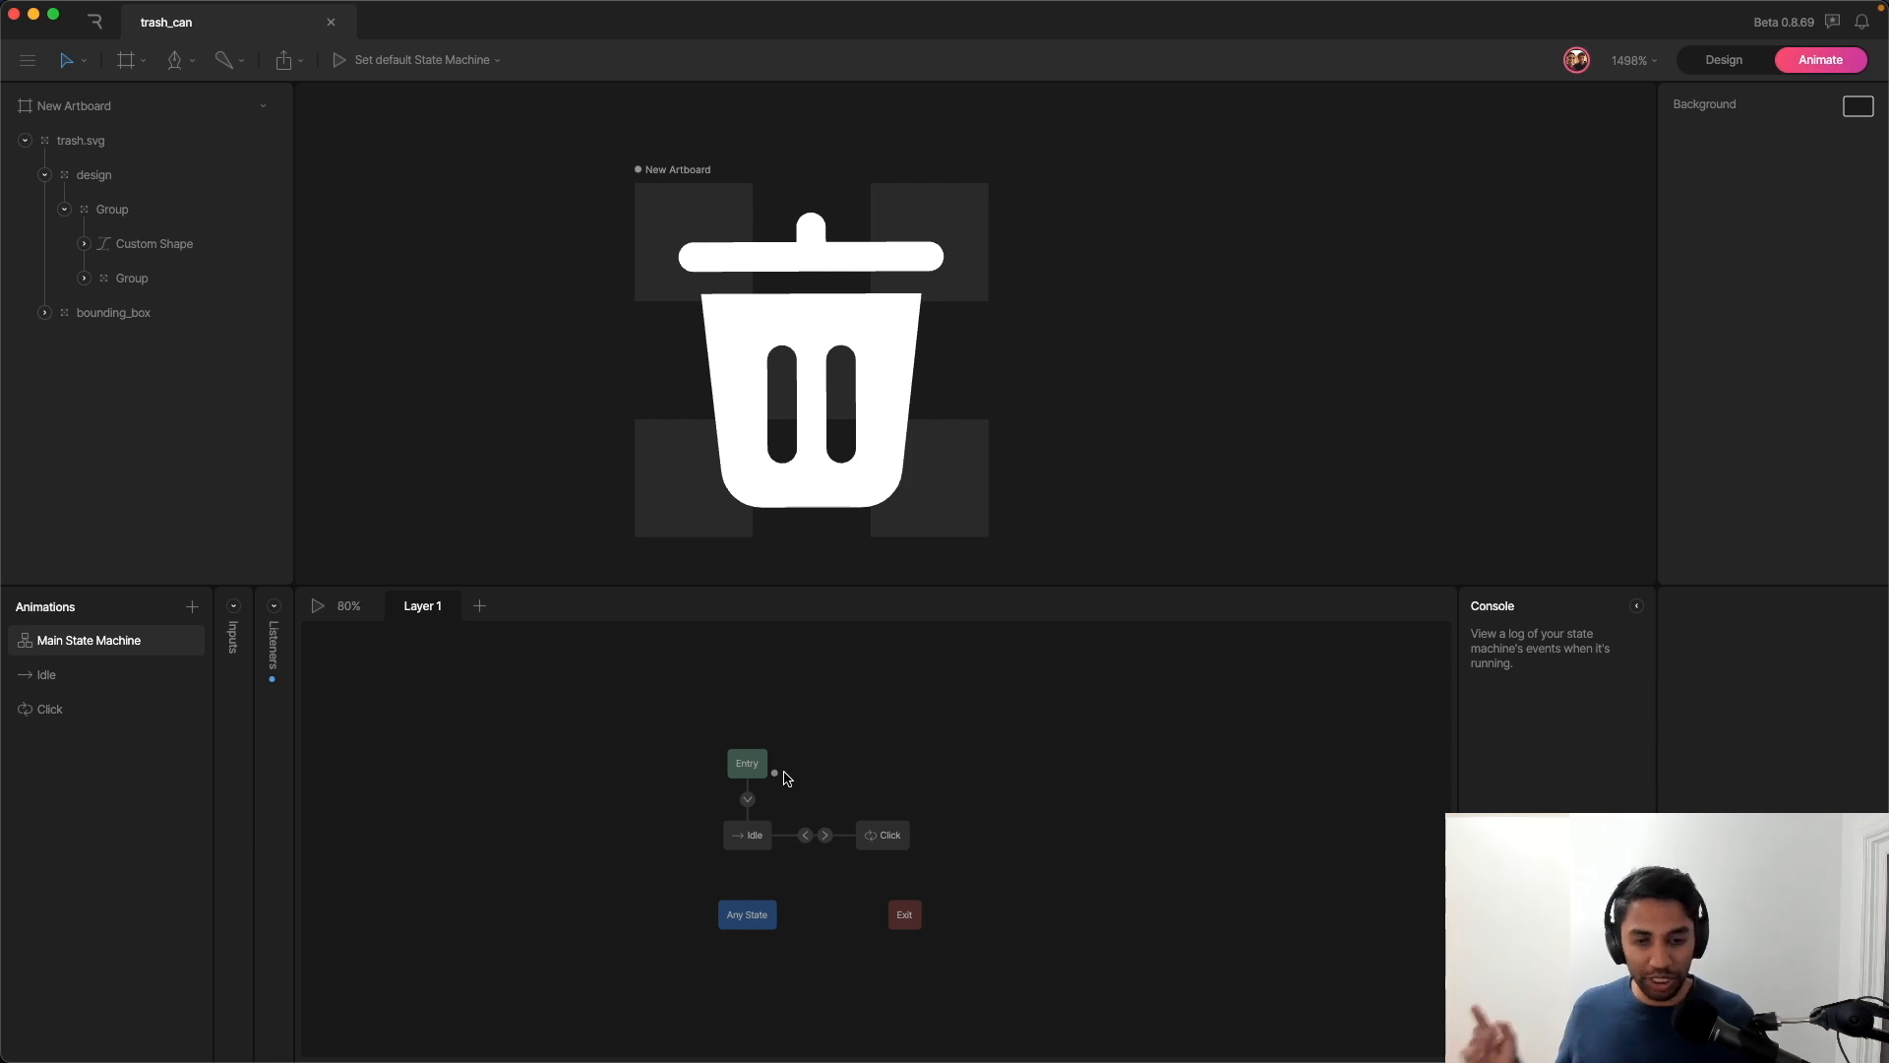
mouse_move(846, 956)
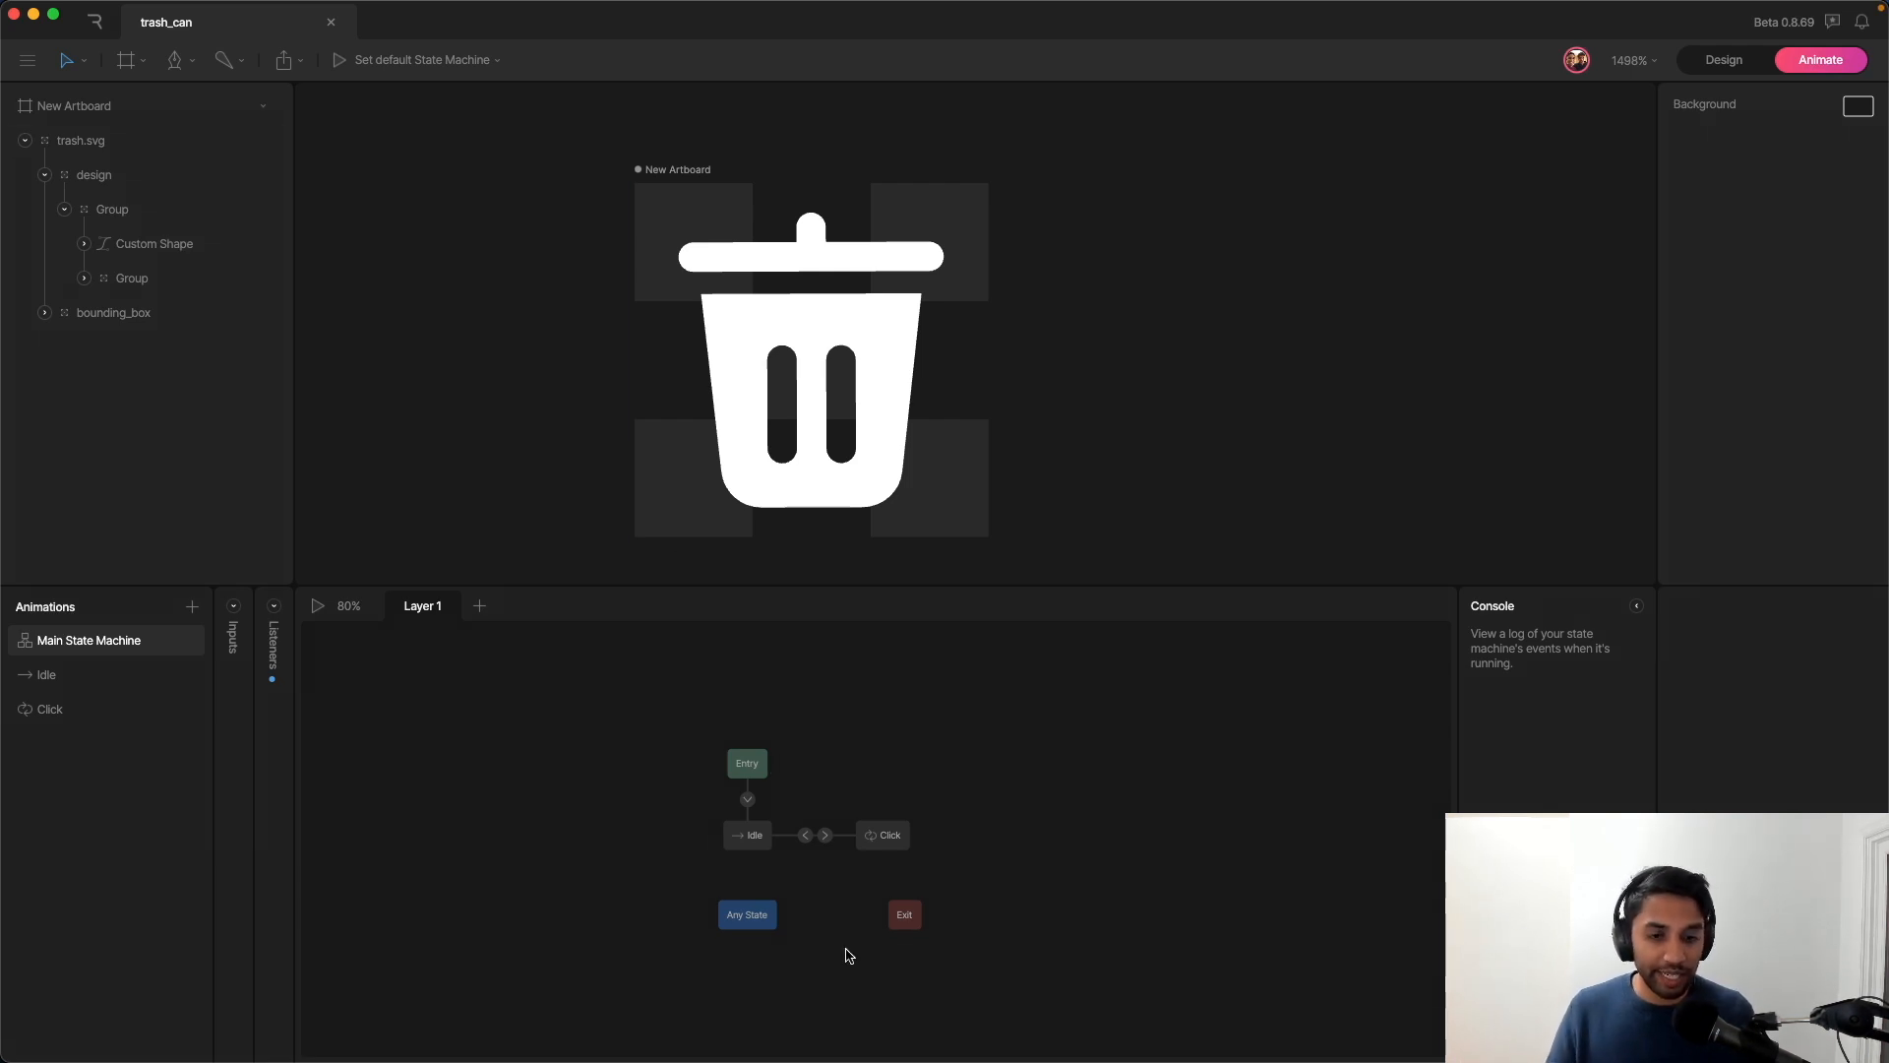
mouse_move(958, 785)
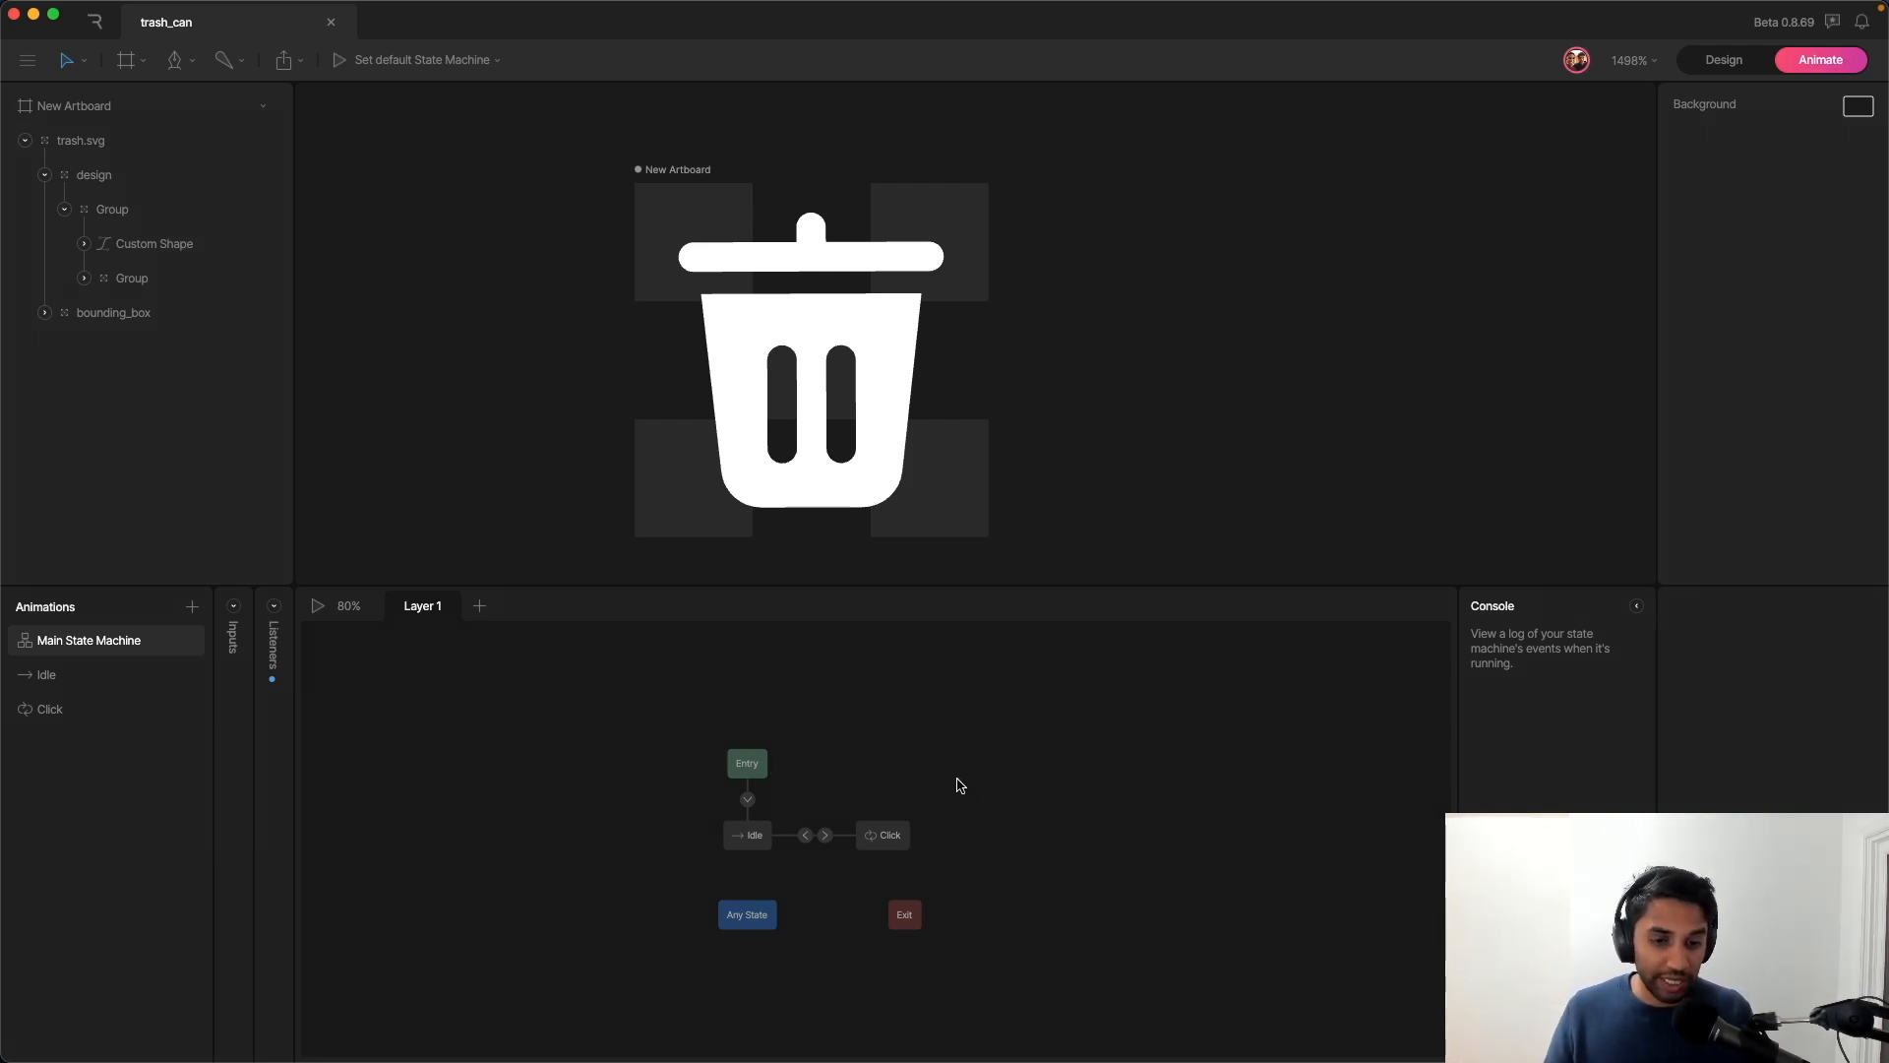
mouse_move(984, 752)
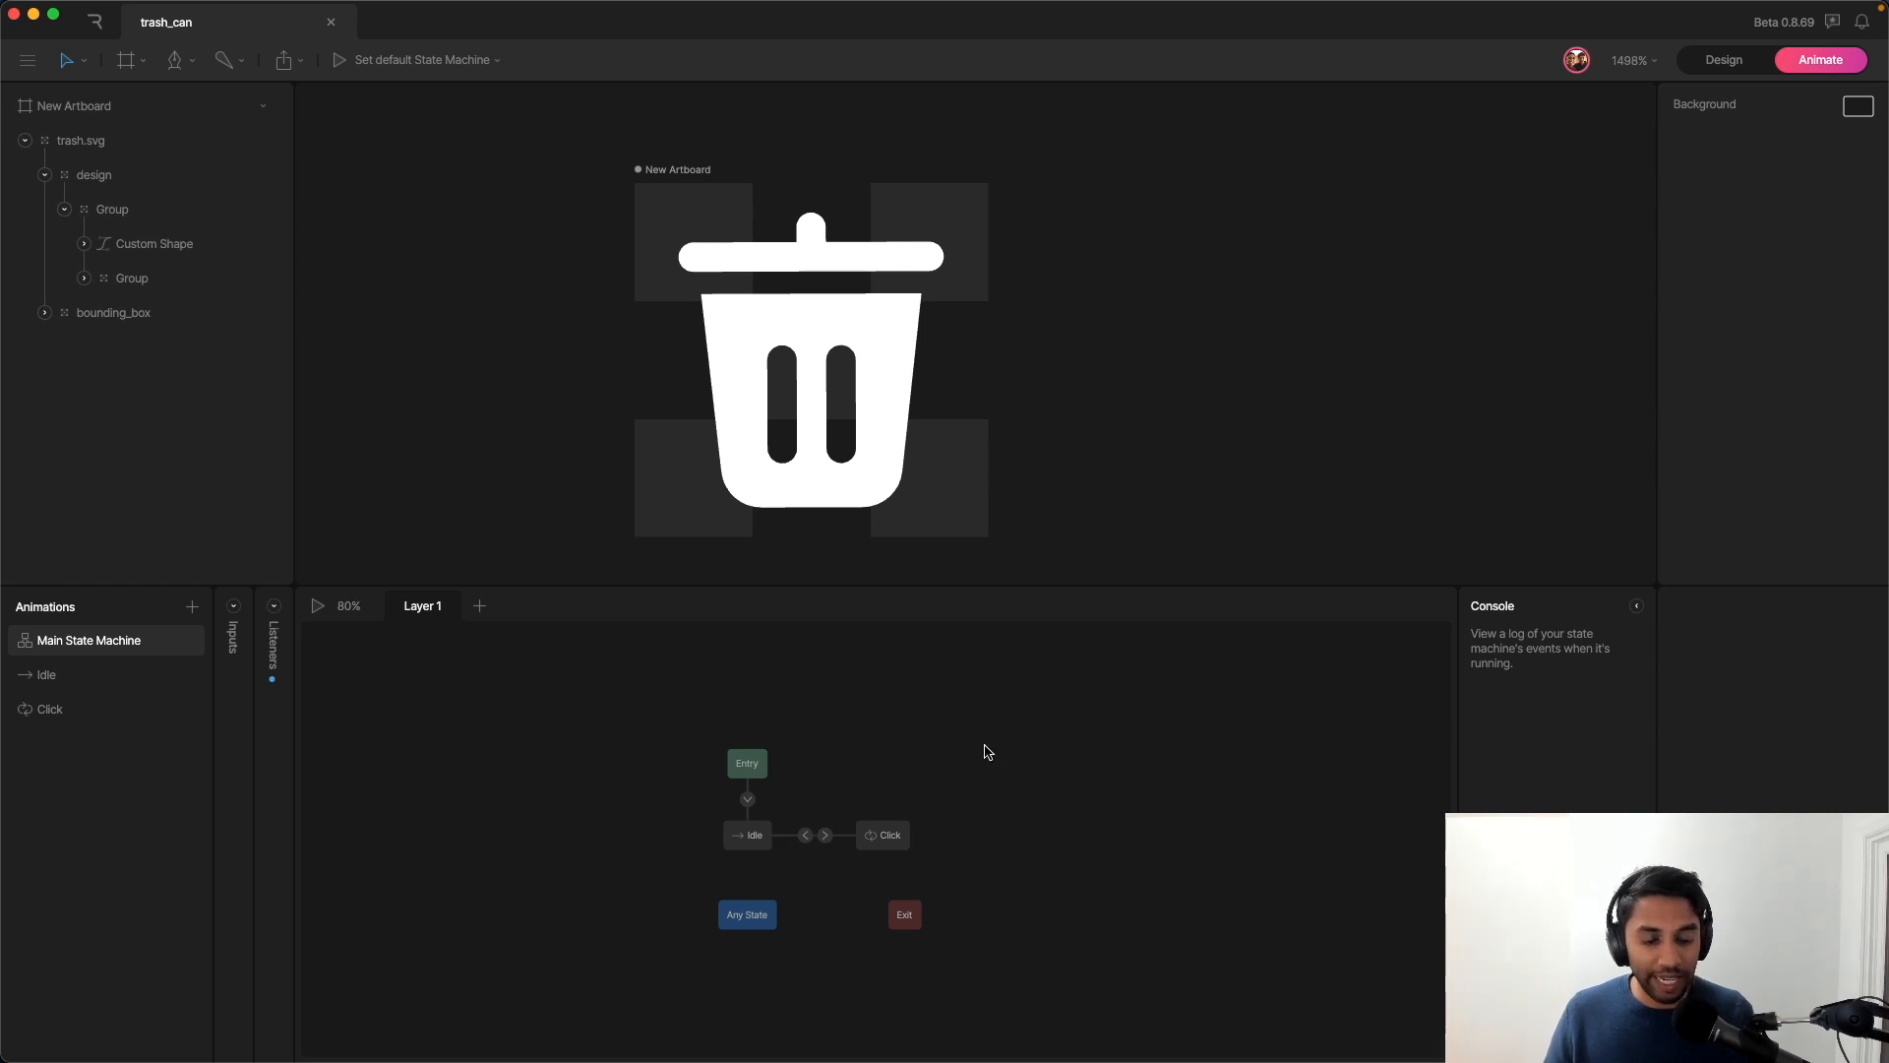
mouse_move(1120, 720)
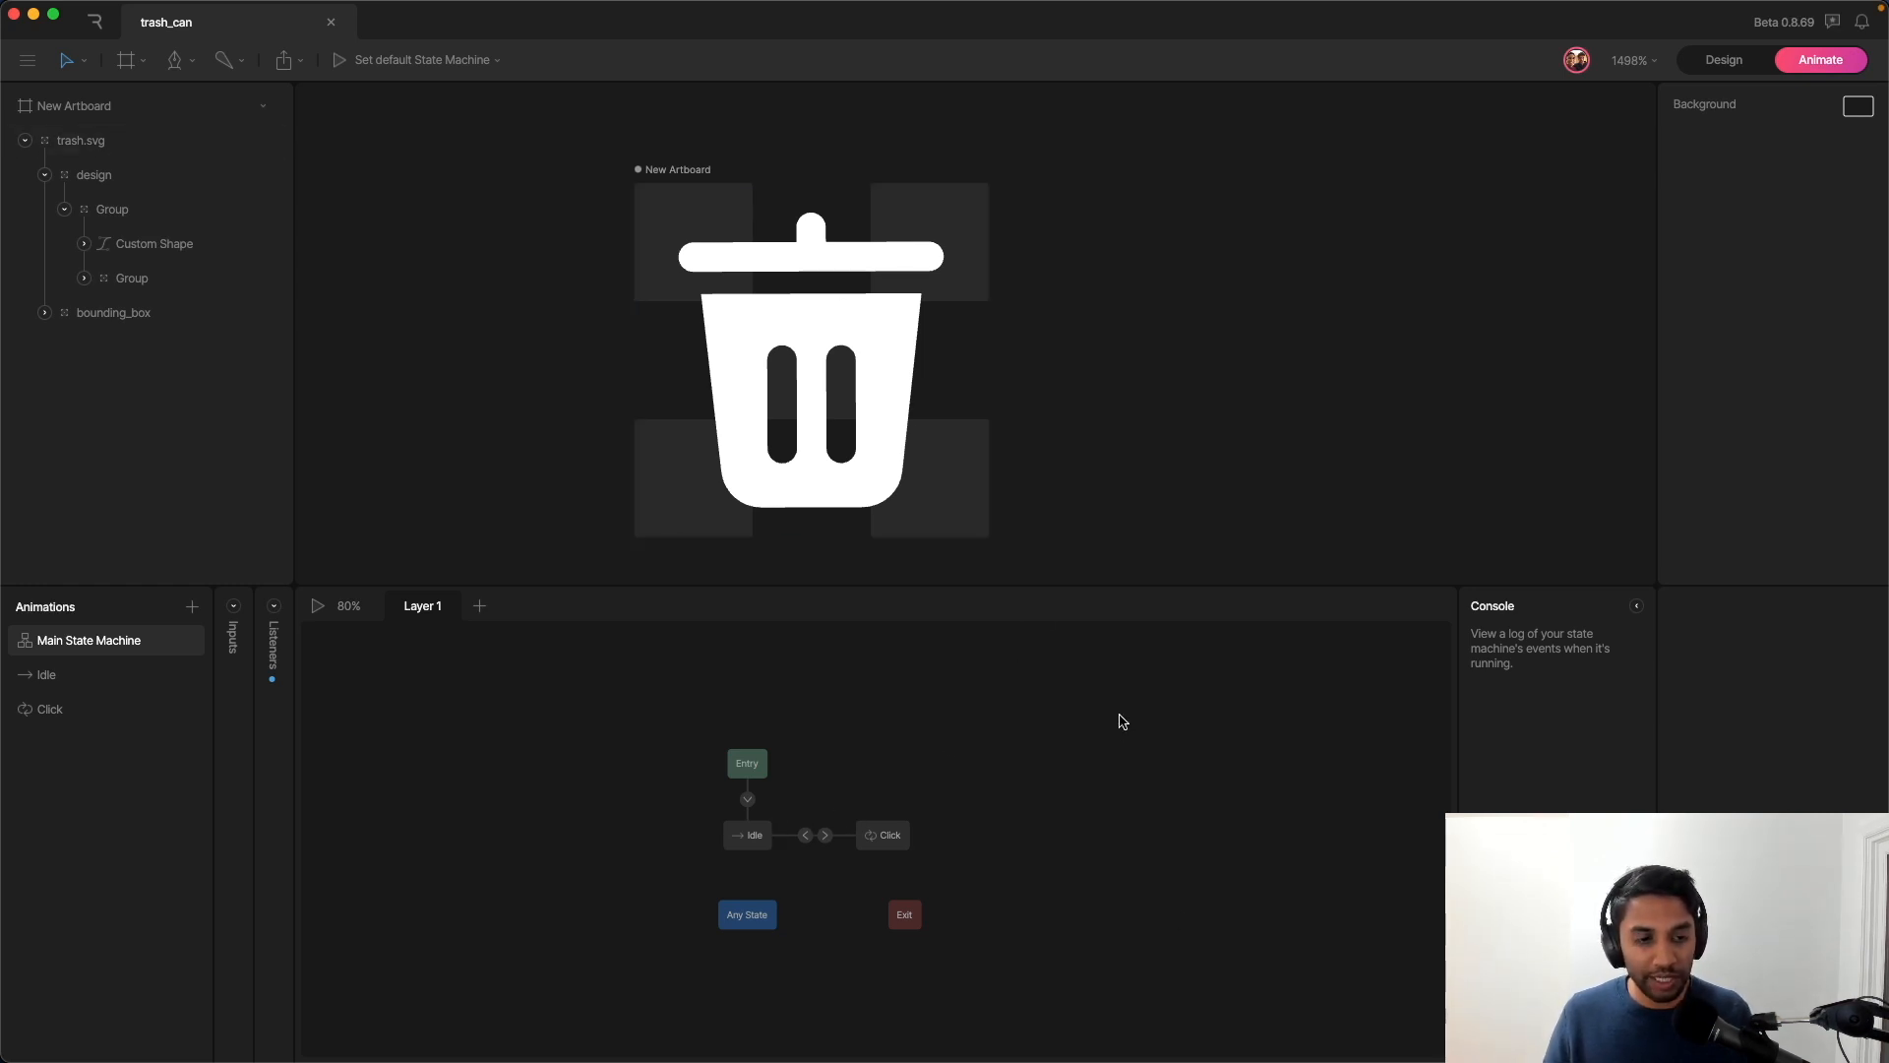
click(45, 675)
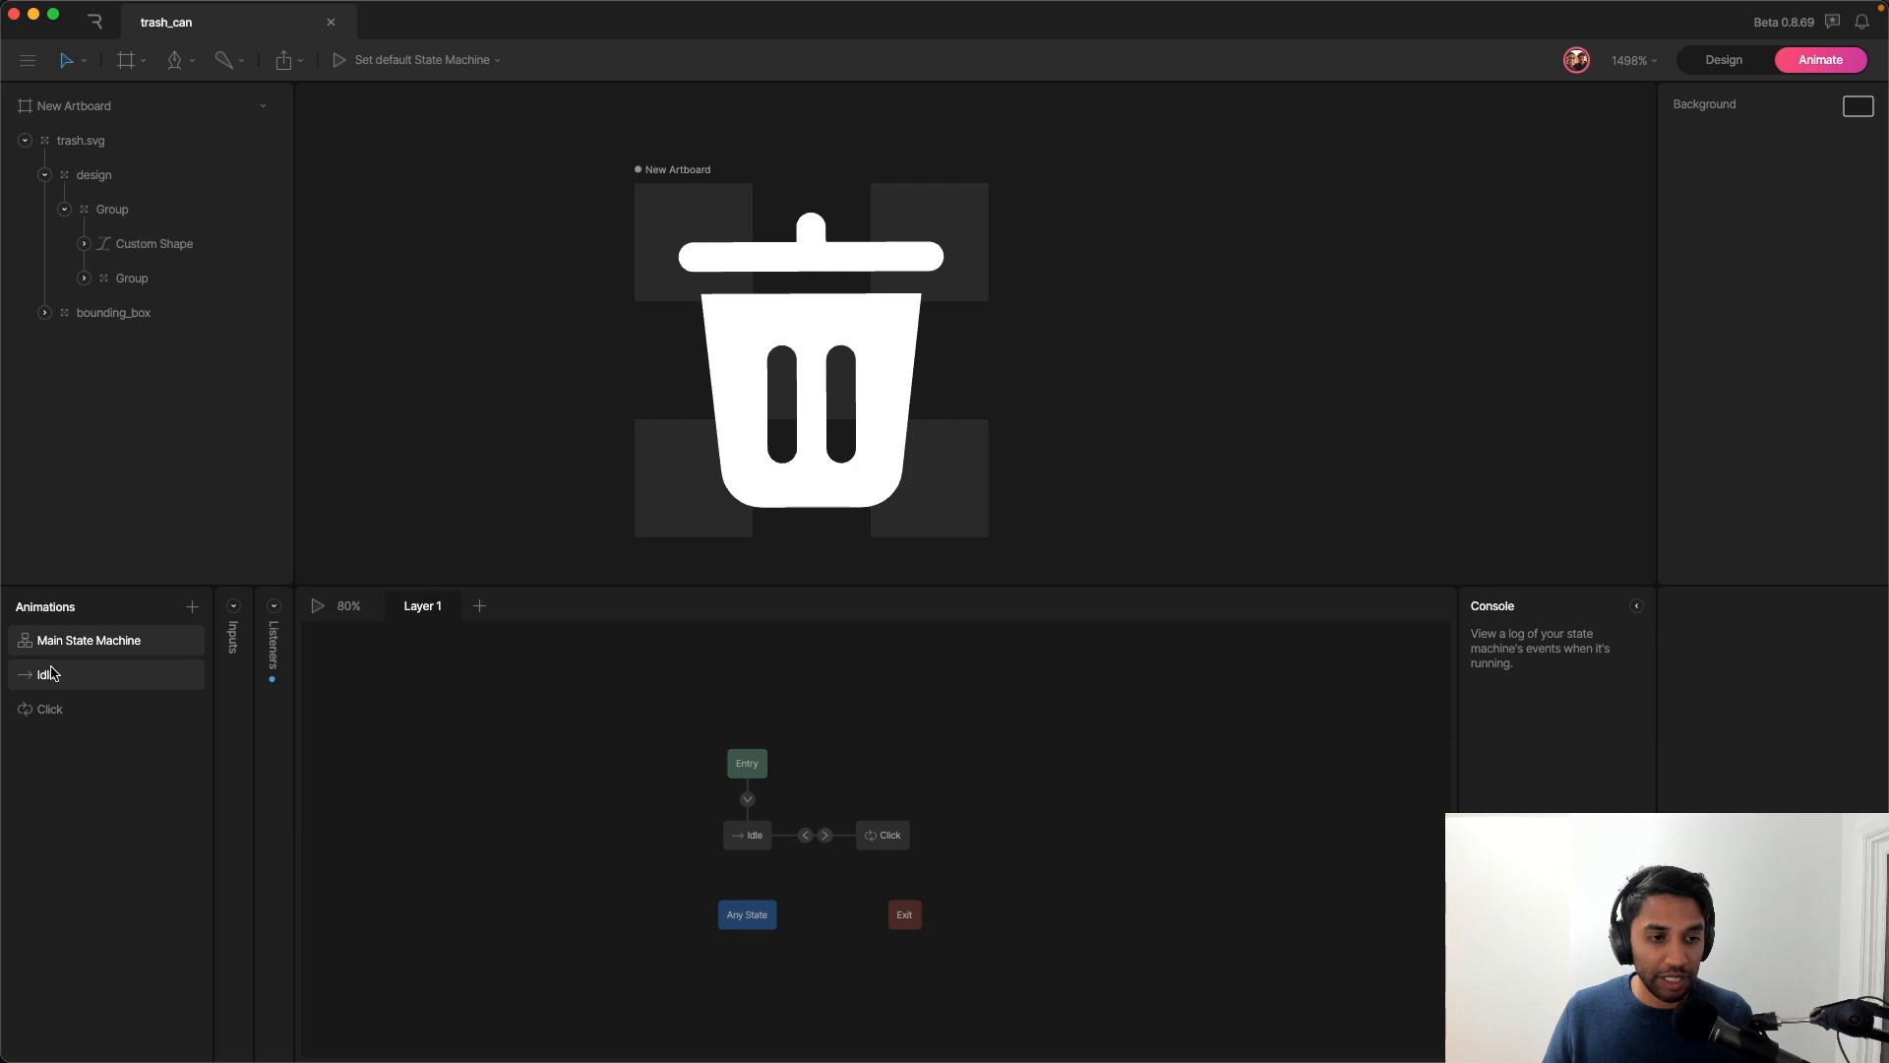
click(47, 673)
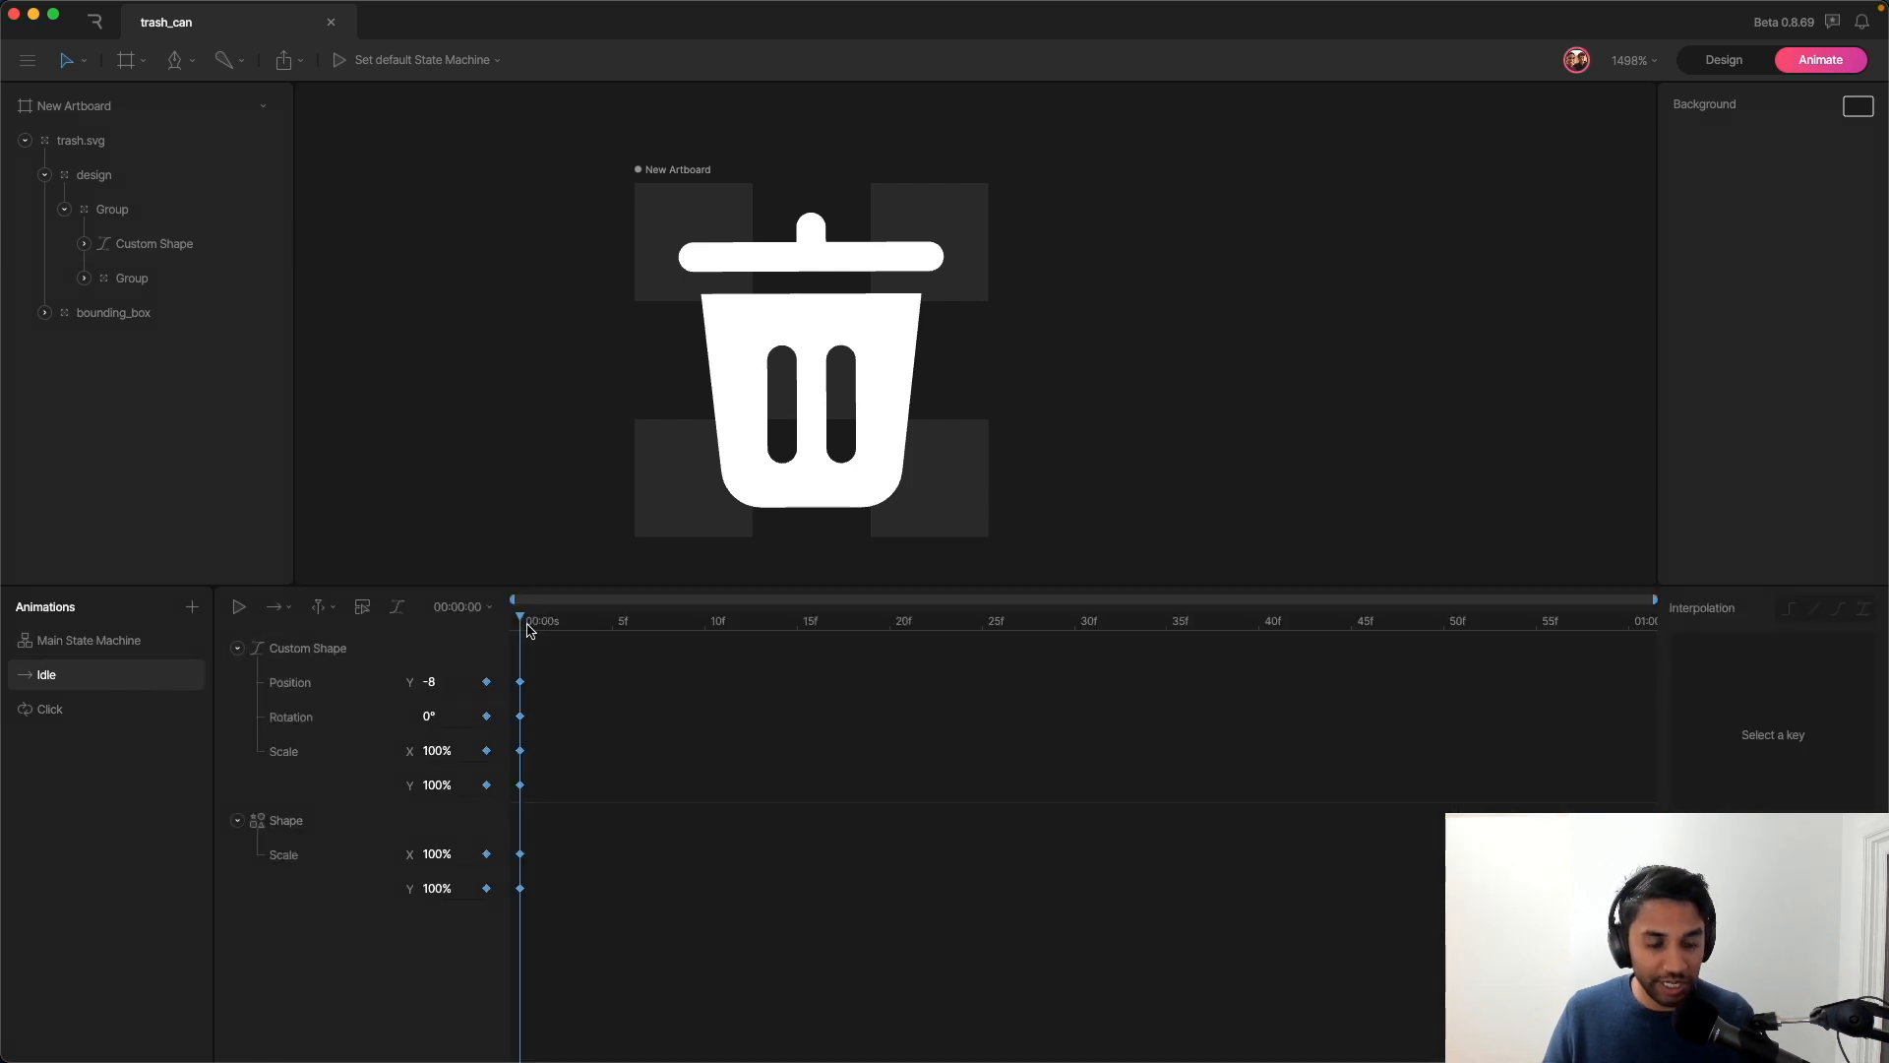
click(88, 640)
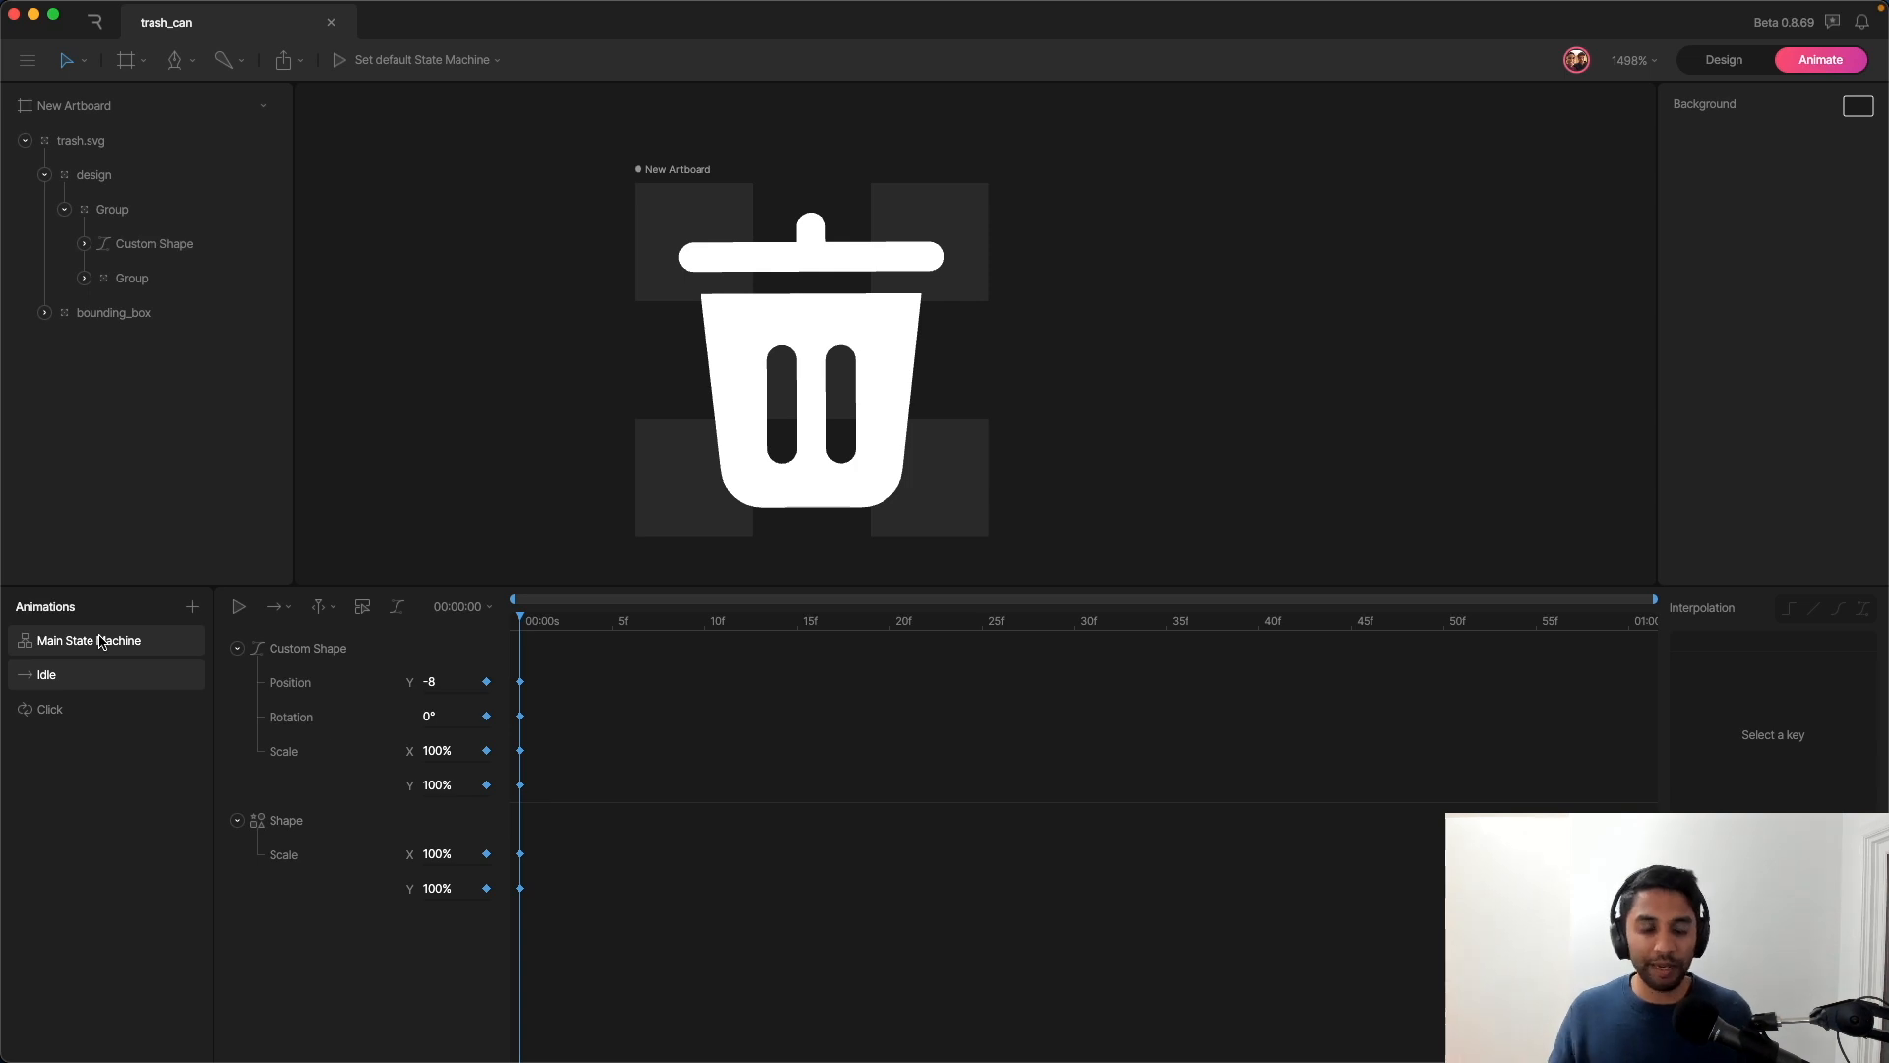
mouse_move(101, 640)
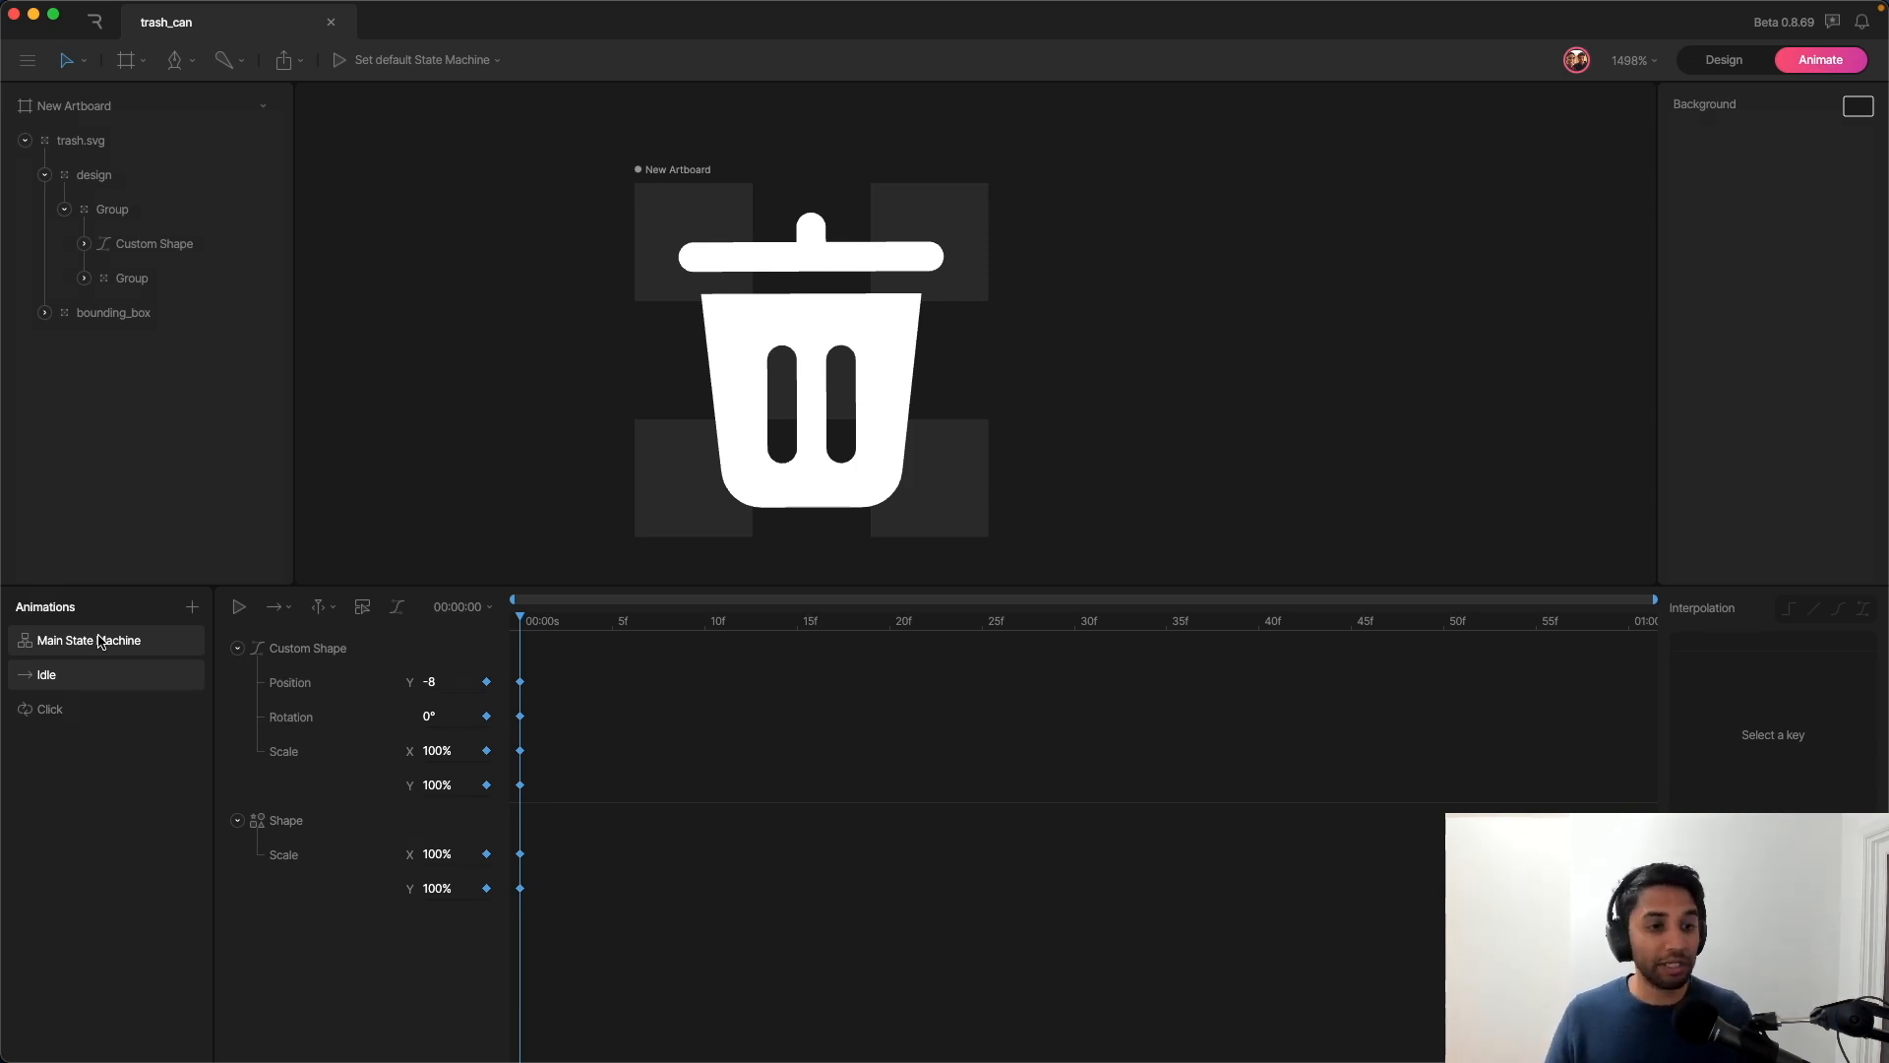
click(88, 639)
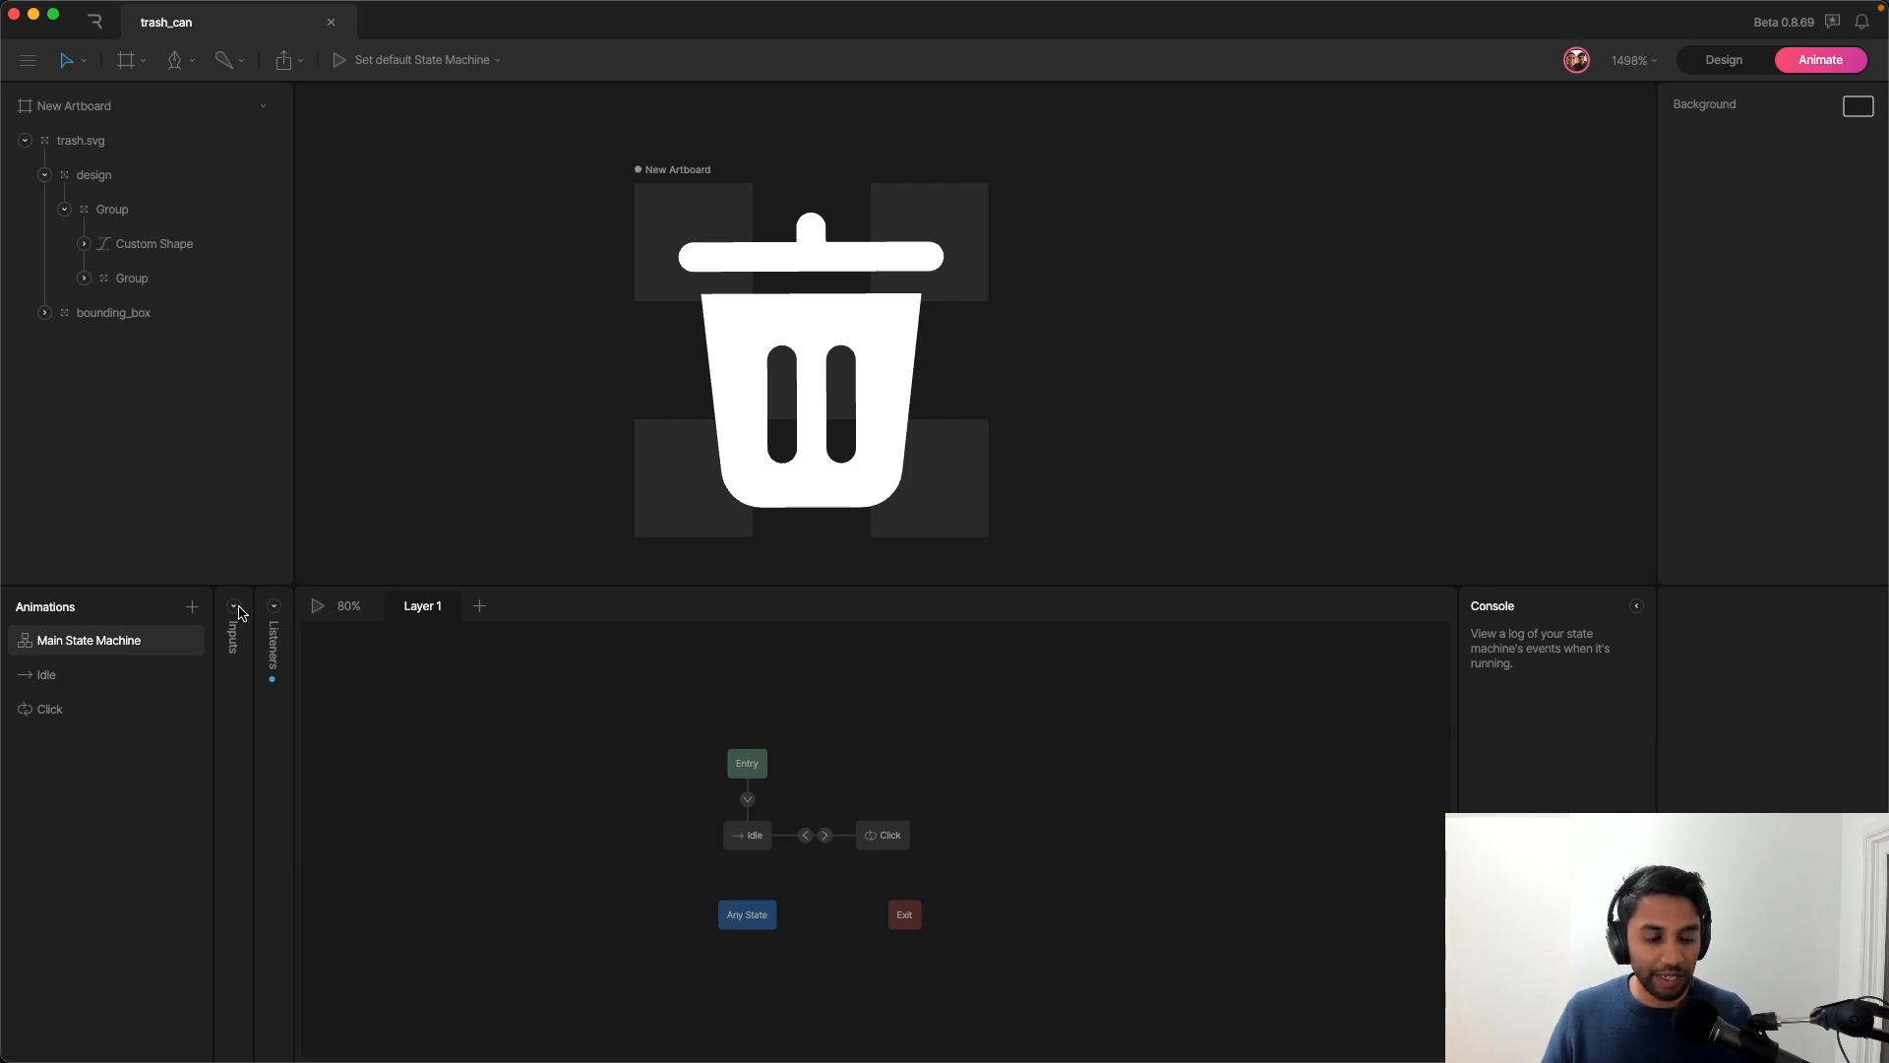
Step: Add and delete a Boolean input leaving only click, then show the Click animation's loop options
click(390, 606)
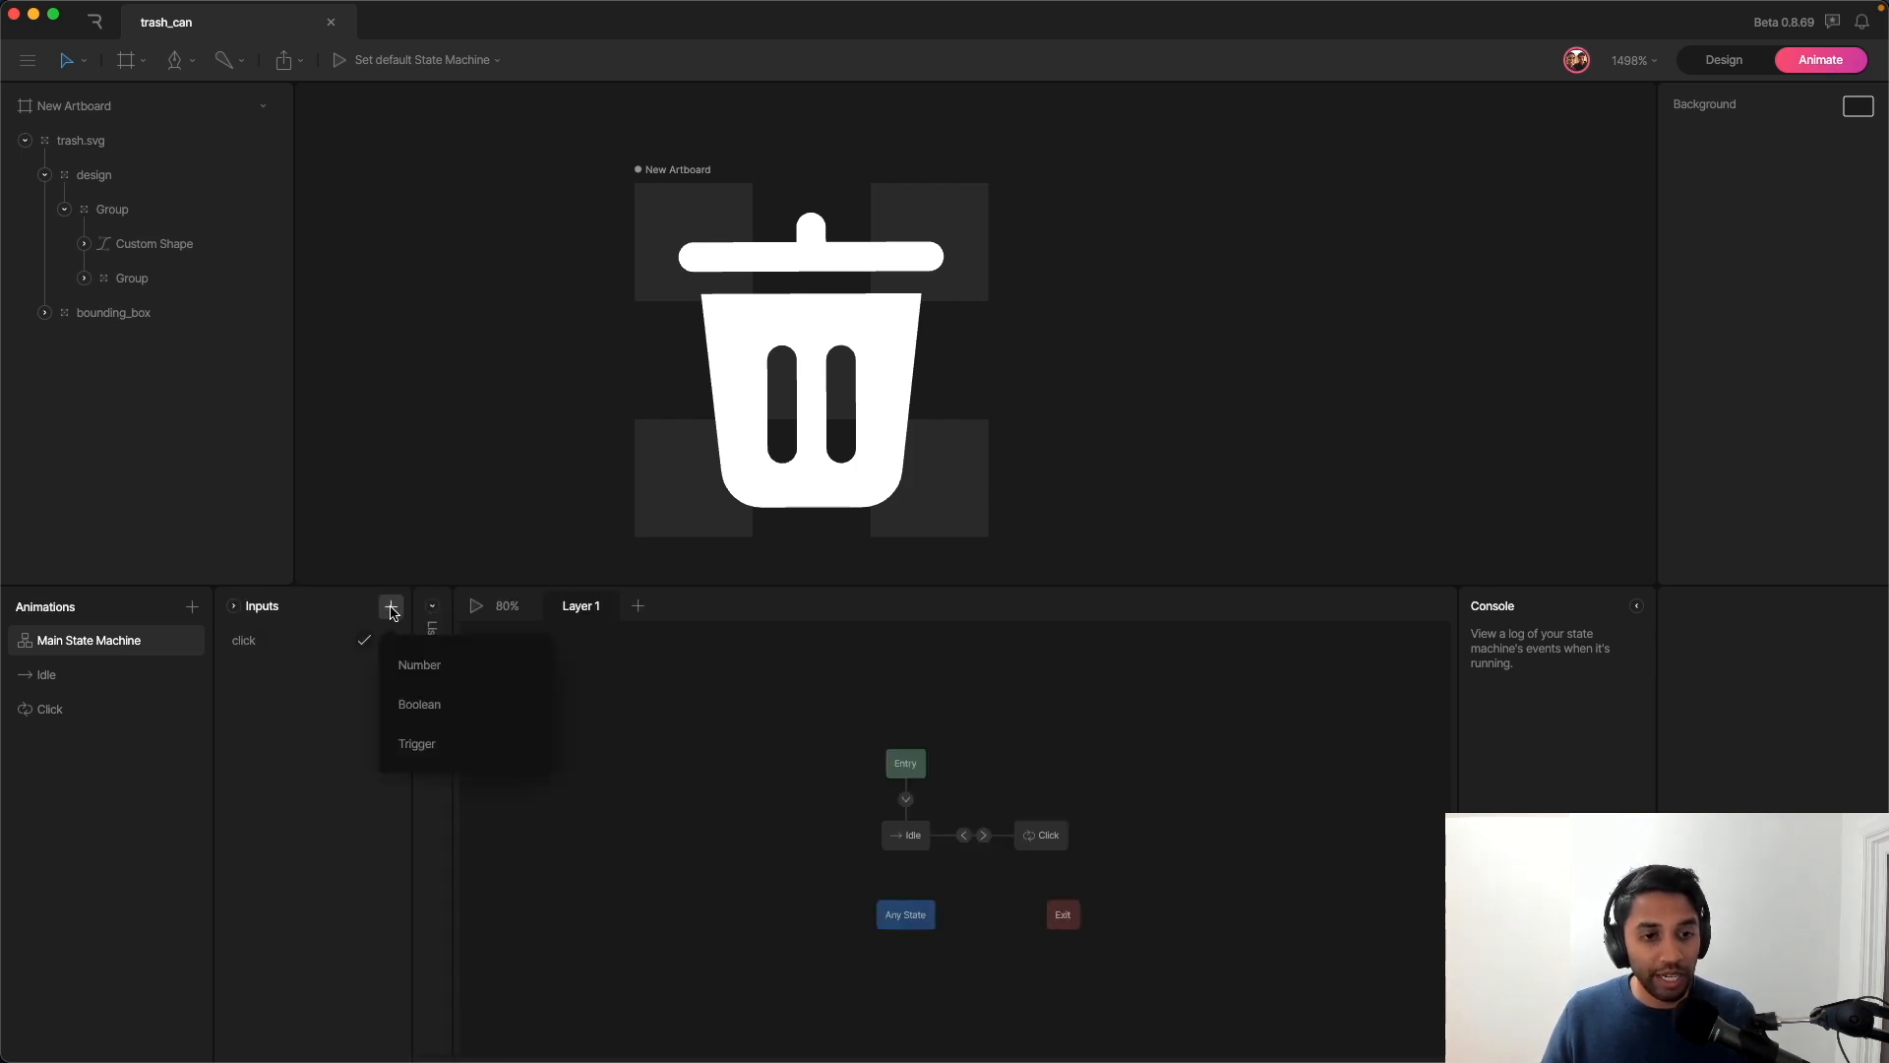
mouse_move(417, 744)
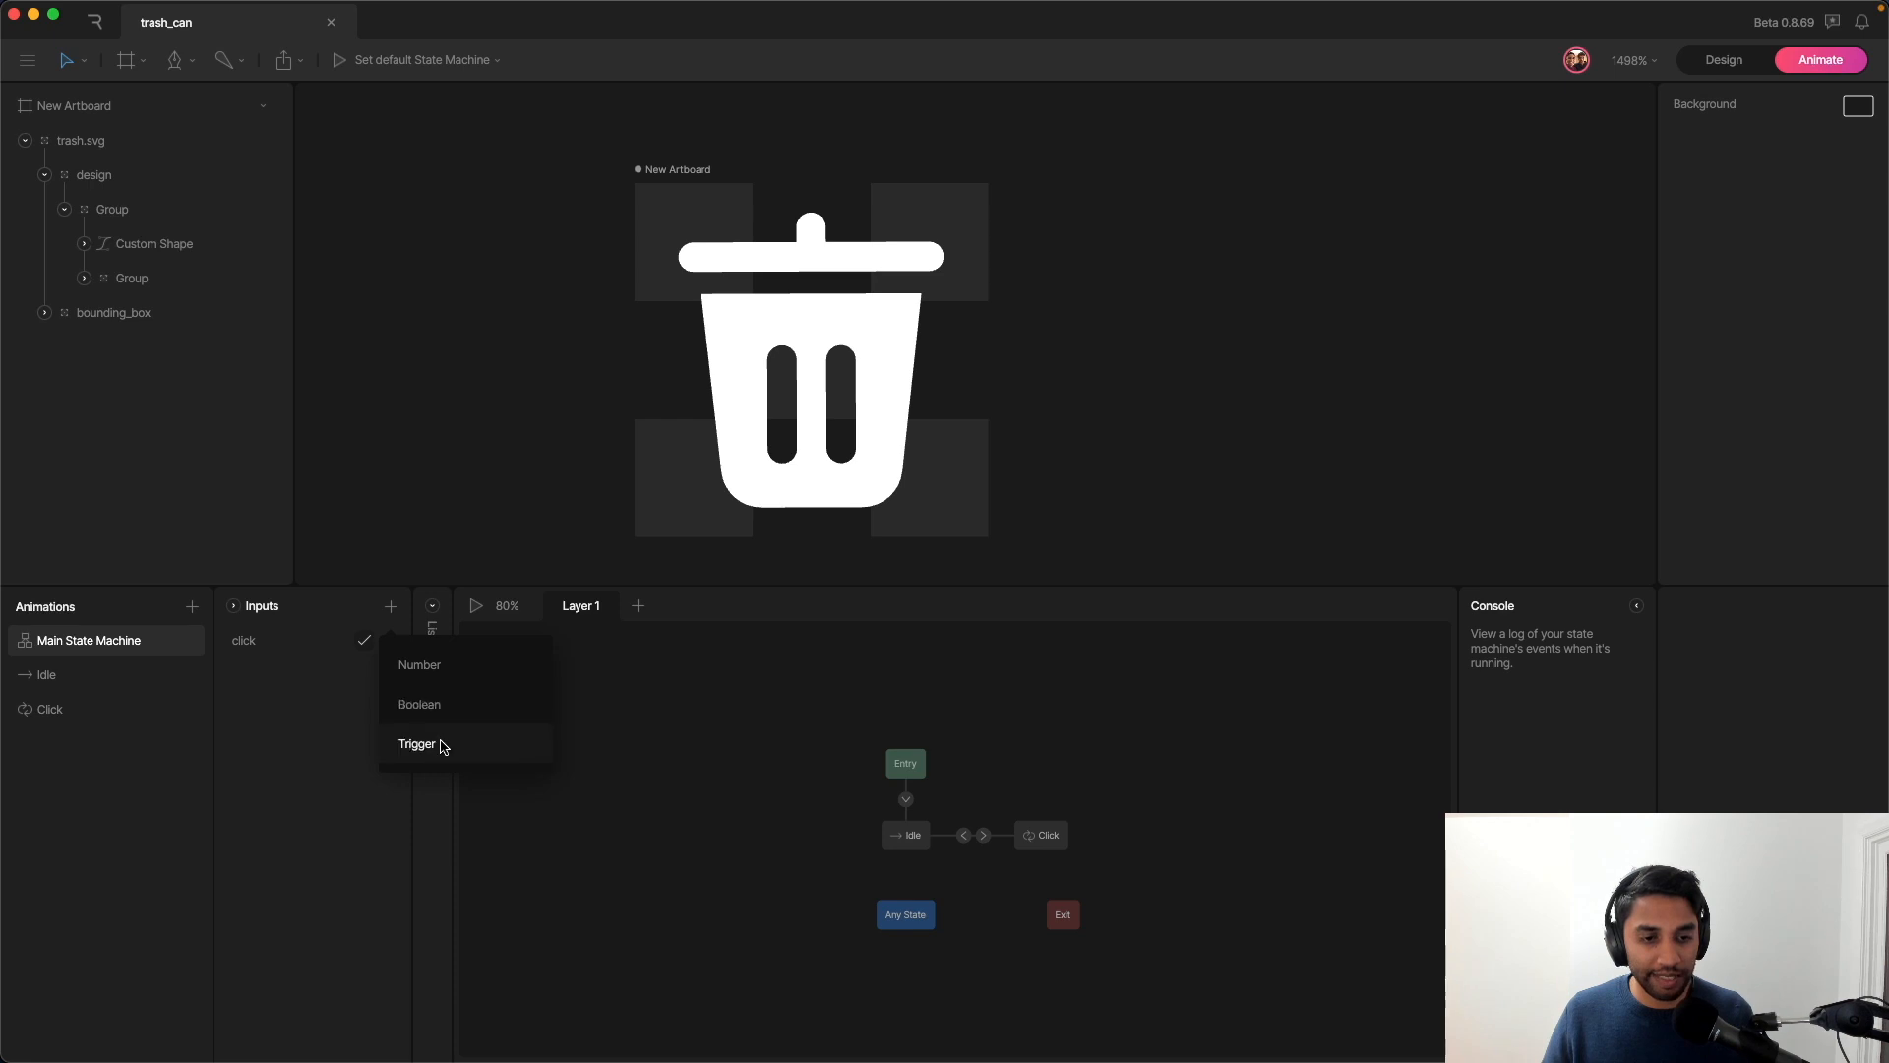
click(417, 744)
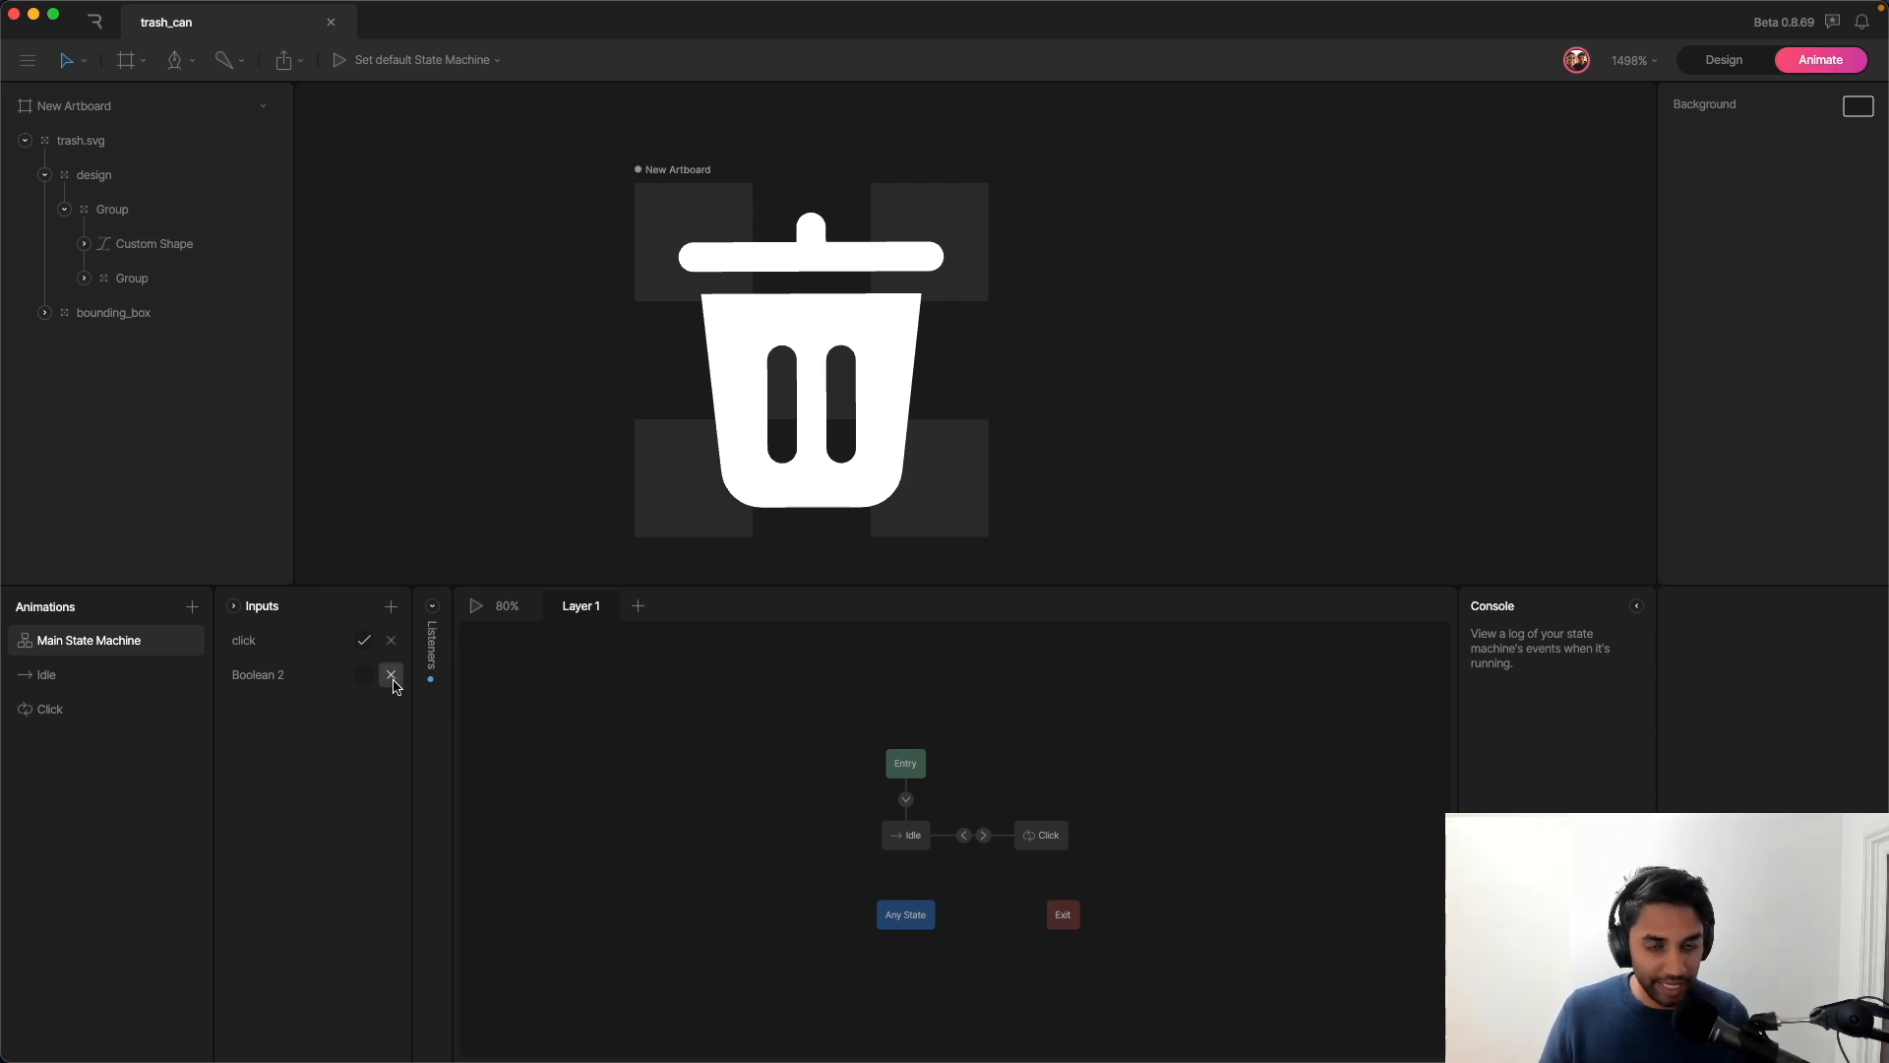
click(390, 673)
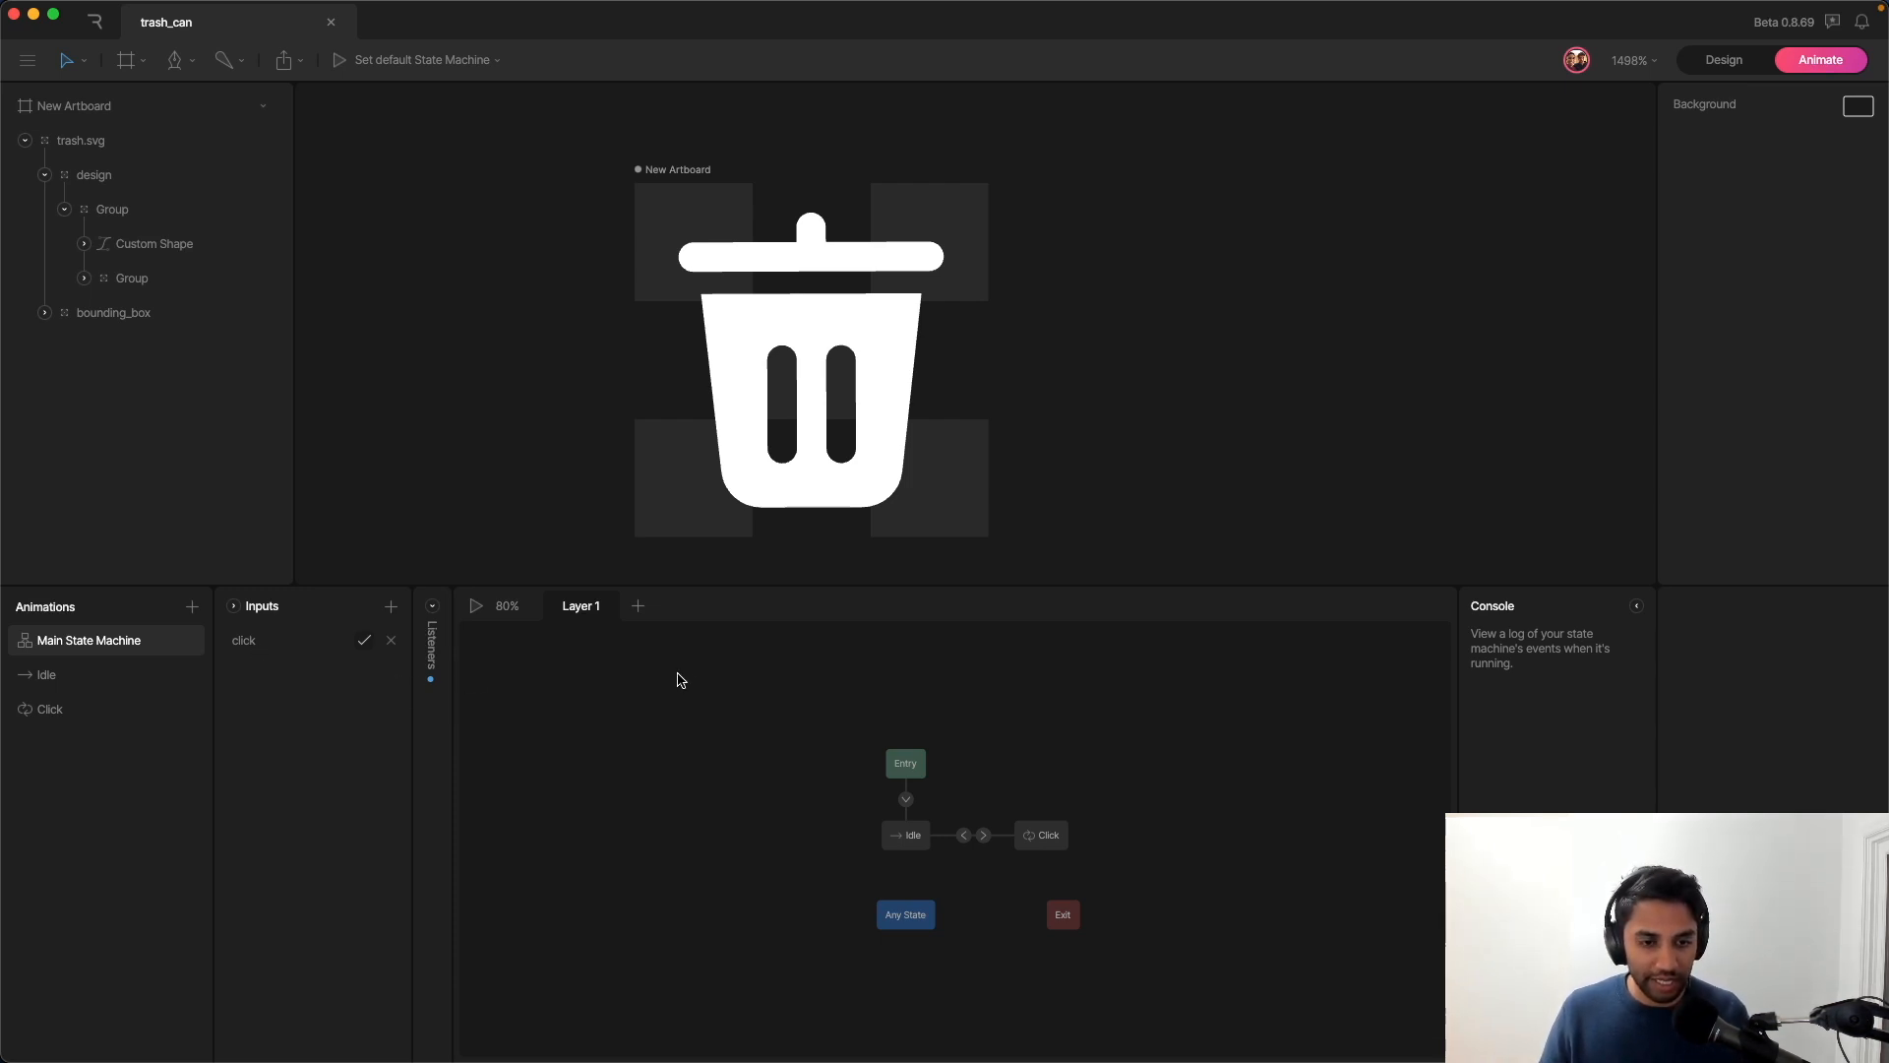
mouse_move(960, 819)
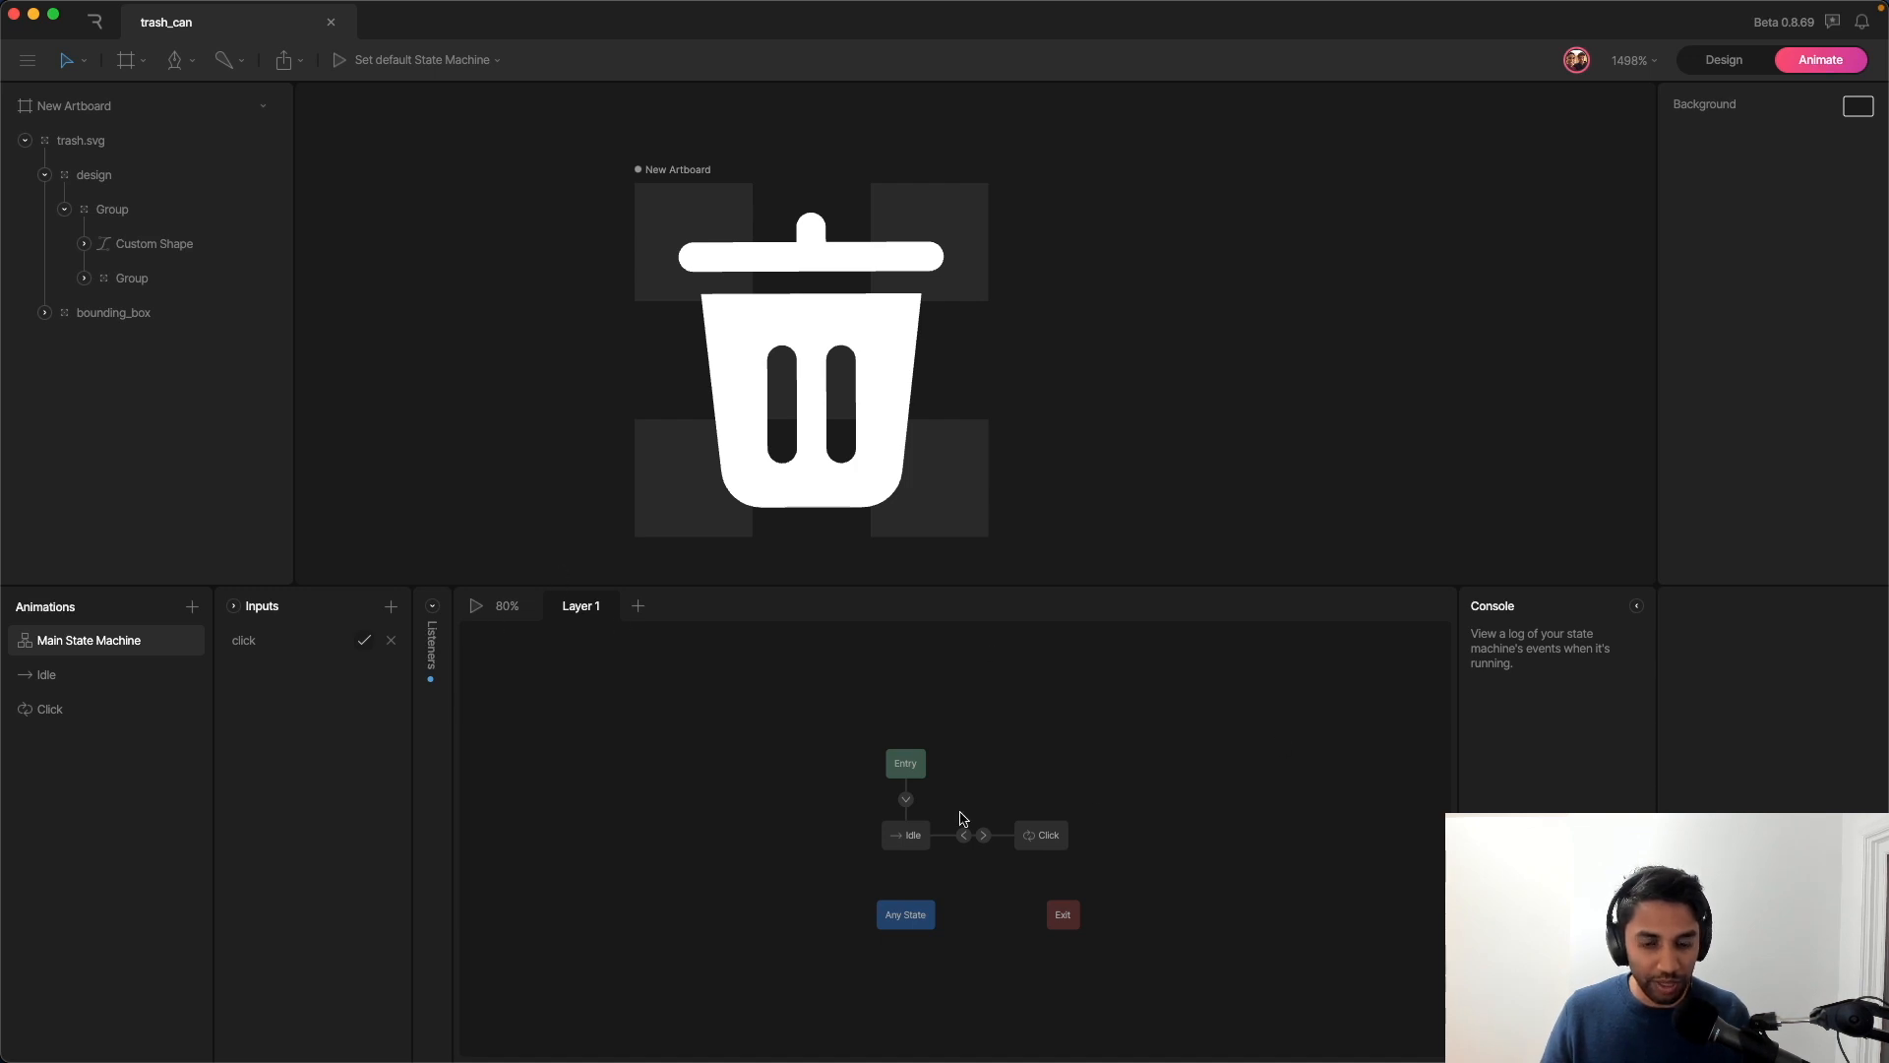
mouse_move(315, 667)
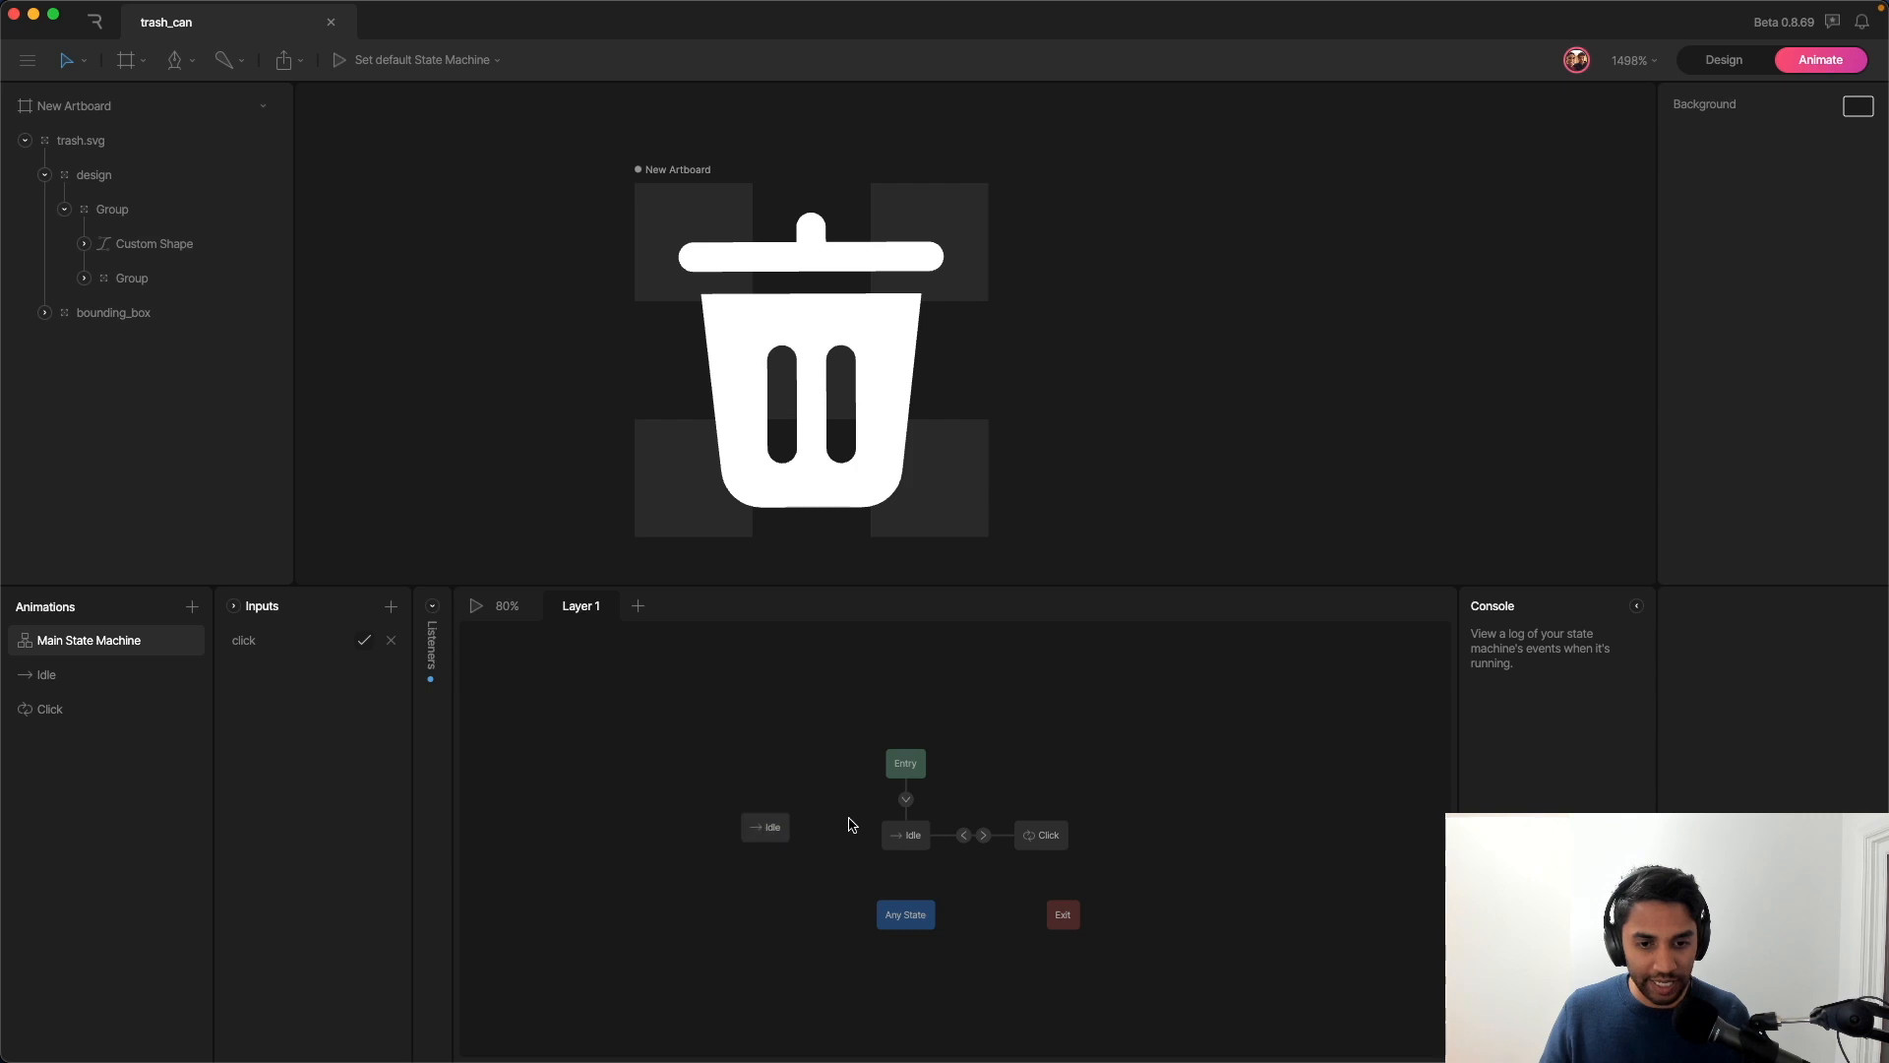
click(766, 827)
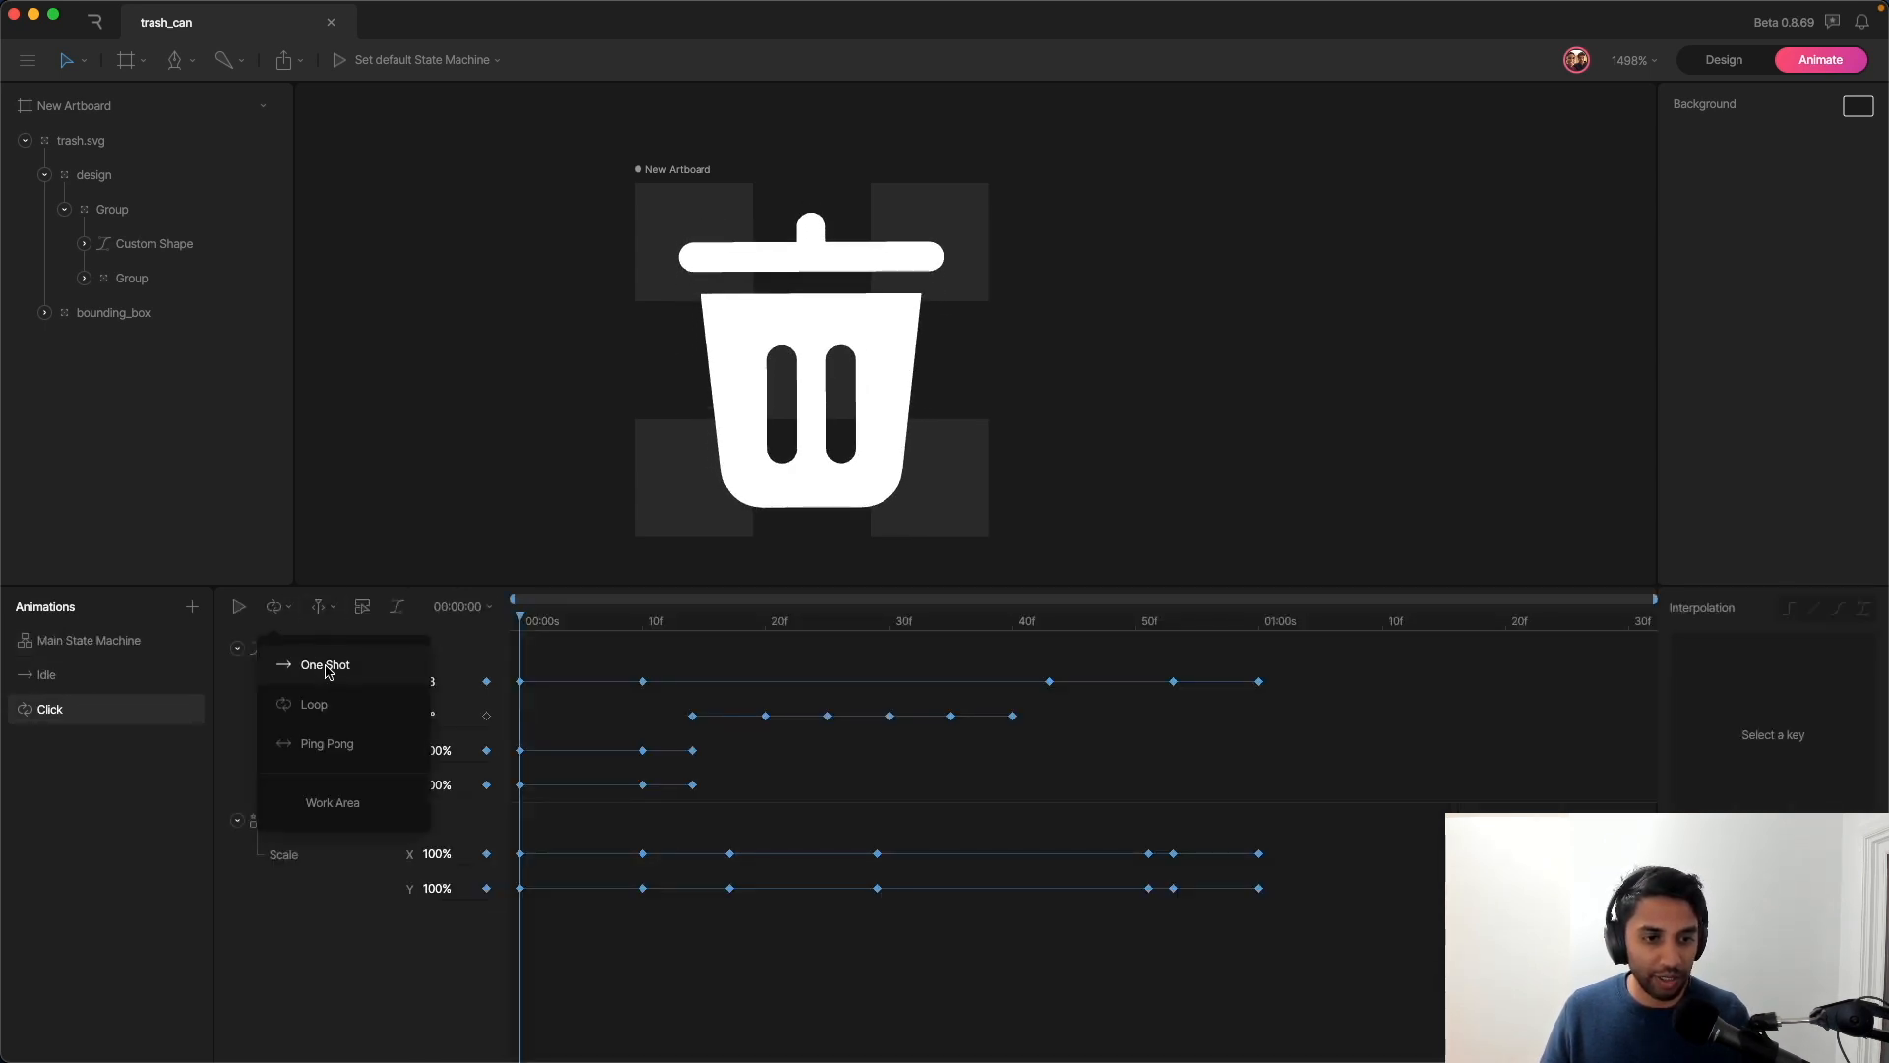
Step: Set the Click animation to One Shot and fire the click input to test the Idle-to-Click transition
click(89, 639)
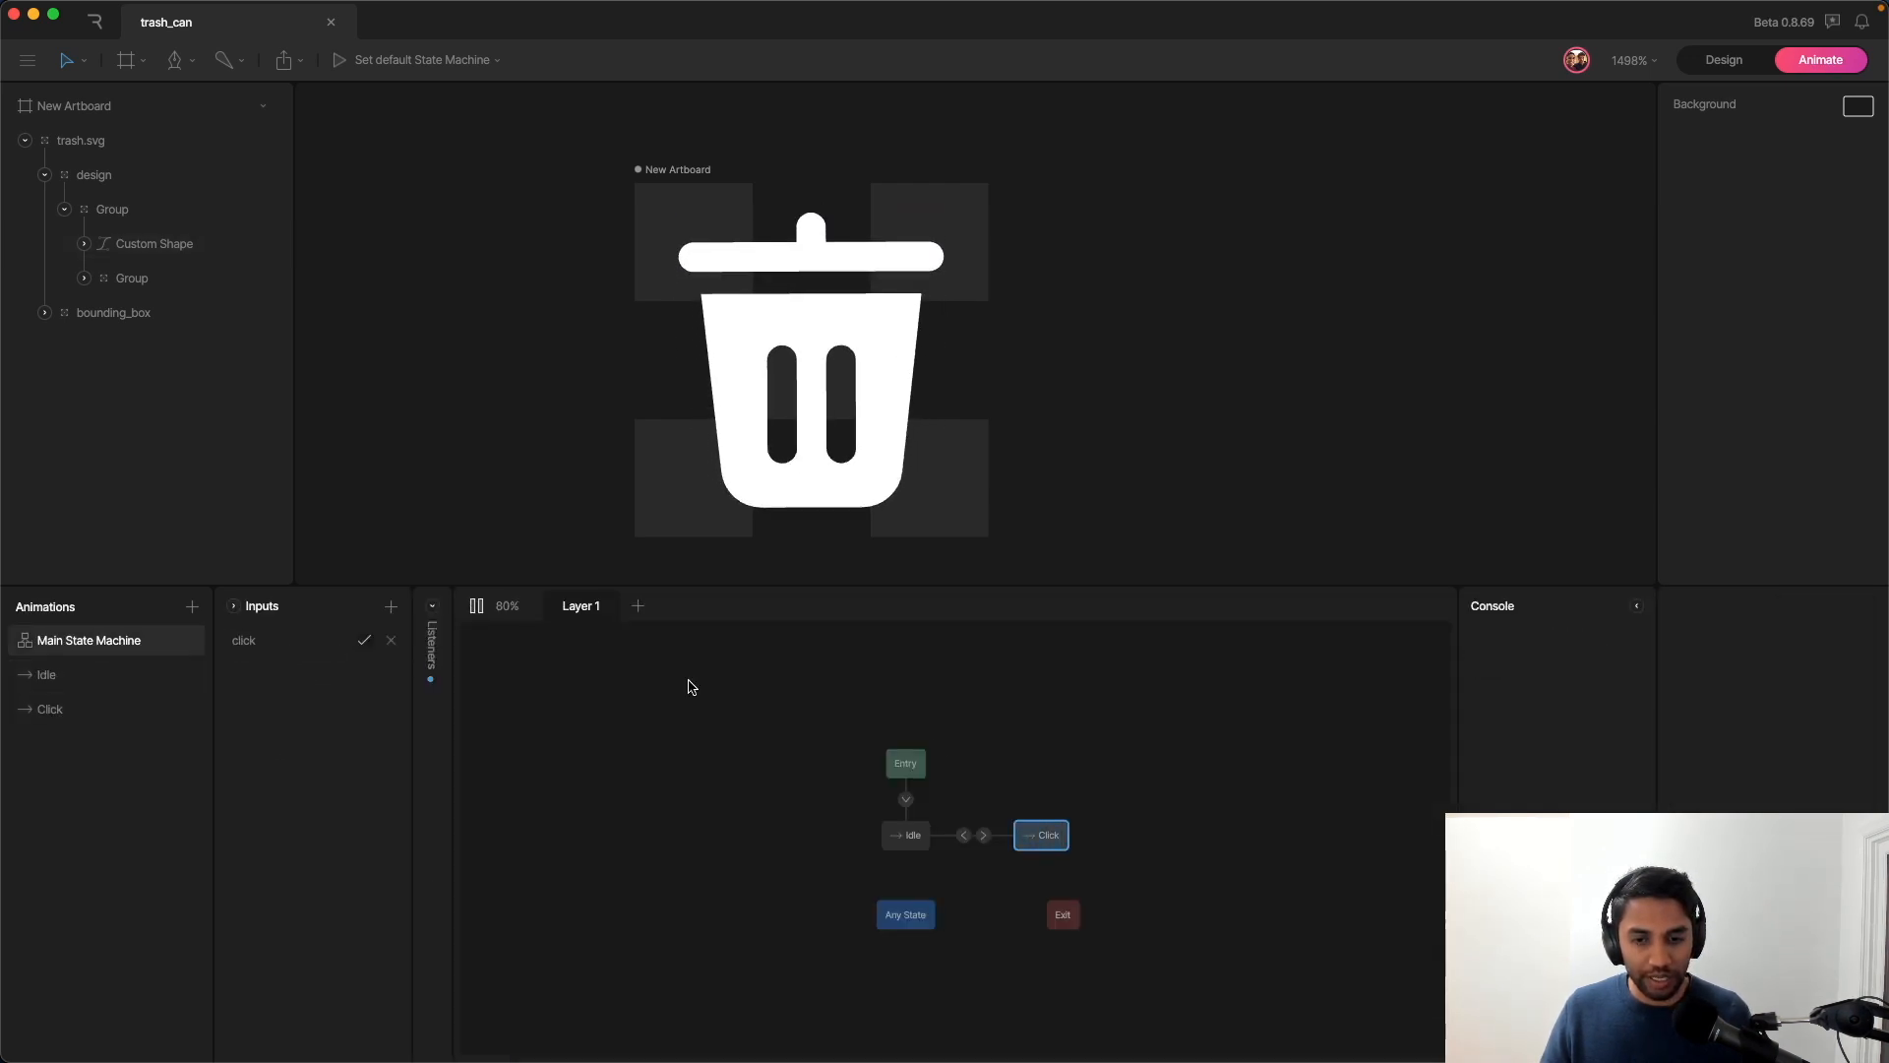
click(366, 639)
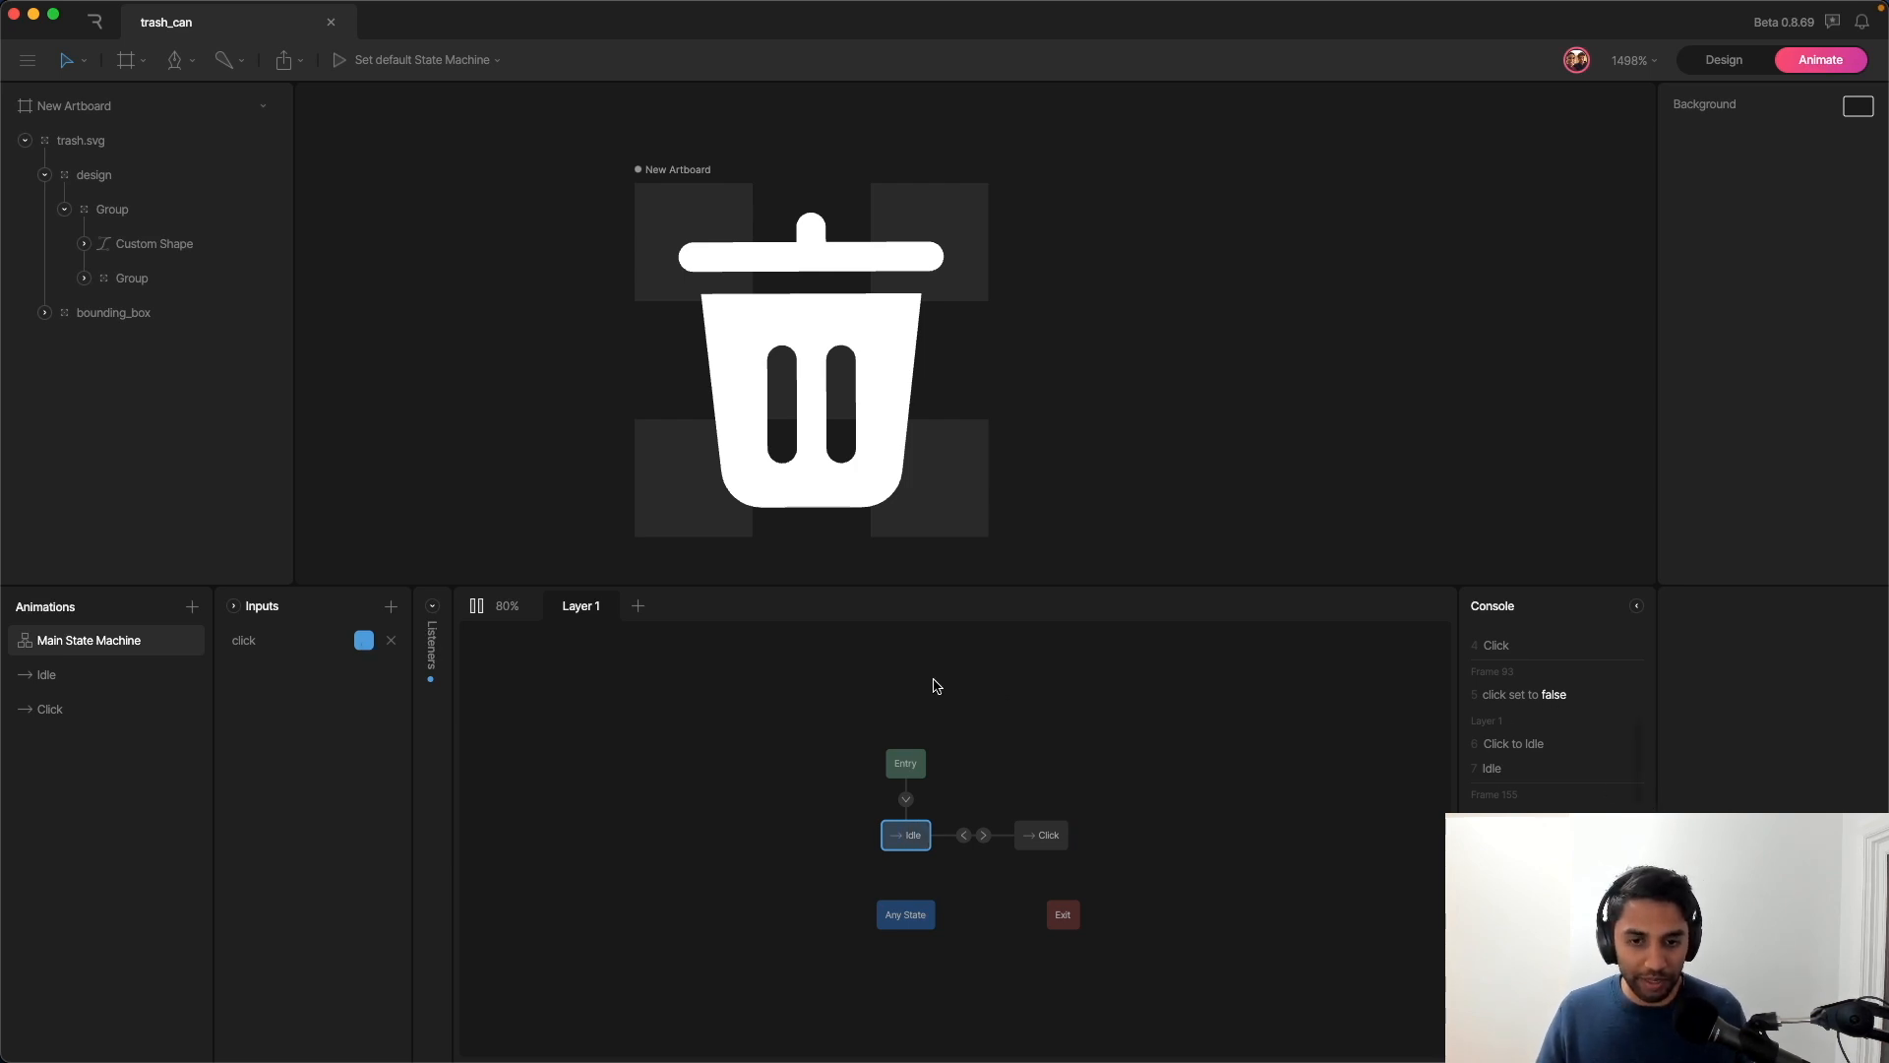
mouse_move(175, 616)
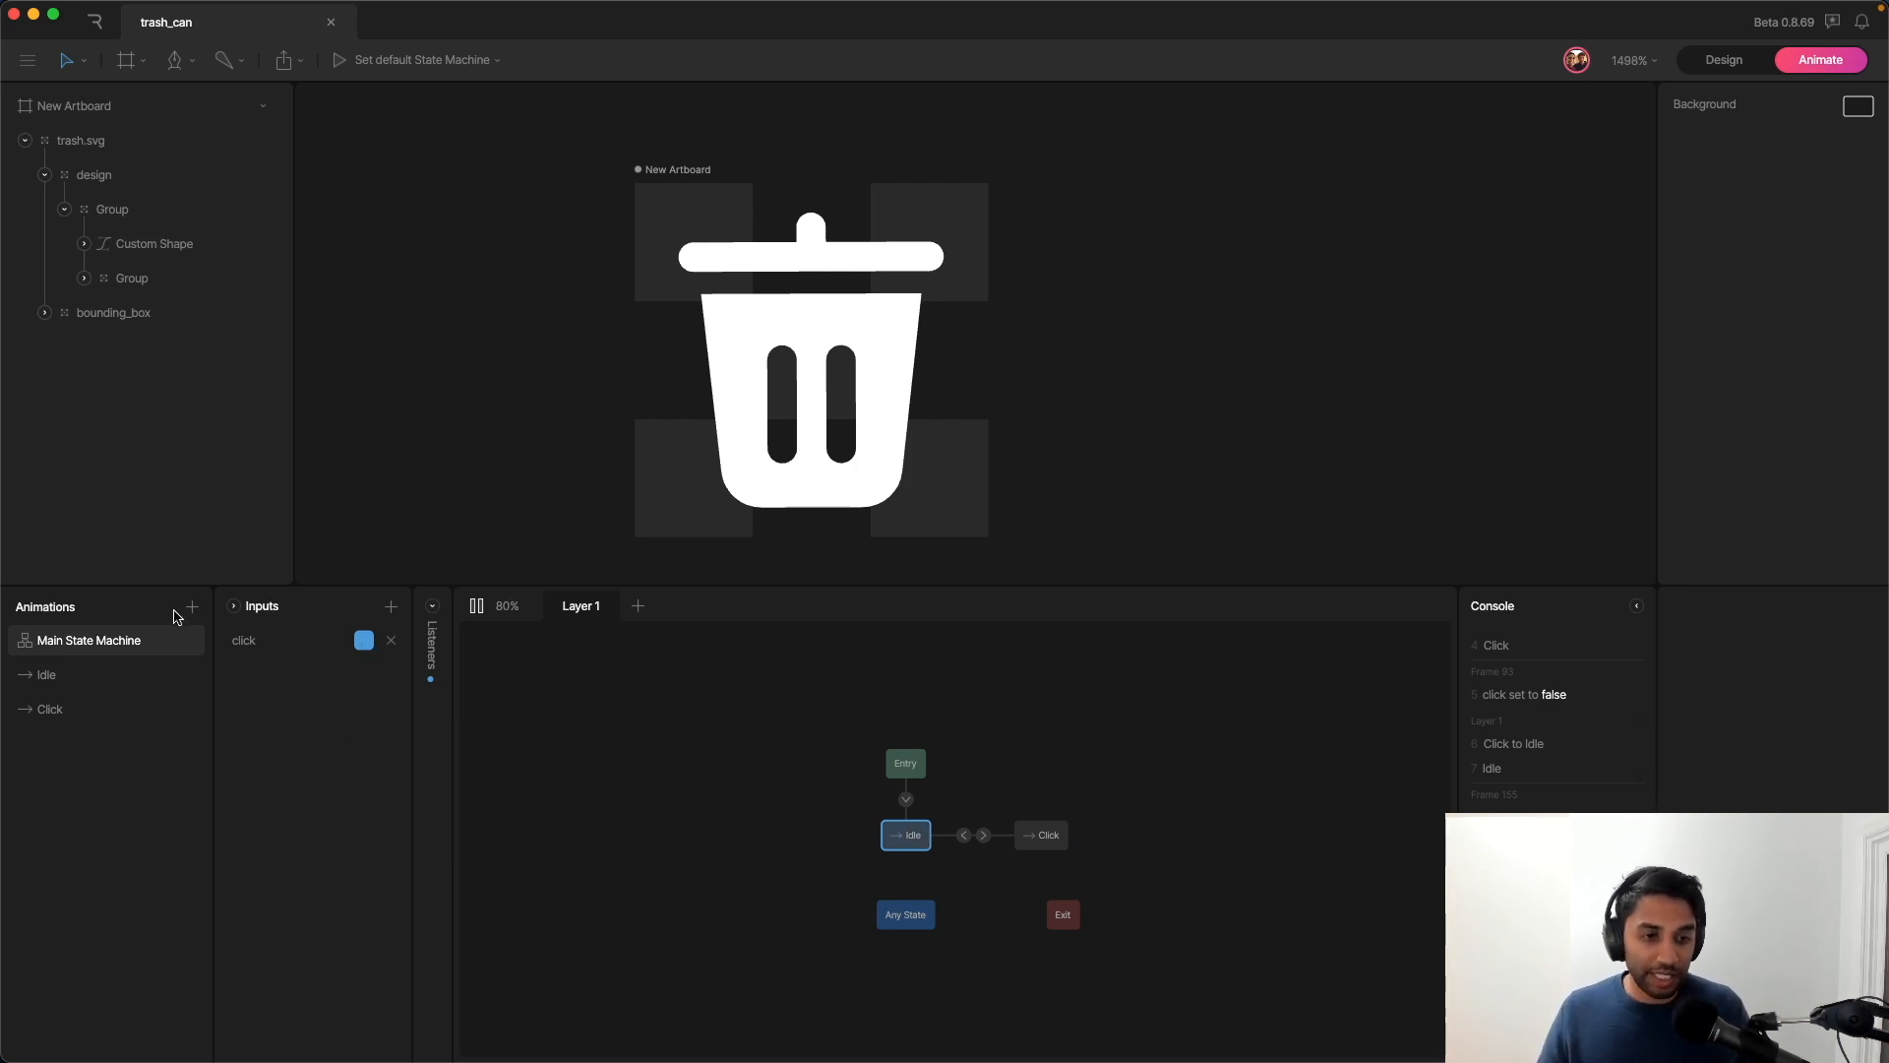
mouse_move(254, 639)
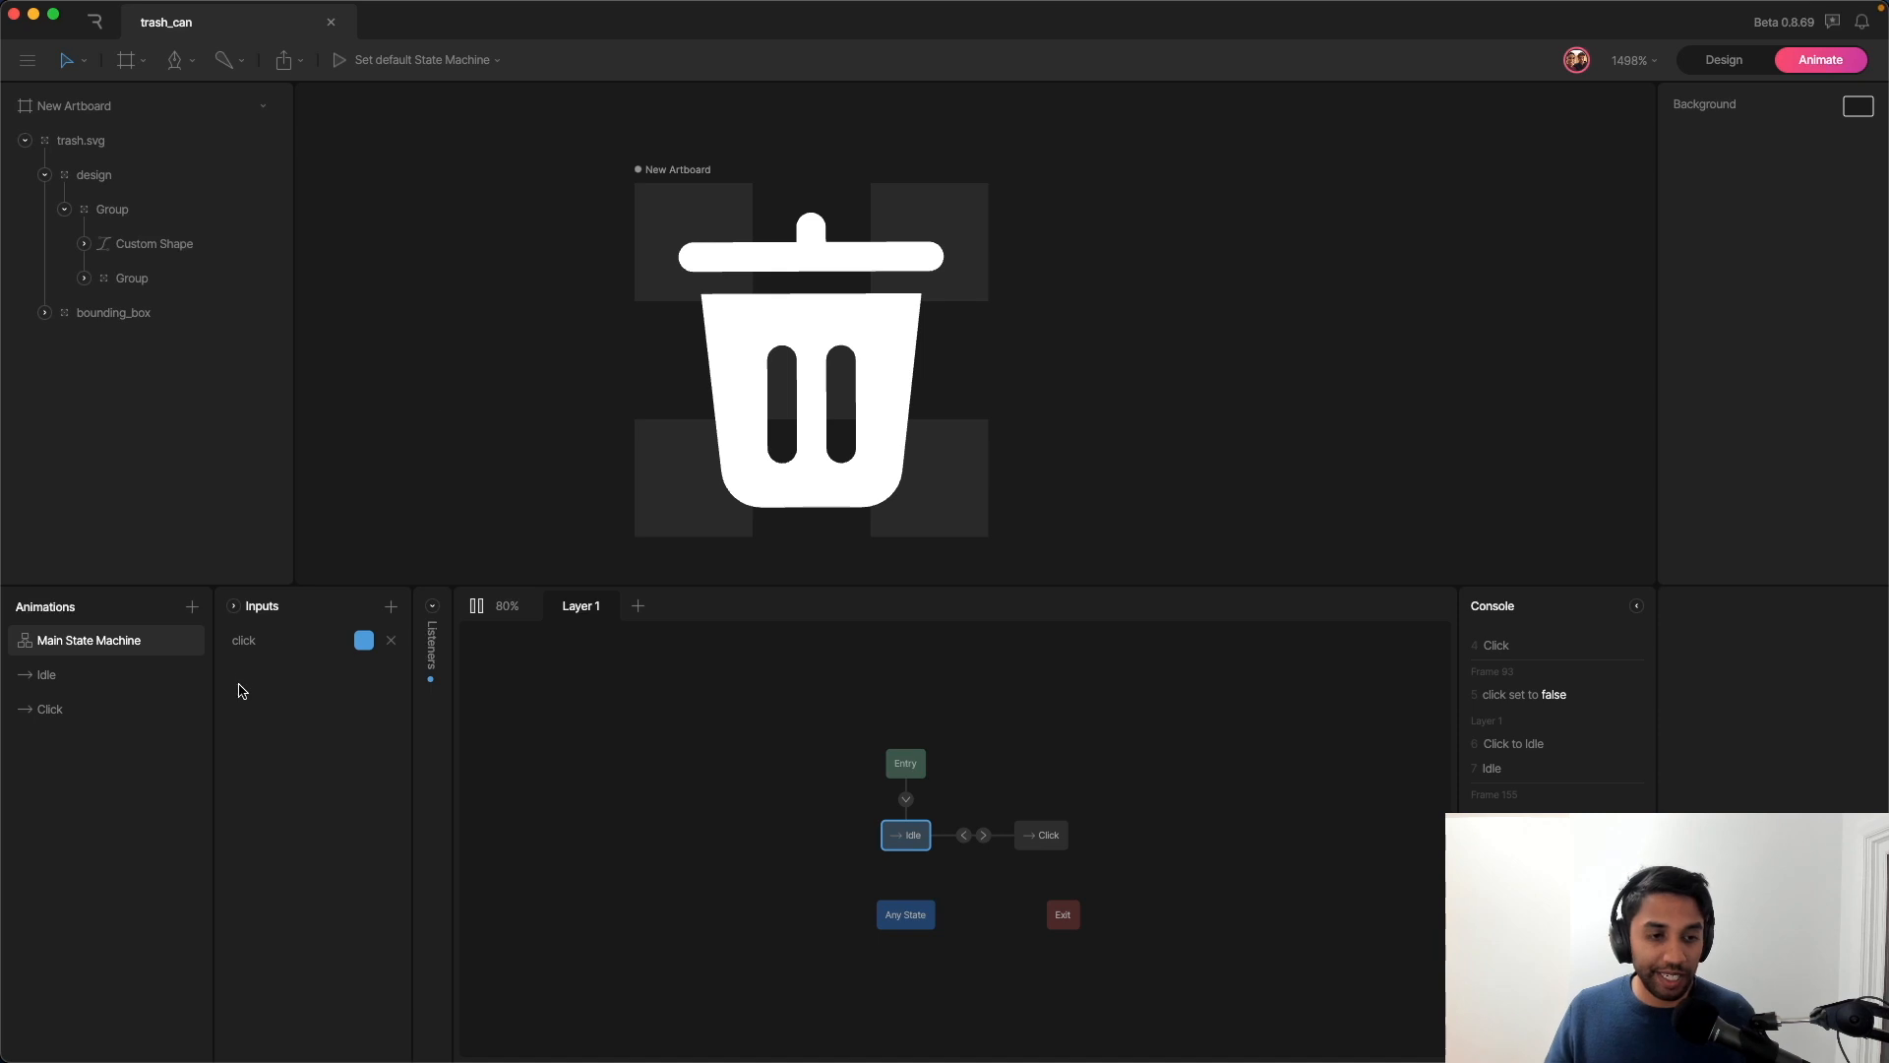
mouse_move(287, 661)
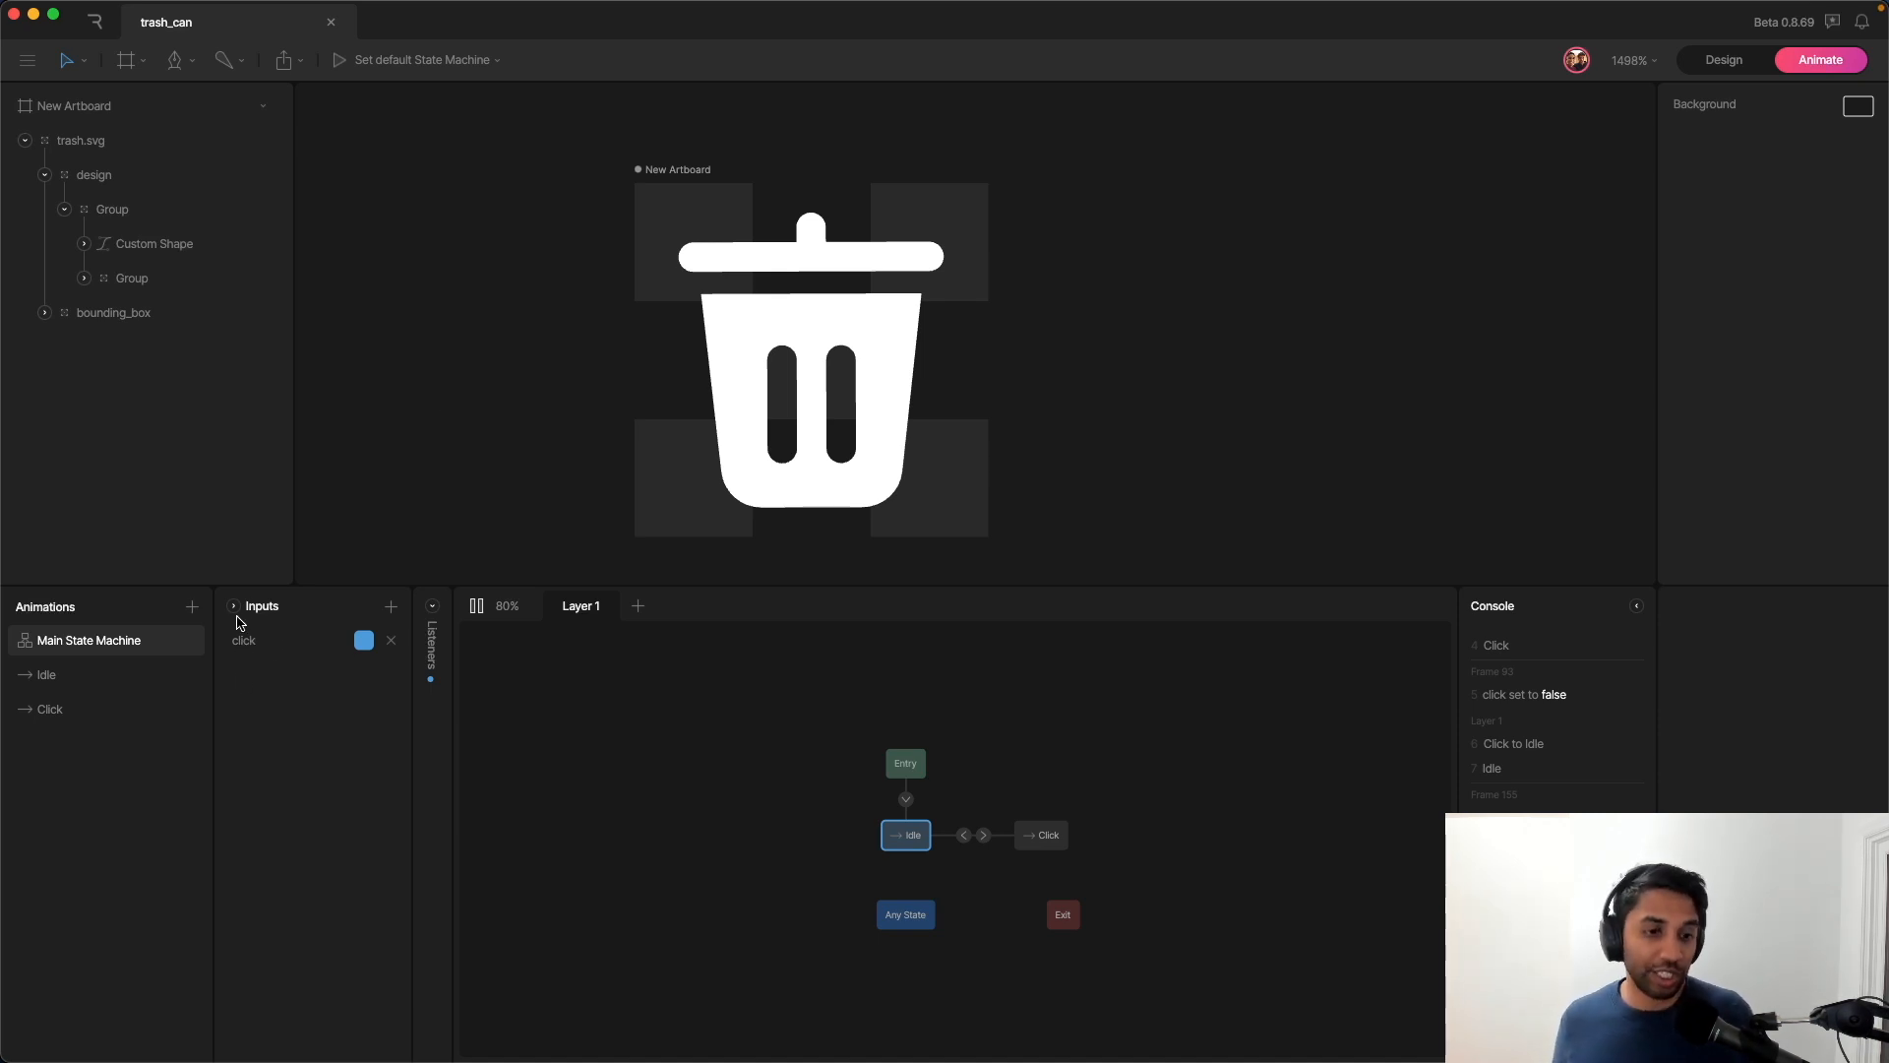
click(364, 640)
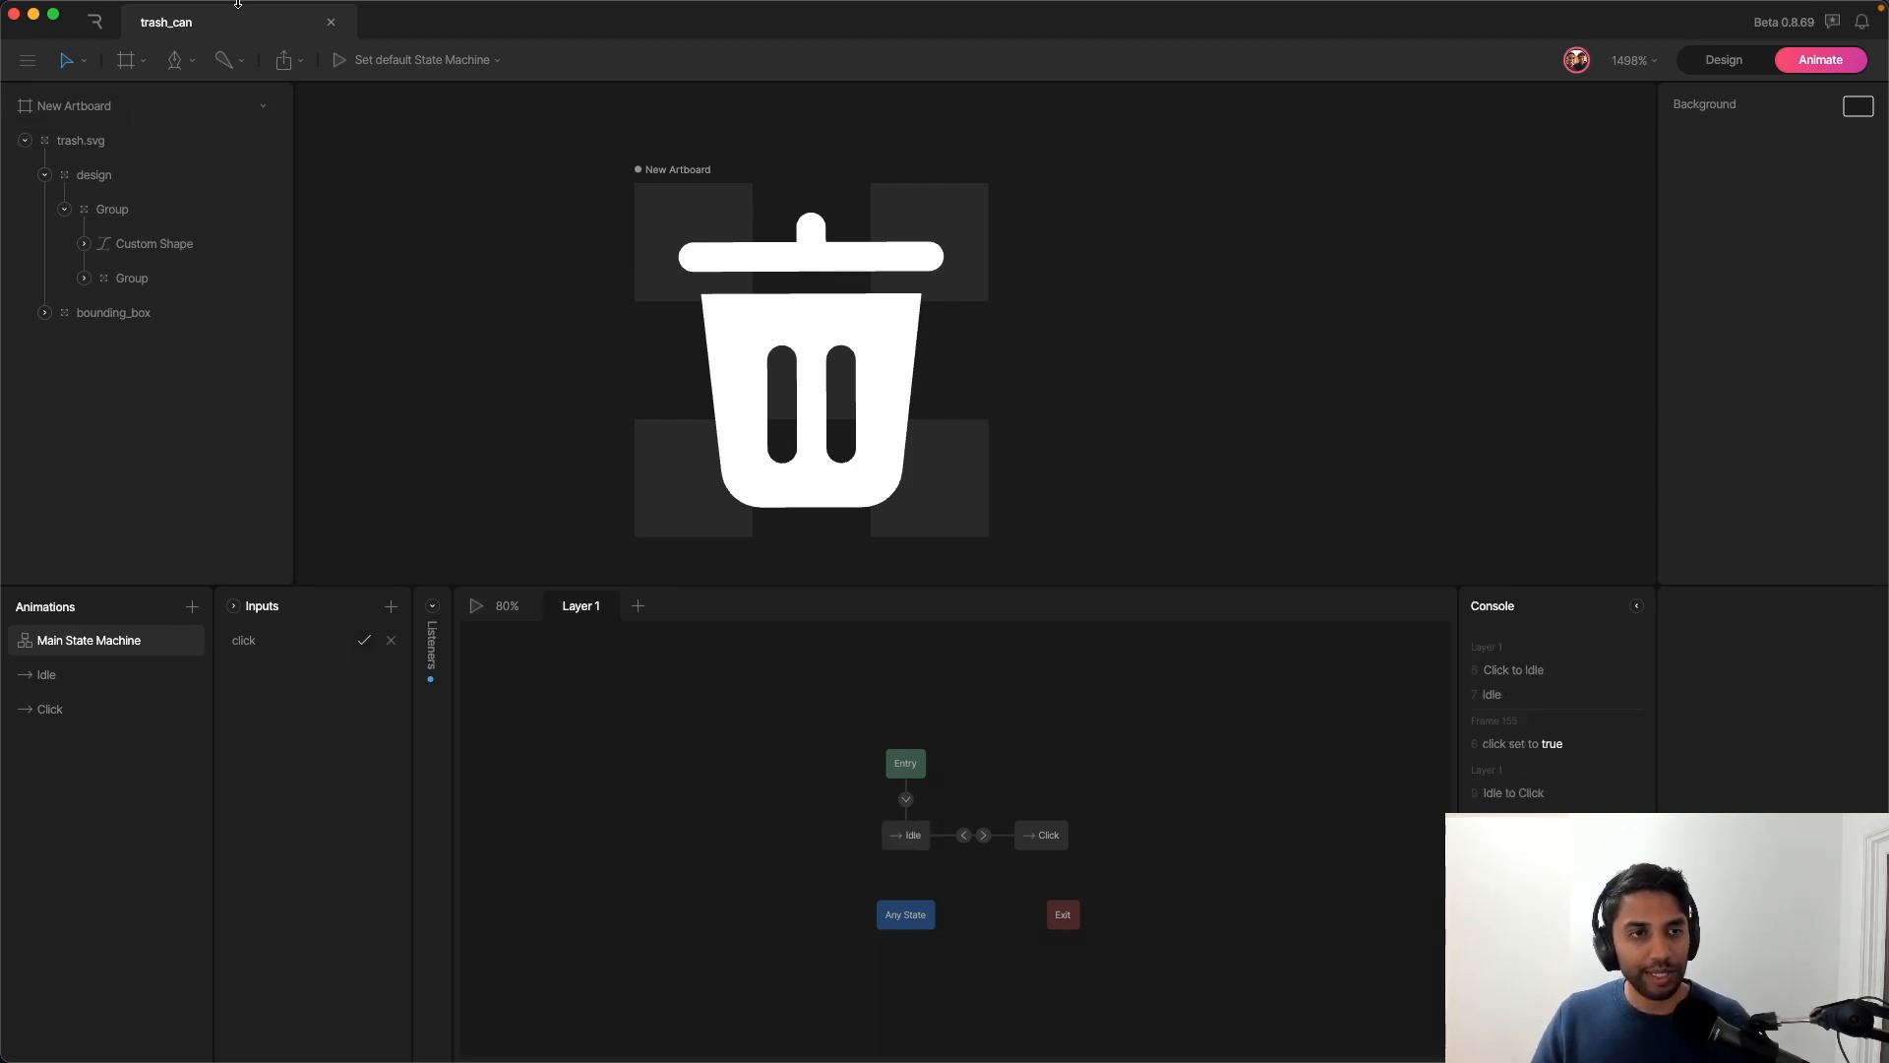
Step: Download trash_can.riv for the newest runtime and save it to the Desktop
click(283, 61)
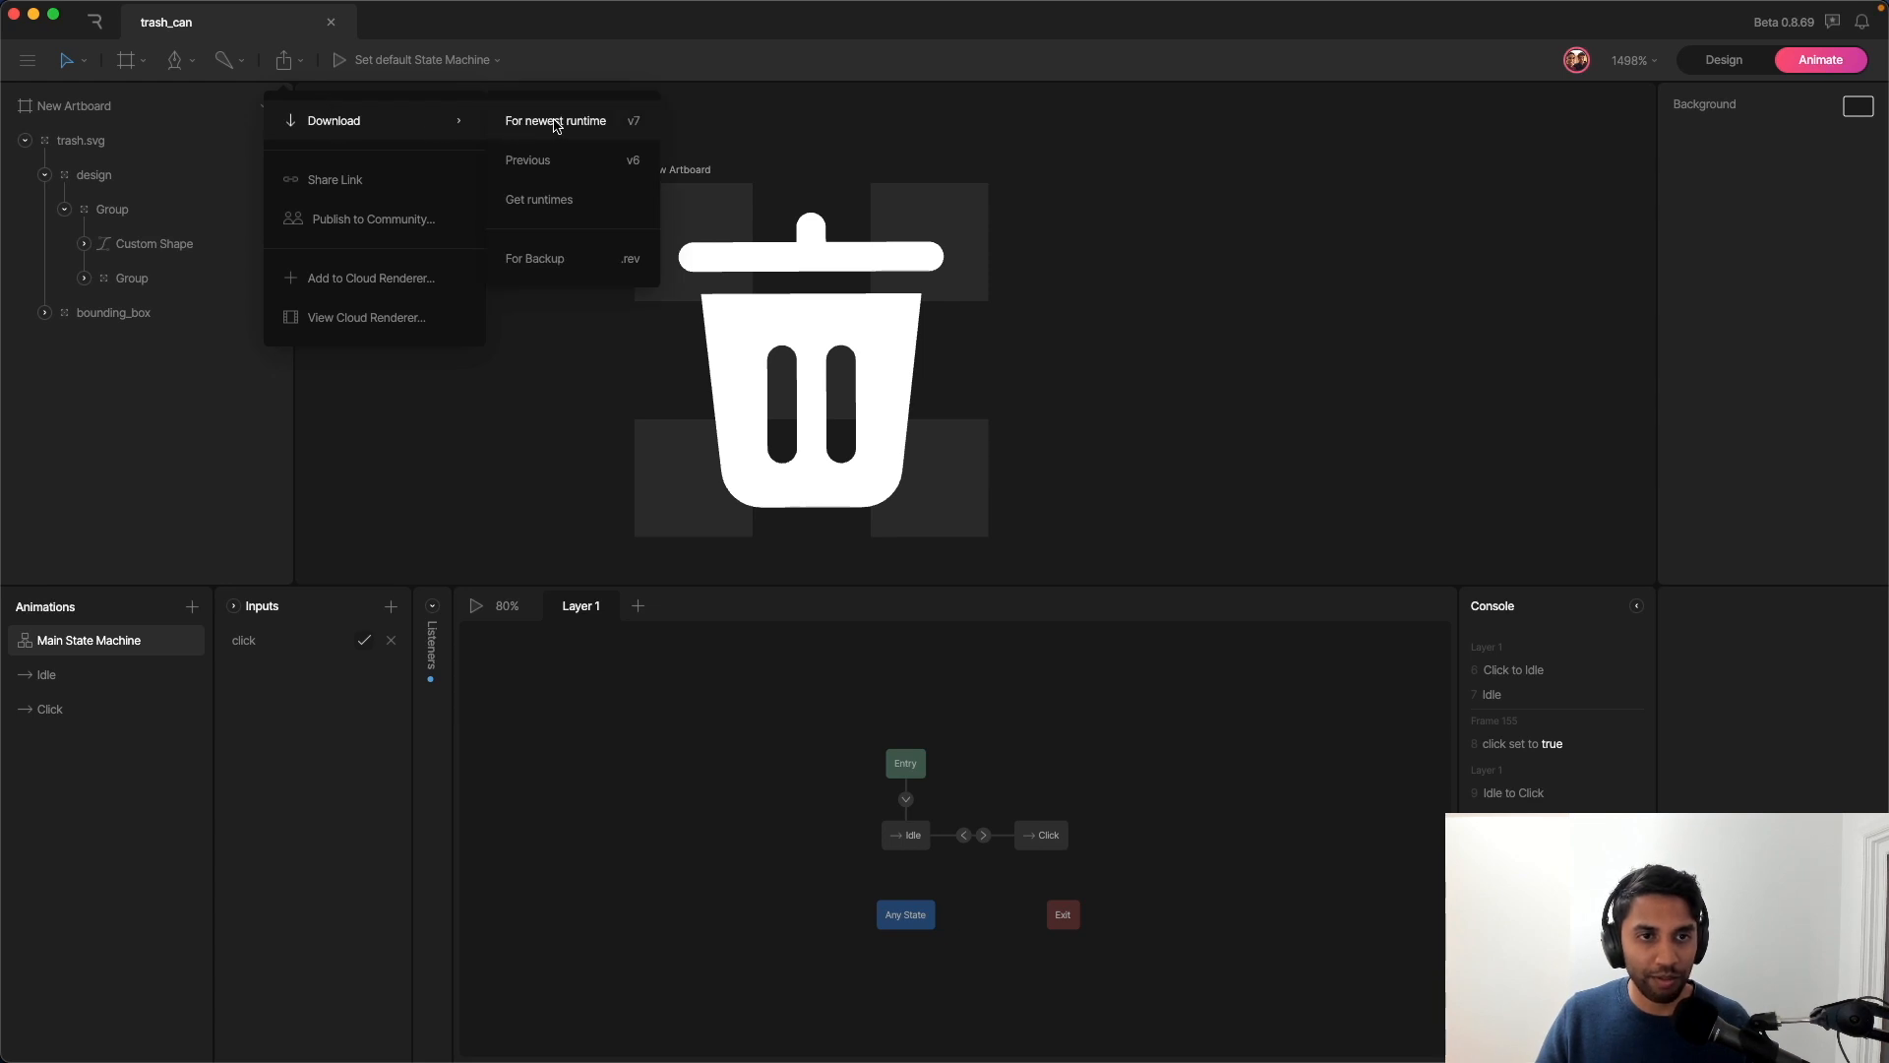
click(555, 120)
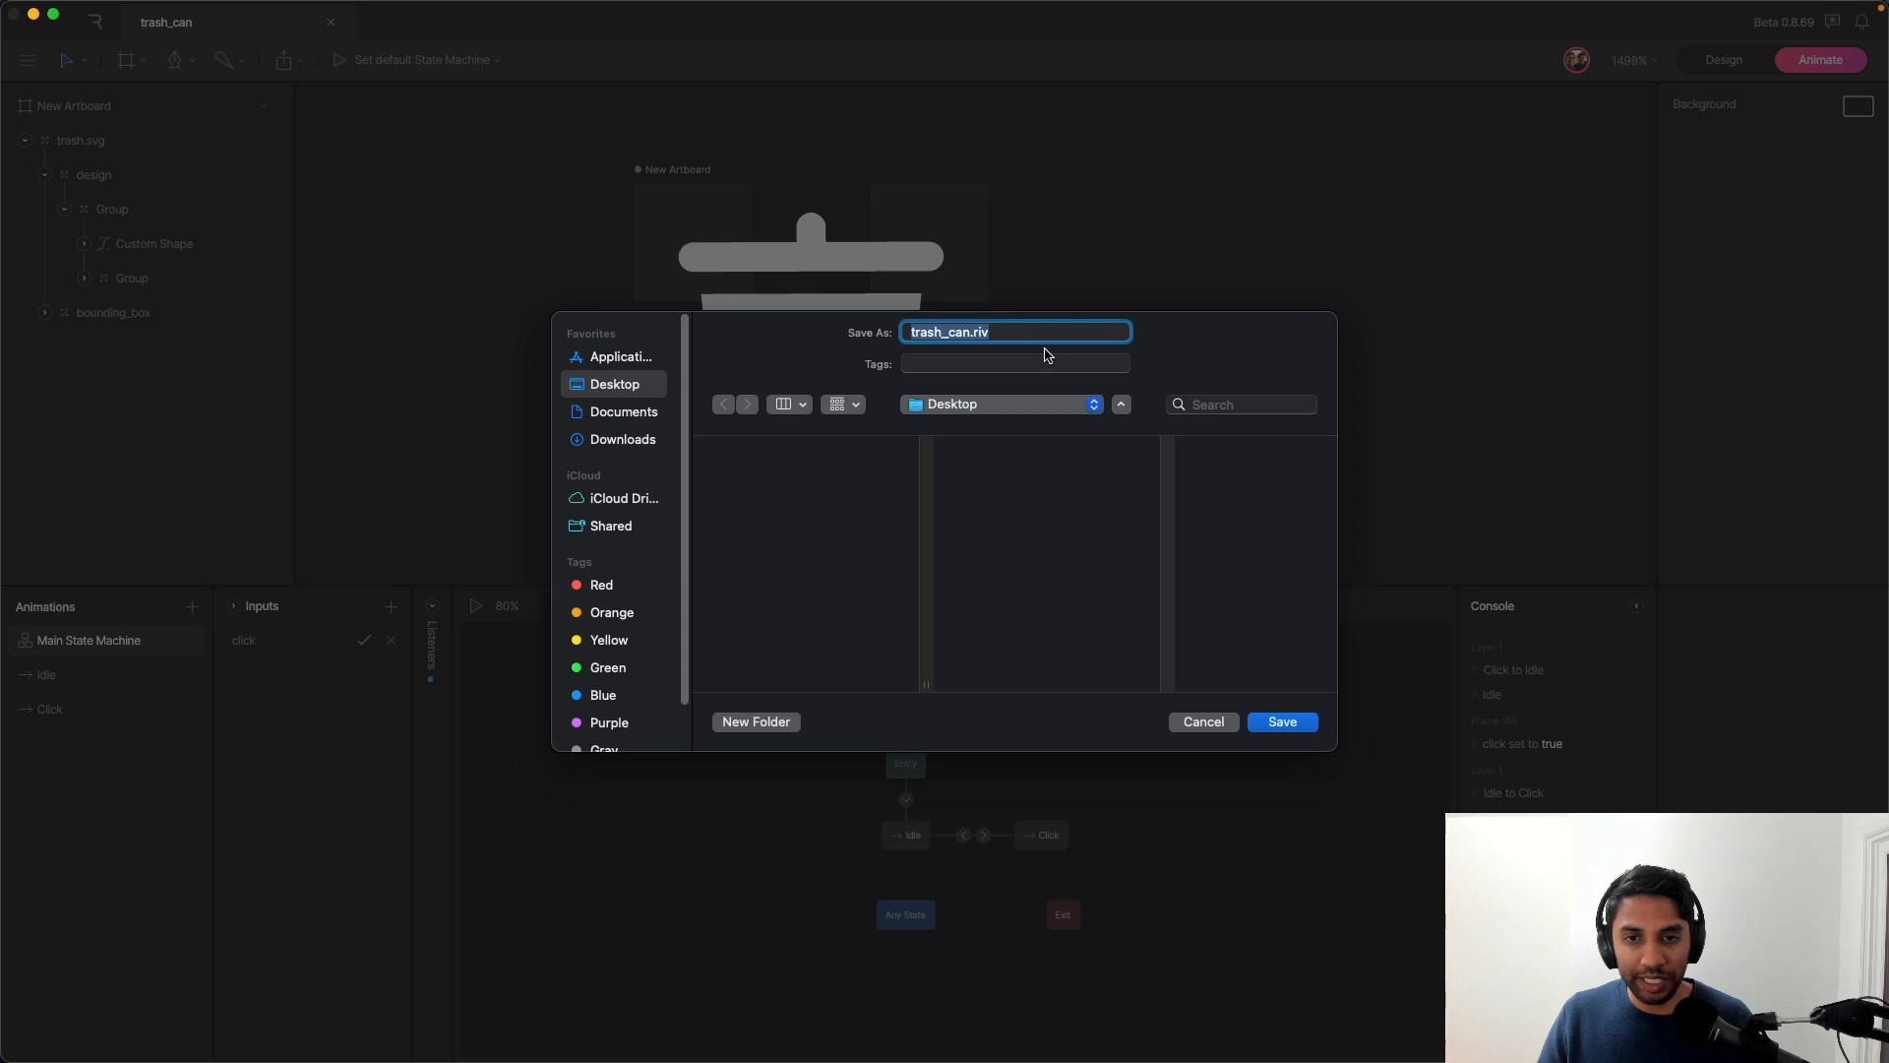
mouse_move(1217, 679)
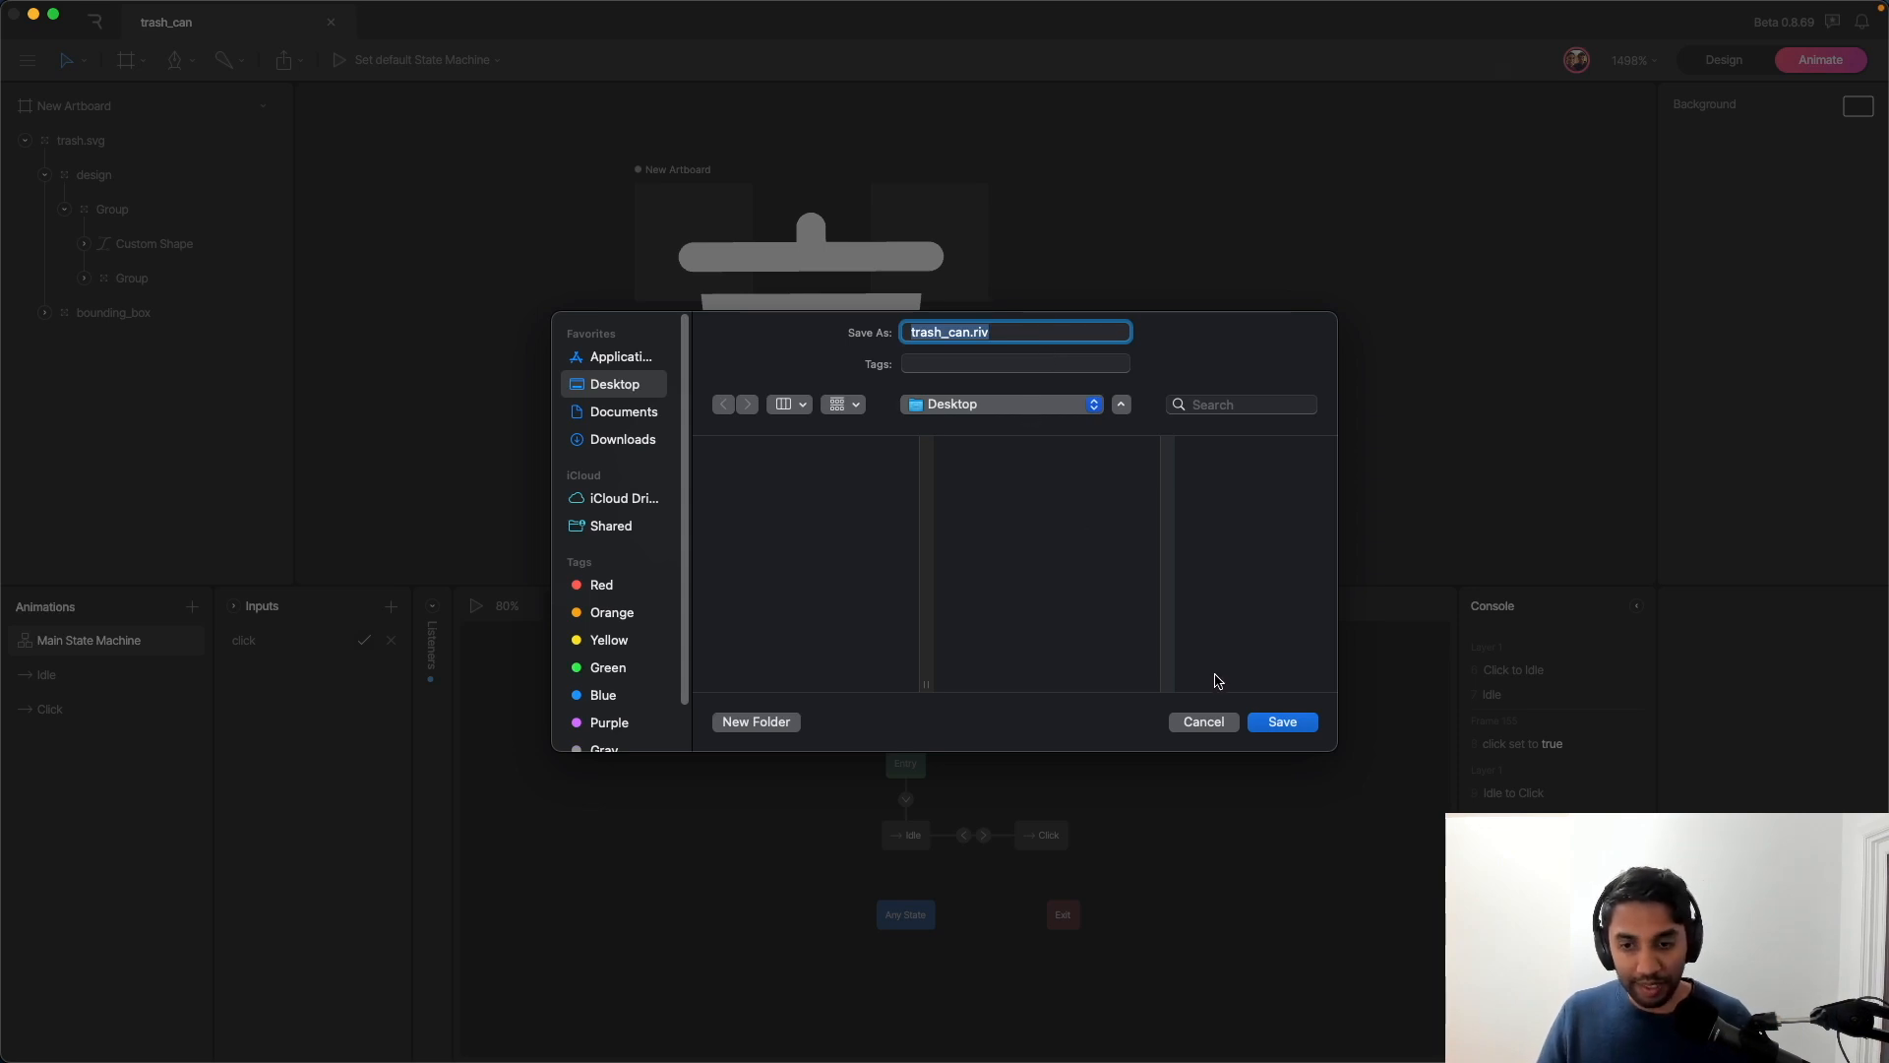
click(1281, 722)
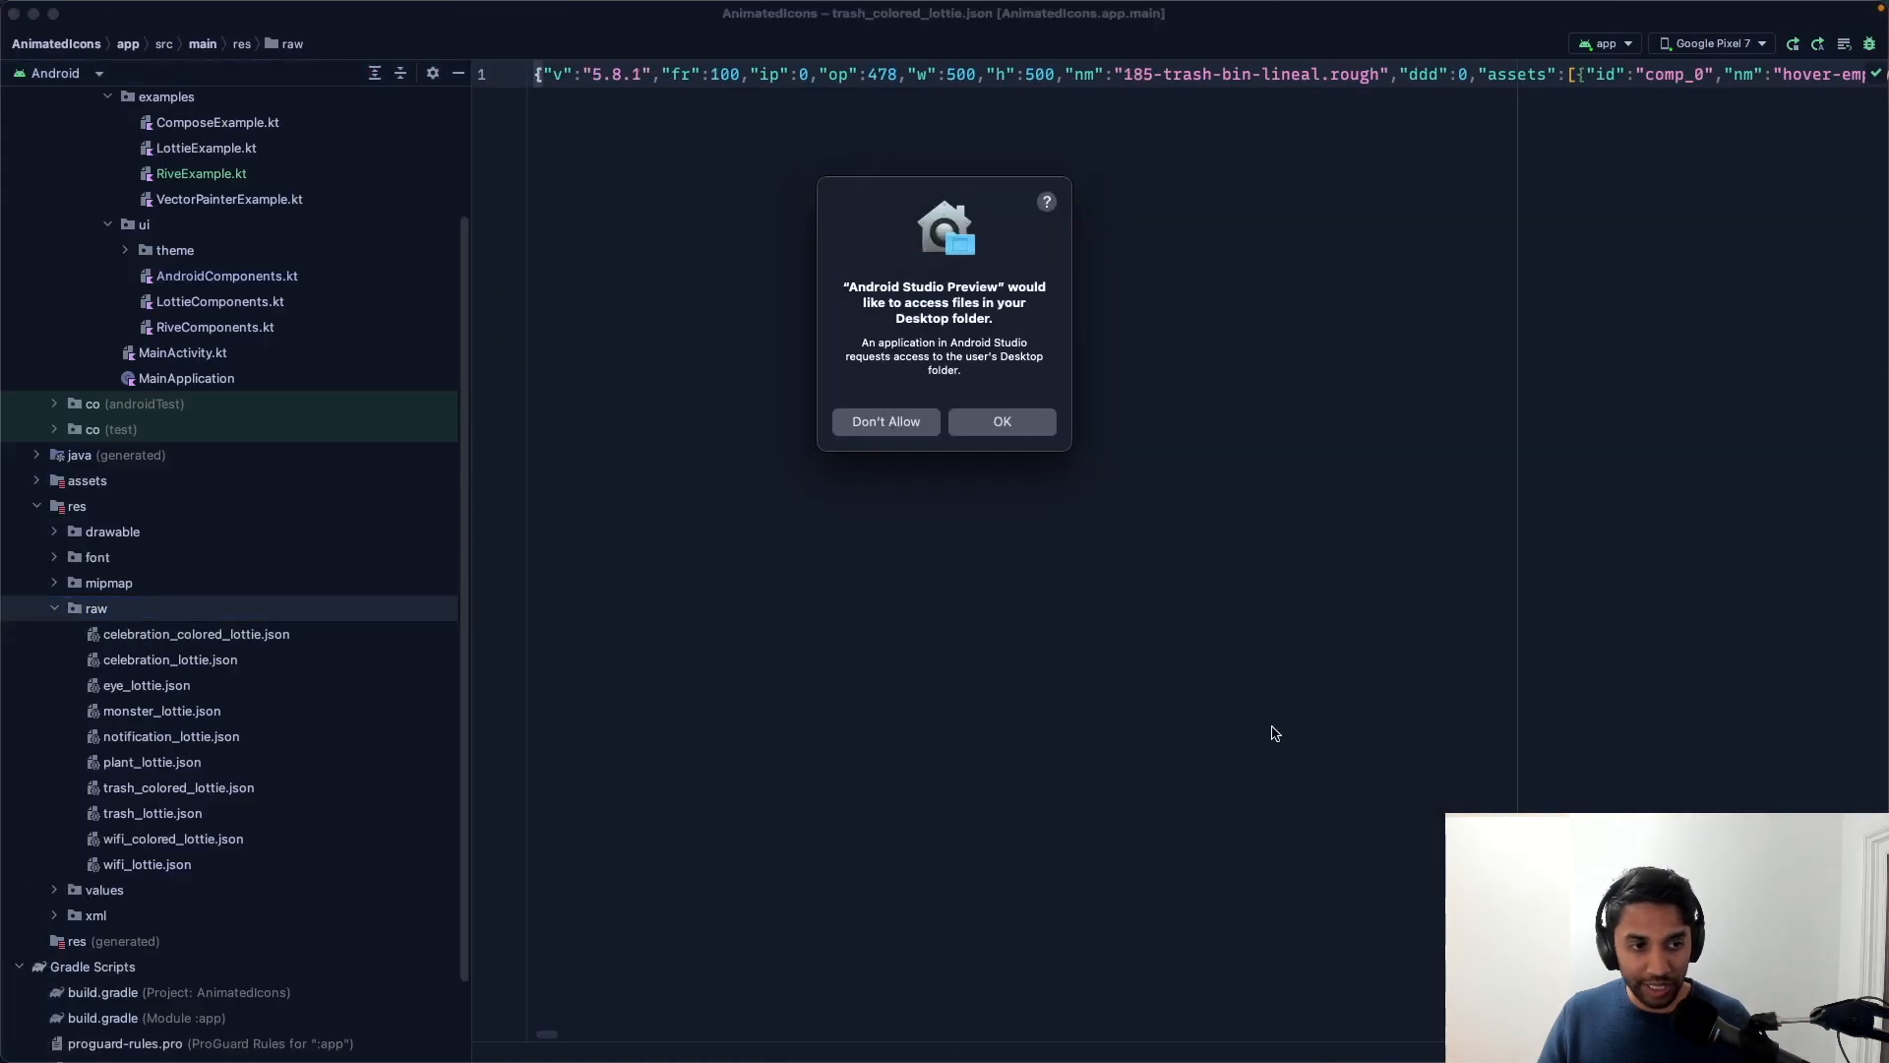
Step: Grant Desktop access and confirm refactoring trash_can.riv into the project's res/raw folder
click(1000, 421)
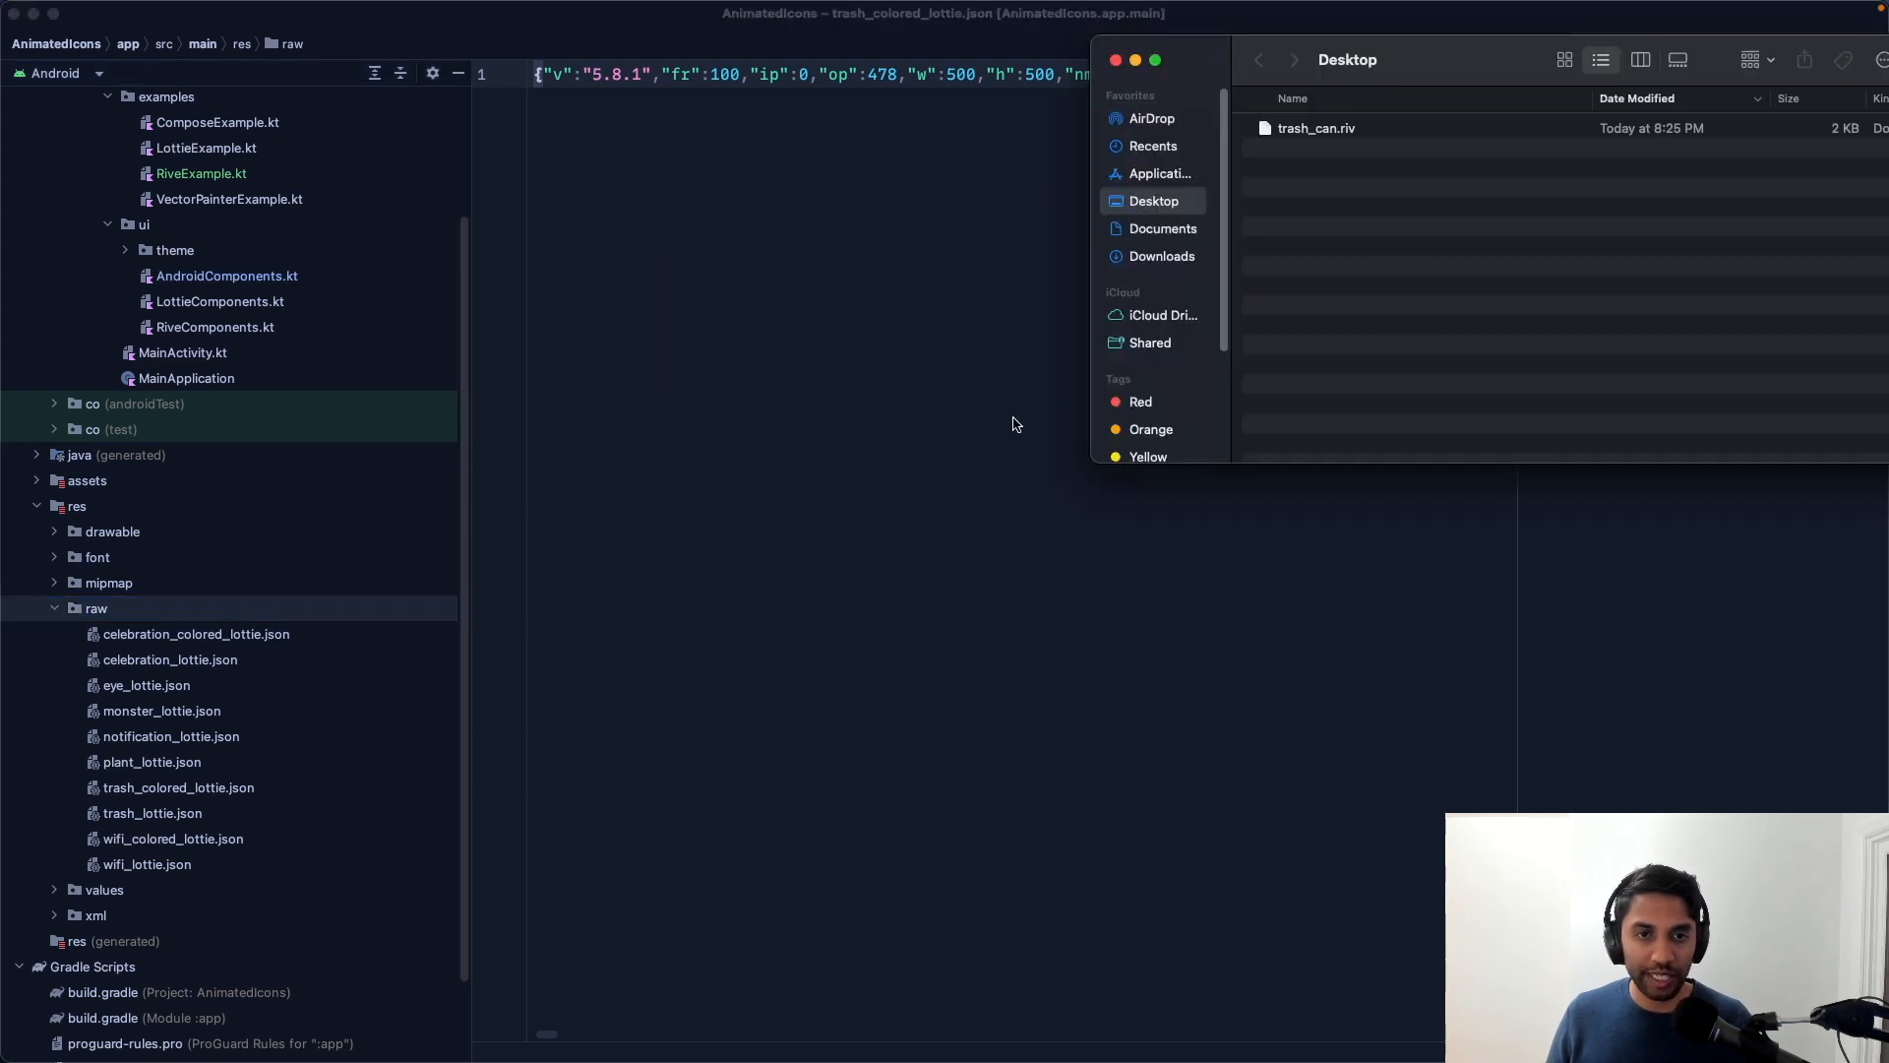
mouse_move(1350, 132)
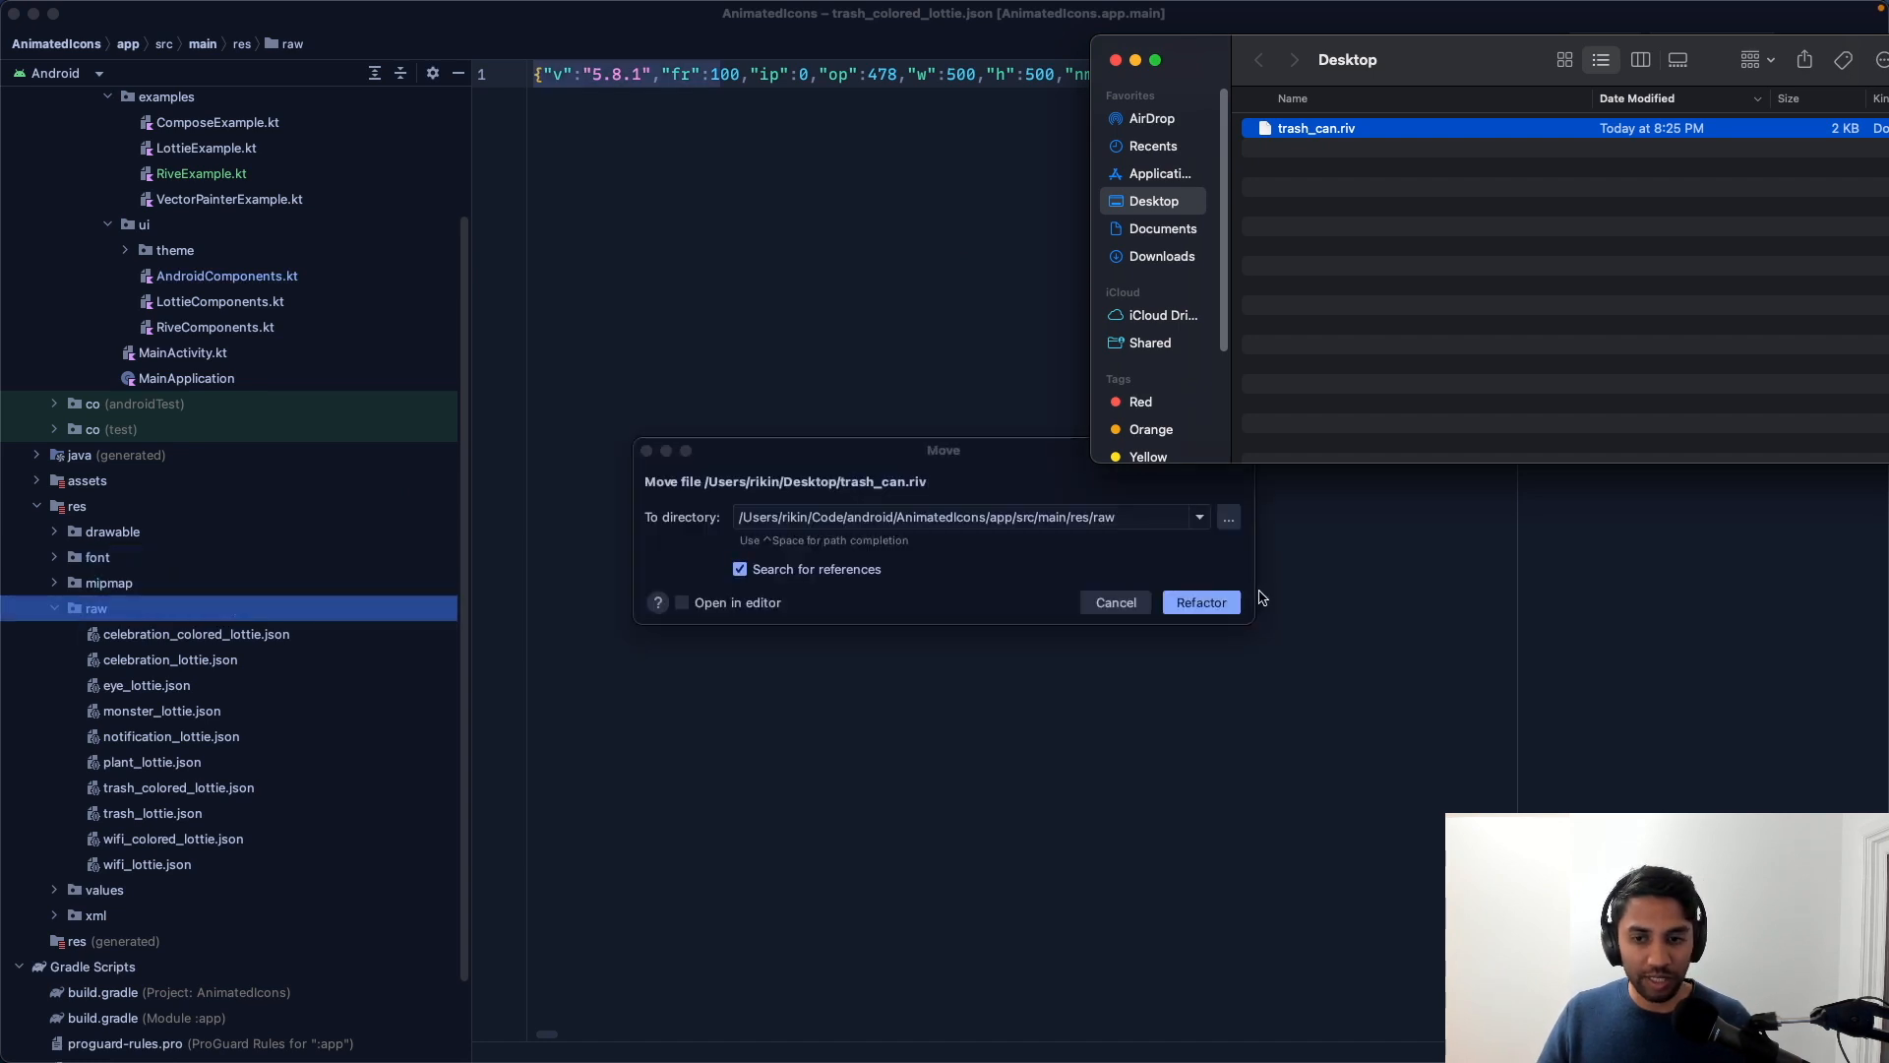
click(1198, 602)
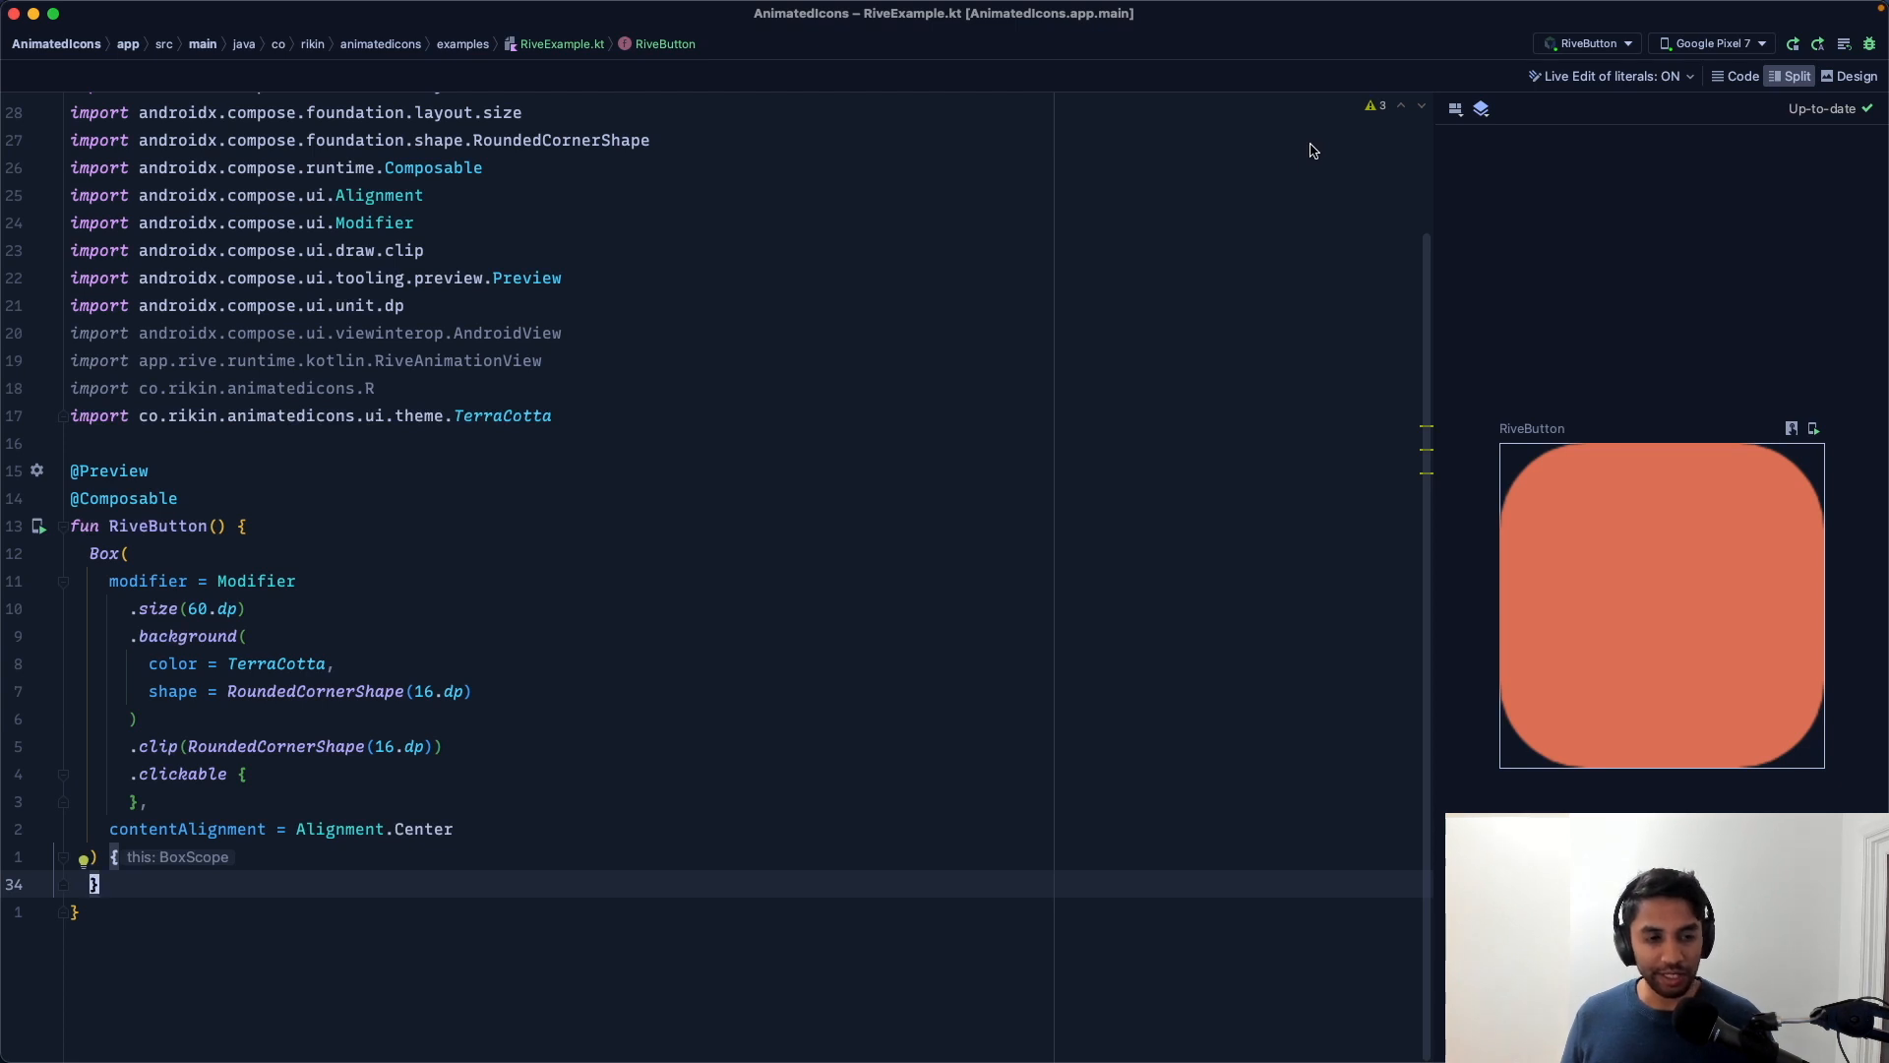
Step: Check MainApplication's Rive initialisation, then start a new line inside the RiveButton Box content
key(ctrl+tab)
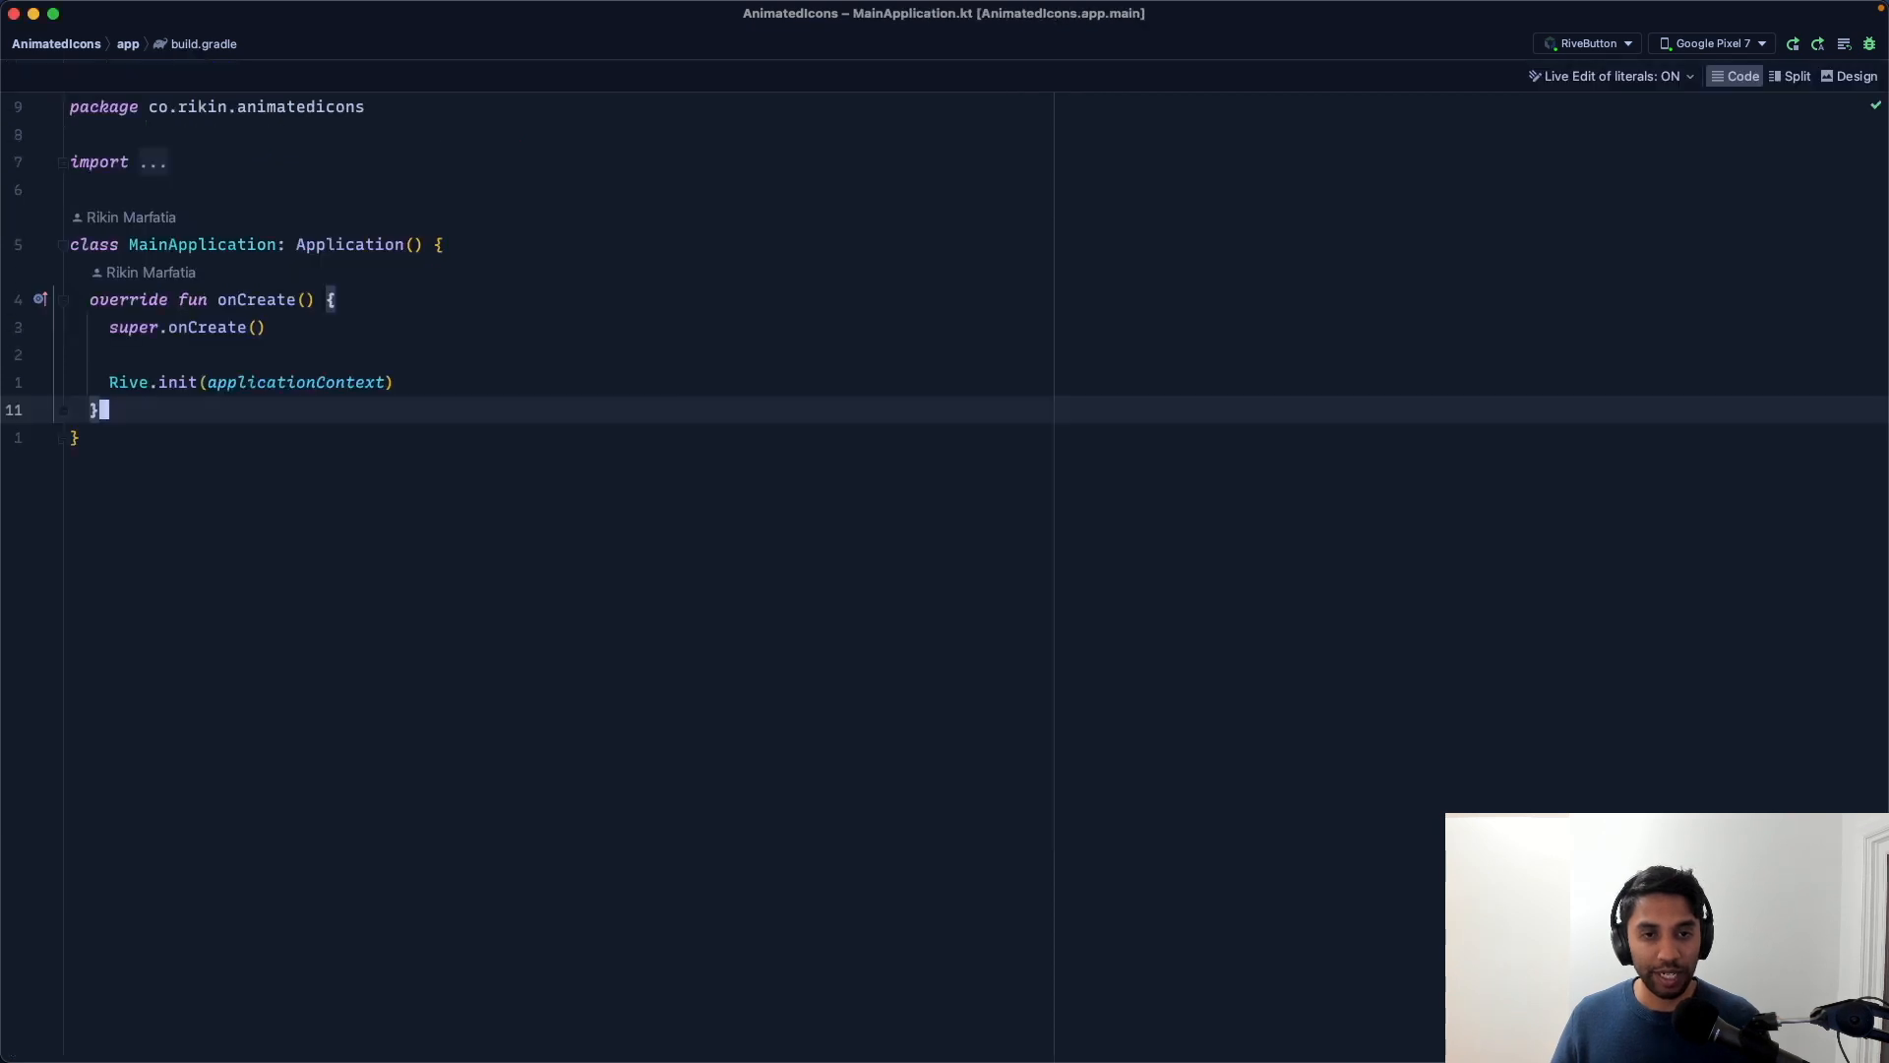
click(214, 382)
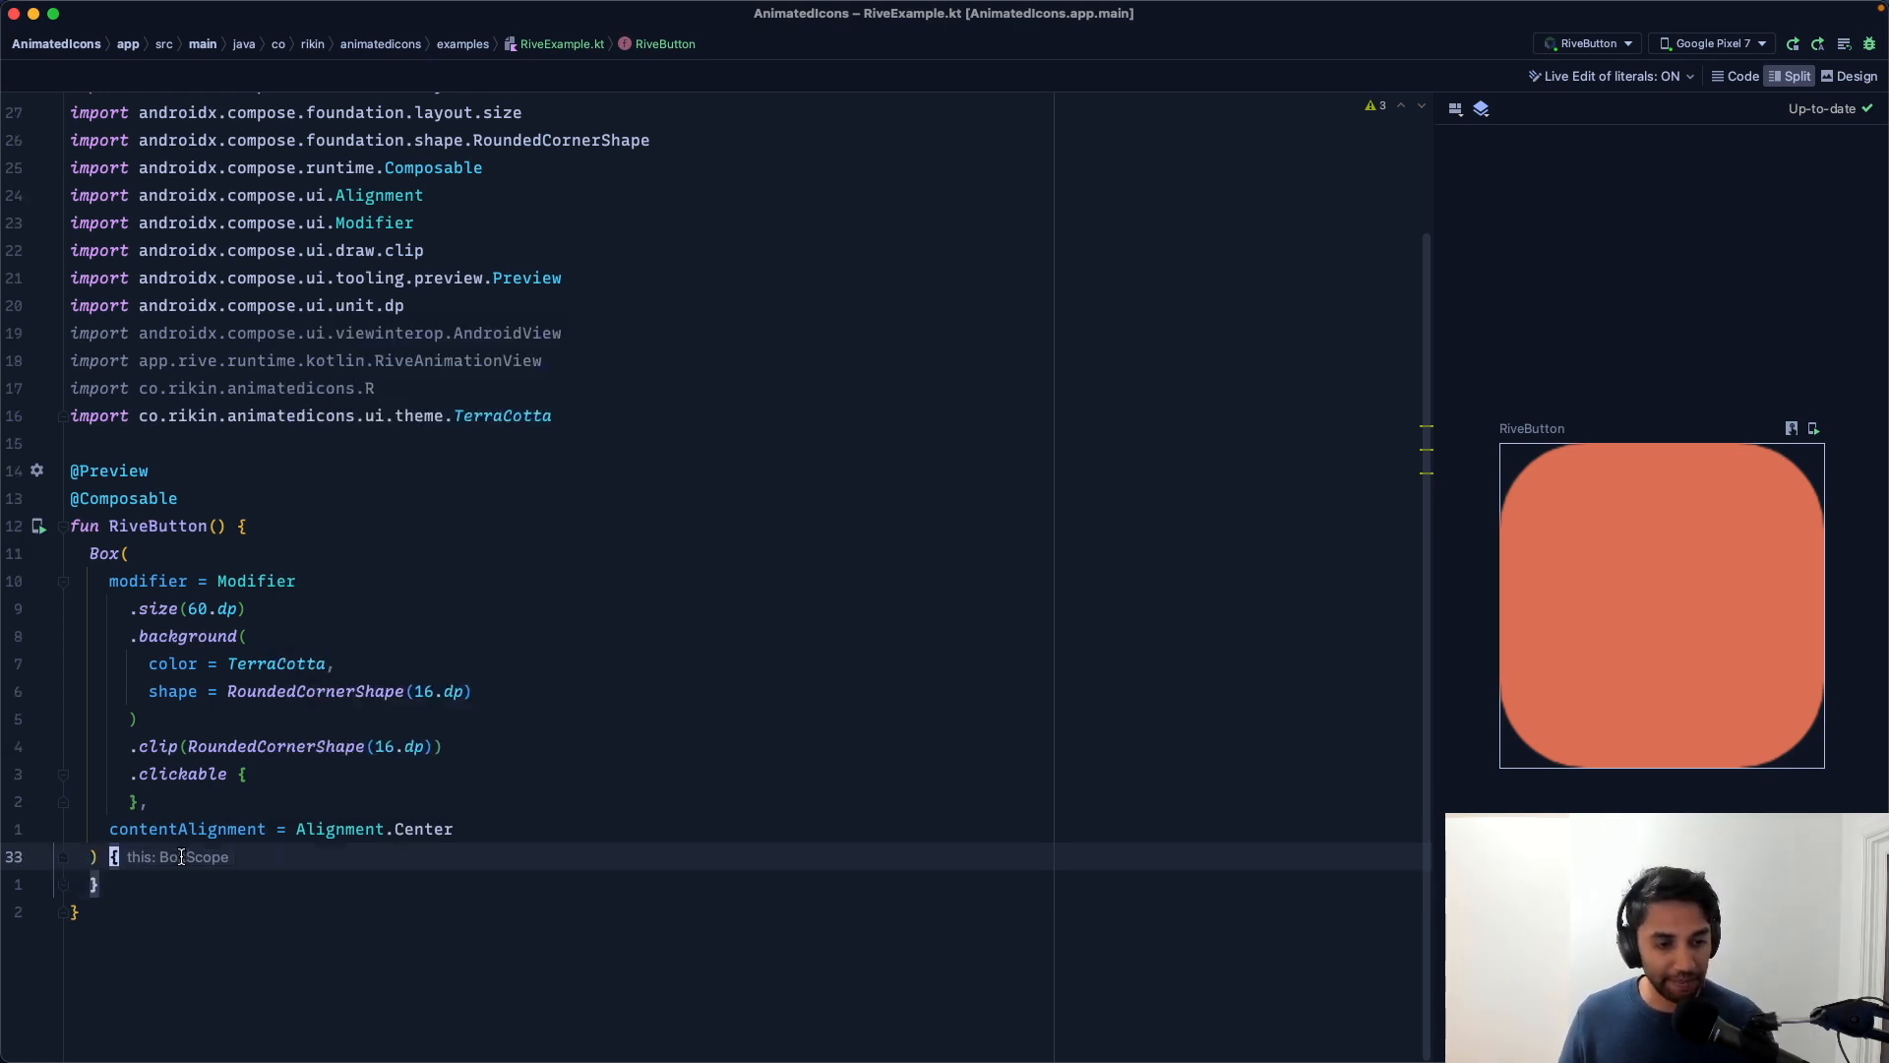
key(enter)
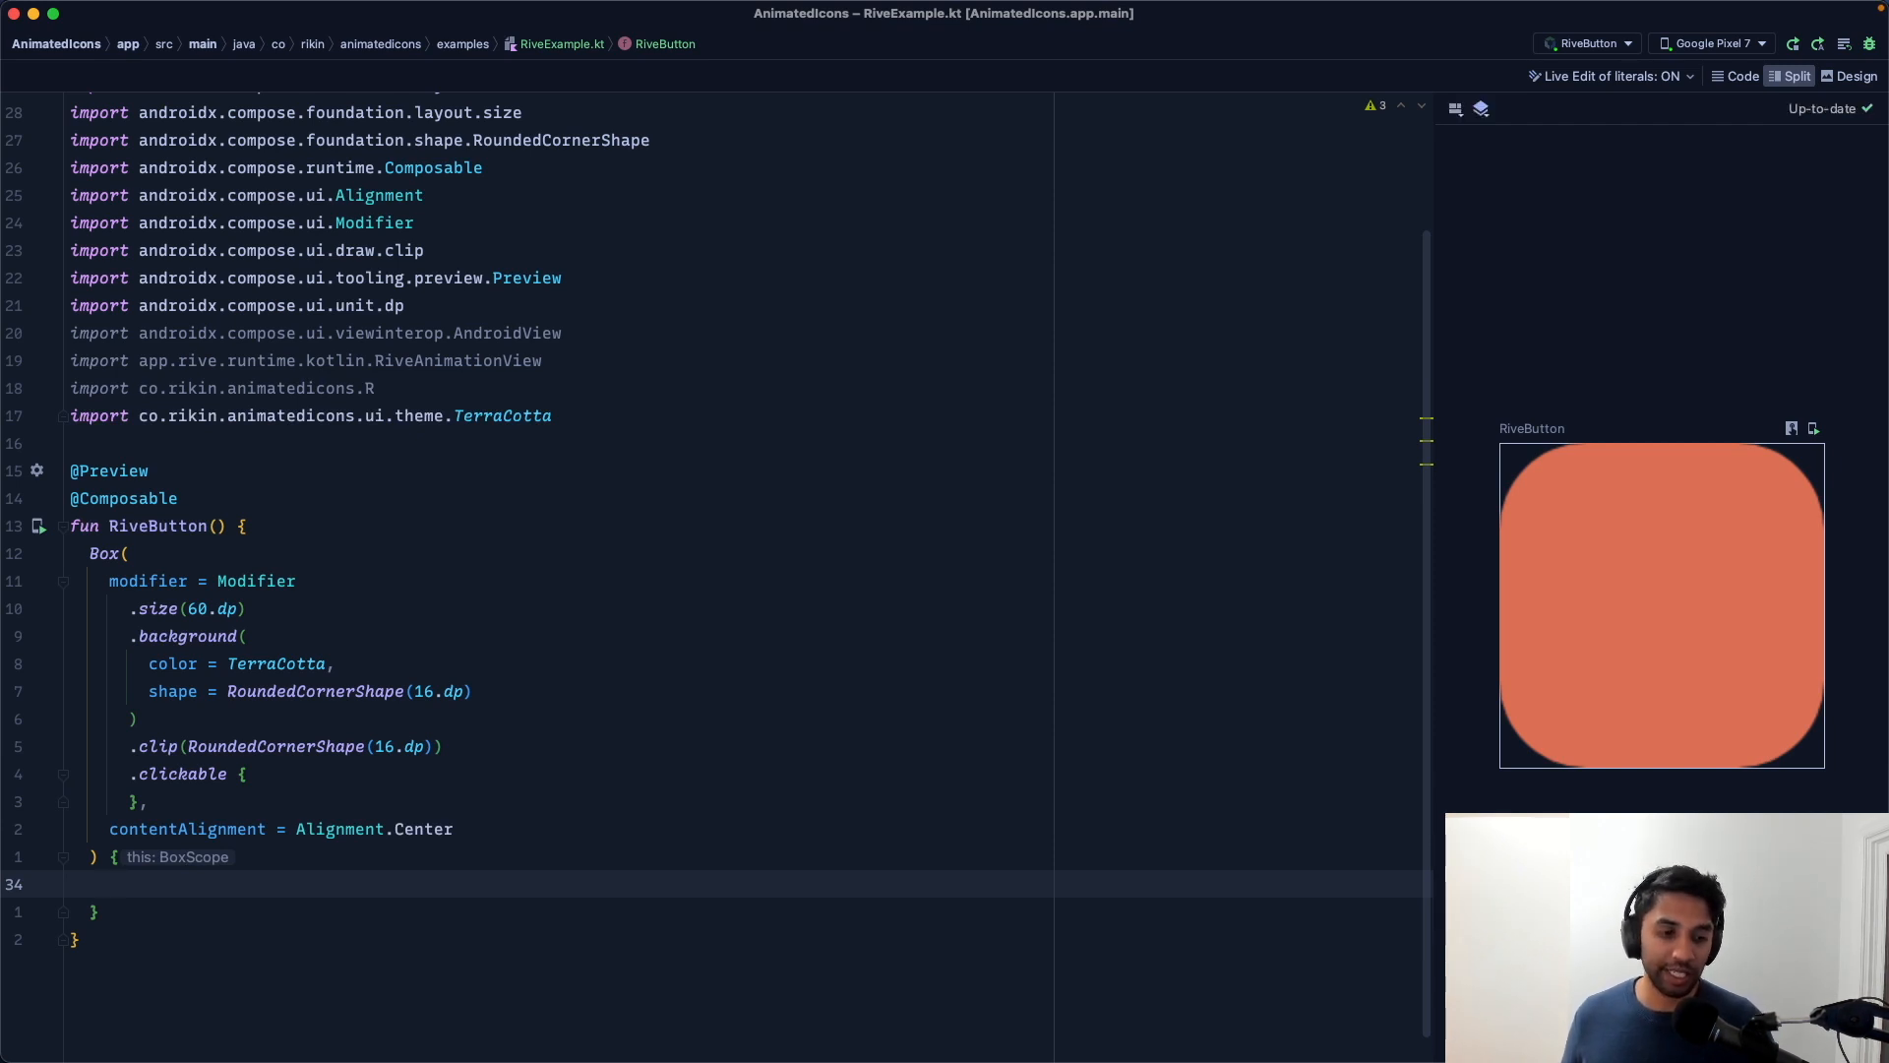
Step: Add AndroidView whose factory creates RiveAnimationView(it) with setRiveResource(R.raw.trash_can)
text(RiveAnimationView)
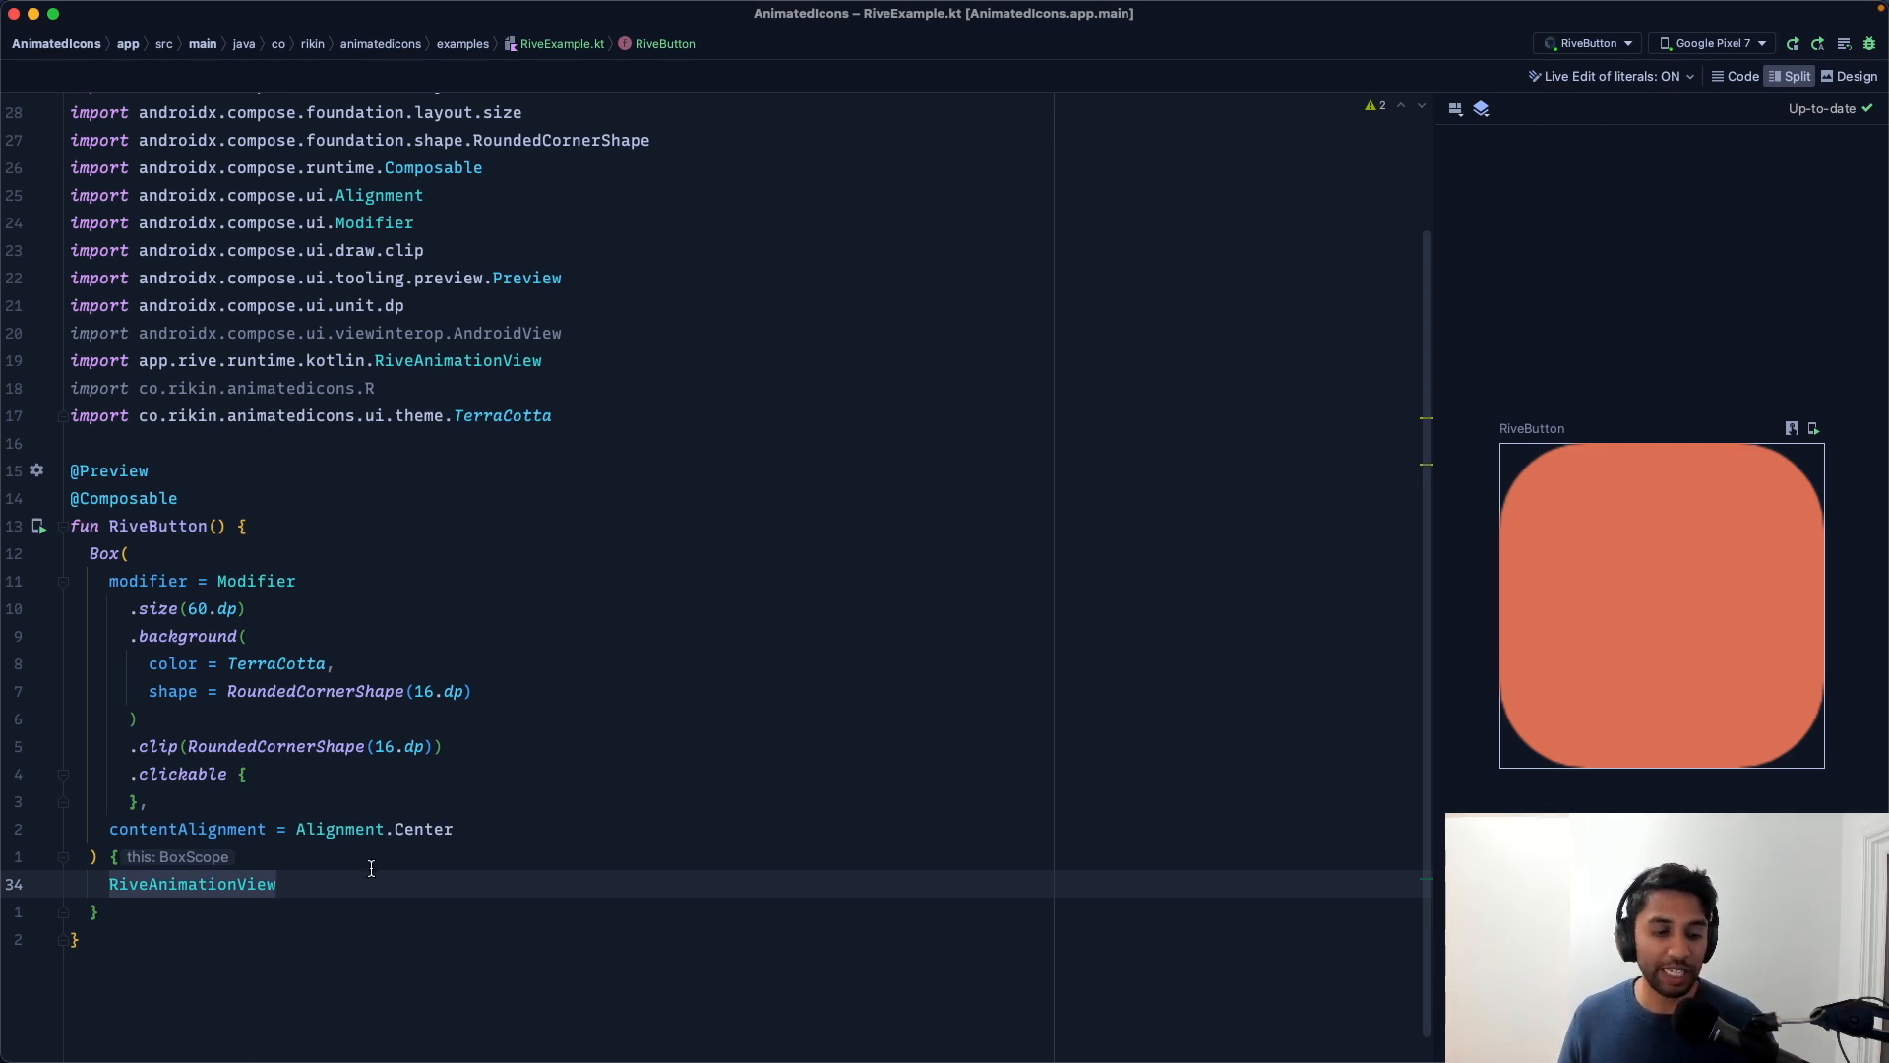
text(AndroidView(factory =)
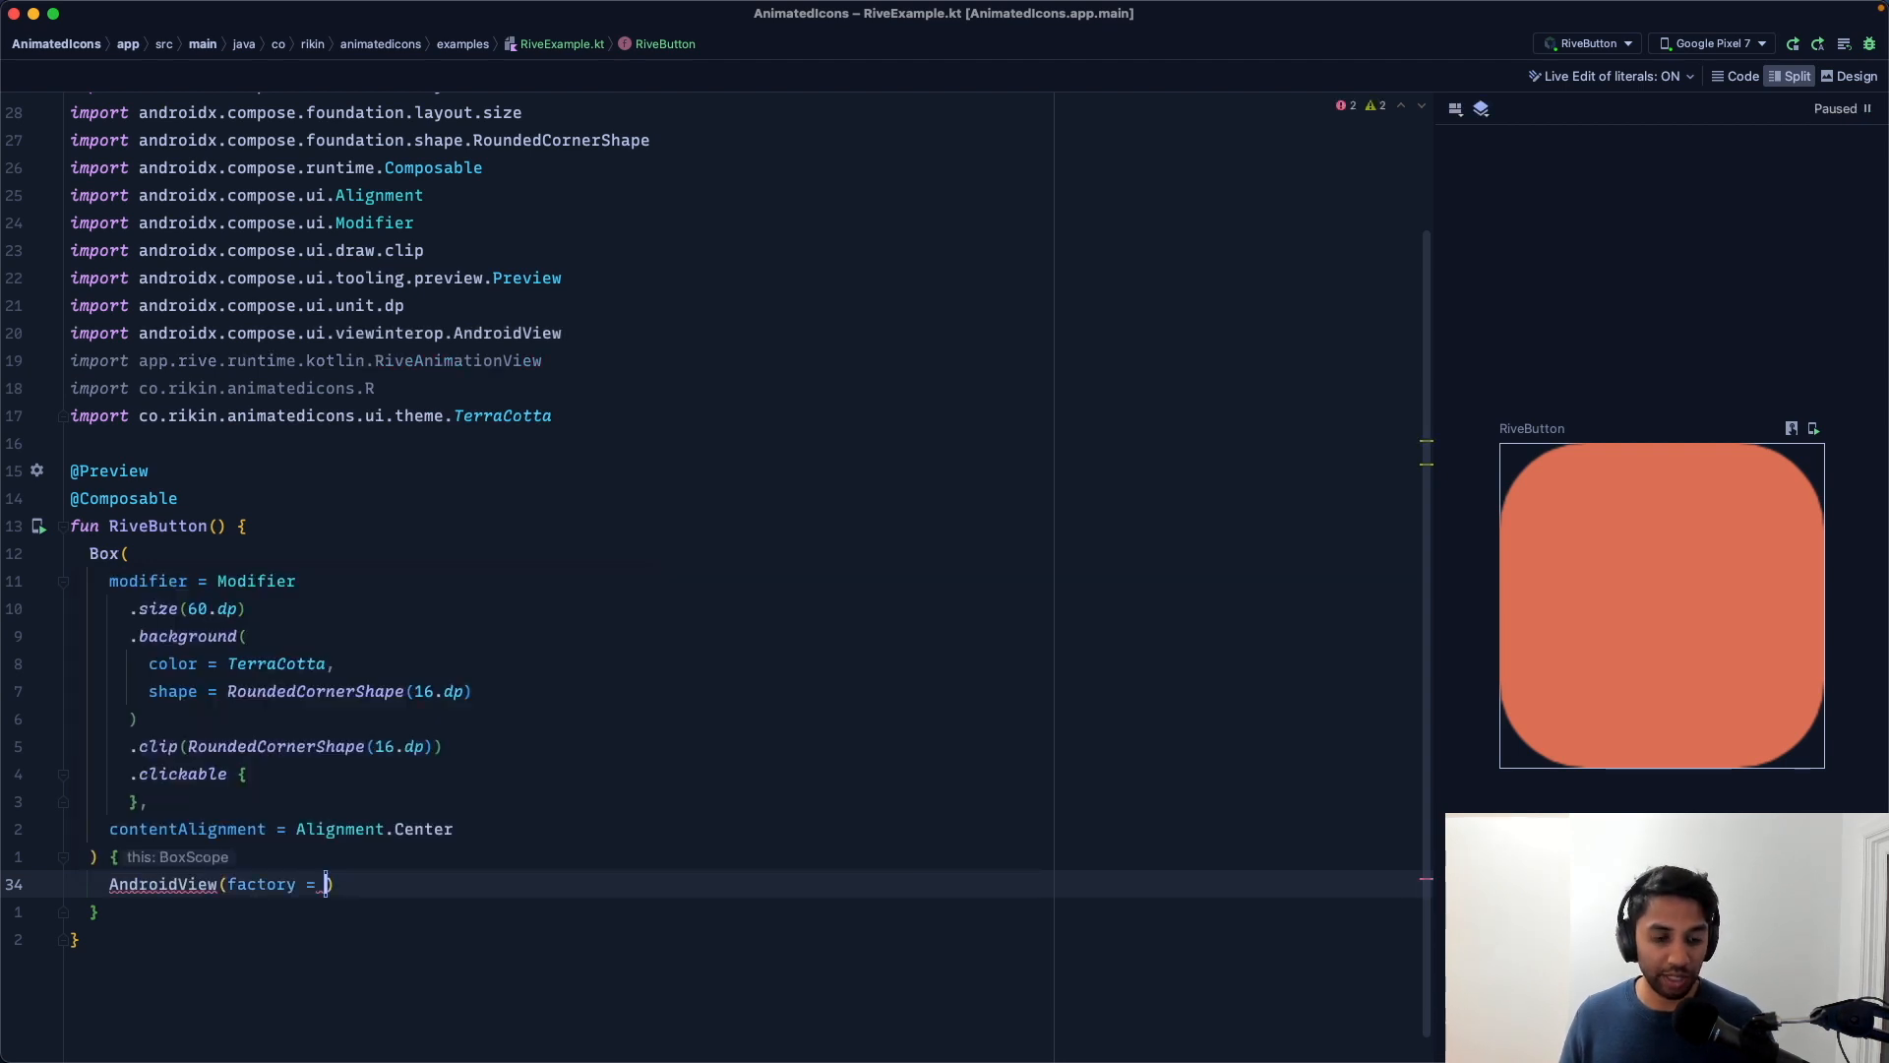
text({})
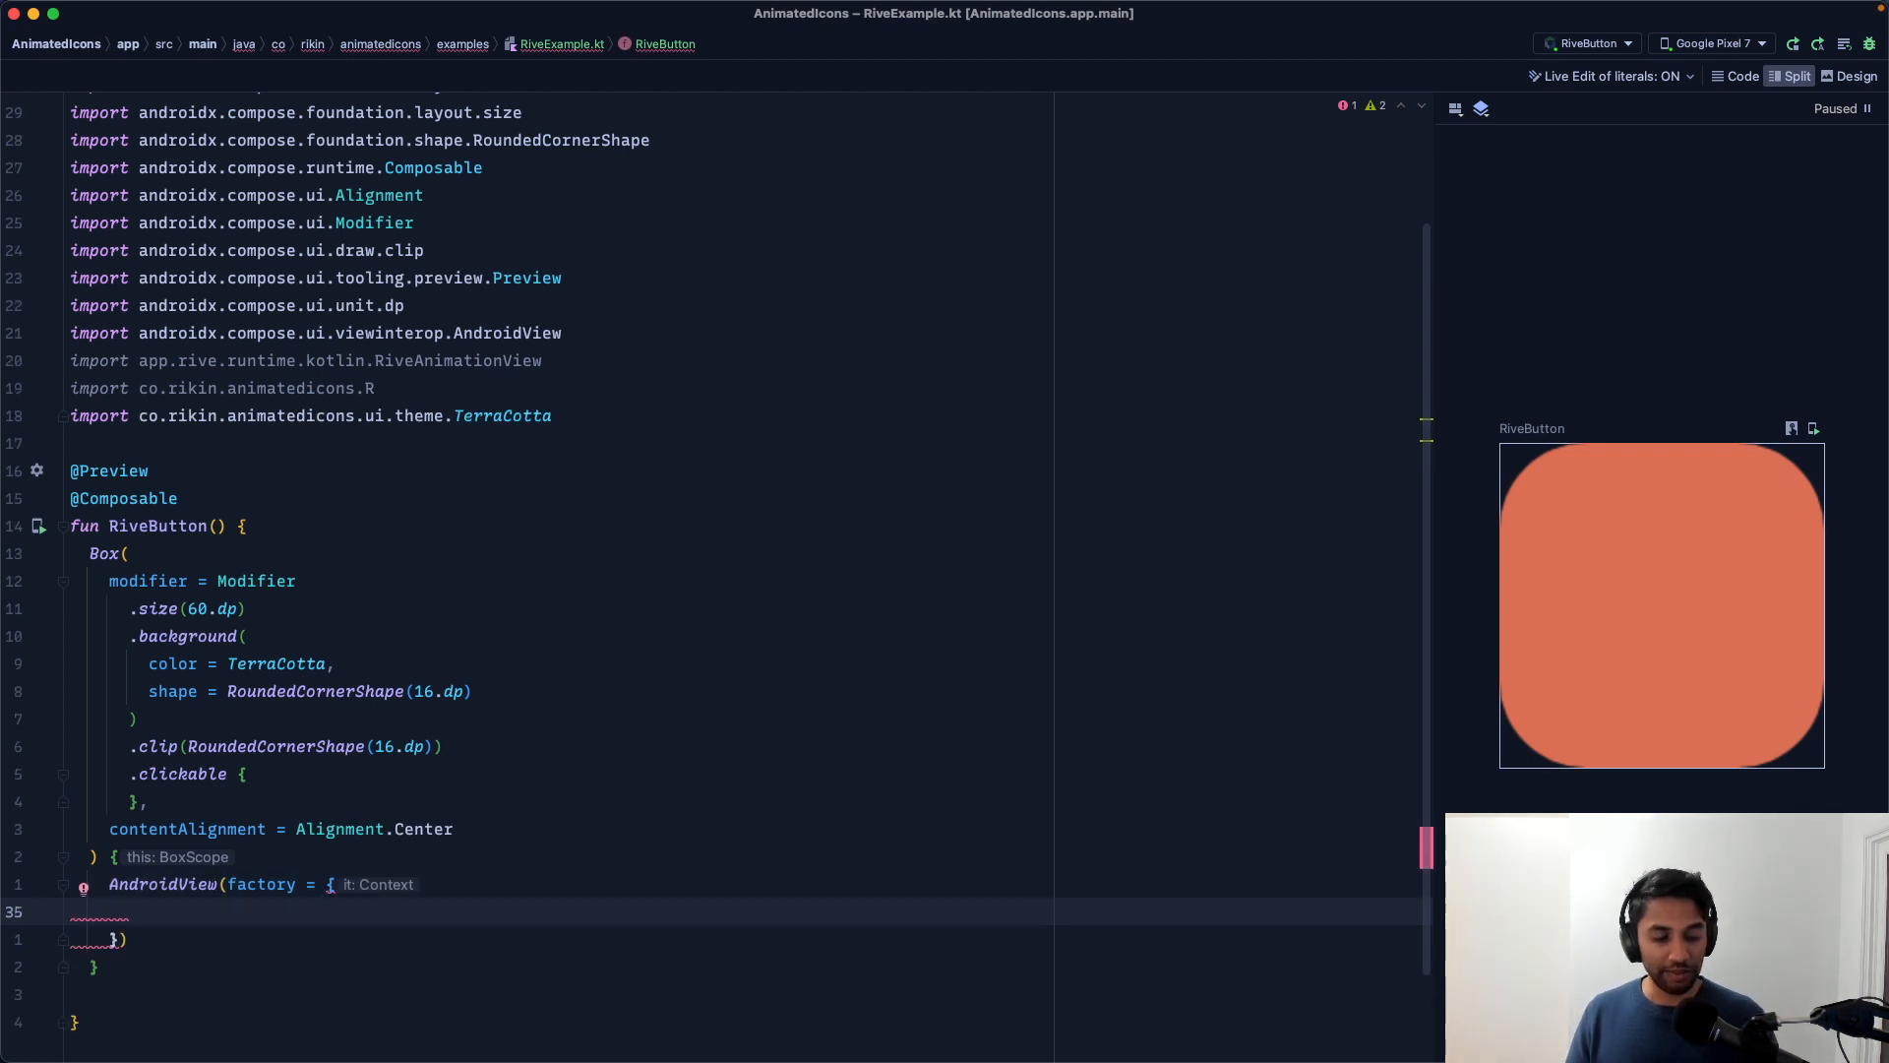
text(RiveAnimationView()
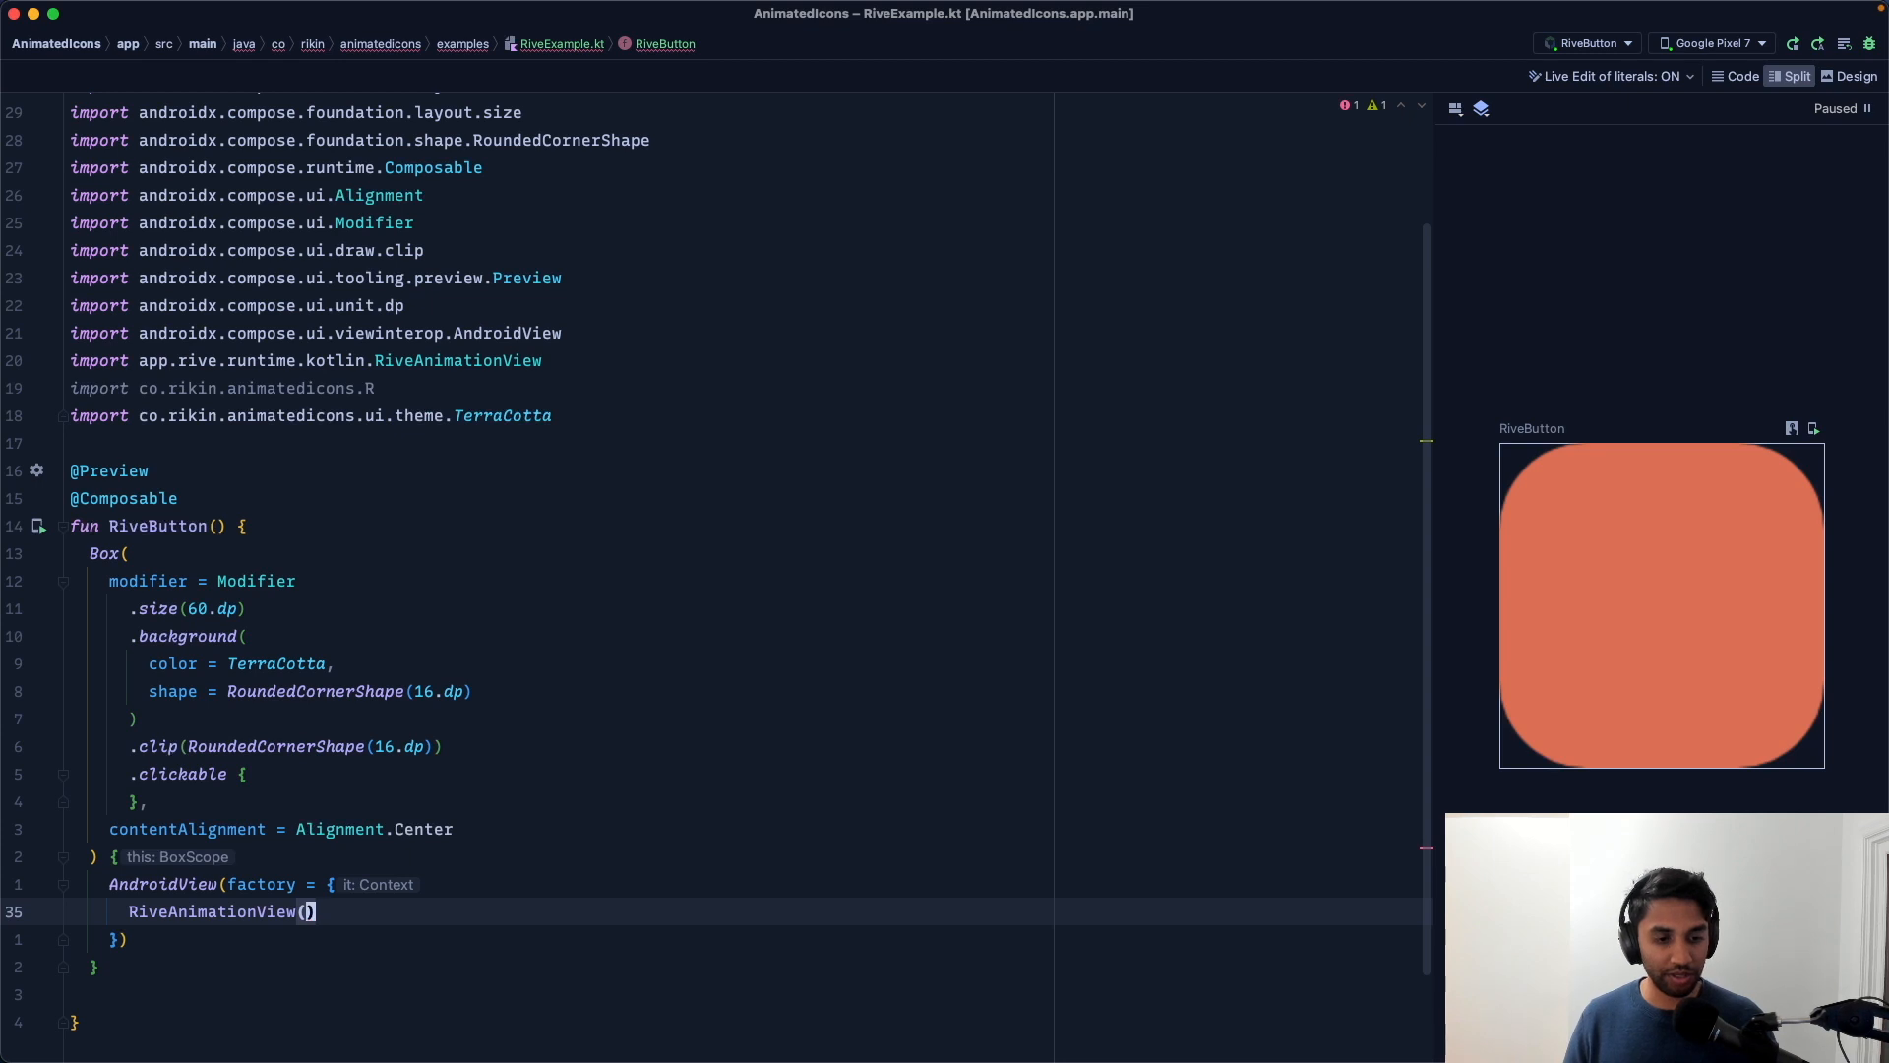
text(it)
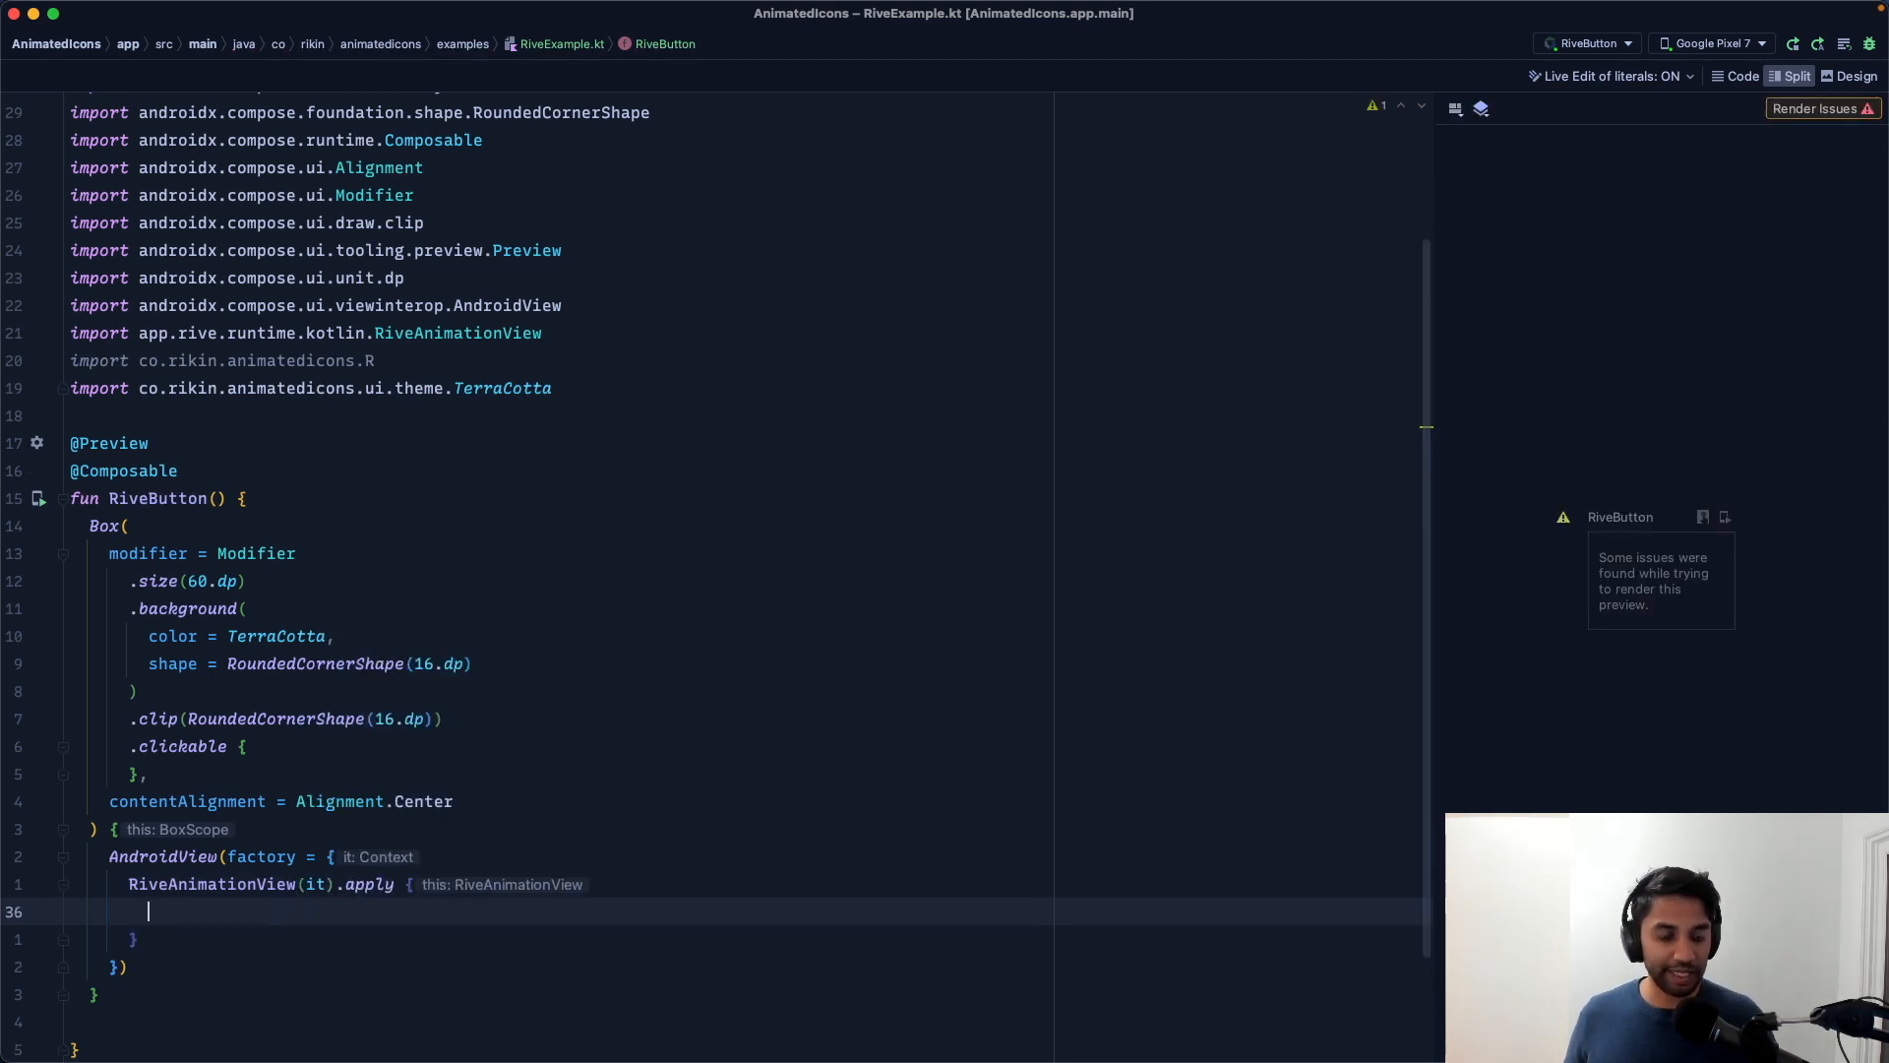
text(setRiveResource()
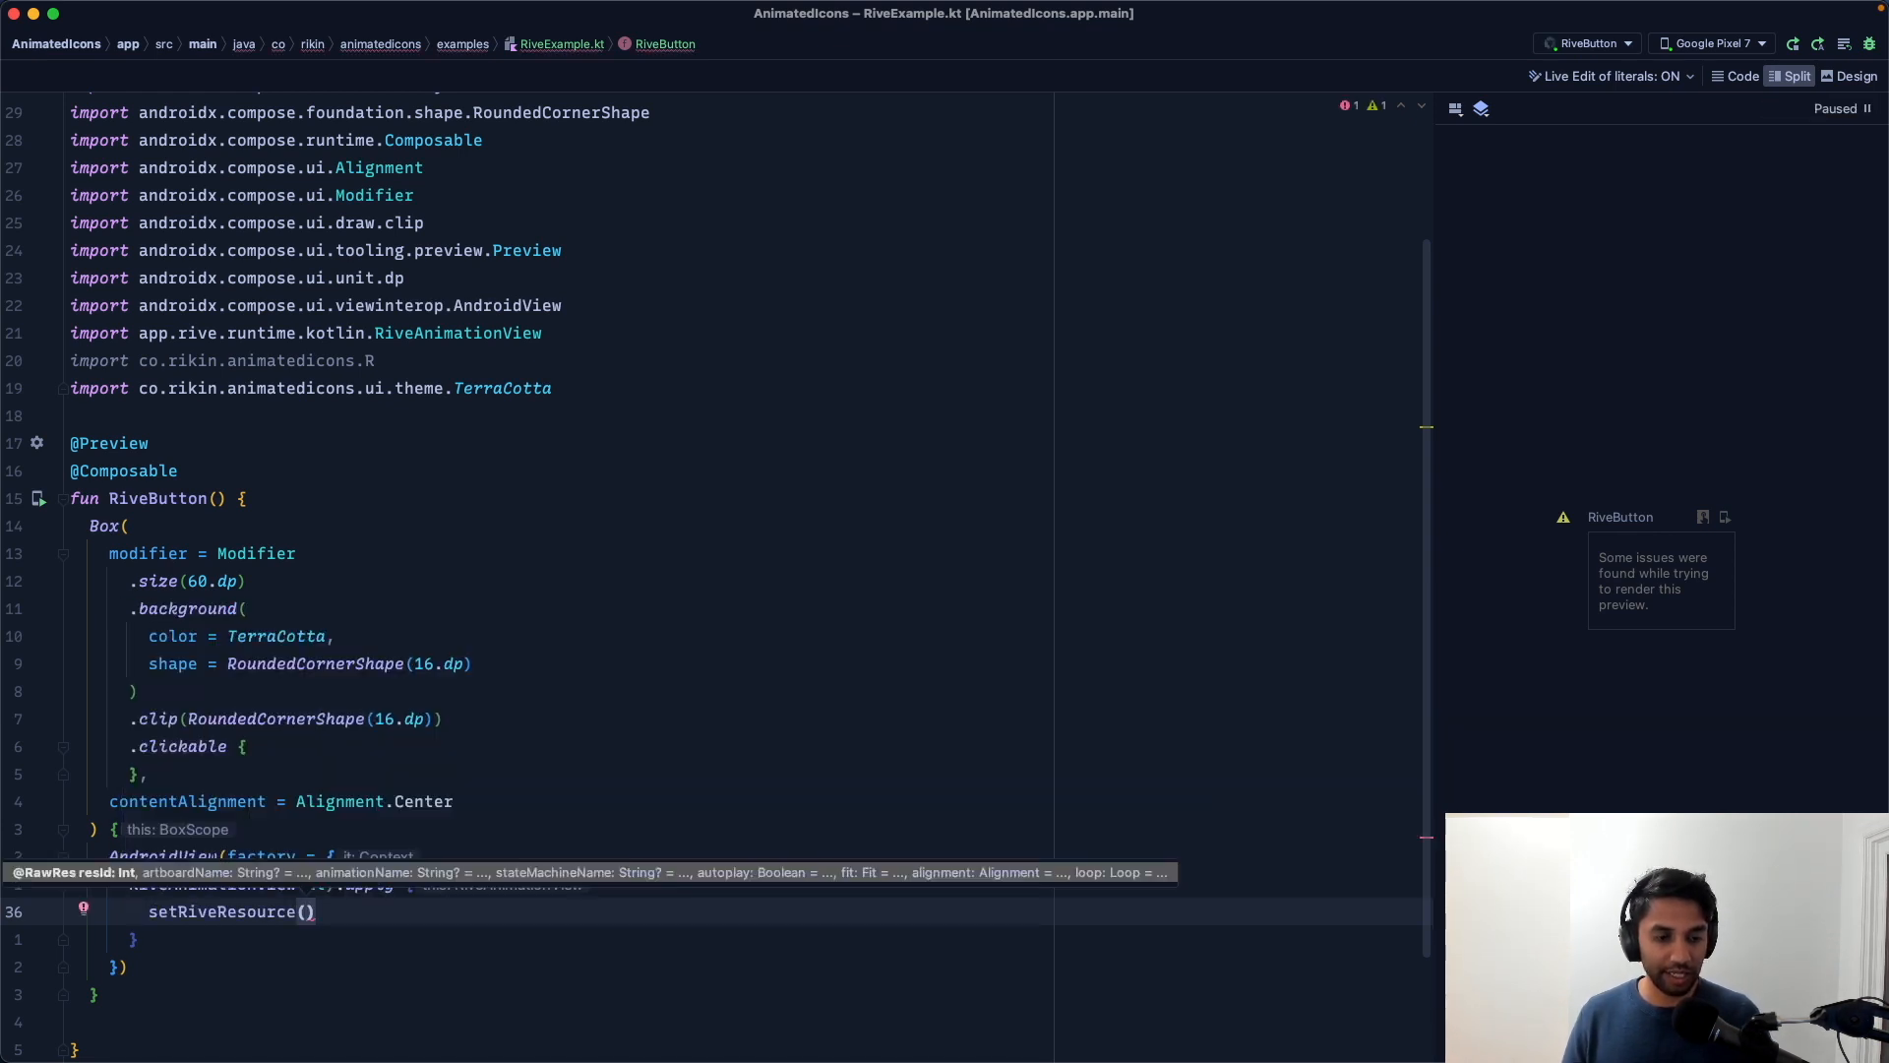
text(R.raw)
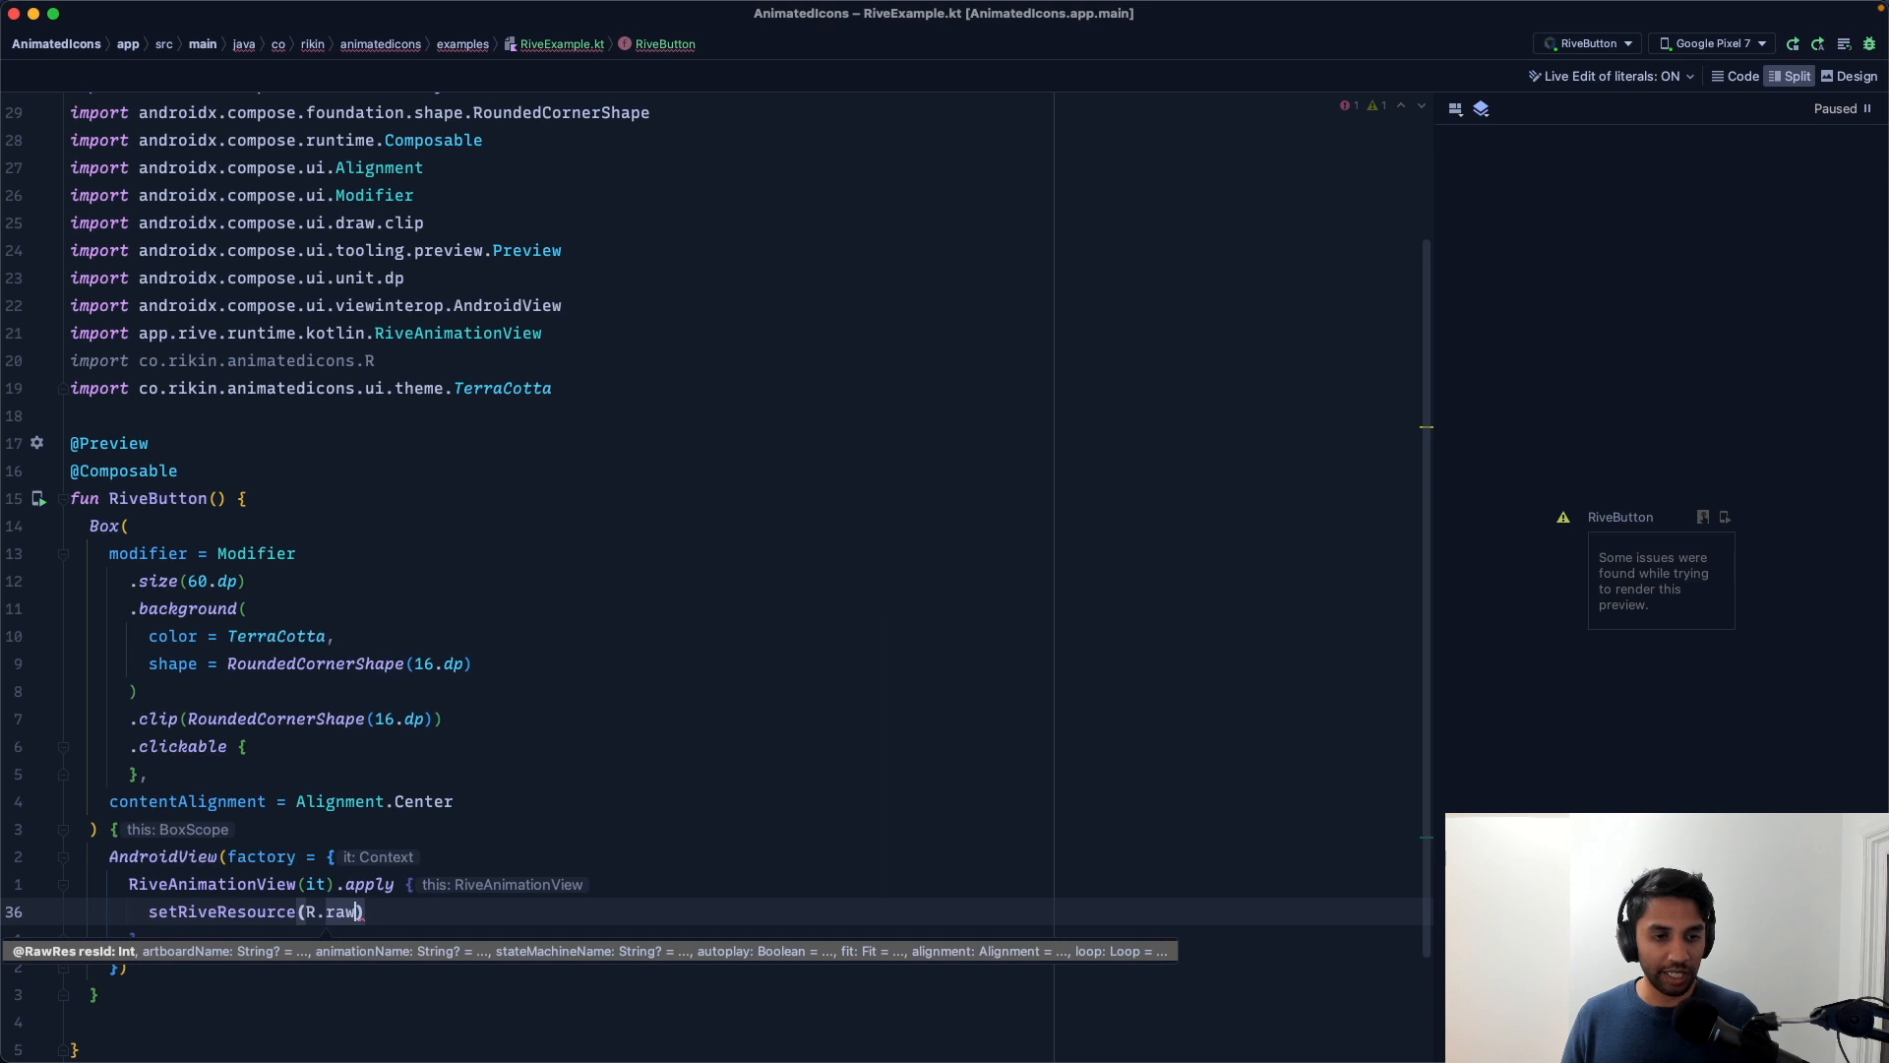
text(.trash_can)
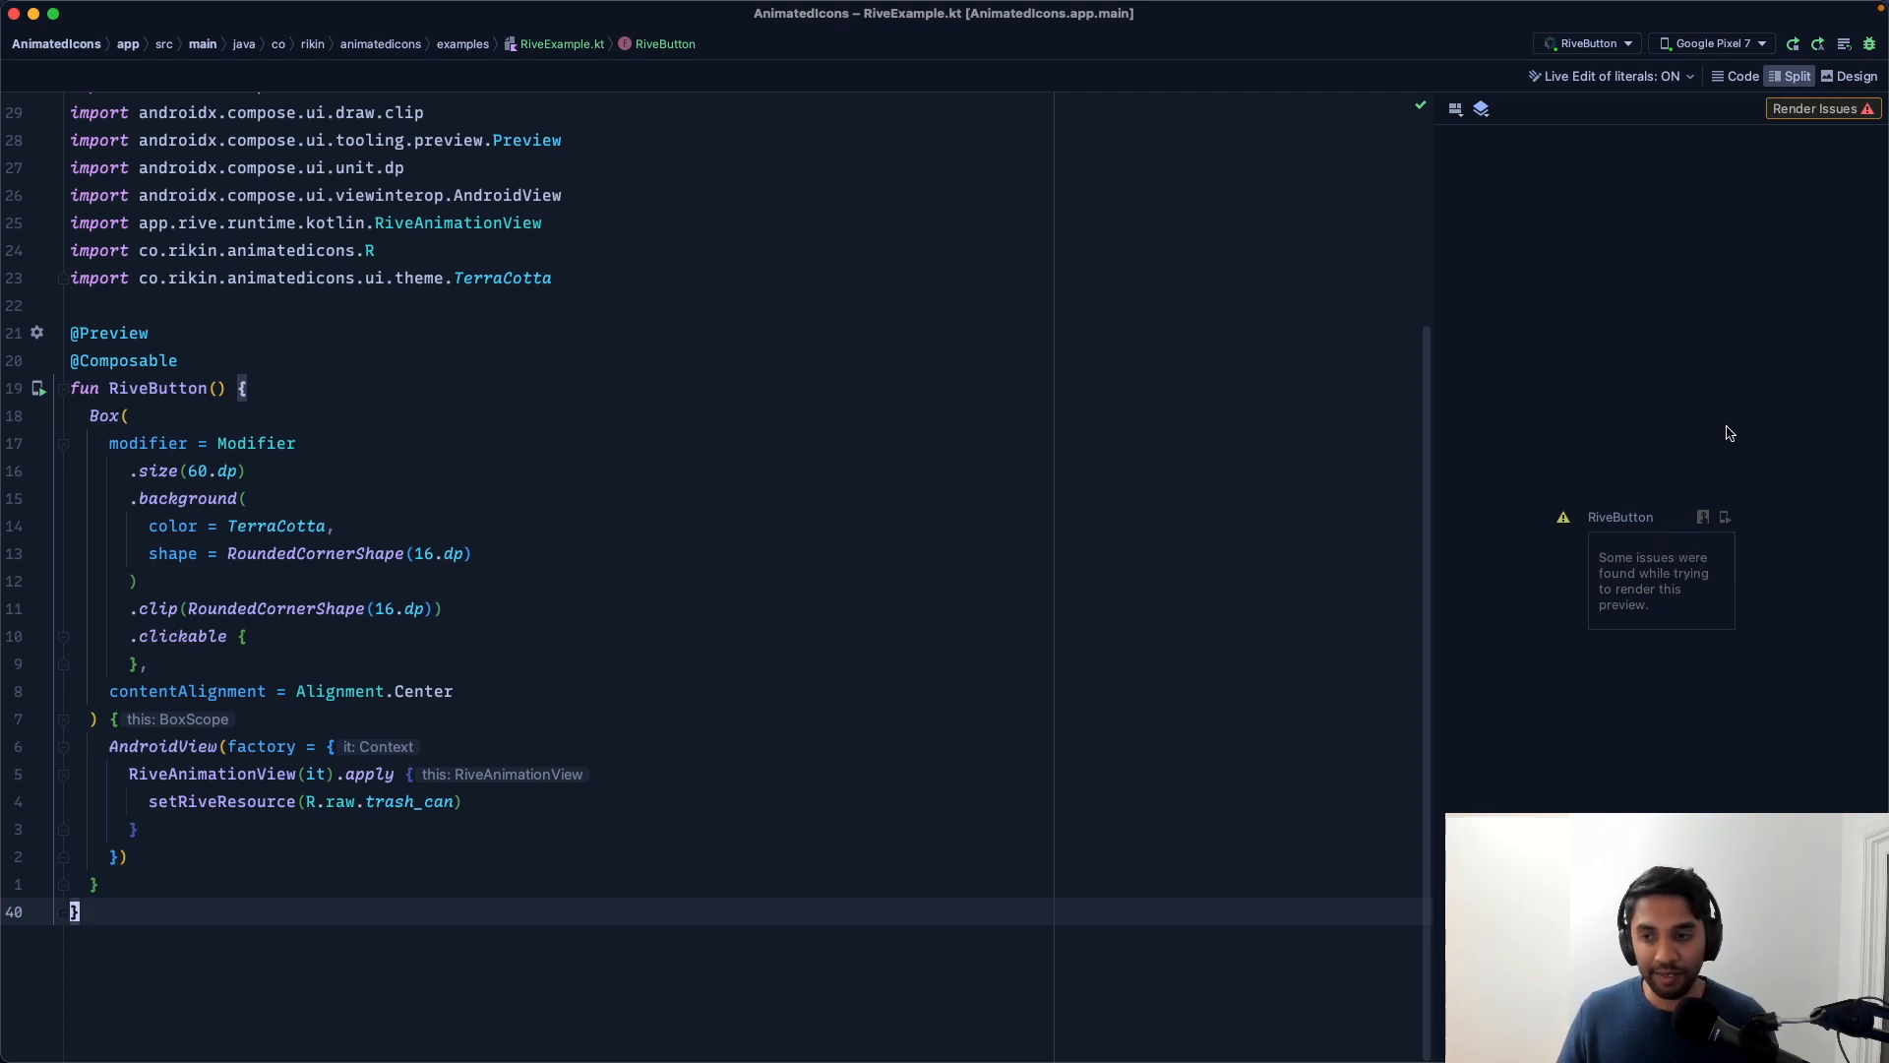
mouse_move(1597, 413)
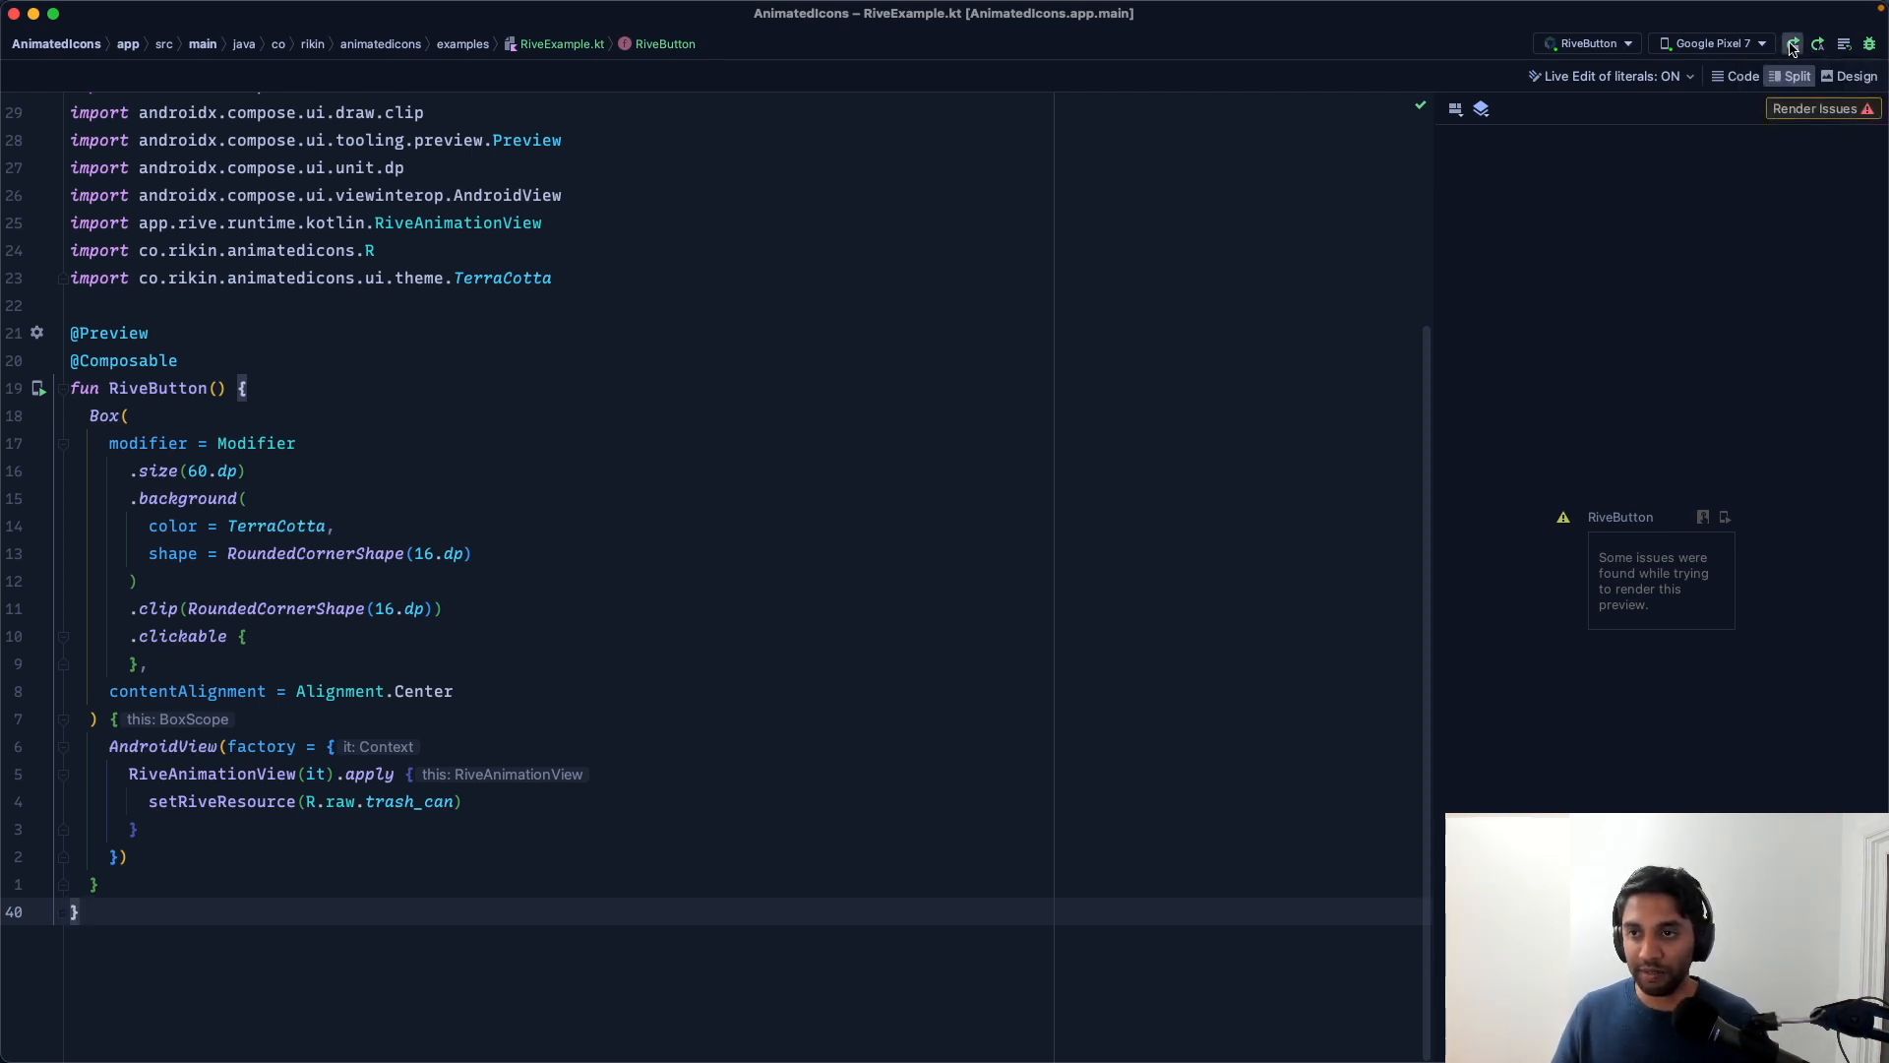
Step: Run the app on the Pixel 7 and show its screen in the Running Devices panel
click(1791, 43)
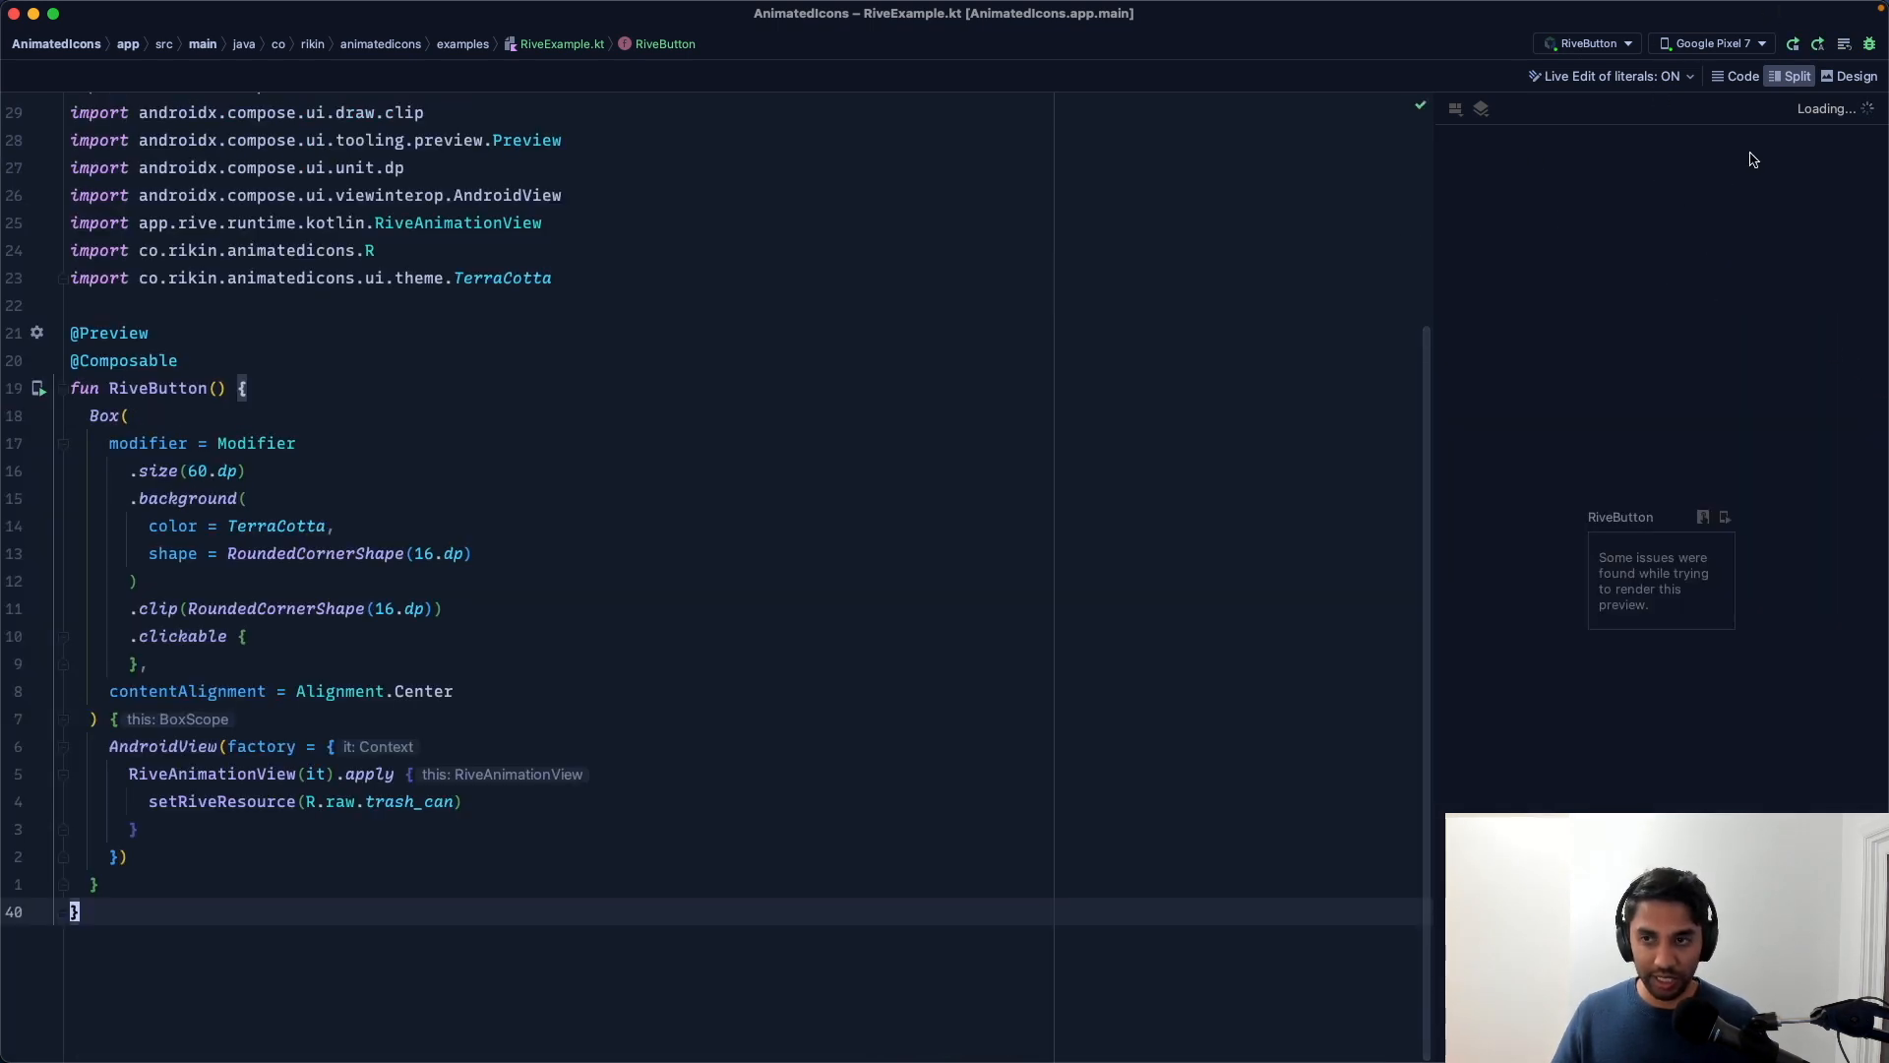
text(build)
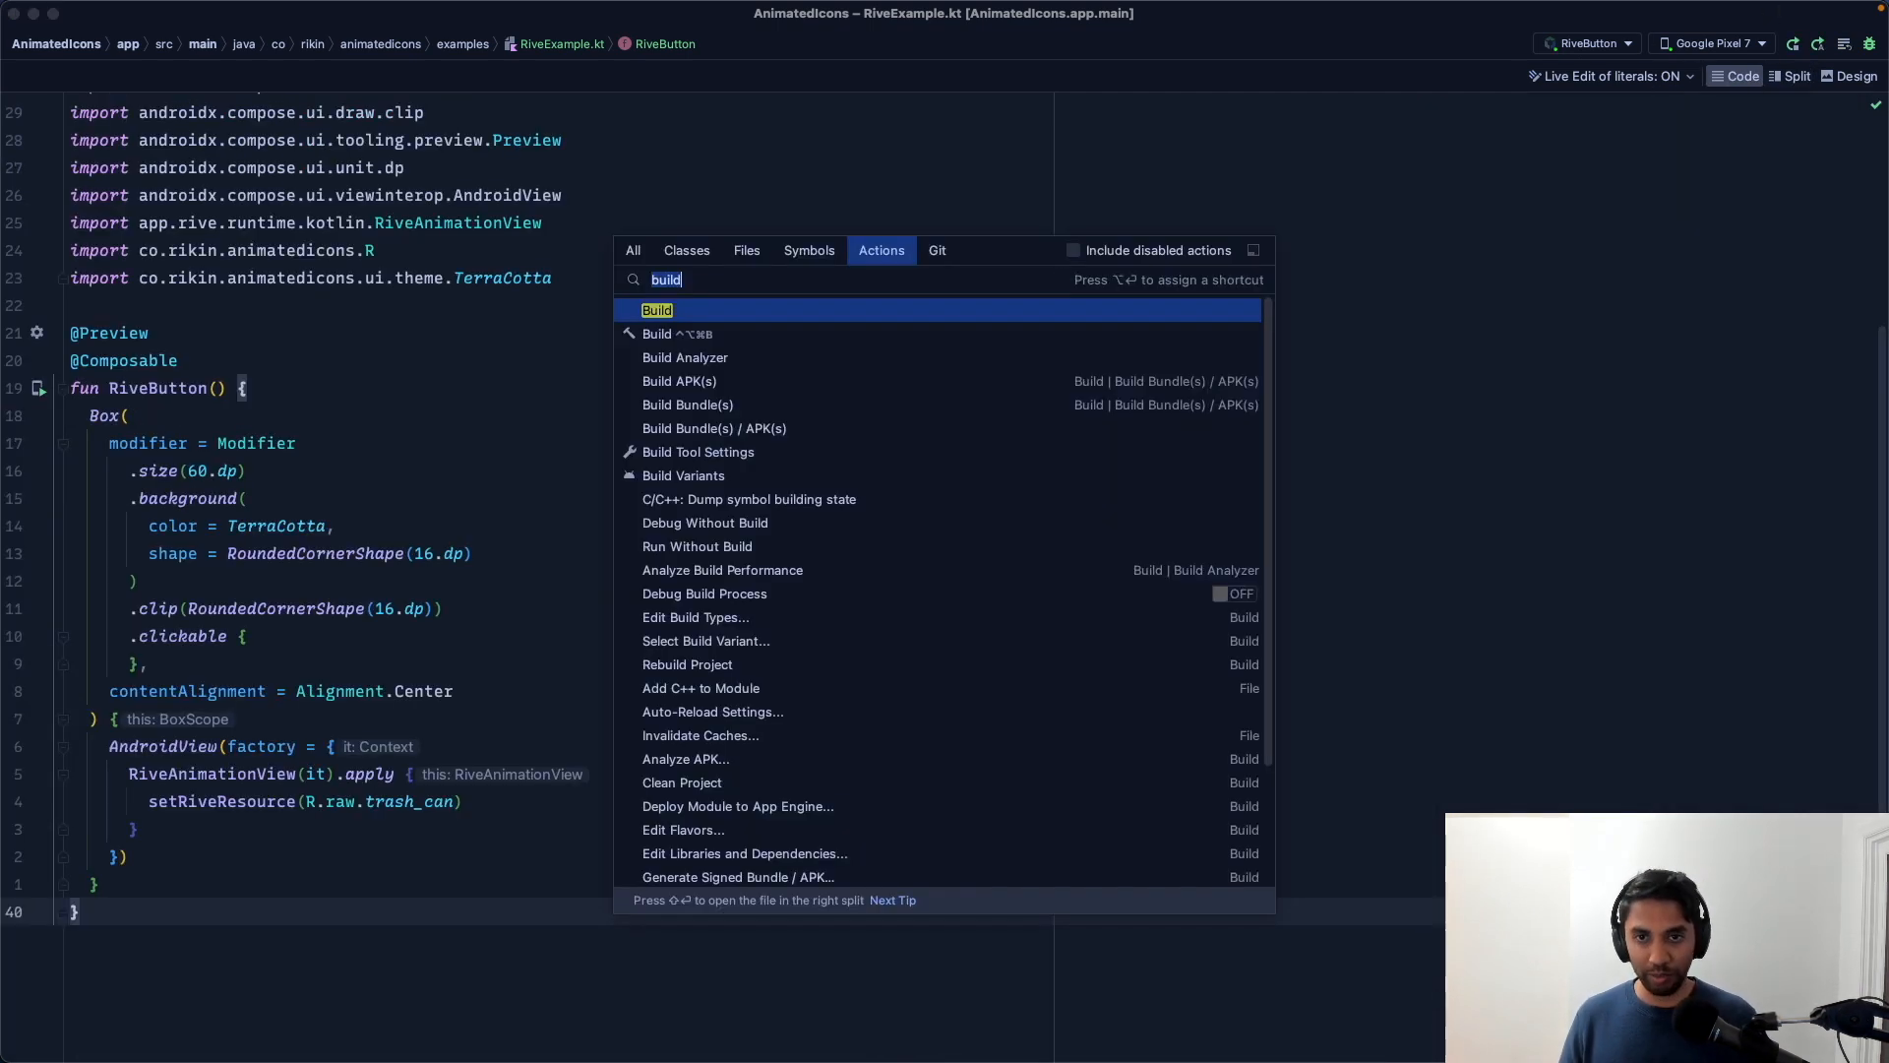
text(runn)
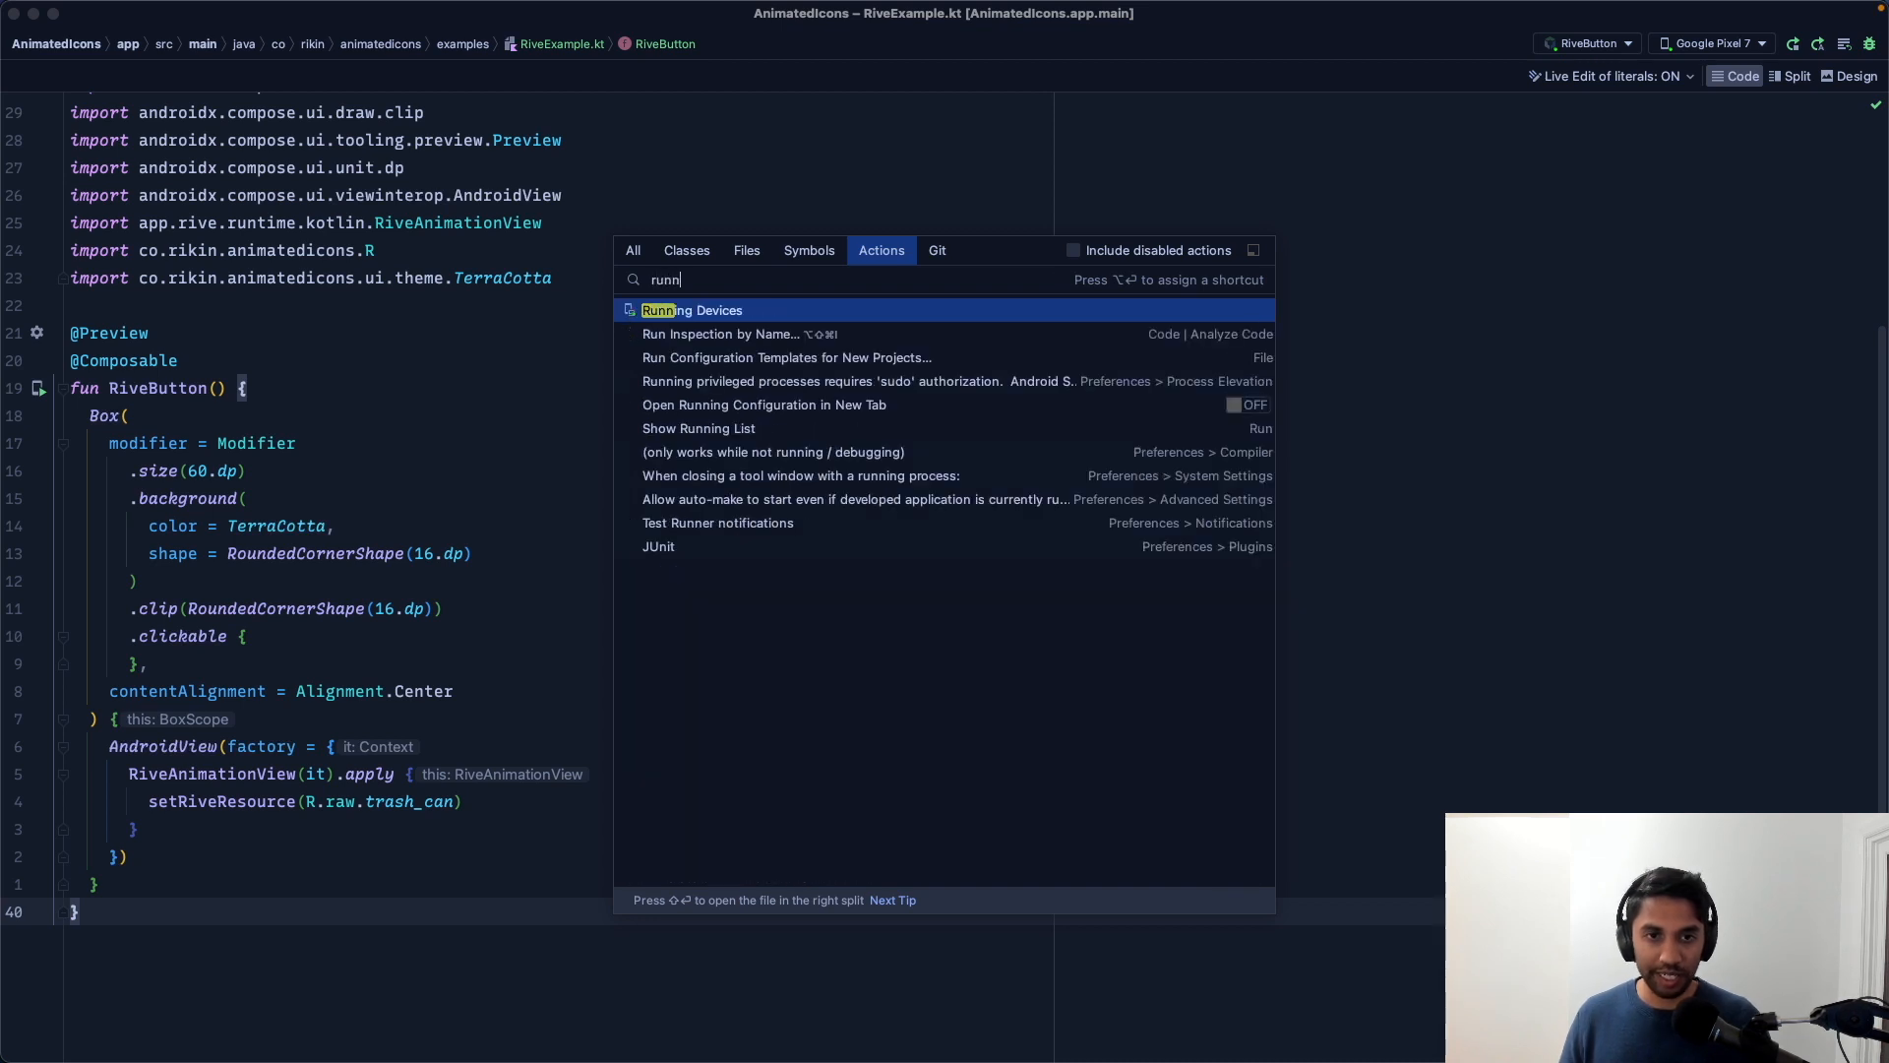
click(691, 309)
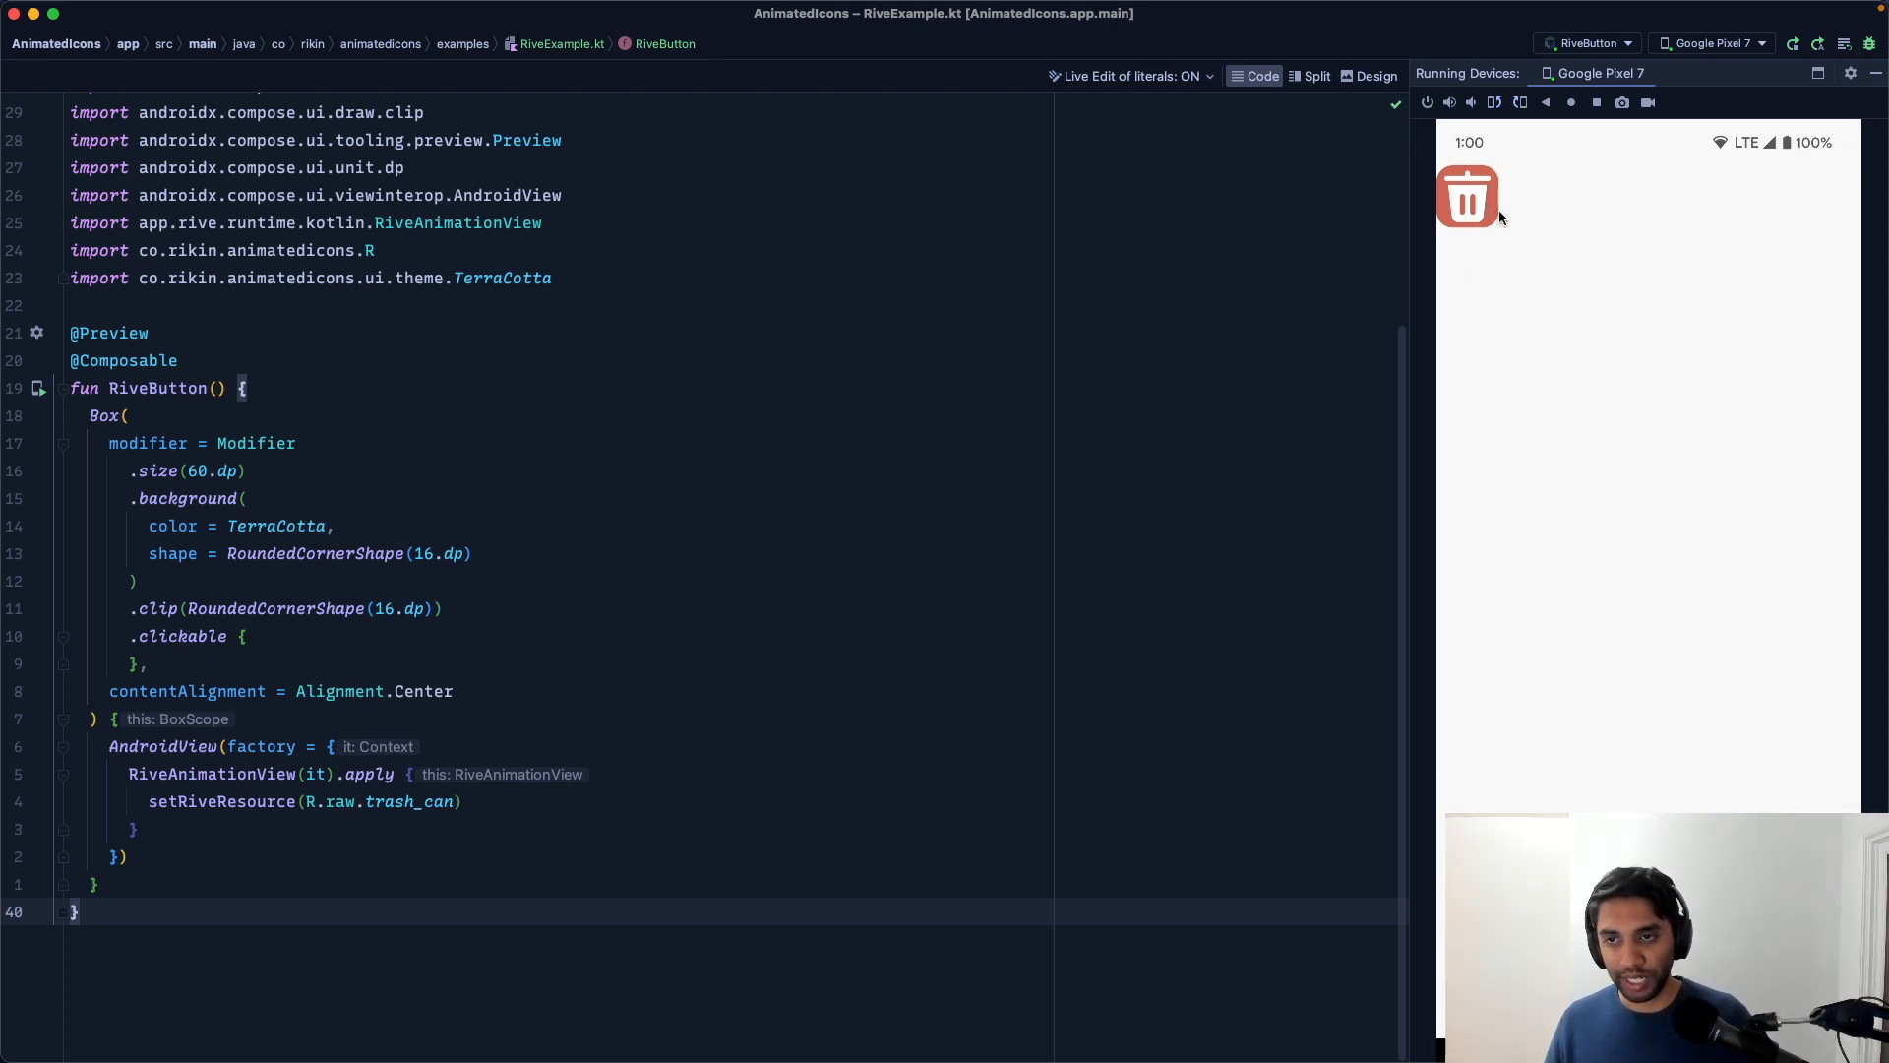
mouse_move(1431, 278)
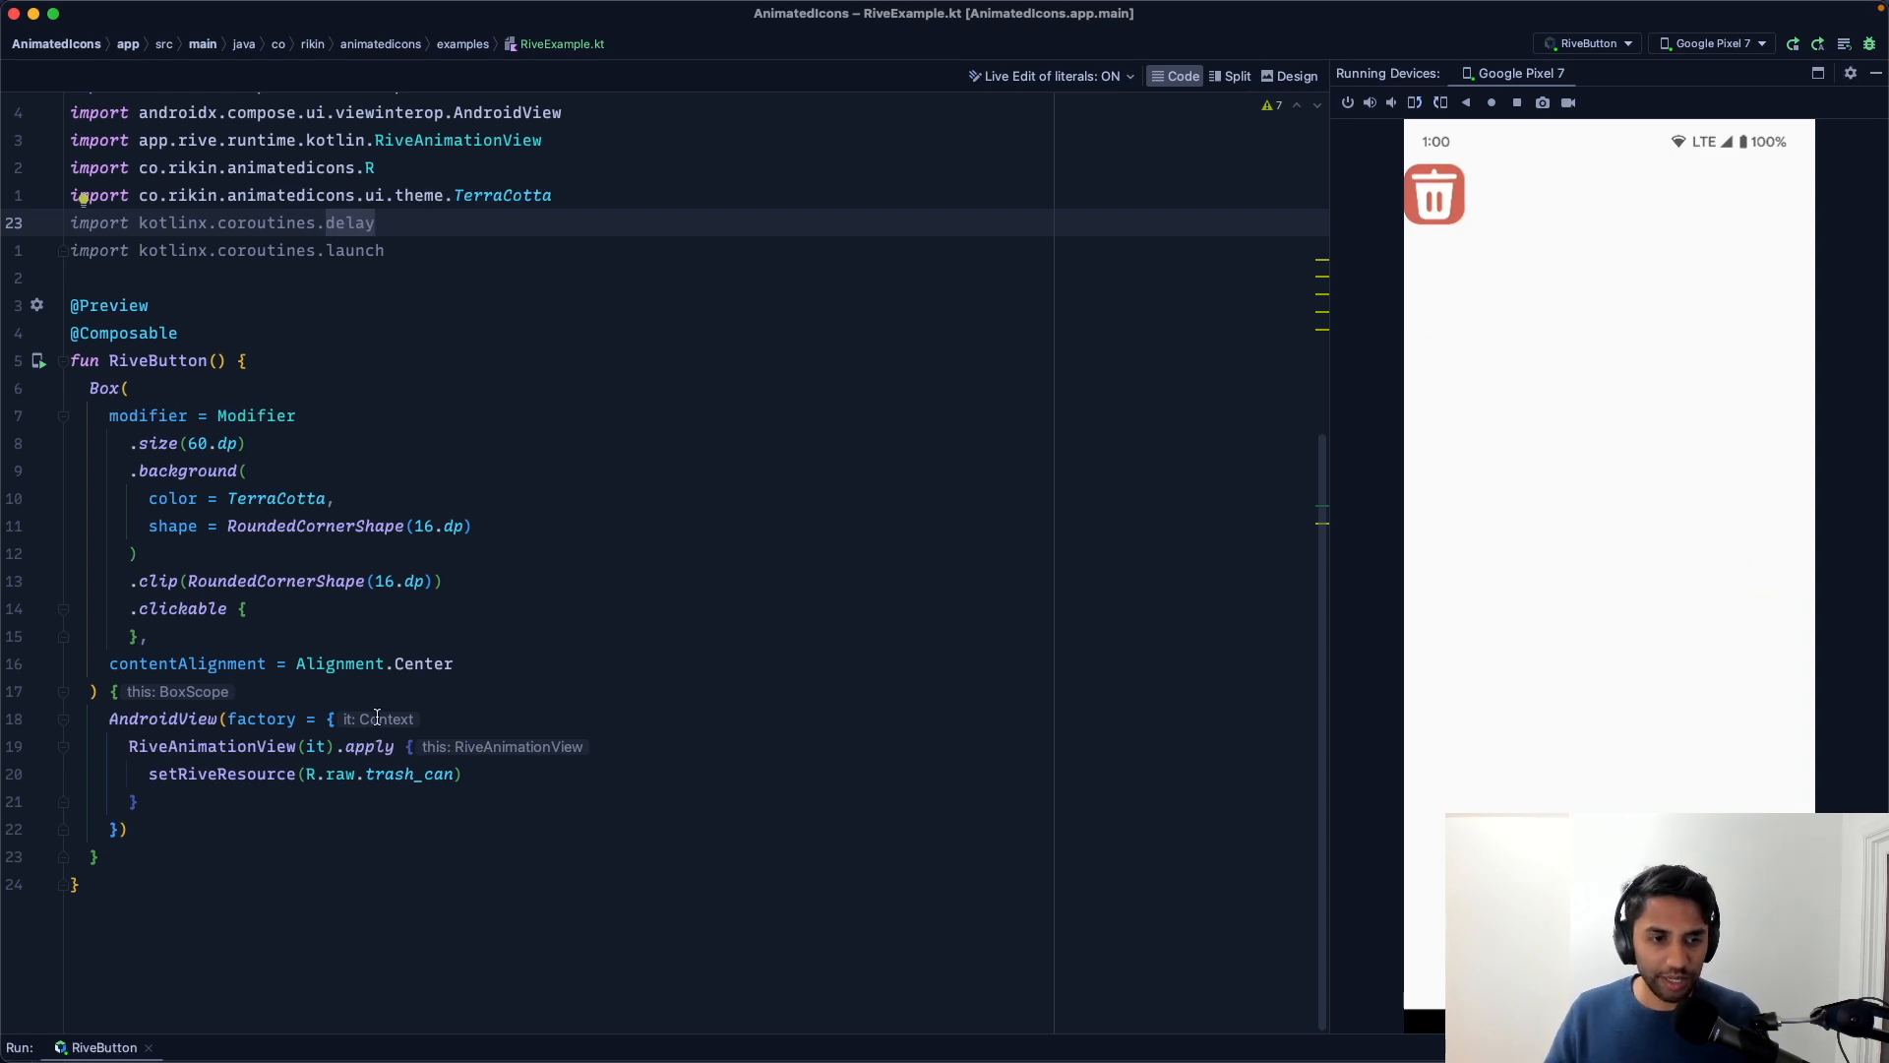
mouse_move(260, 718)
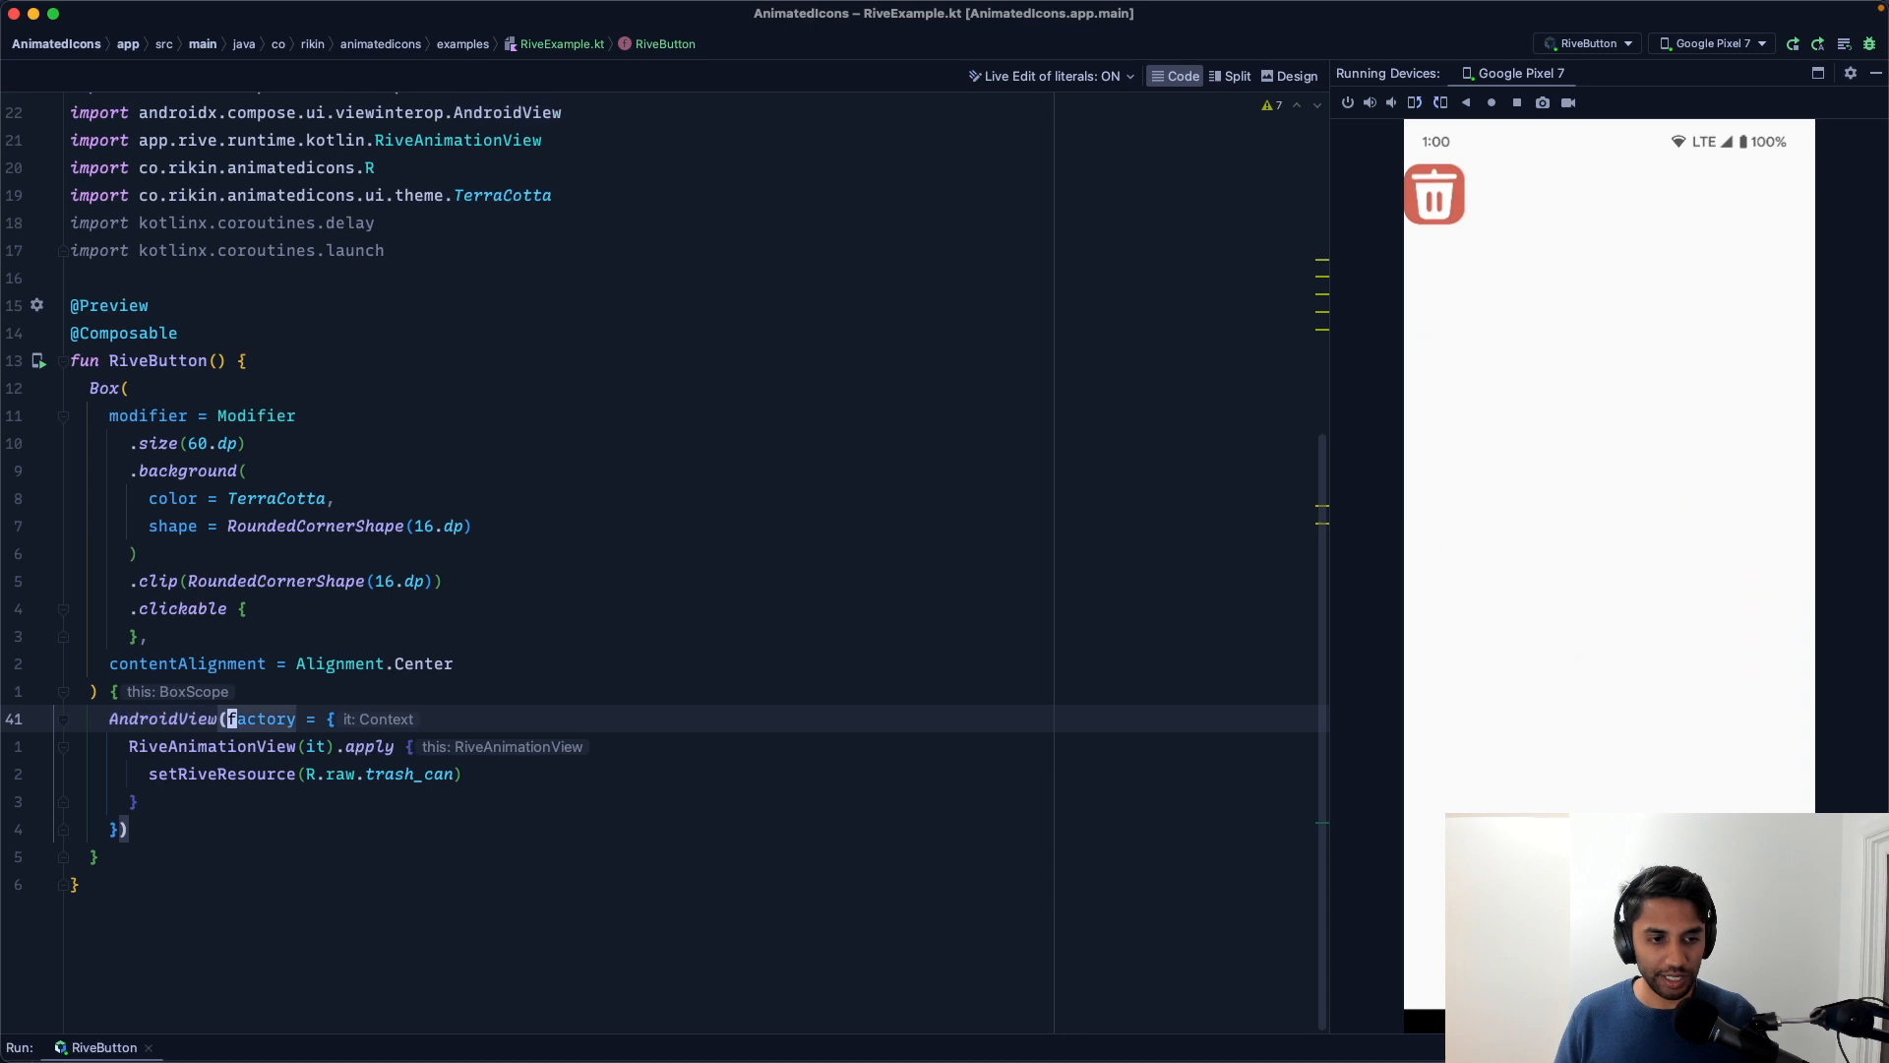
Step: Give the AndroidView modifier = Modifier.size(24.dp) and relaunch the app to show the smaller icon
text(modifier = Modifier.size(),)
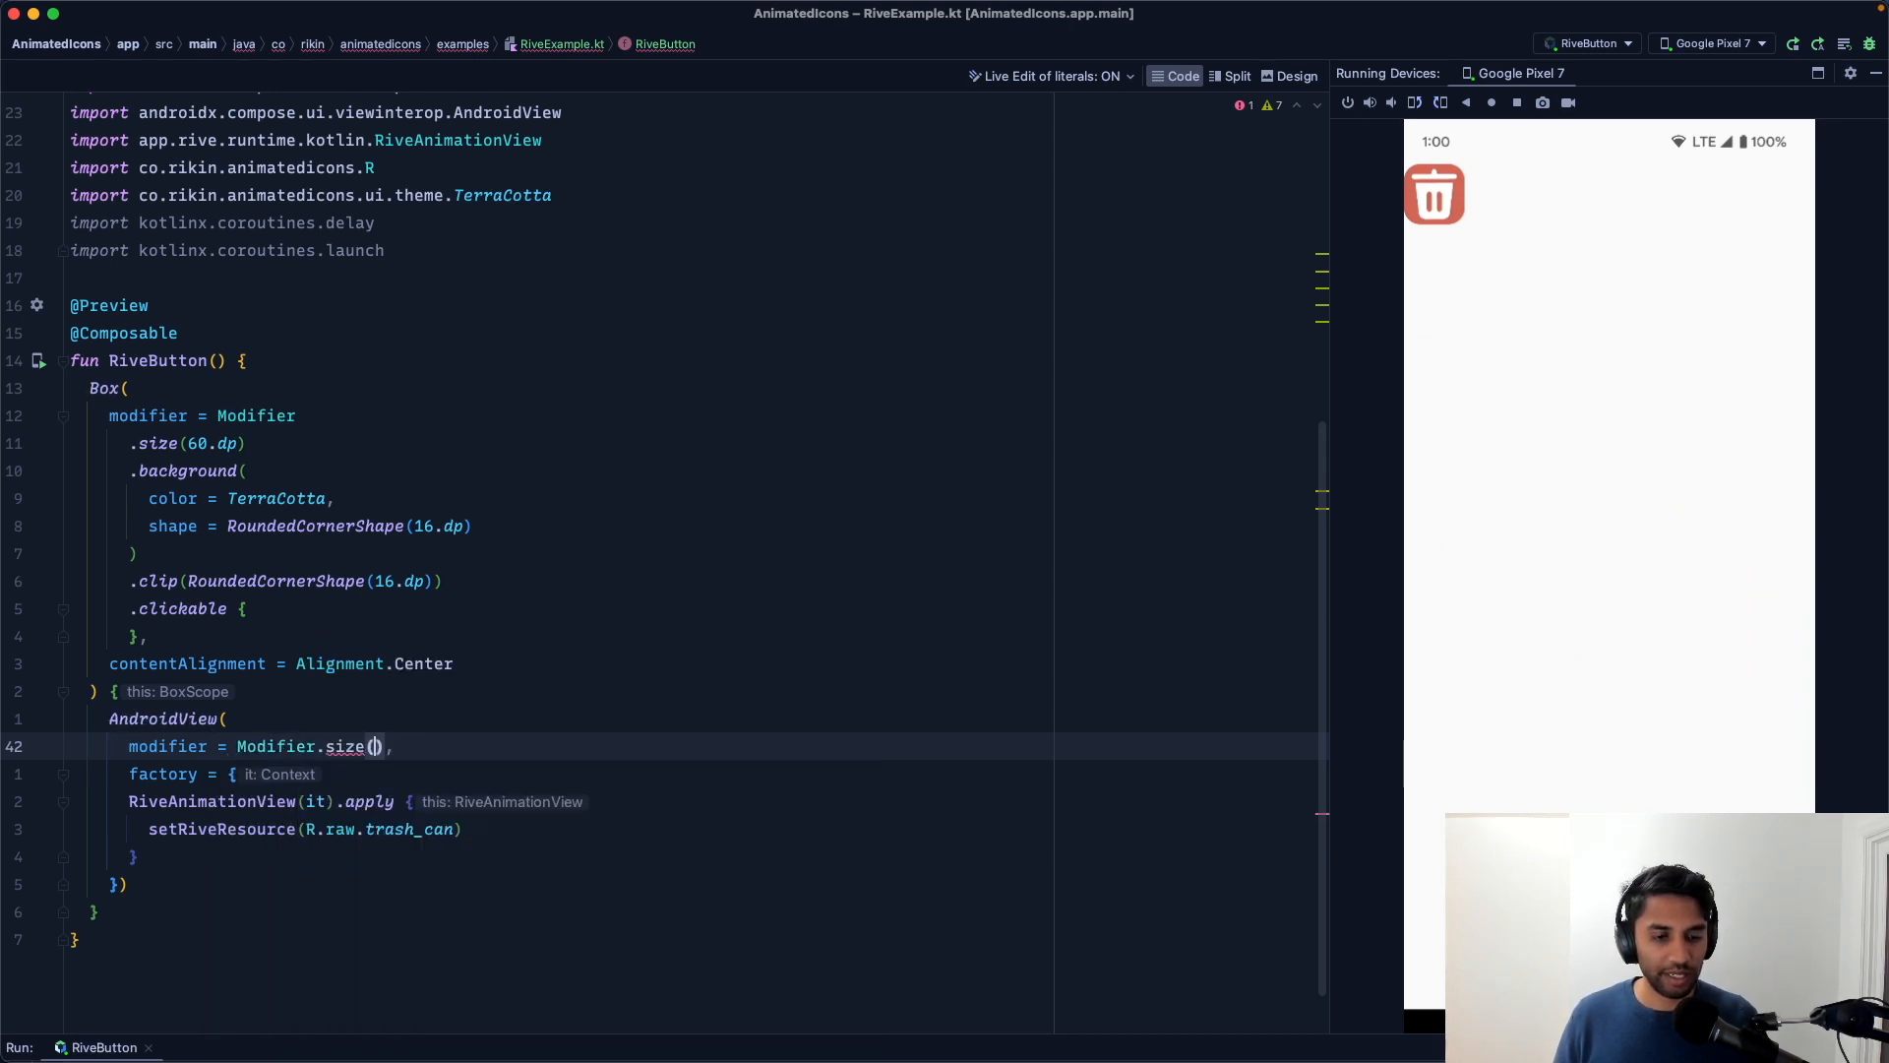
text(24.dp)
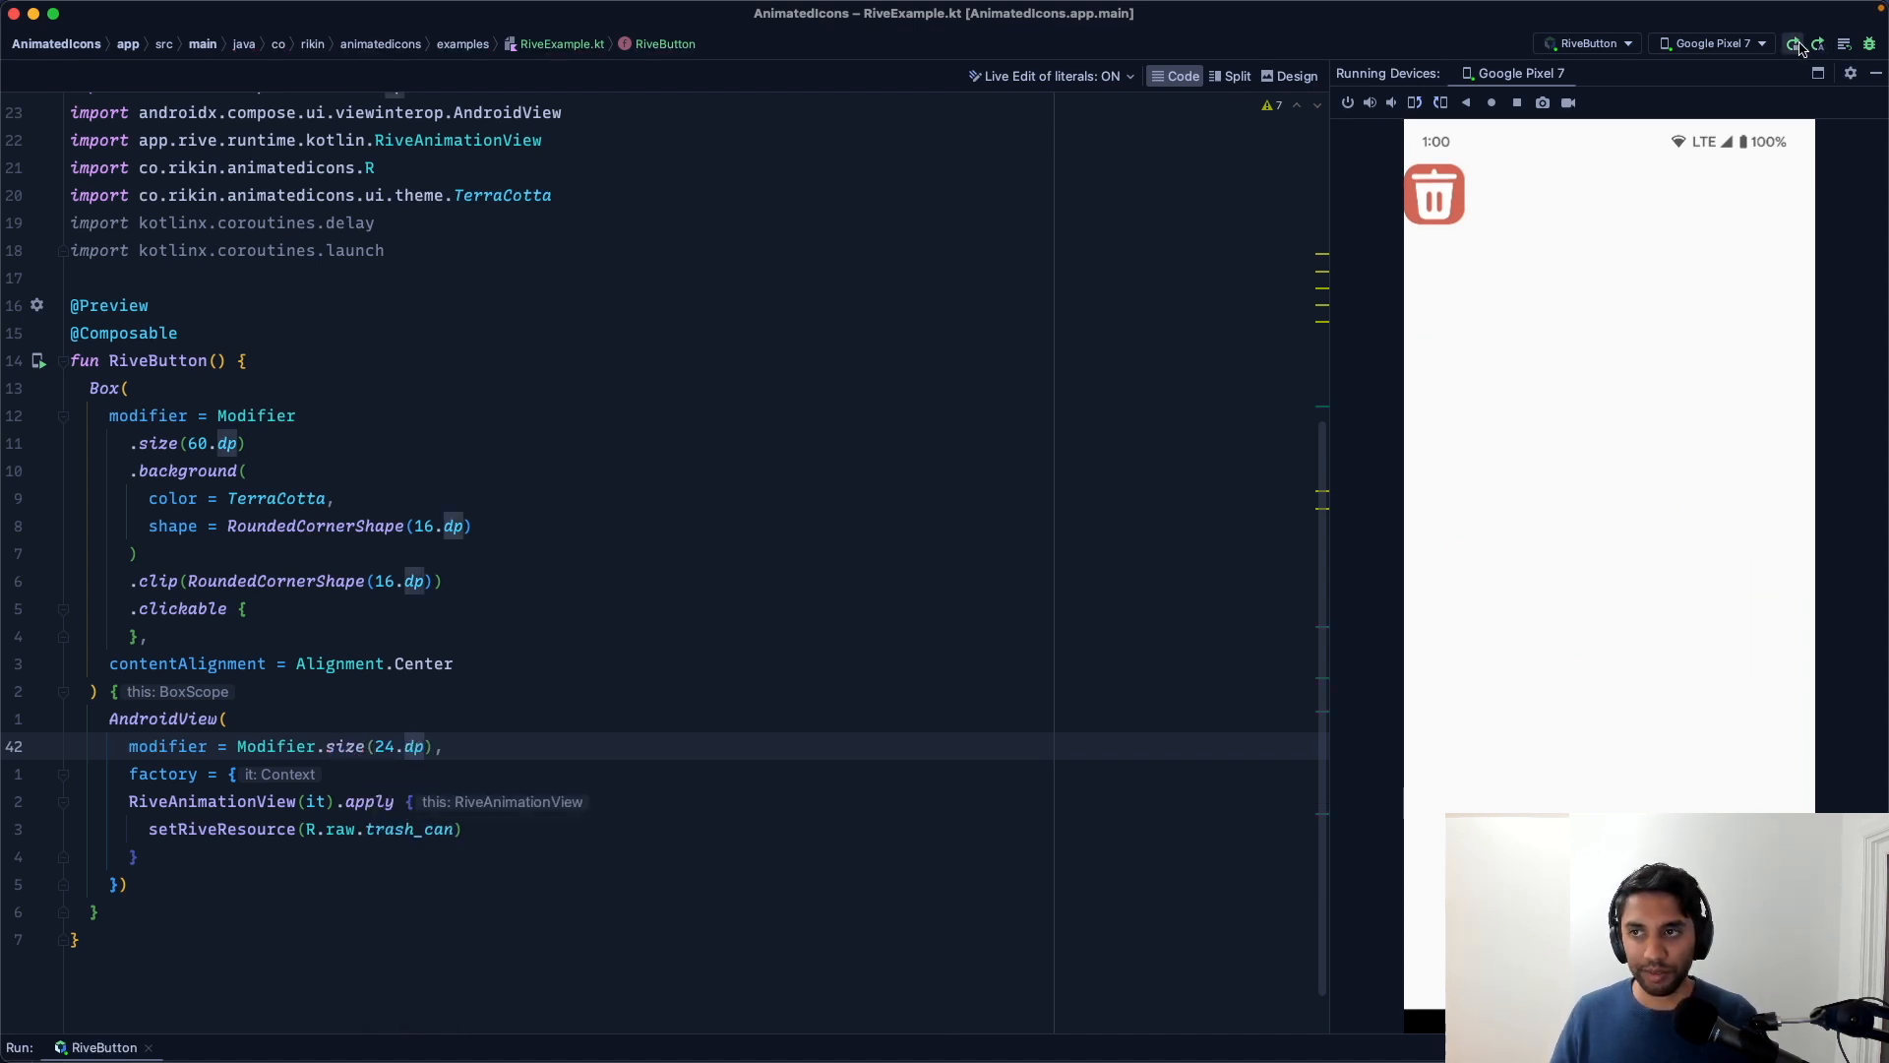
click(1793, 46)
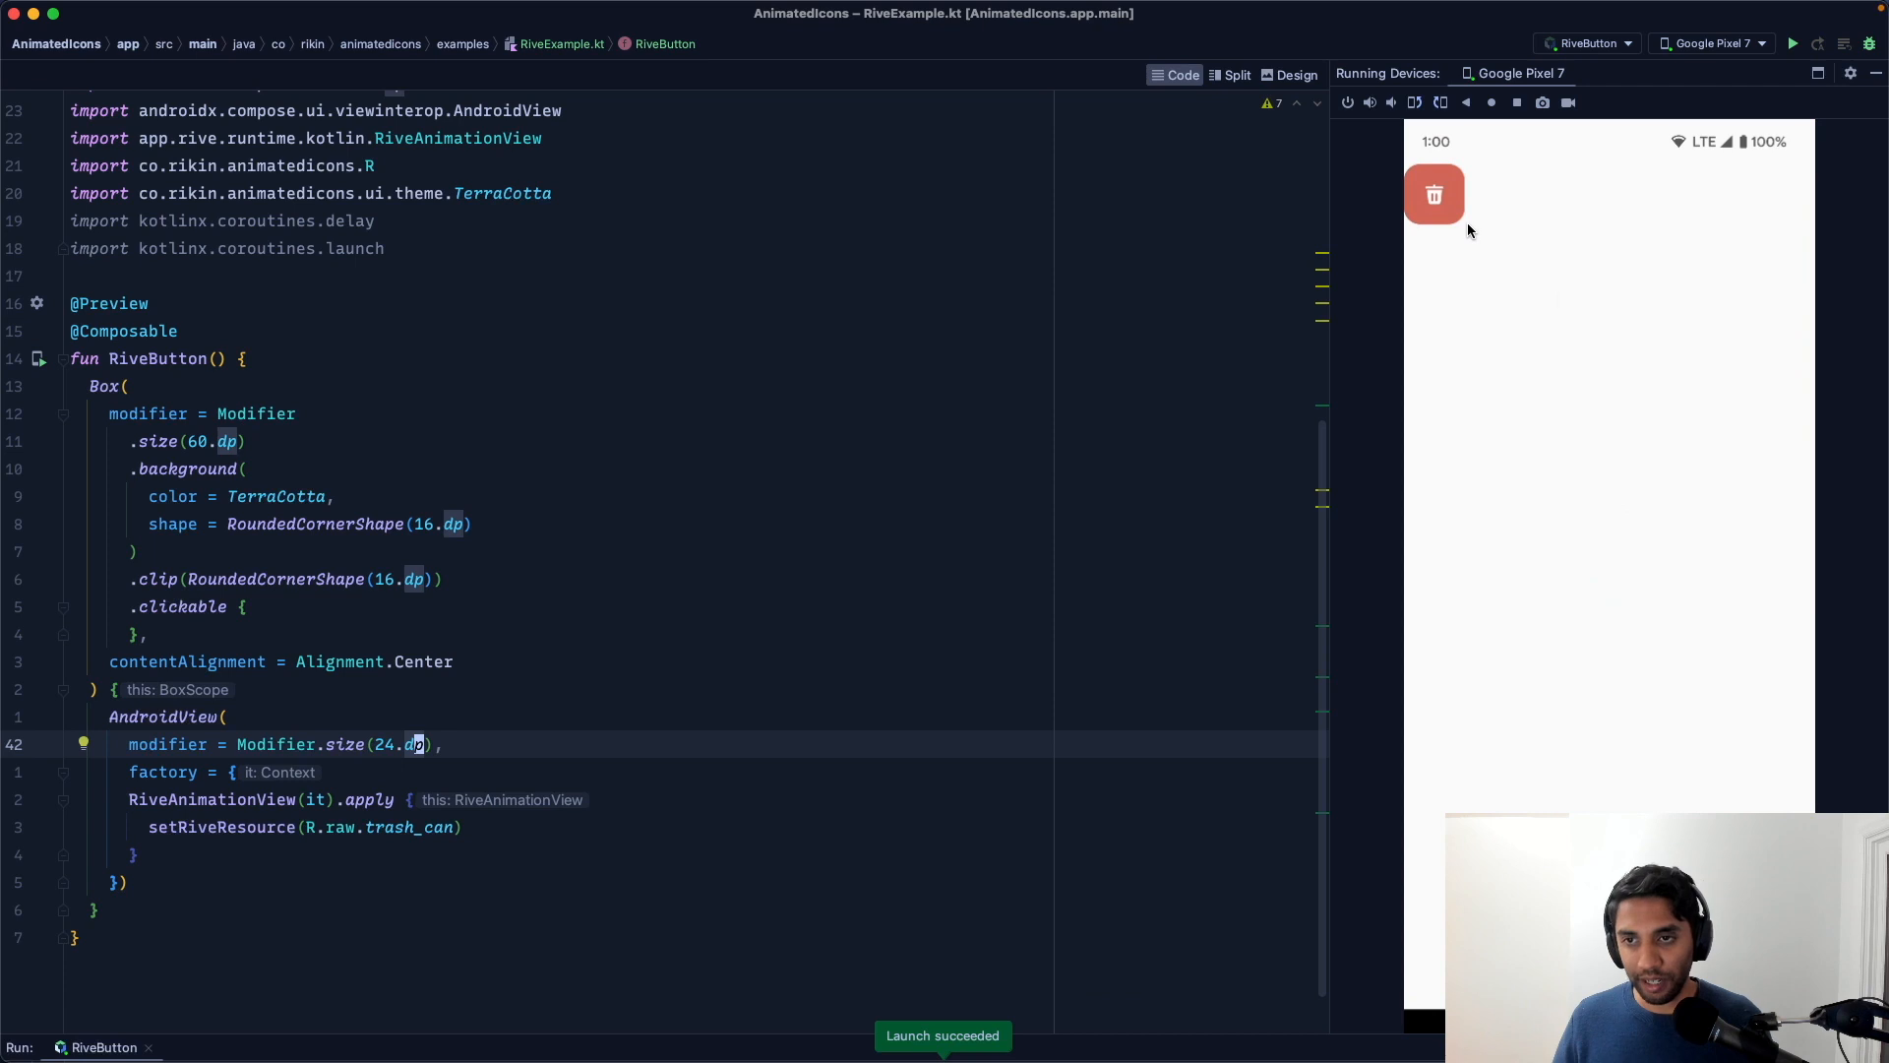
click(1432, 195)
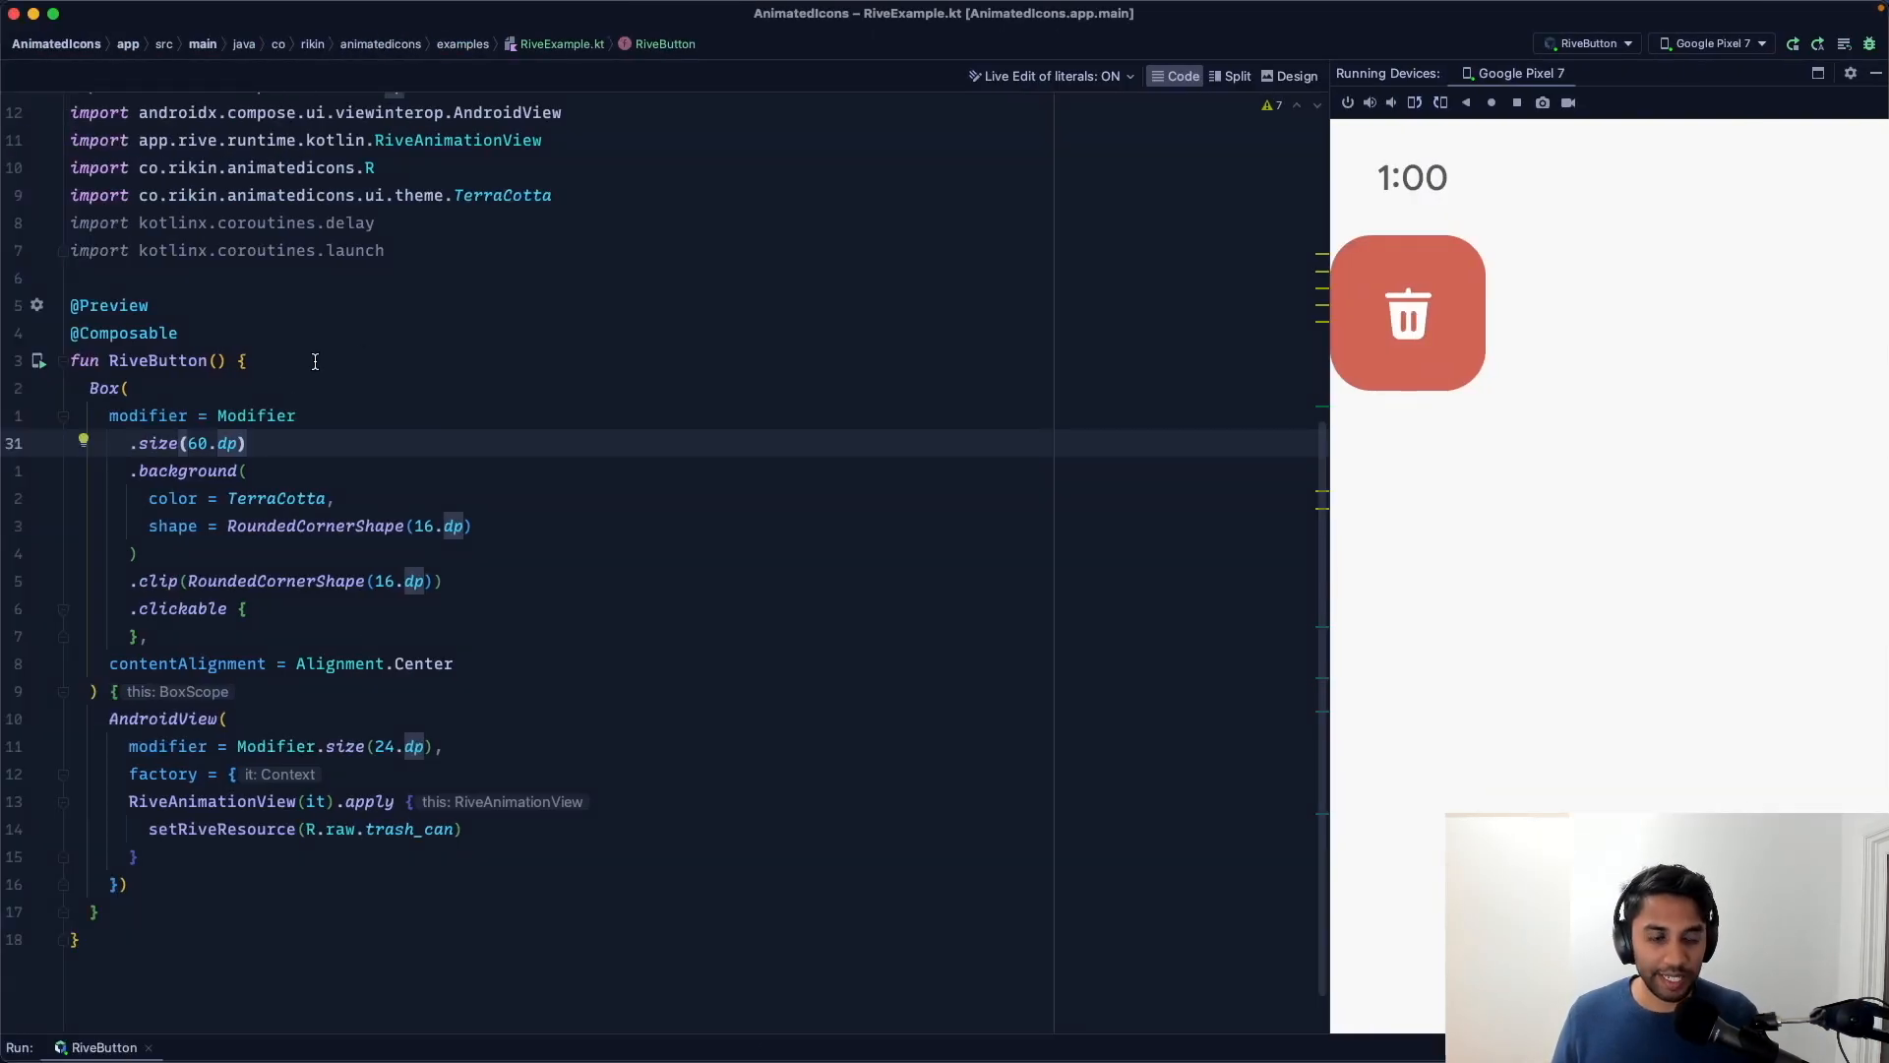
Step: Declare var clicked by remember { mutableStateOf(false) } and val scope = rememberCoroutineScope()
text(val)
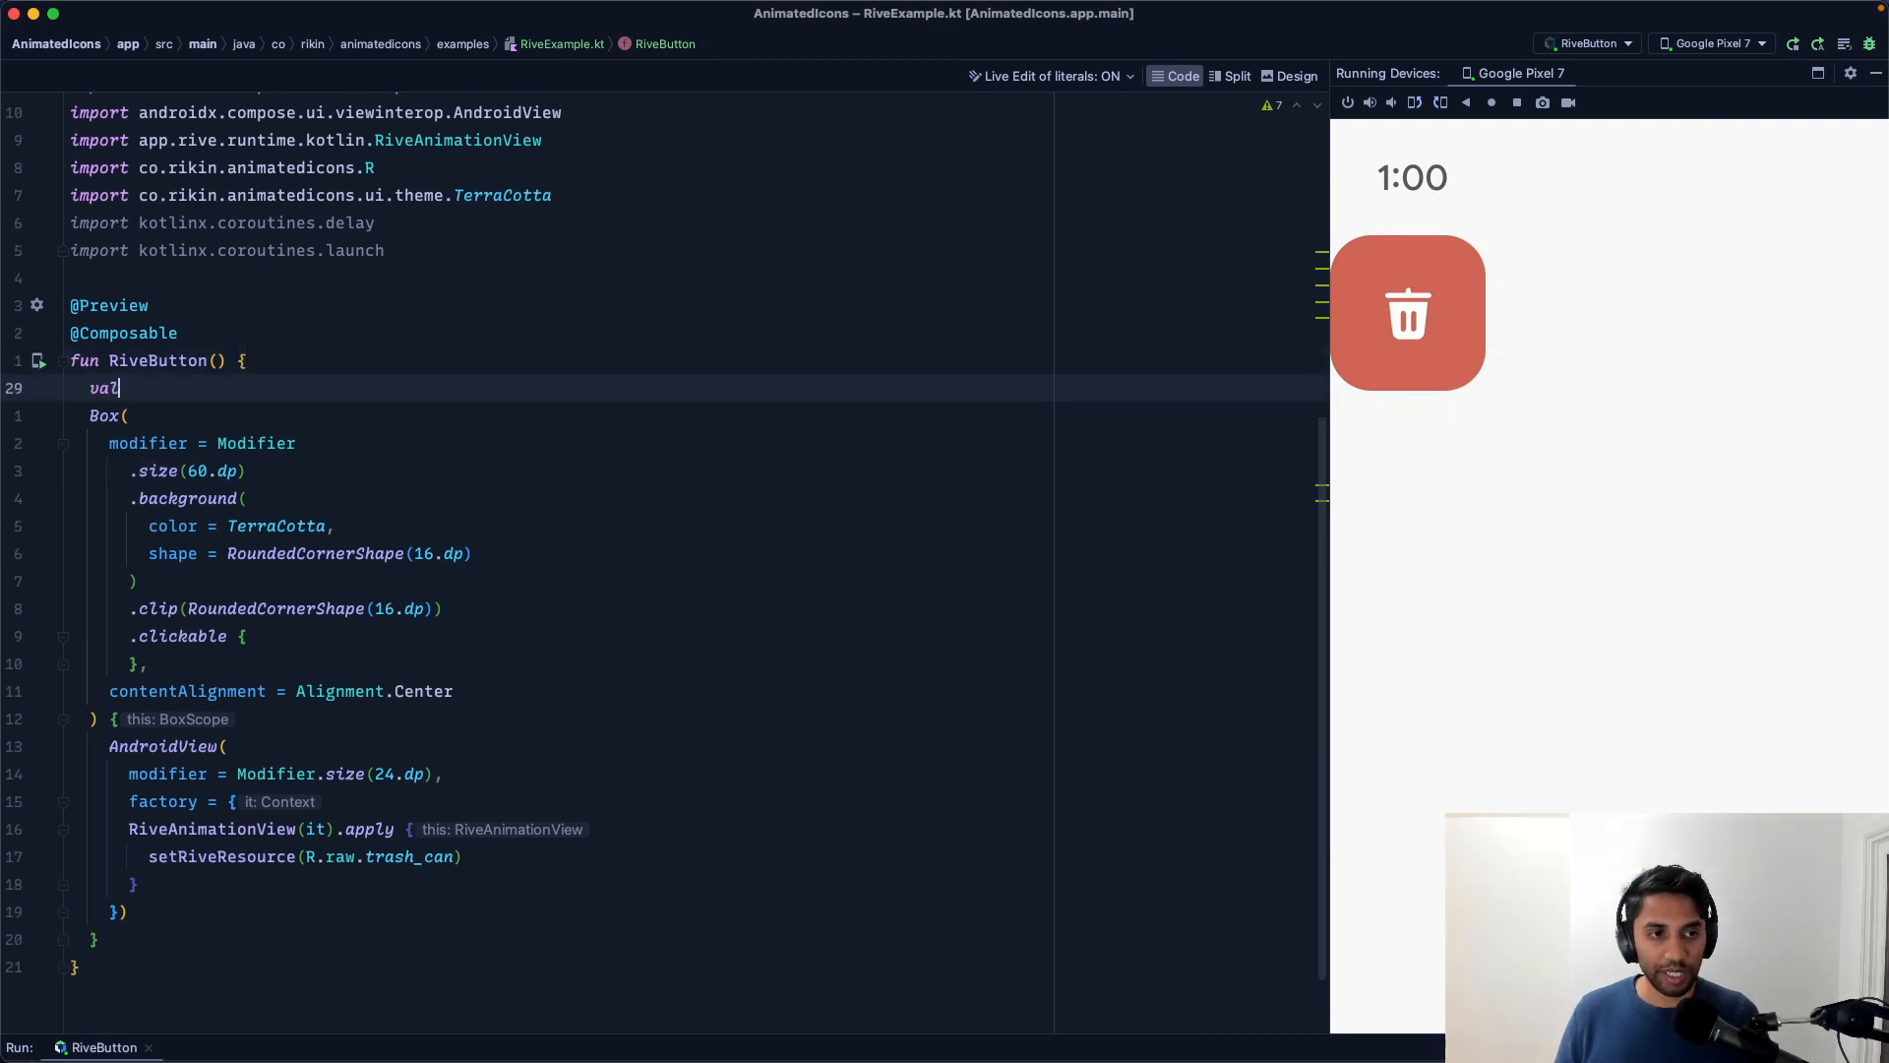
text(clicked)
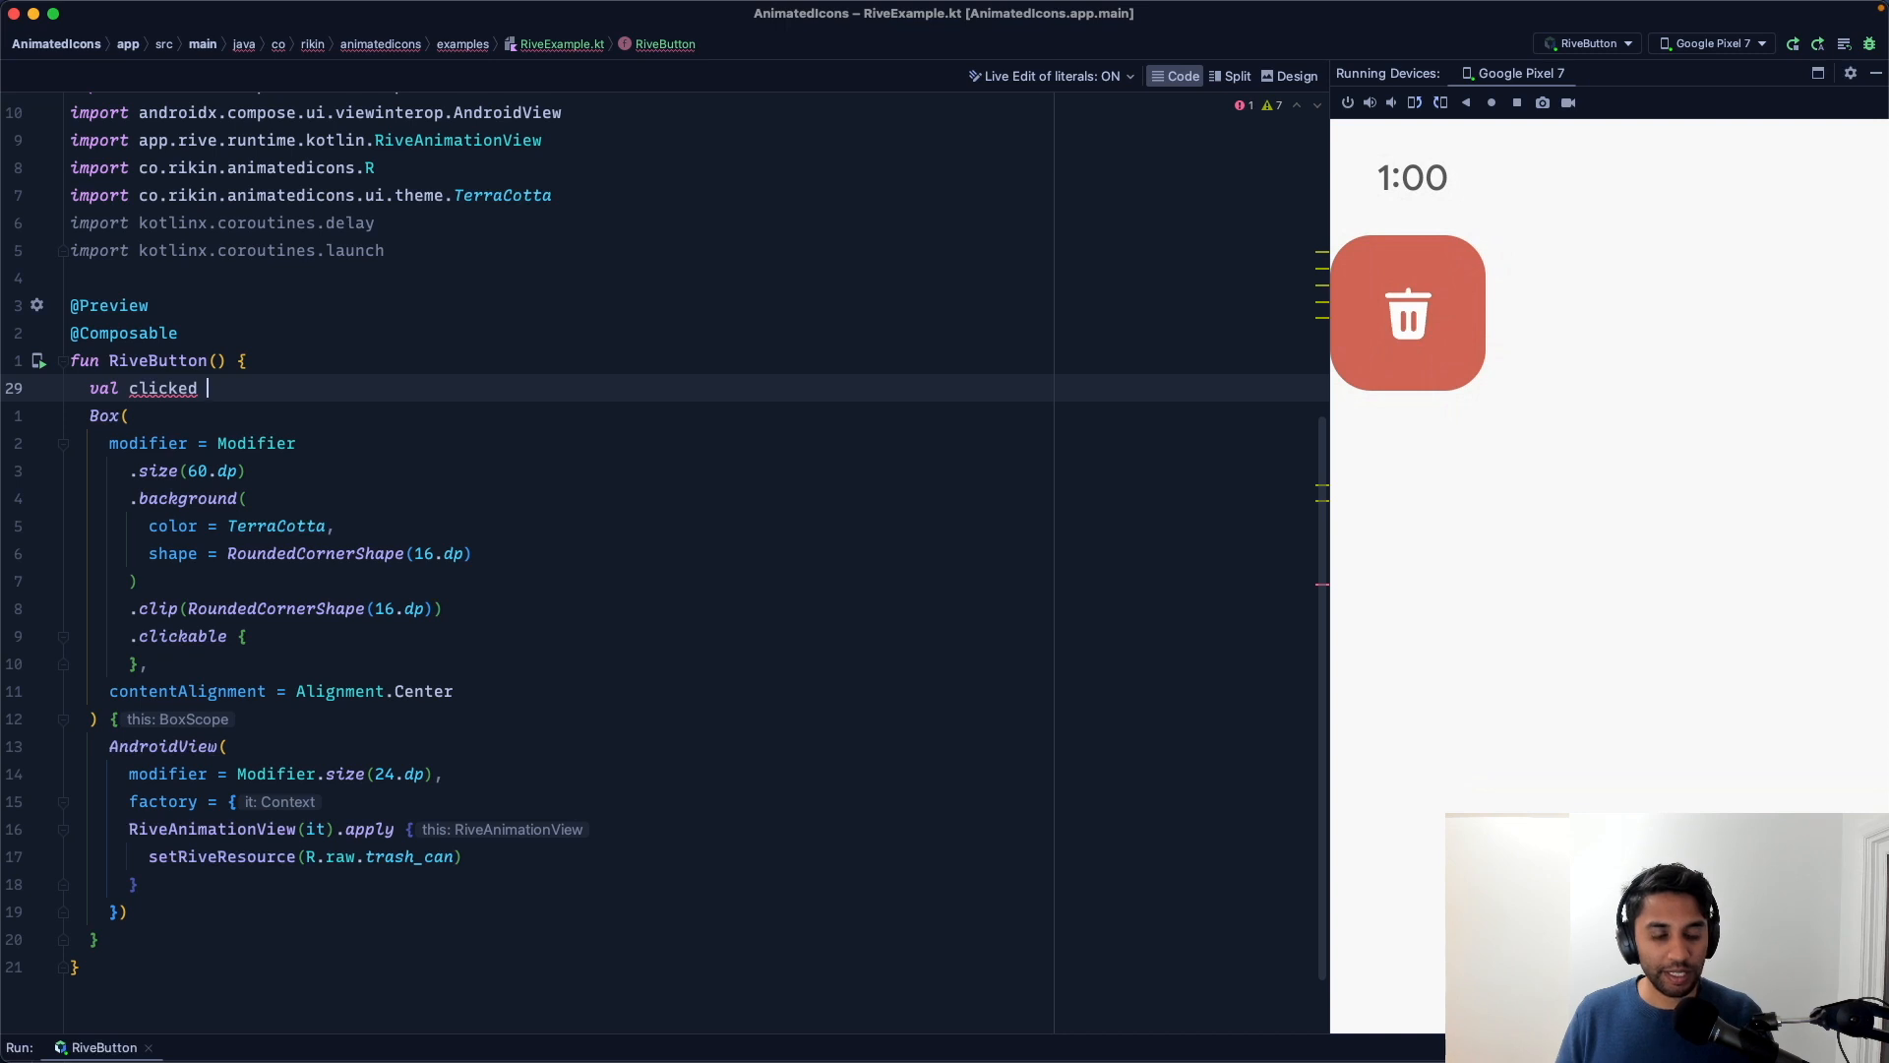
key(Backspace)
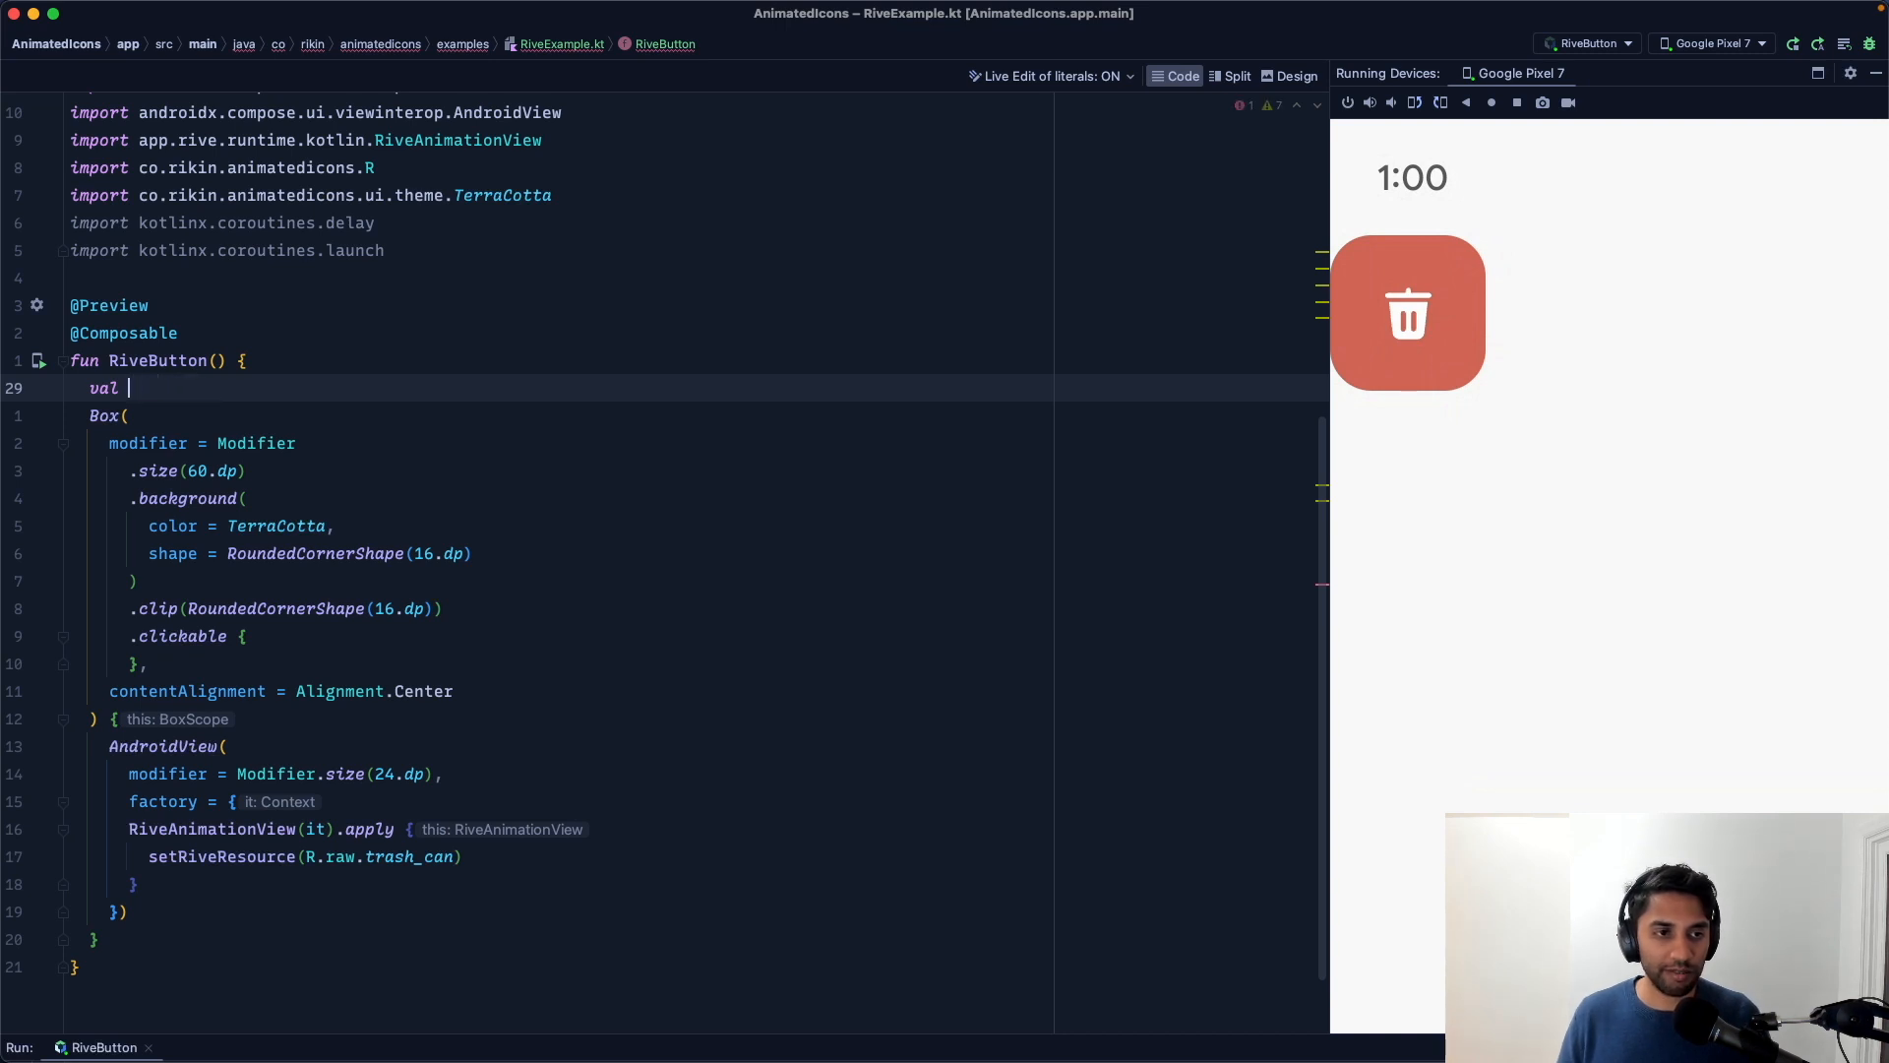
text(var clicked by remember {)
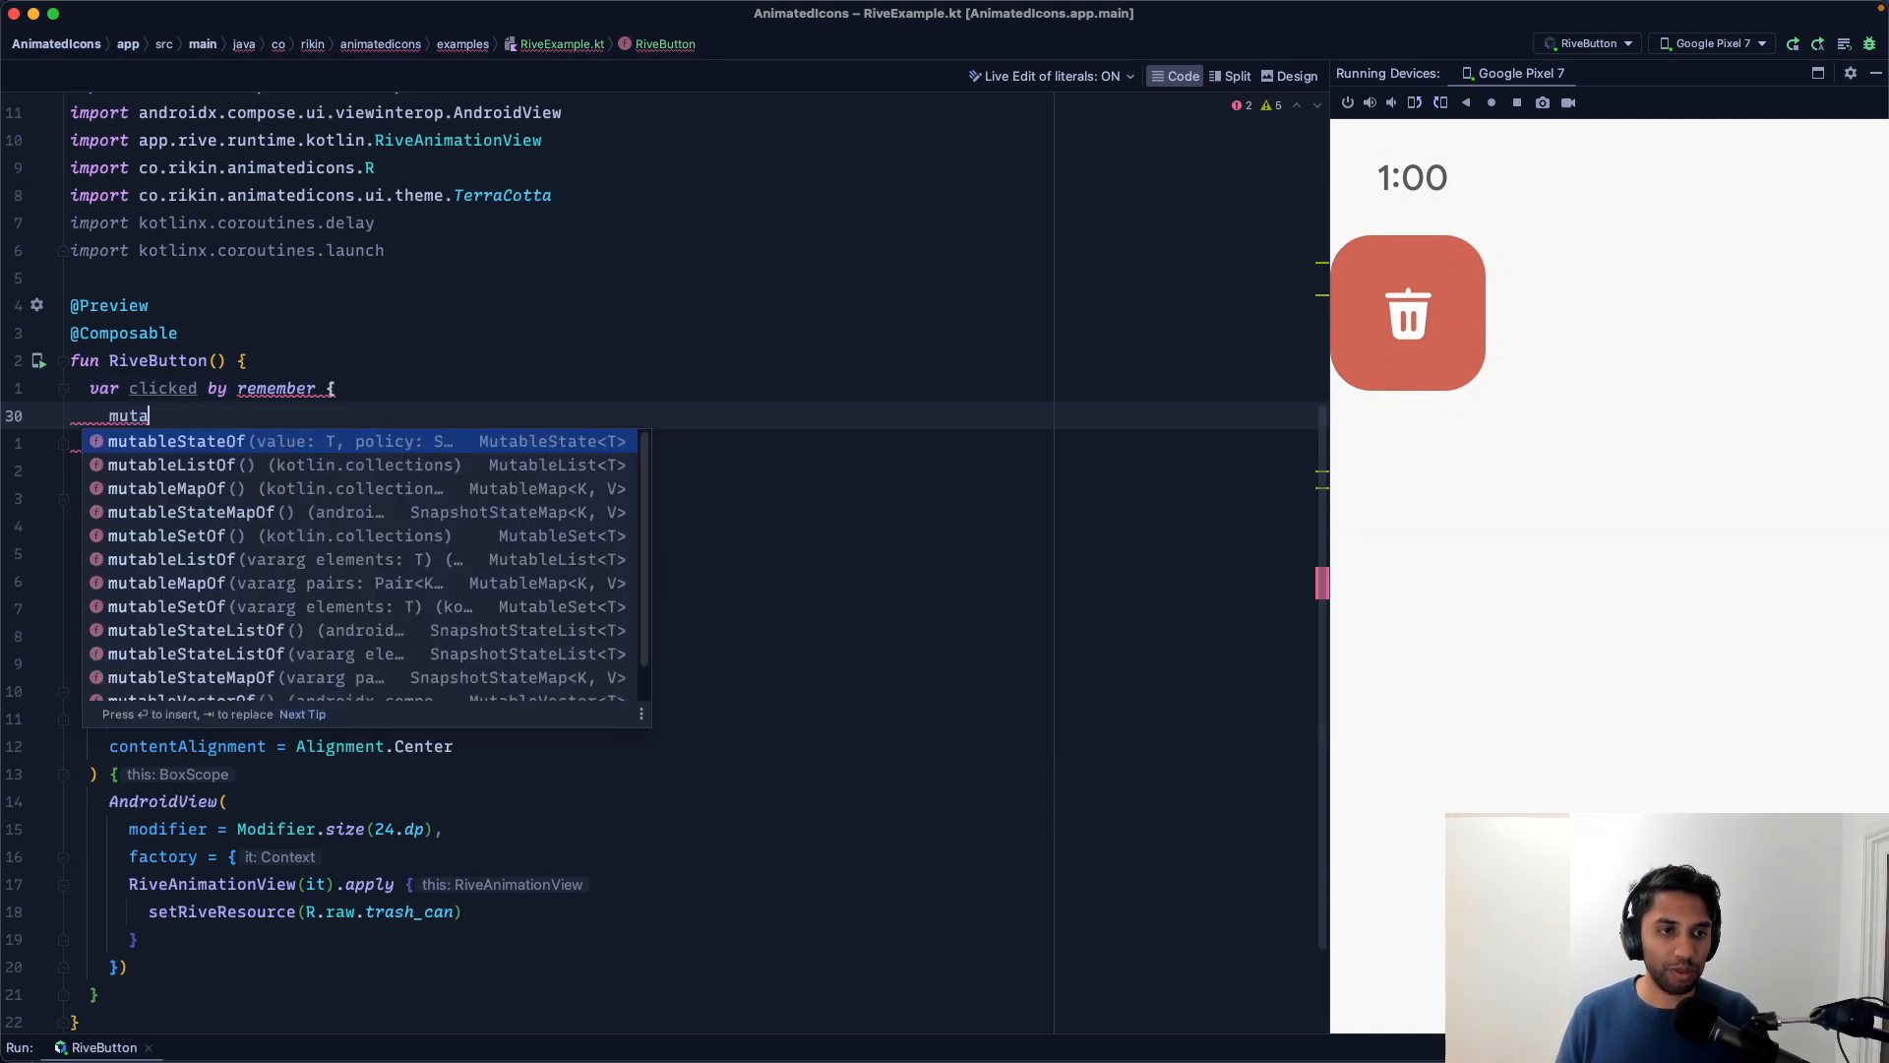
text(mutableStateOf(false)
text(val )
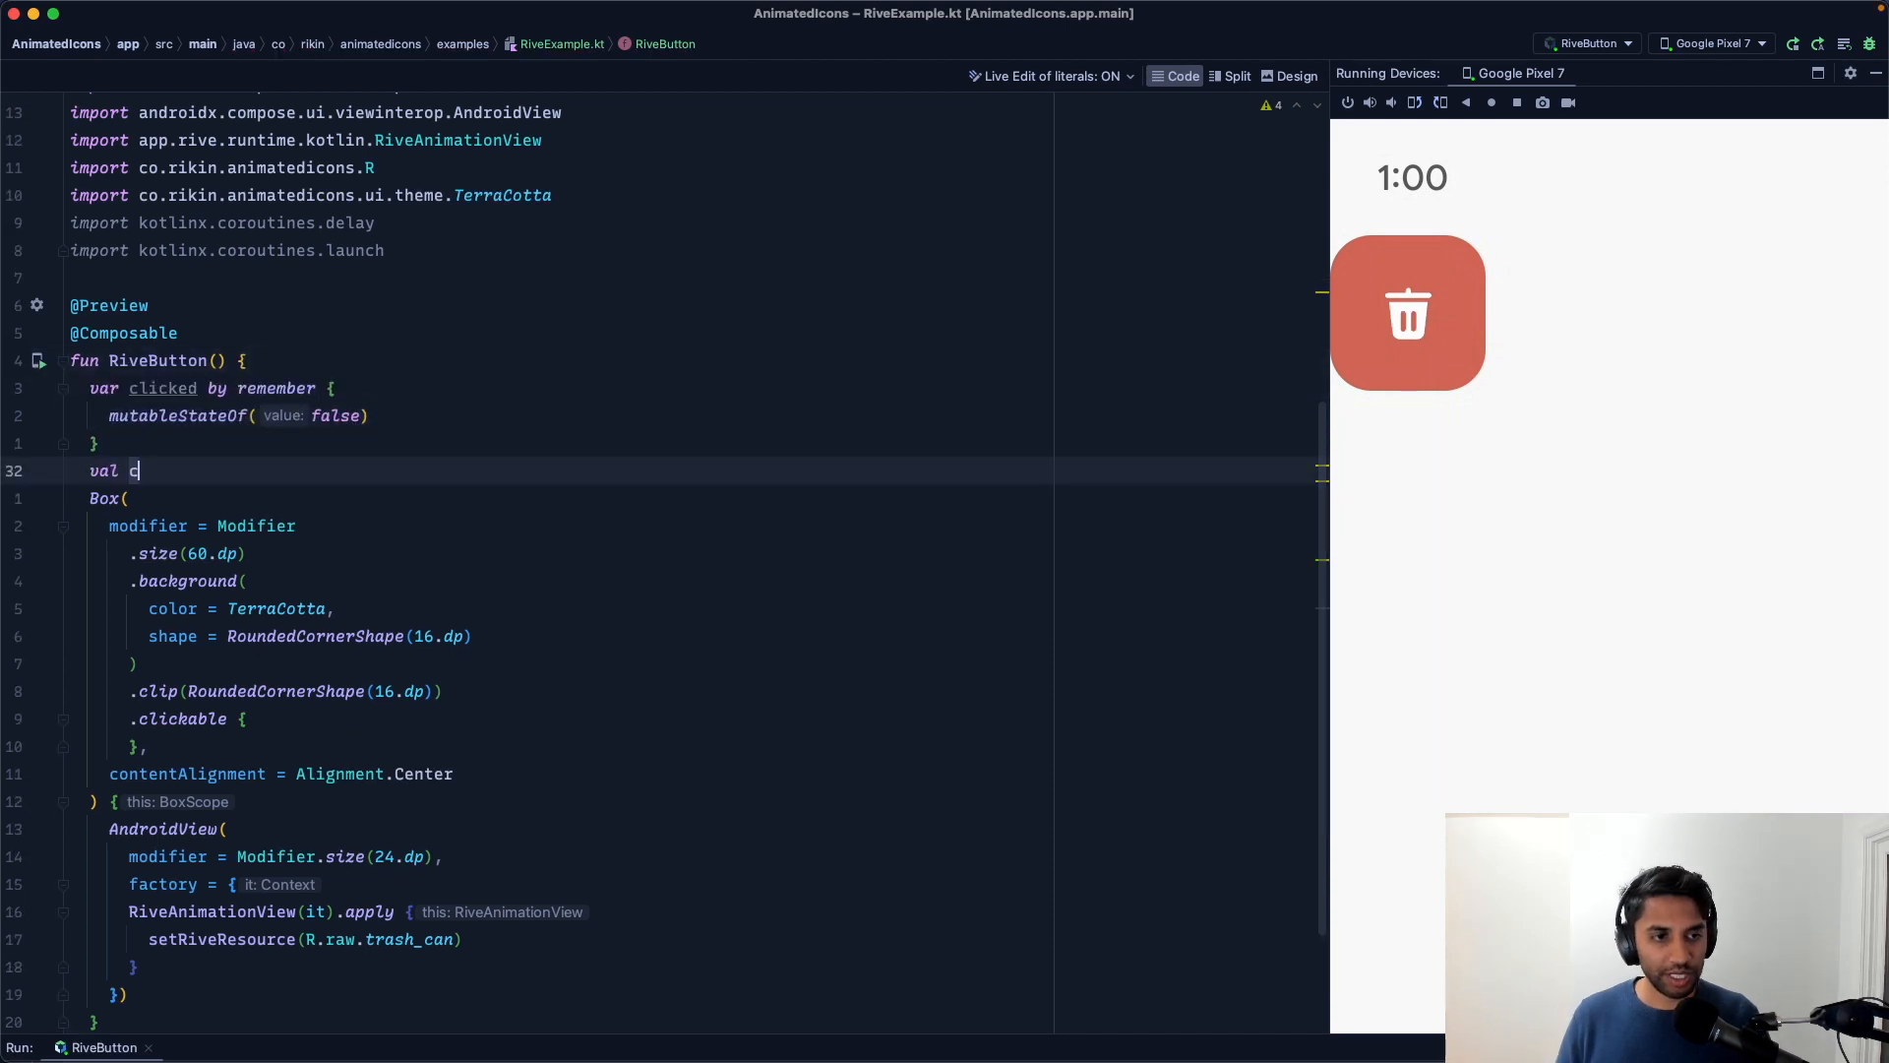
text(cope)
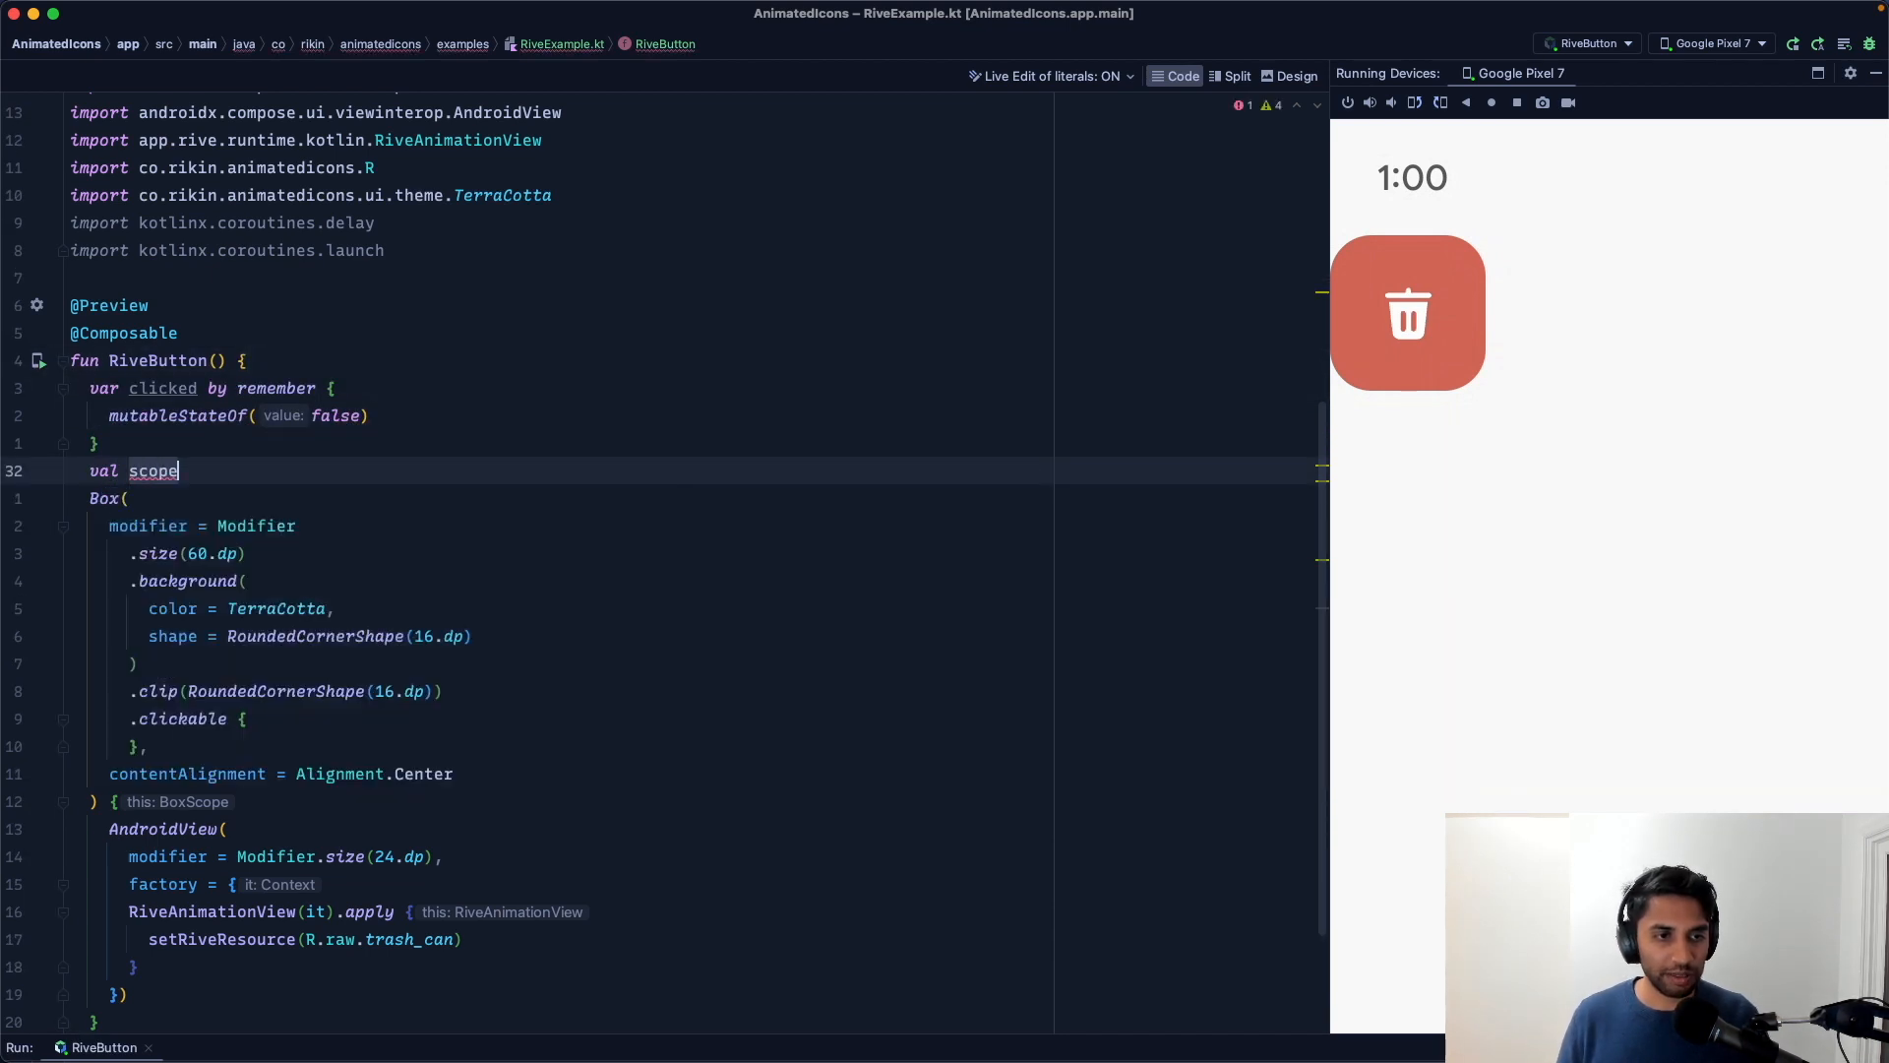
text(= rememberCoroutineScope())
click(266, 994)
text(, update = {)
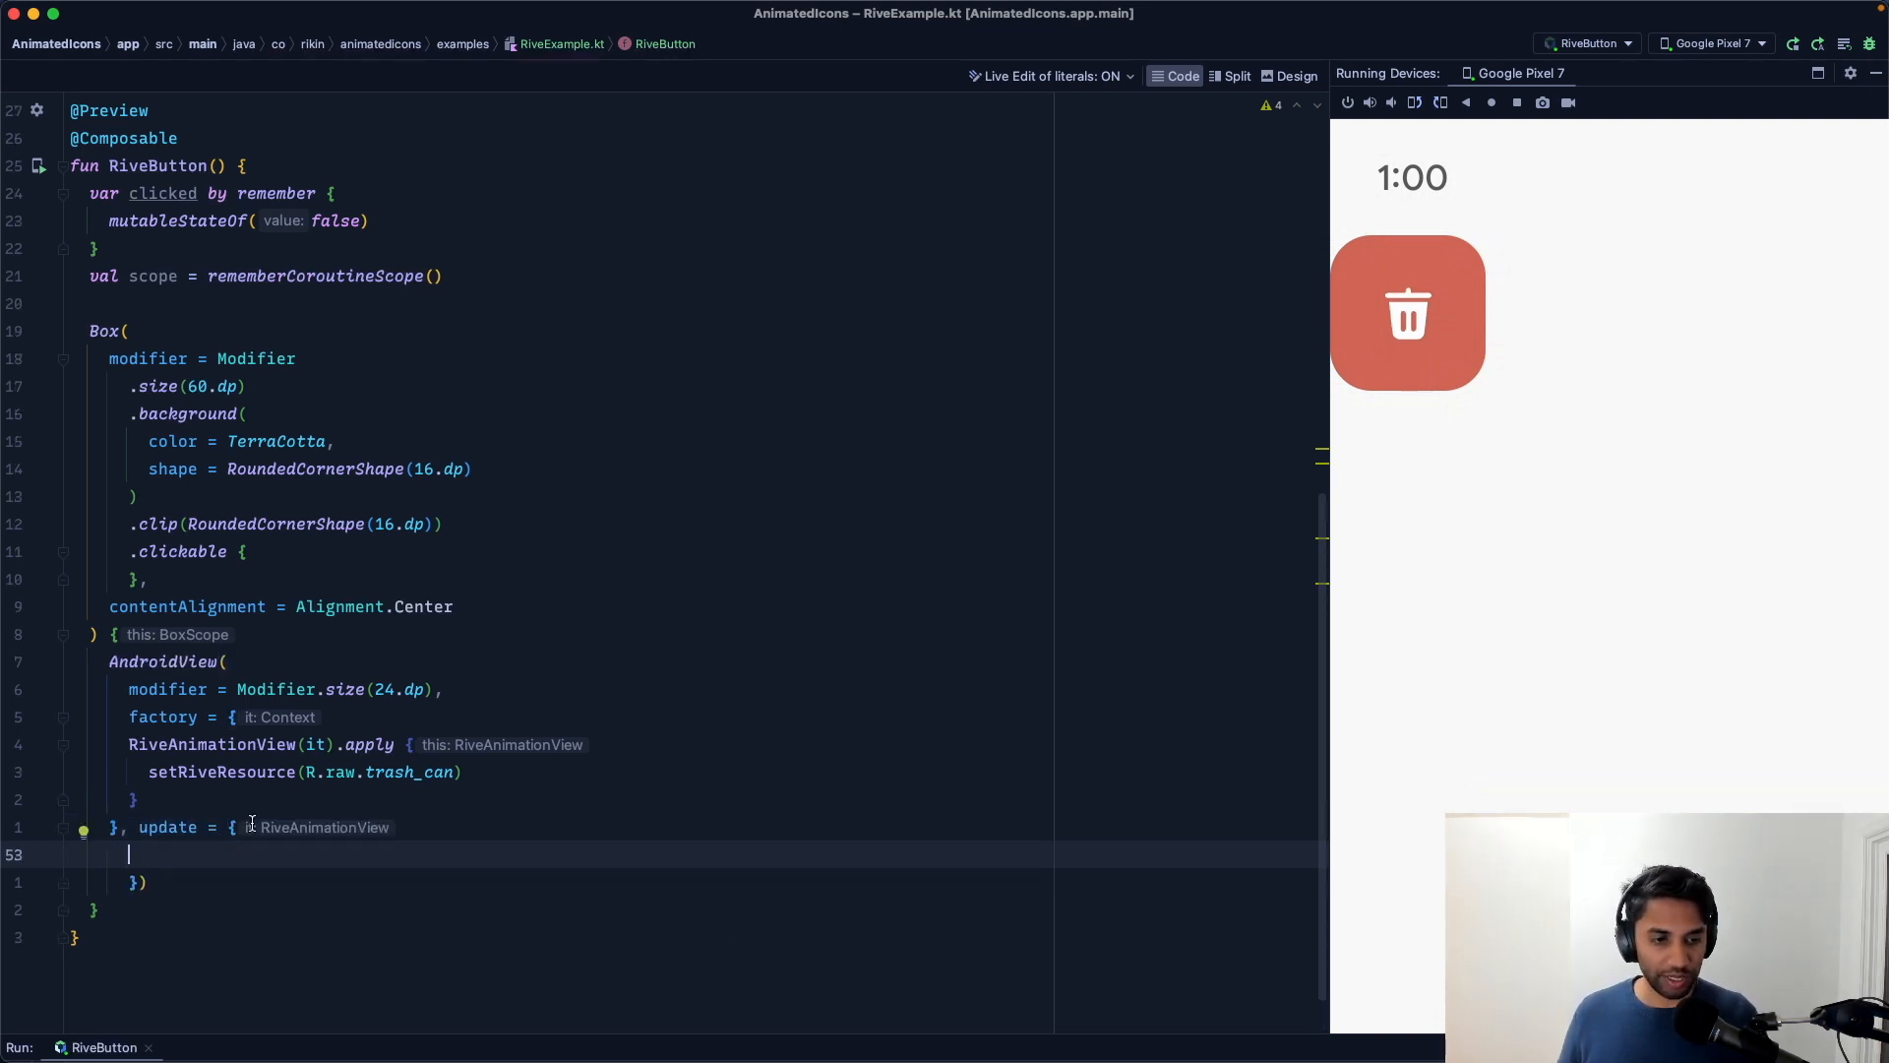
Step: Add an update lambda calling view.setBooleanState("Main State Machine", inputName "click", clicked)
text(view ->)
text(view.setBooleanState("M)
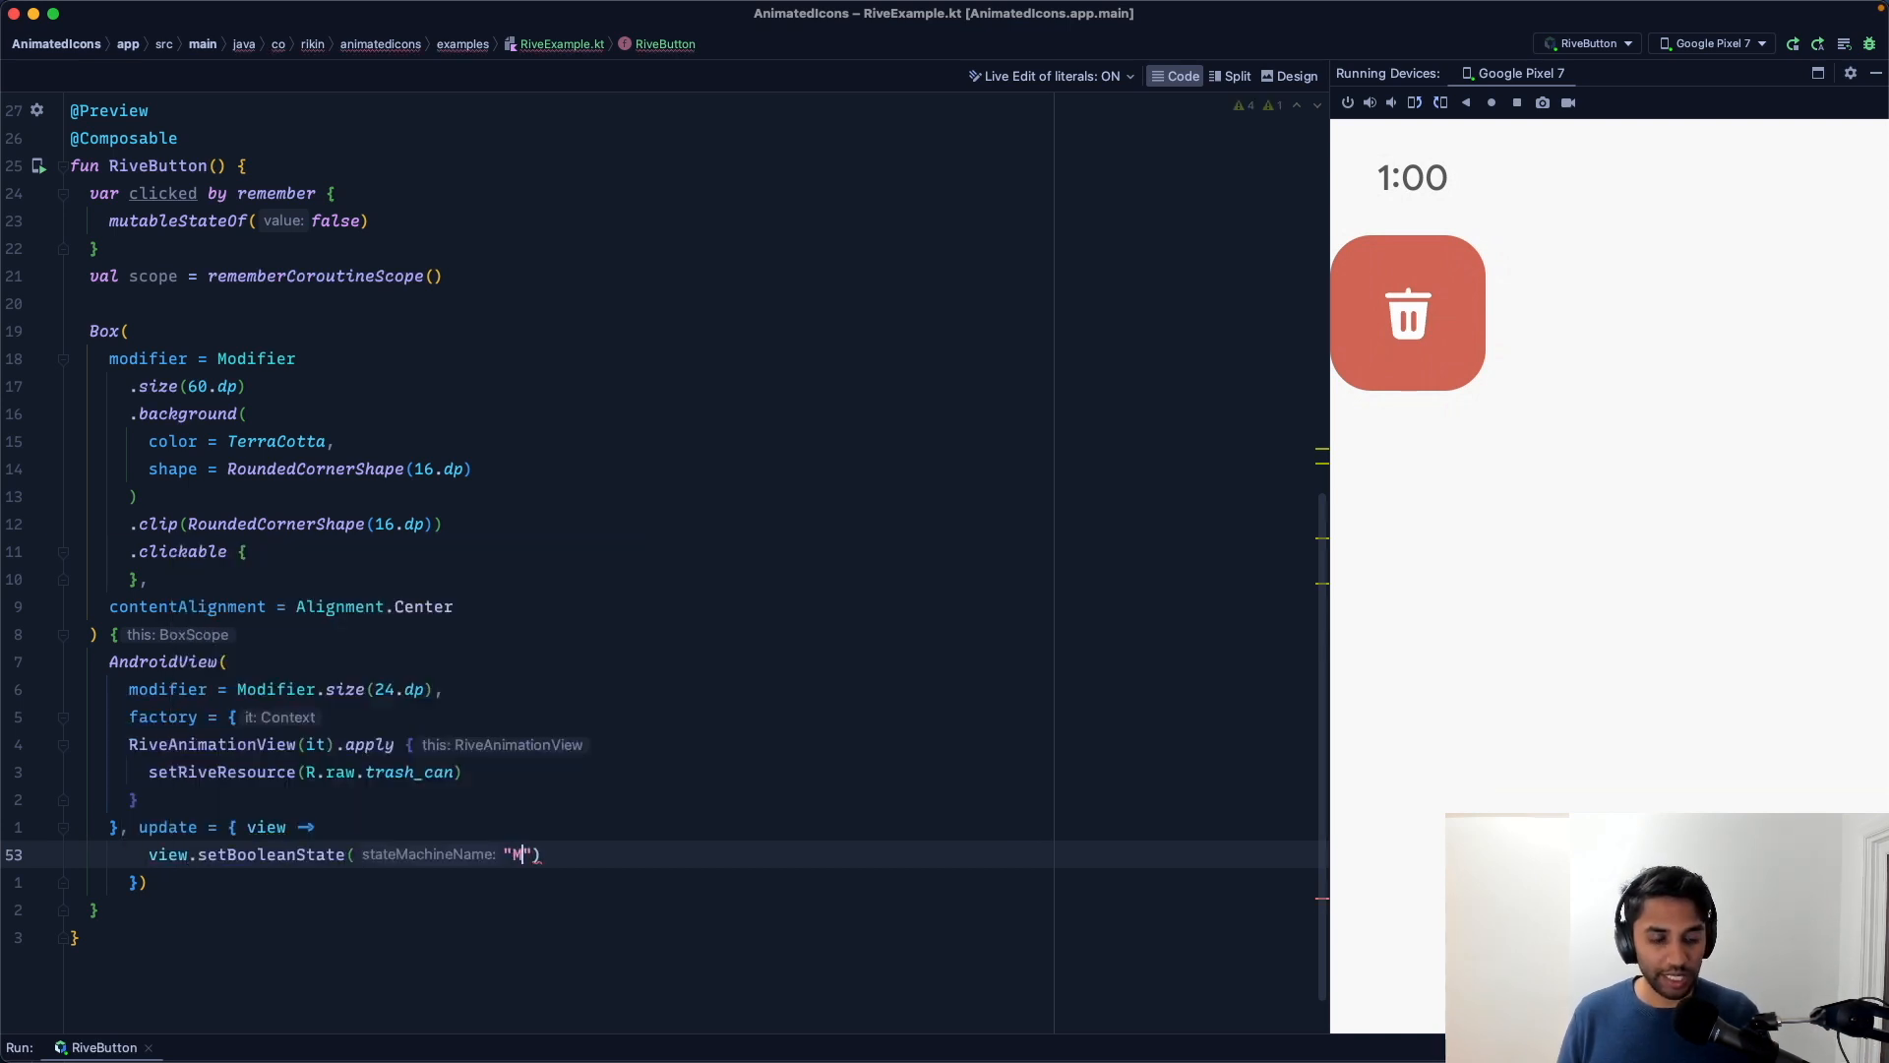
text(ain State Machin)
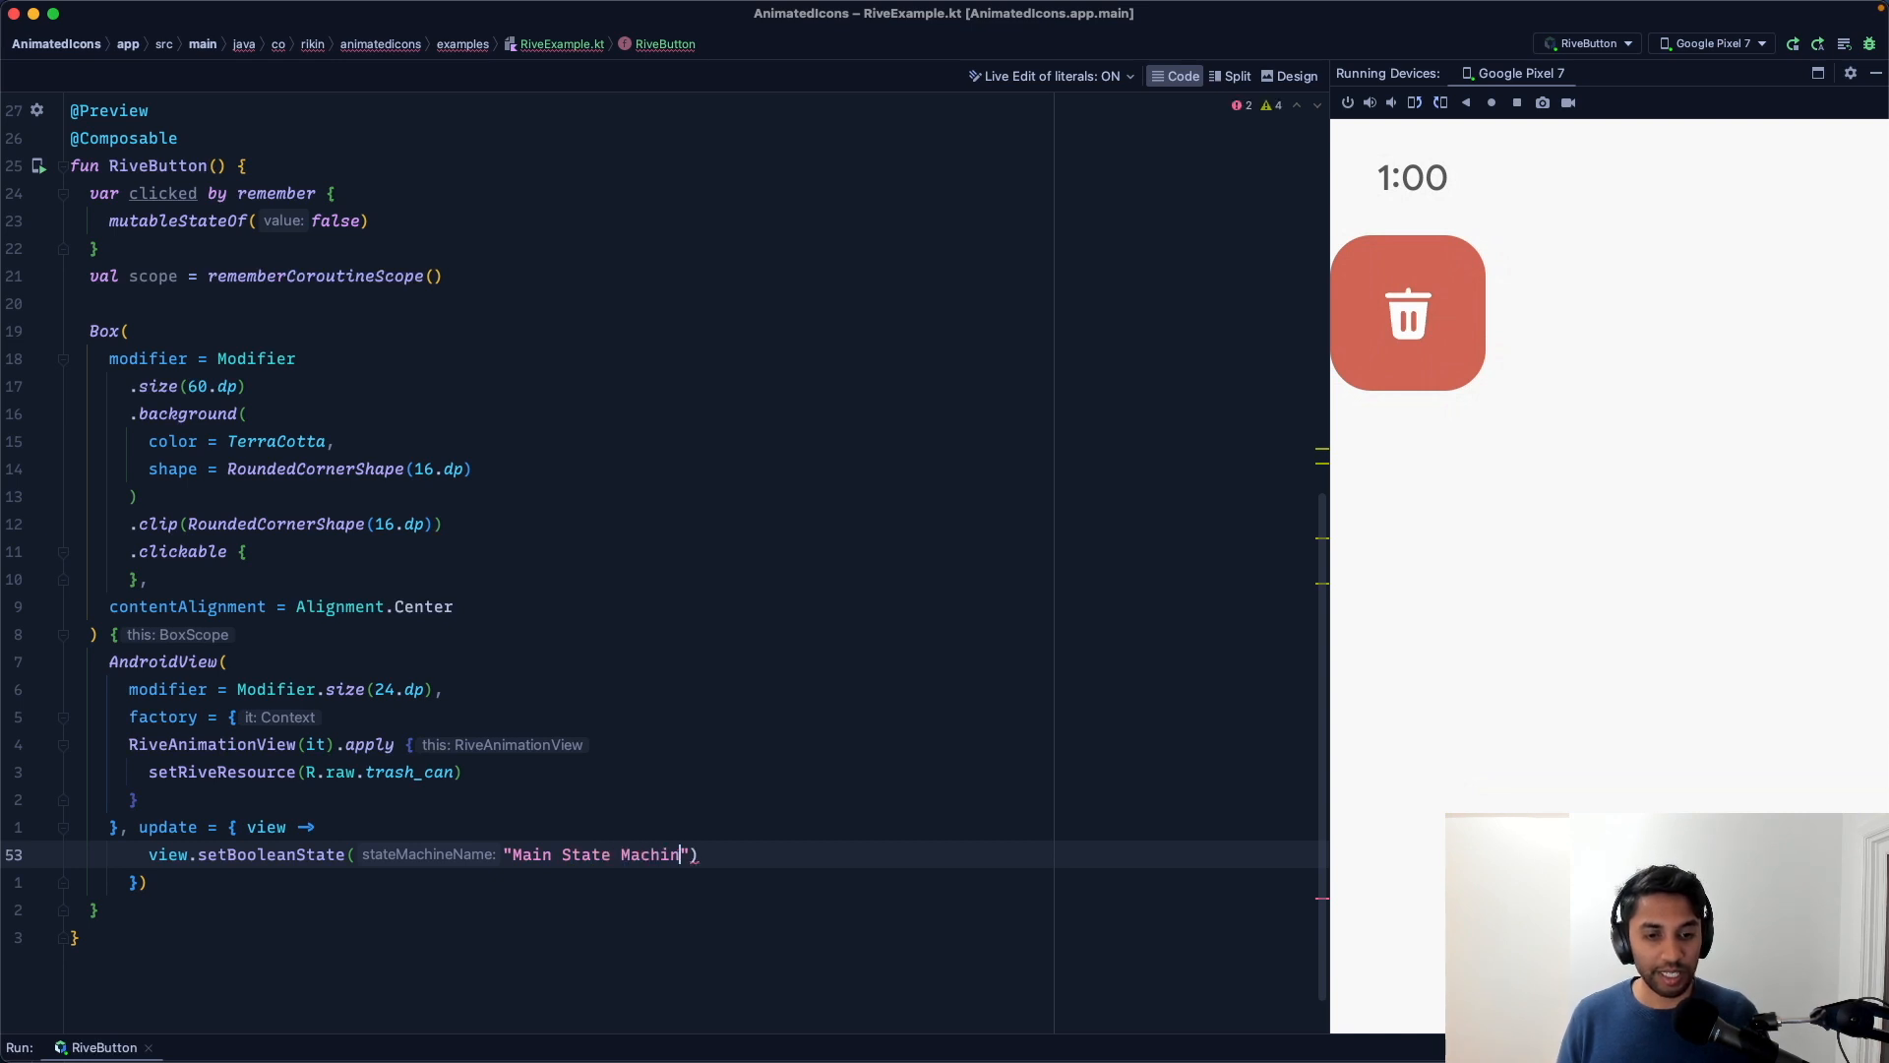
text(e)
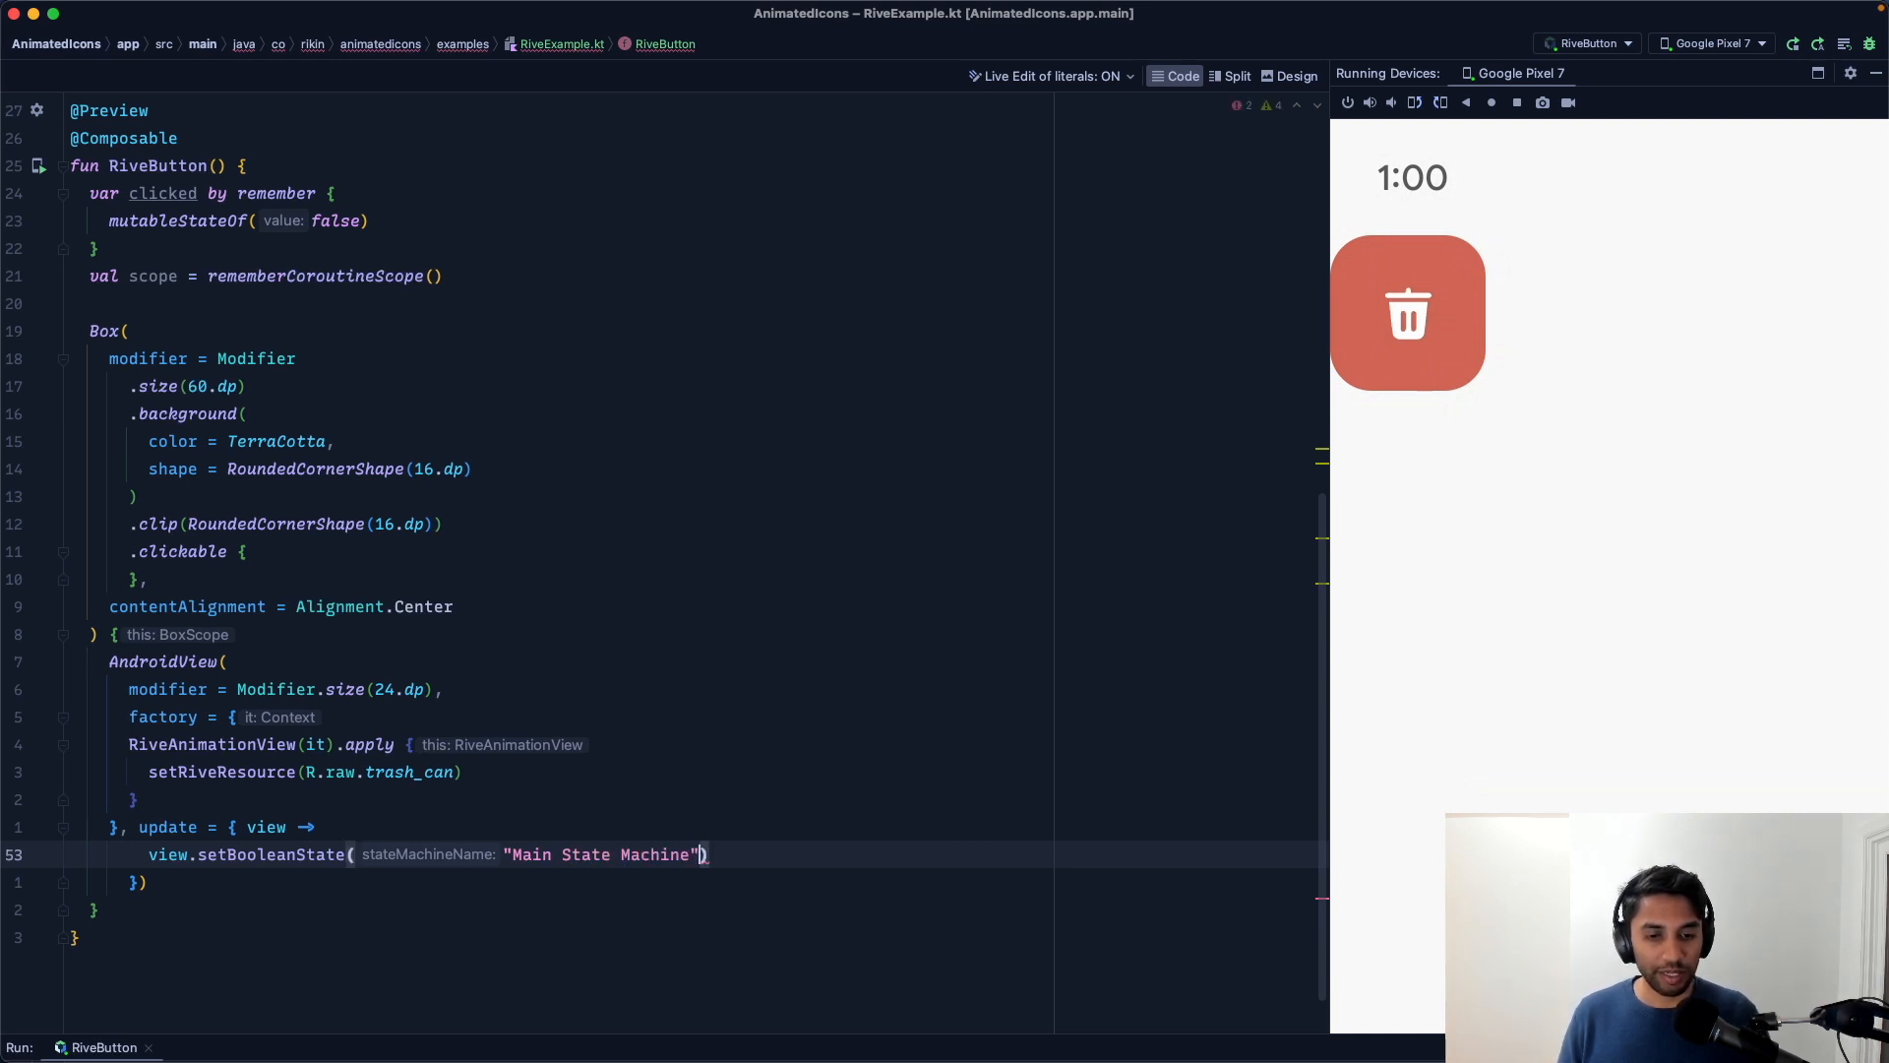
text(,)
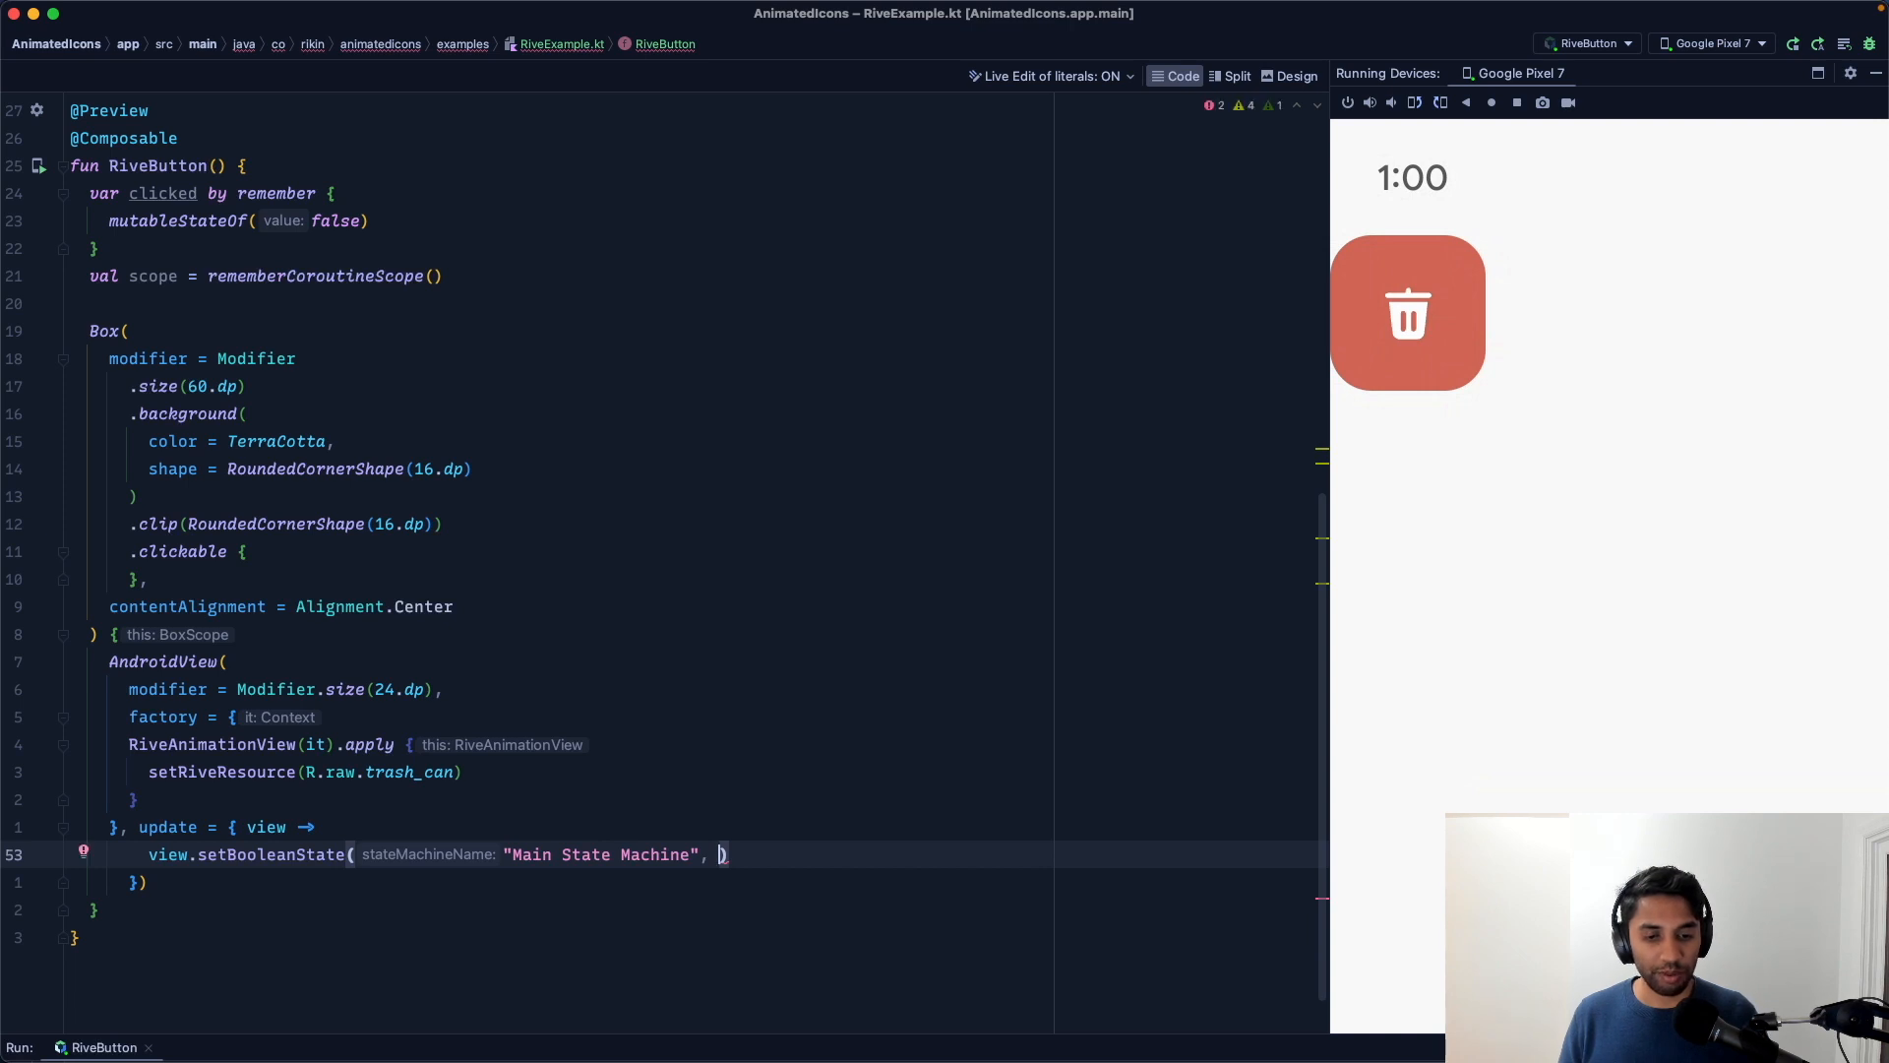
text(inputName: "click")
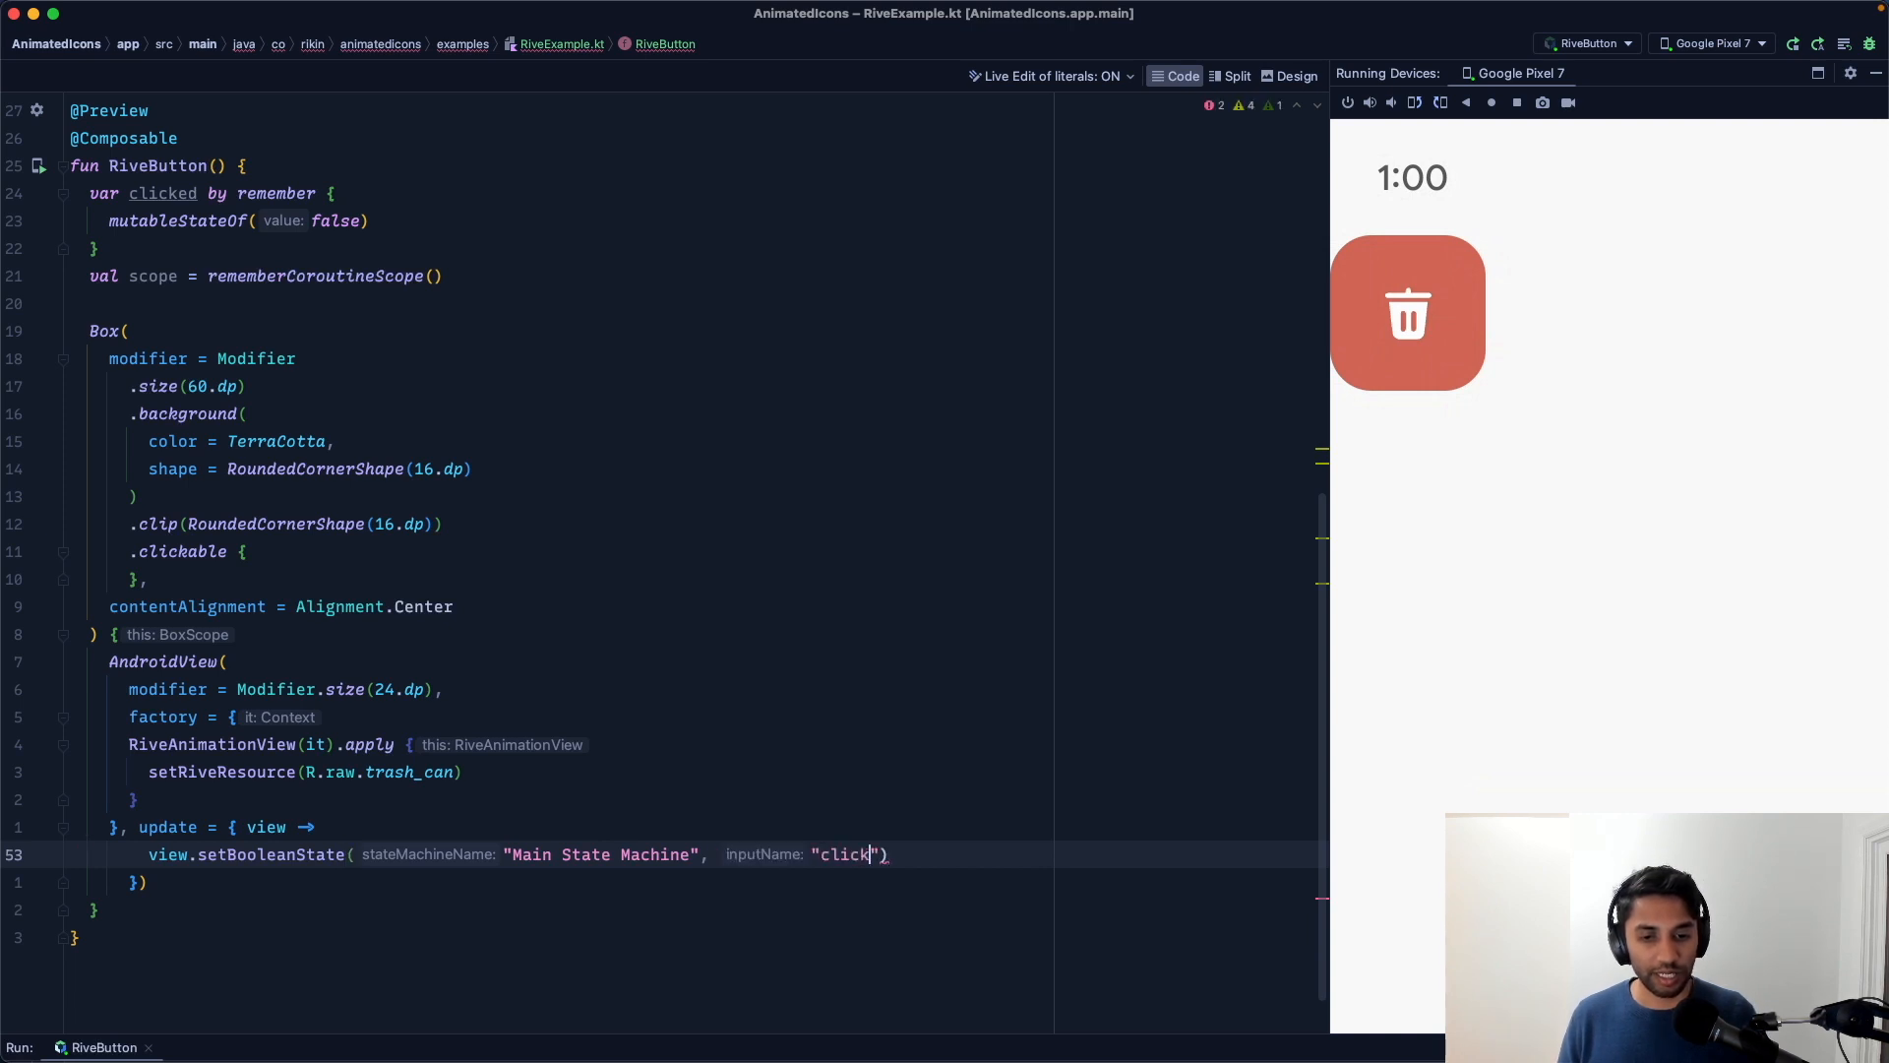
text(,)
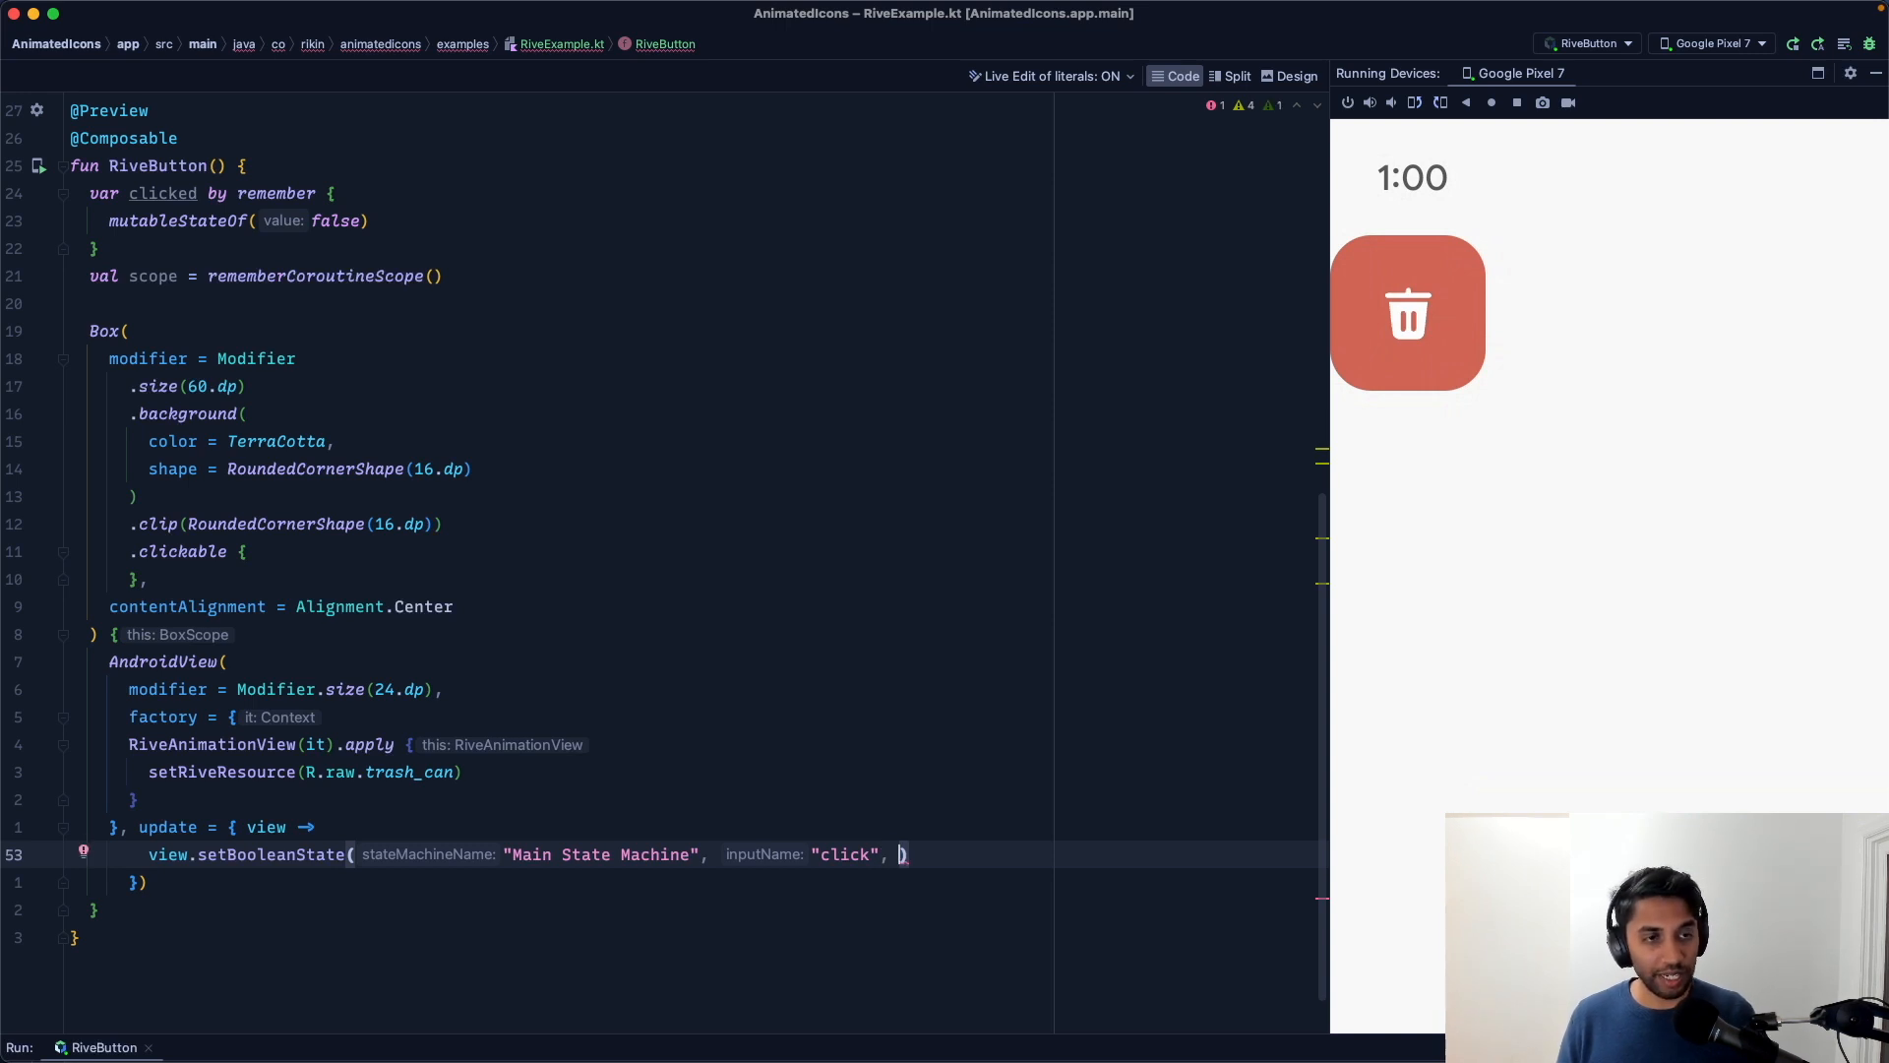
text(clicked)
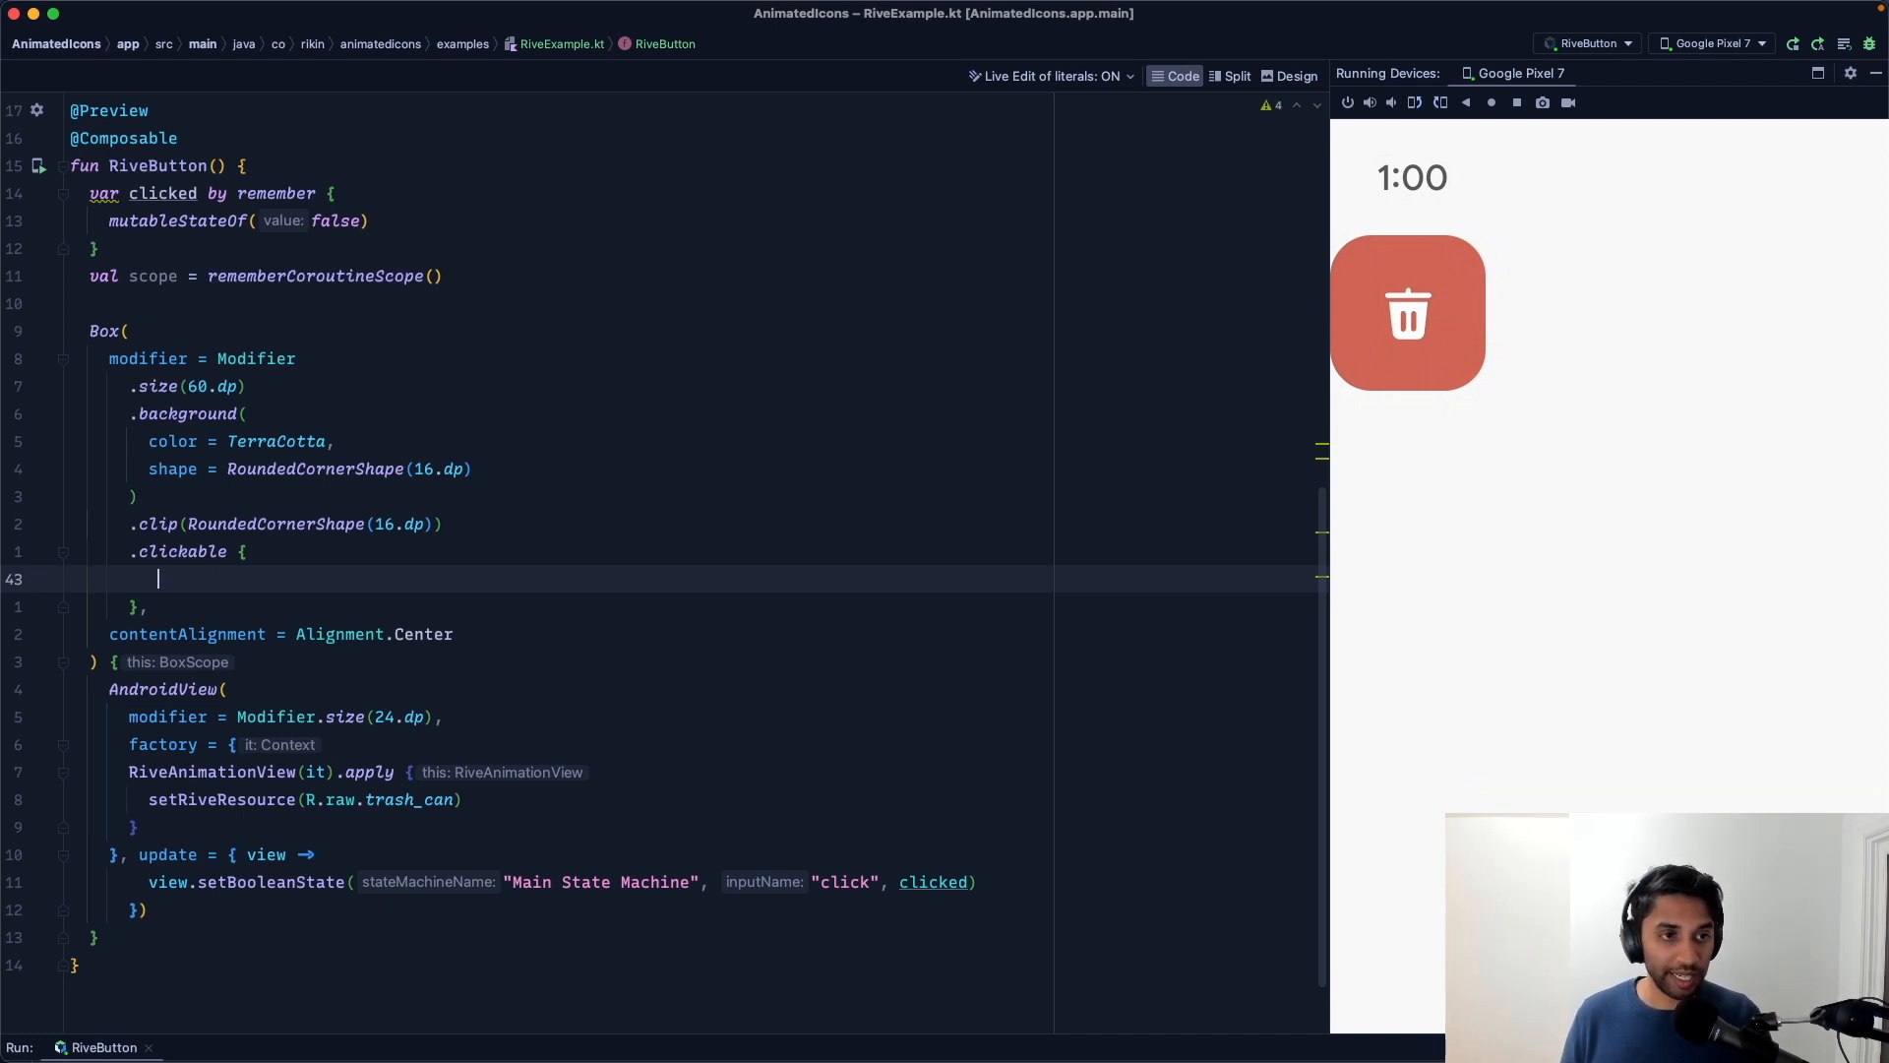
Step: Inside clickable, add scope.launch { clicked = true; delay(50); clicked = false }
text(scope.launch {)
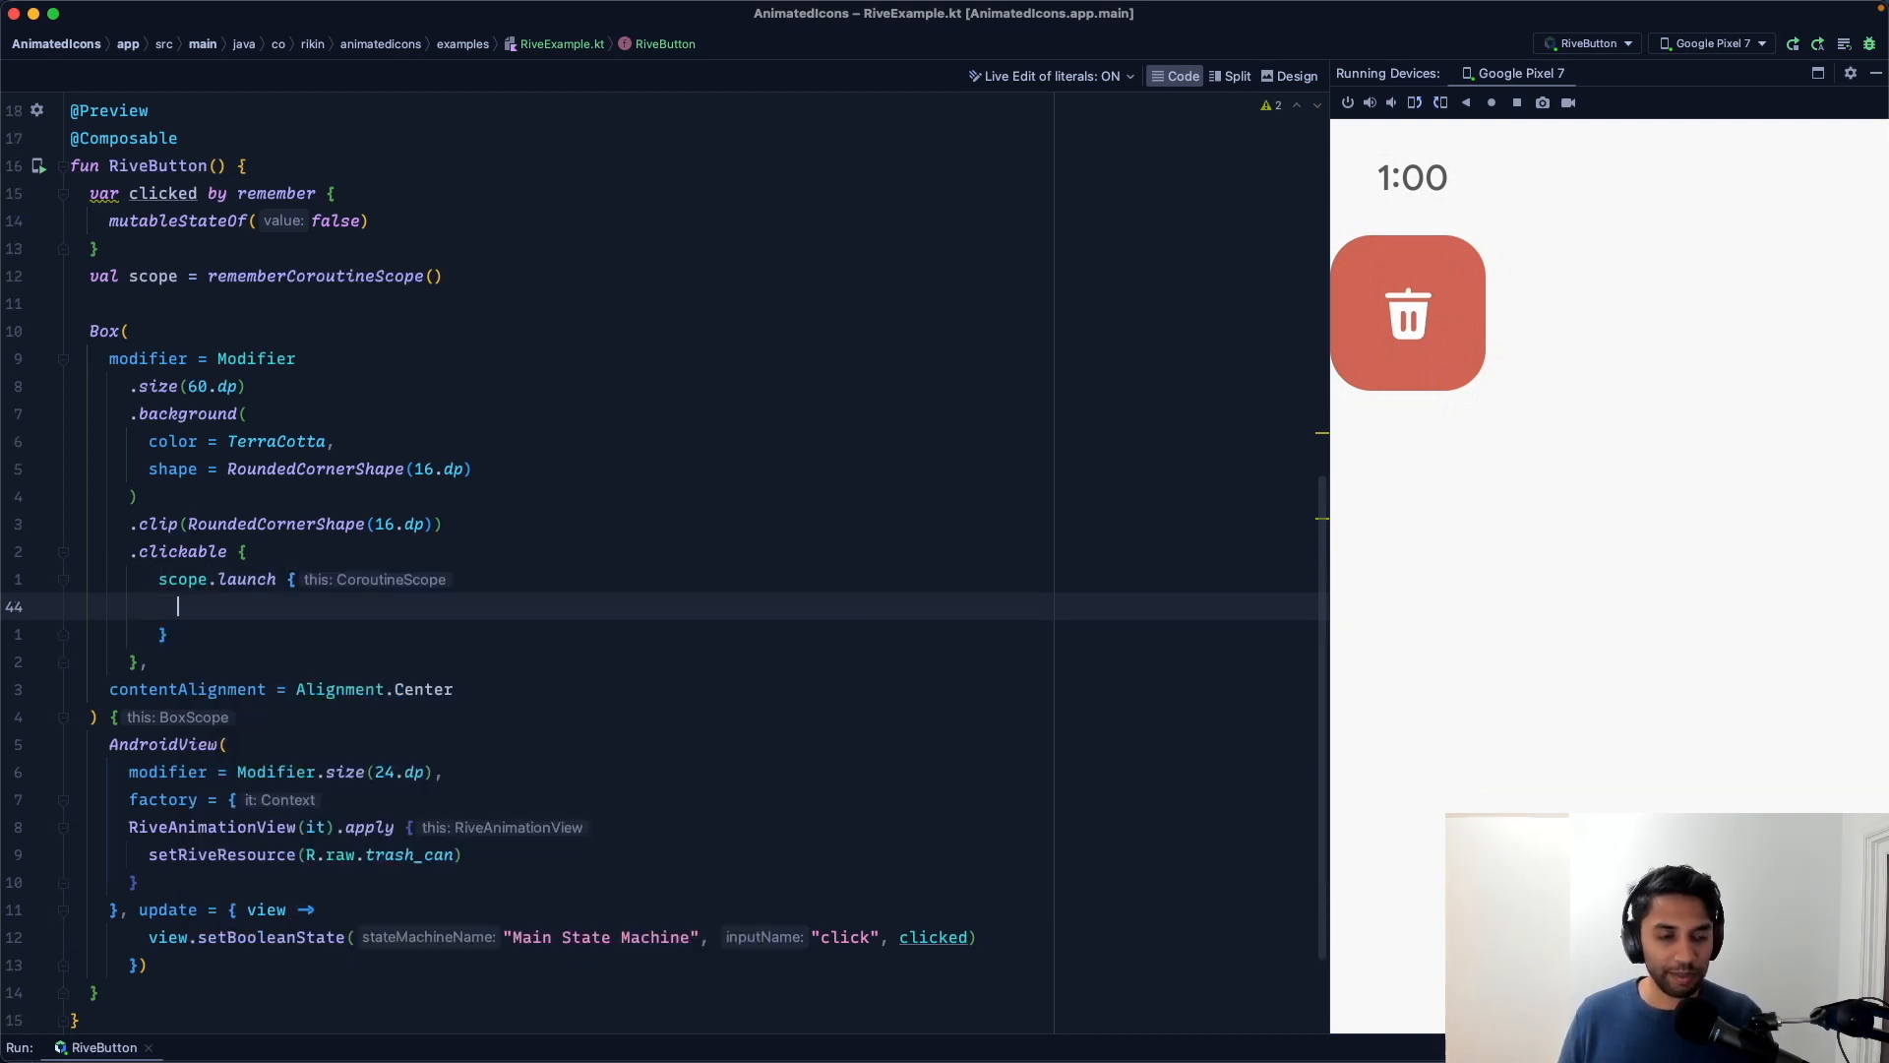
text(clicked)
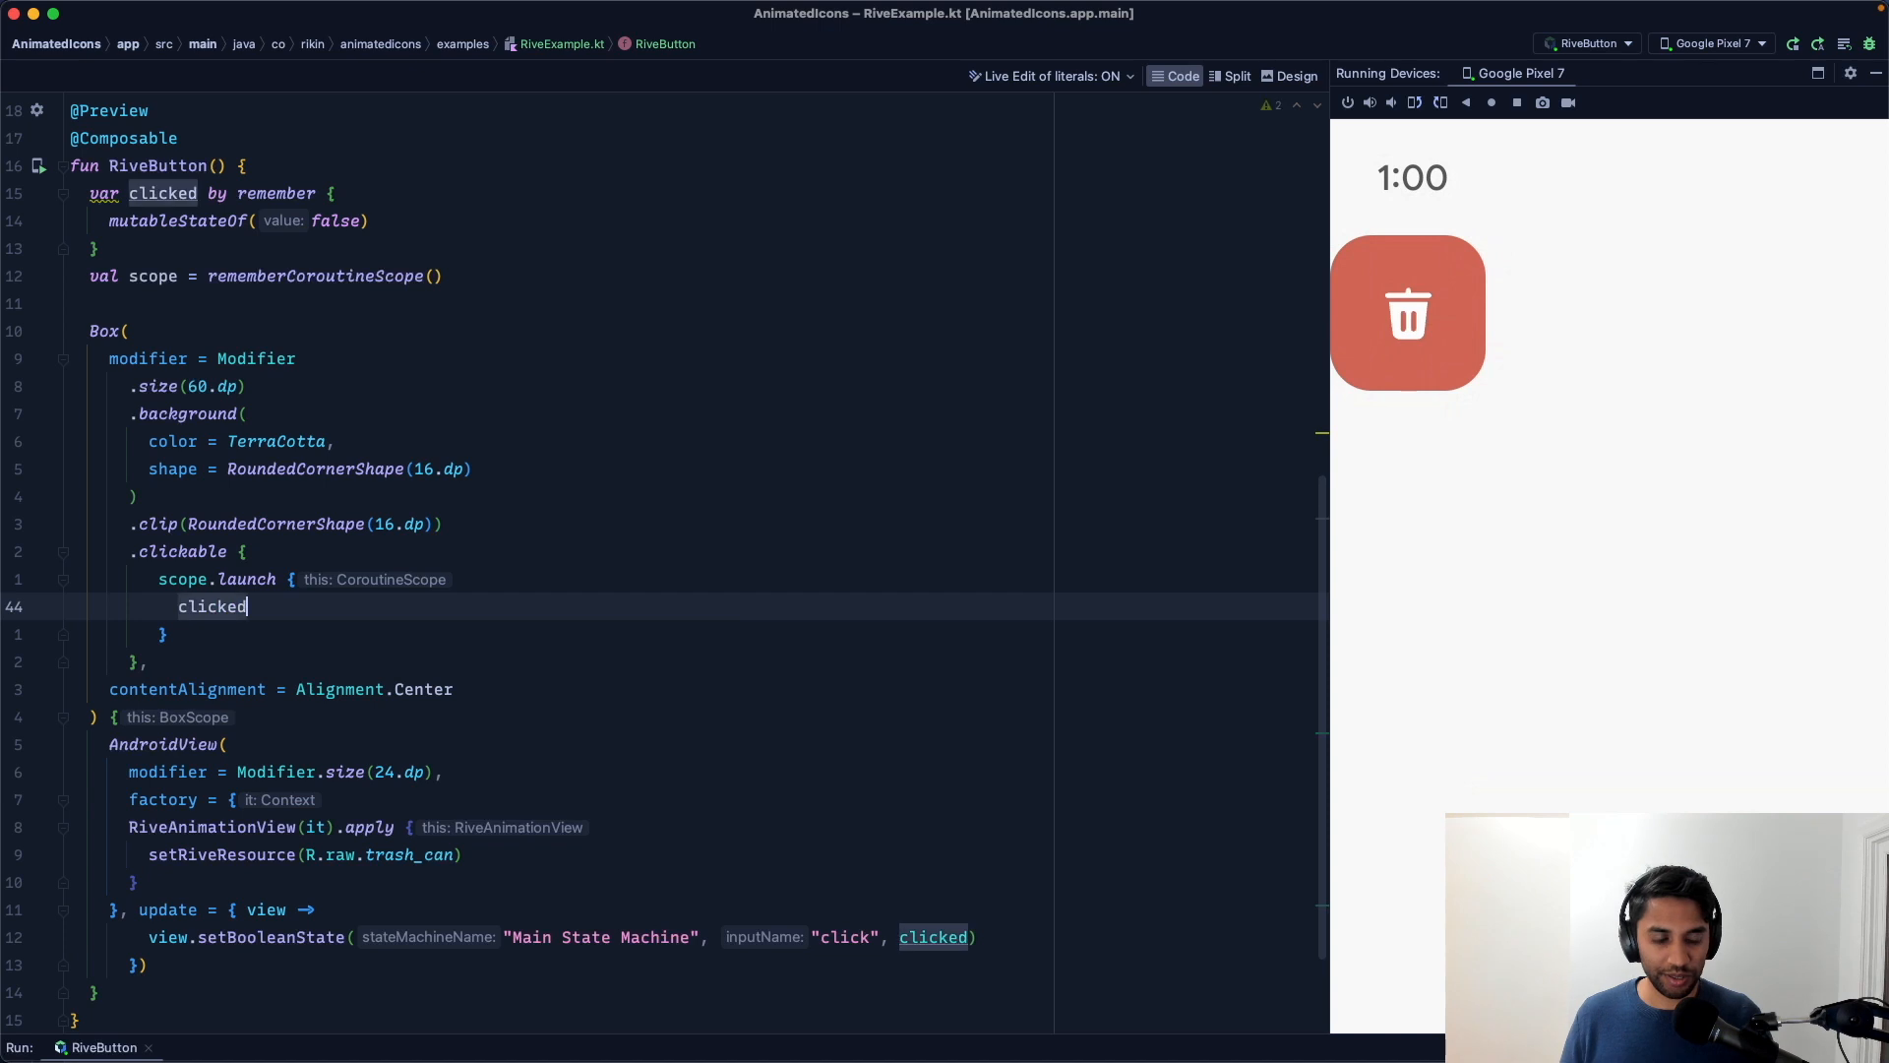
text(= truie)
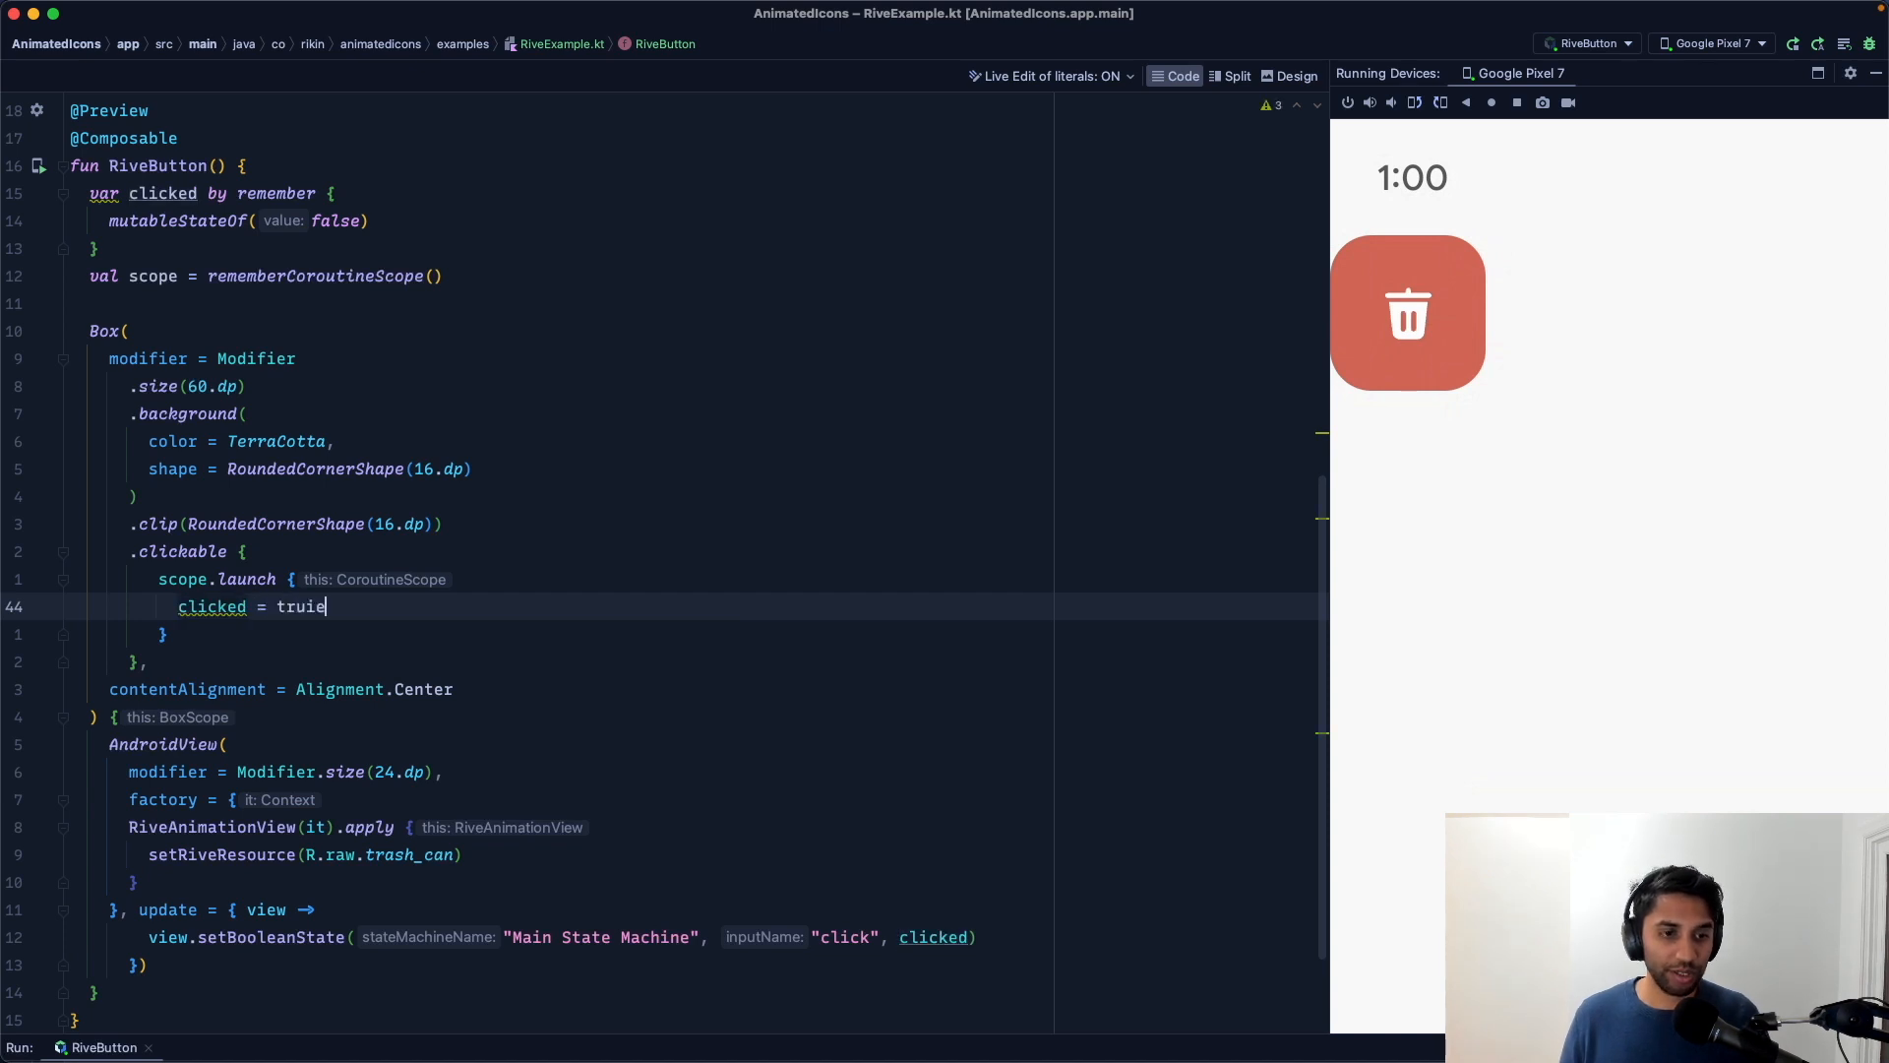
text(delay(50)
text(clicked - f)
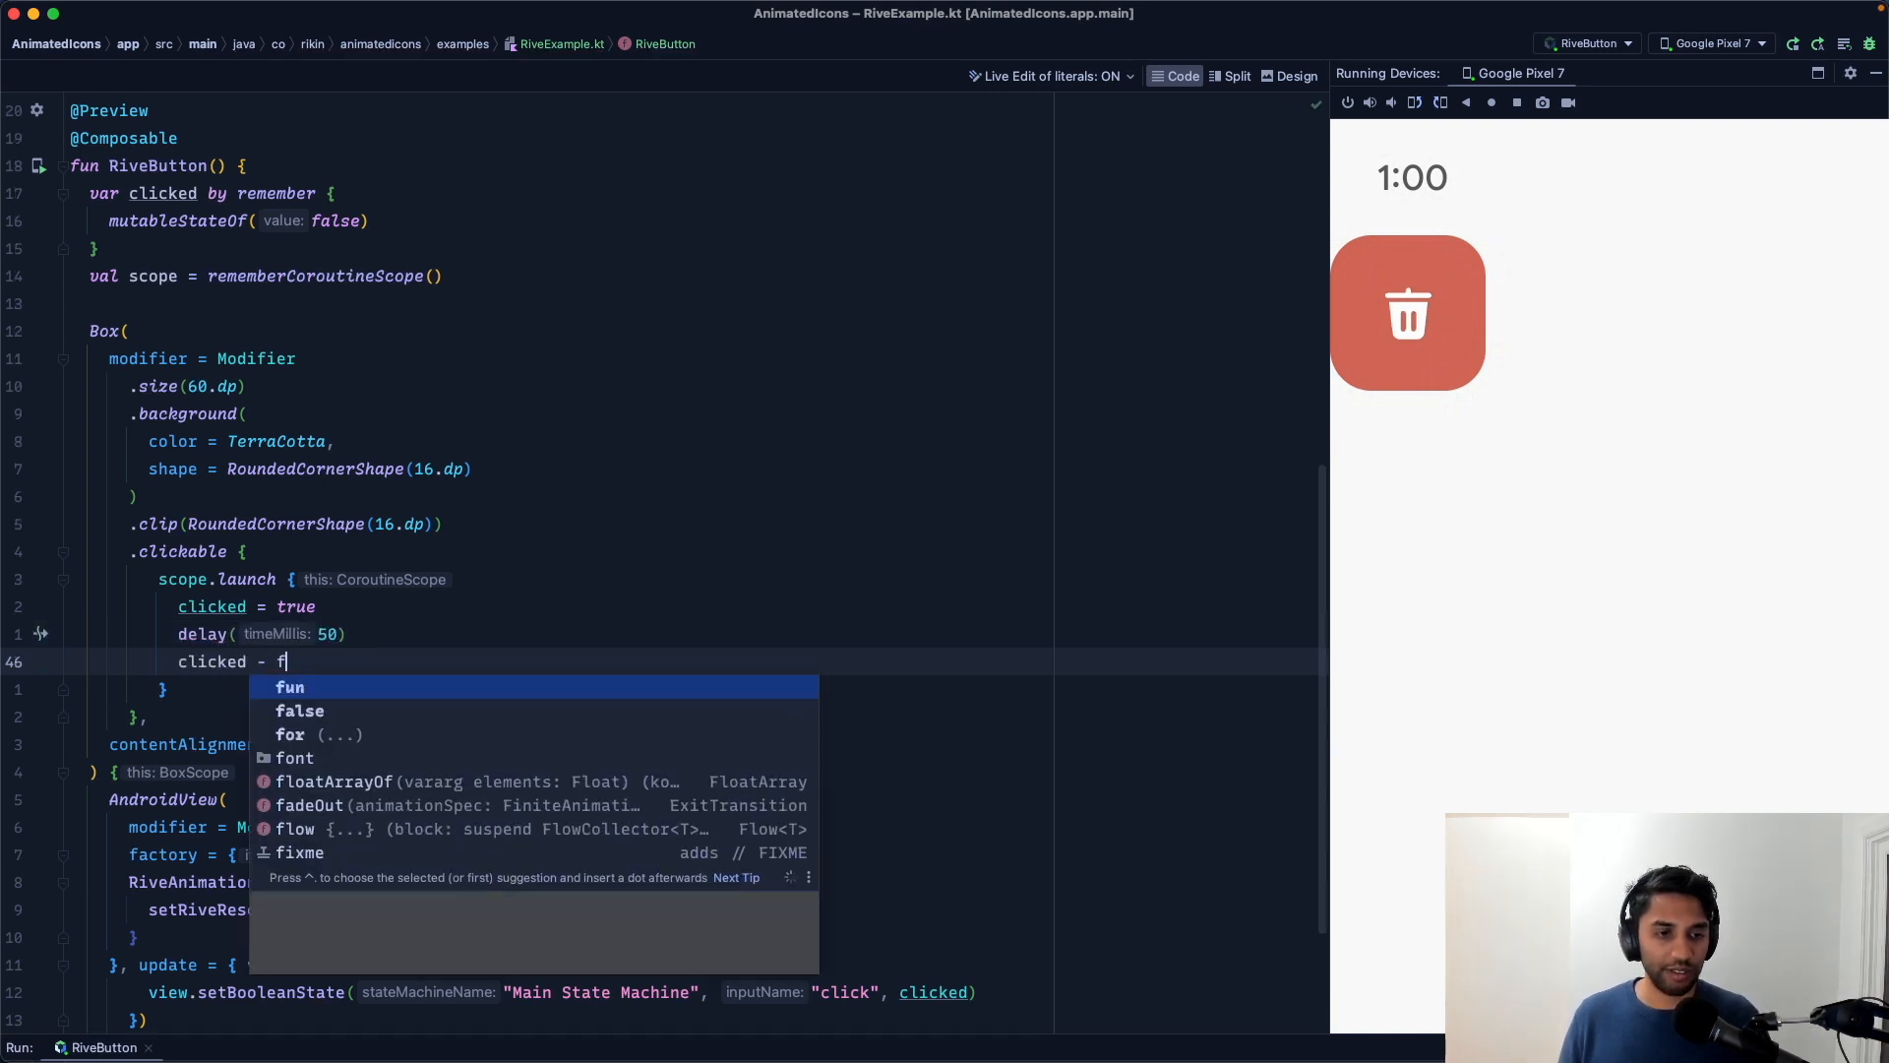
text(alse)
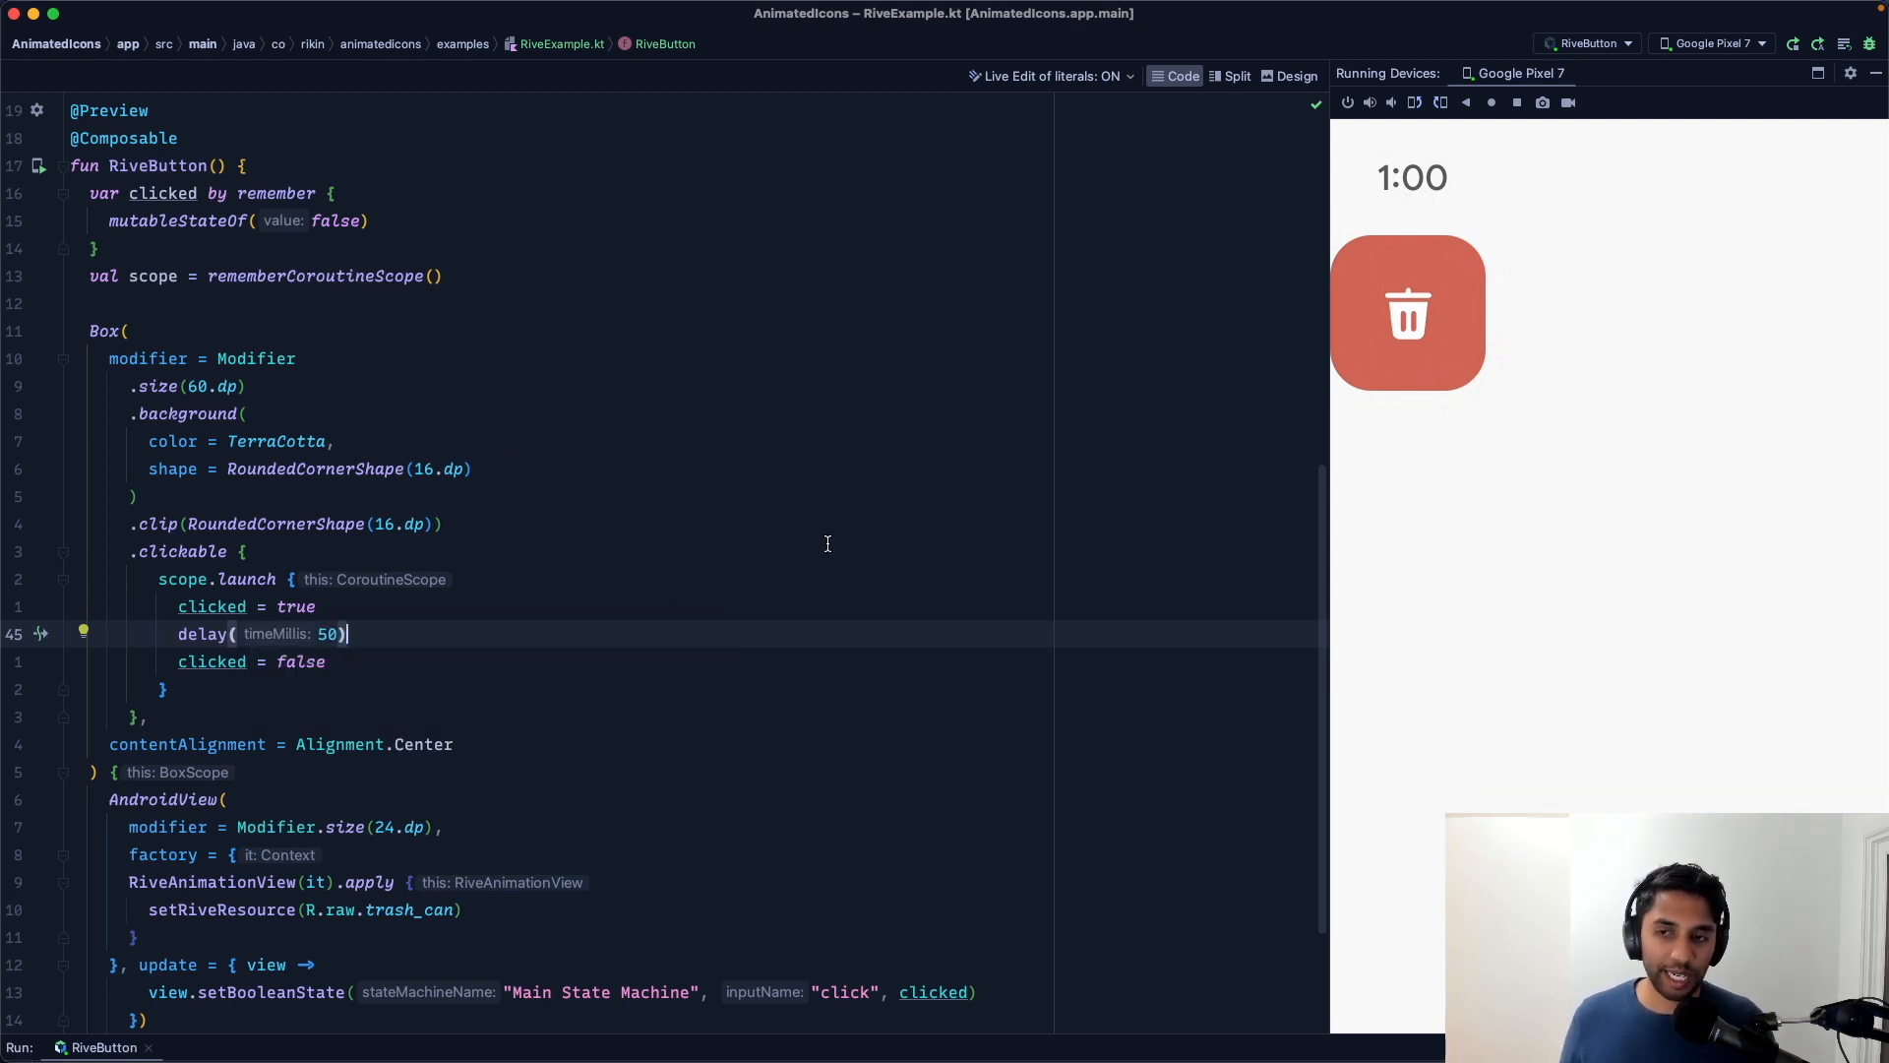
mouse_move(866, 571)
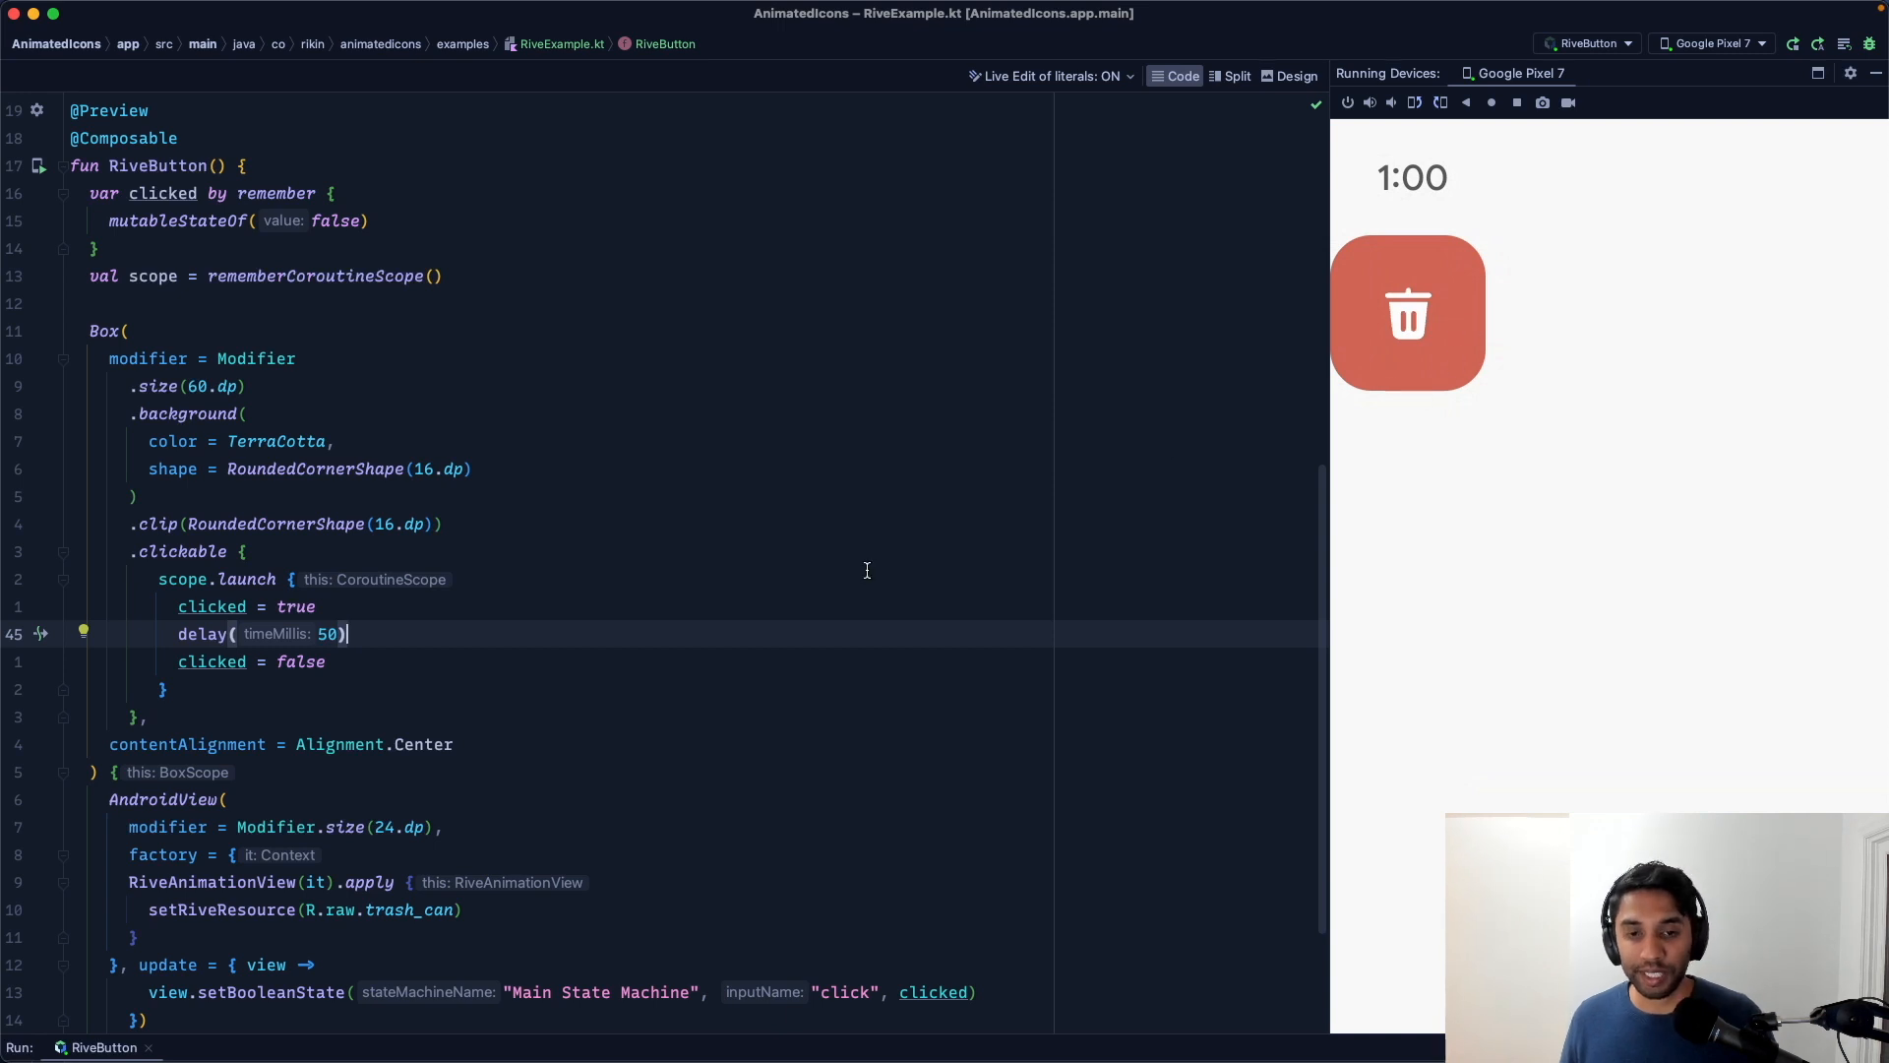
scroll(down, 3)
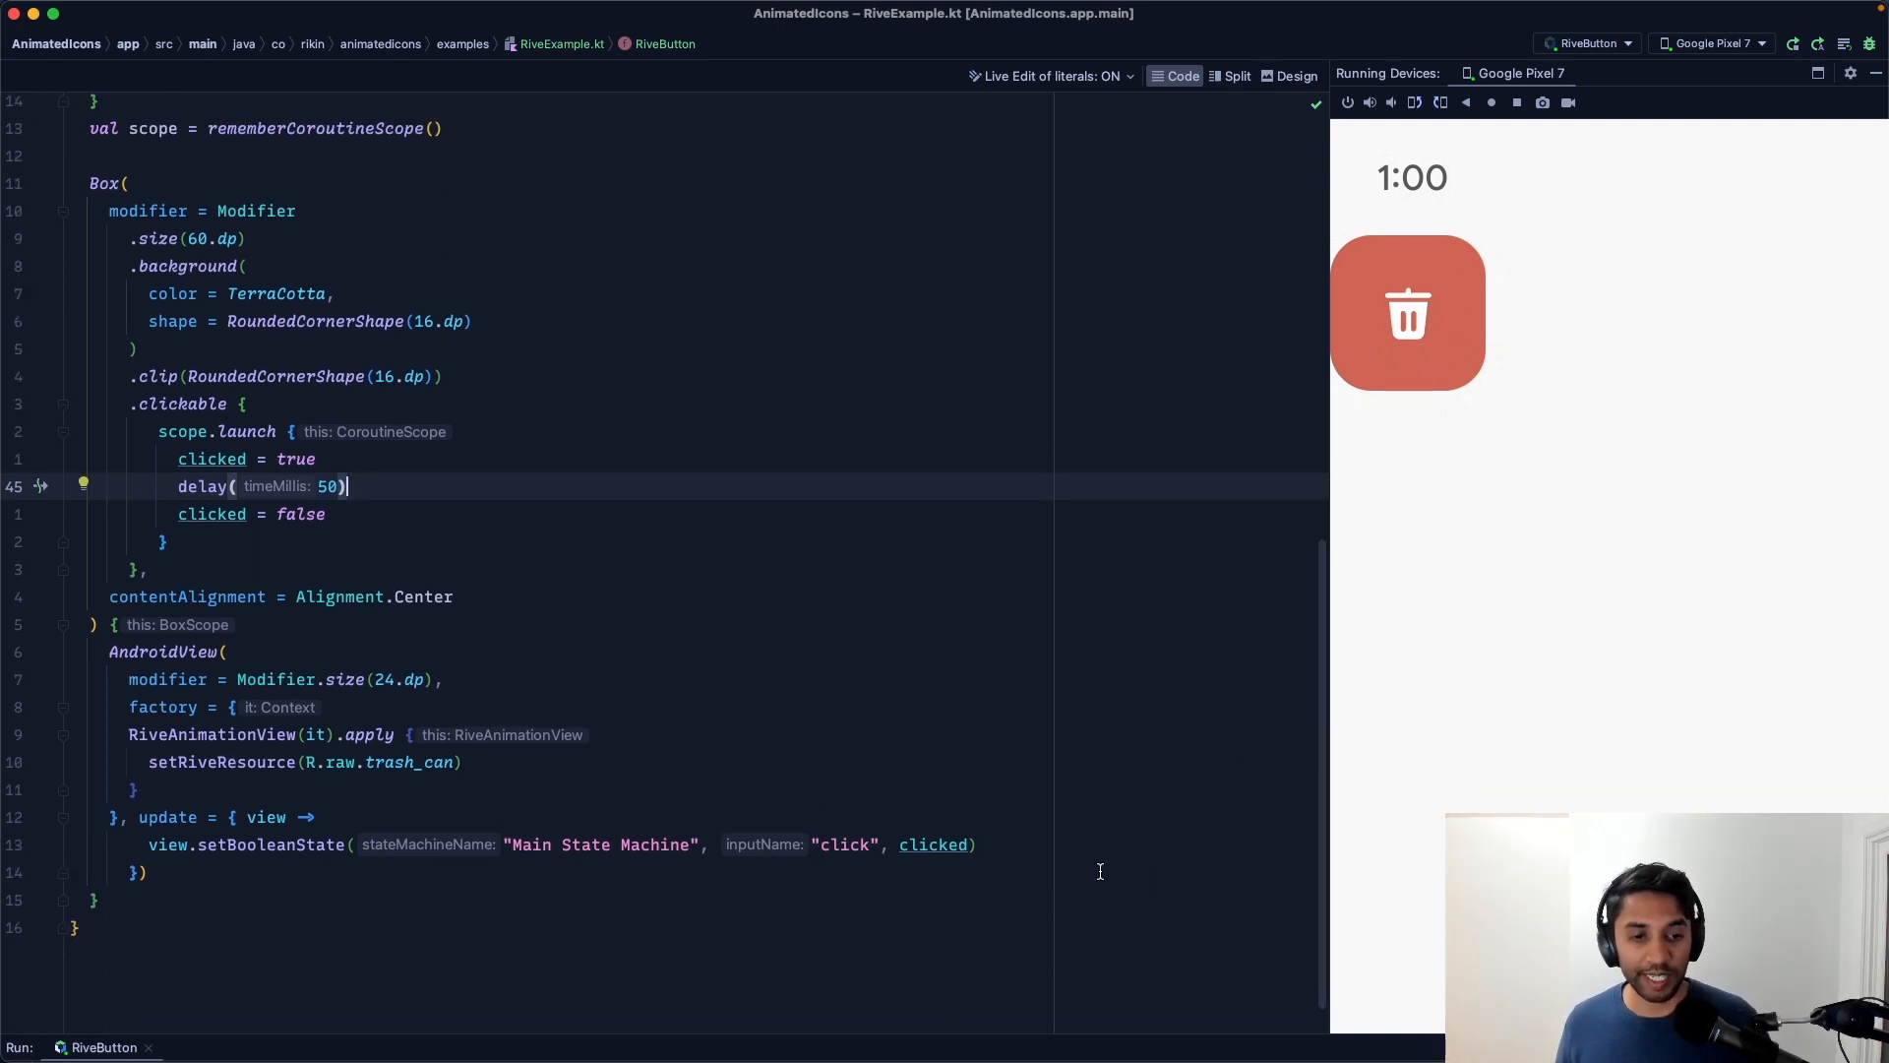
mouse_move(663, 391)
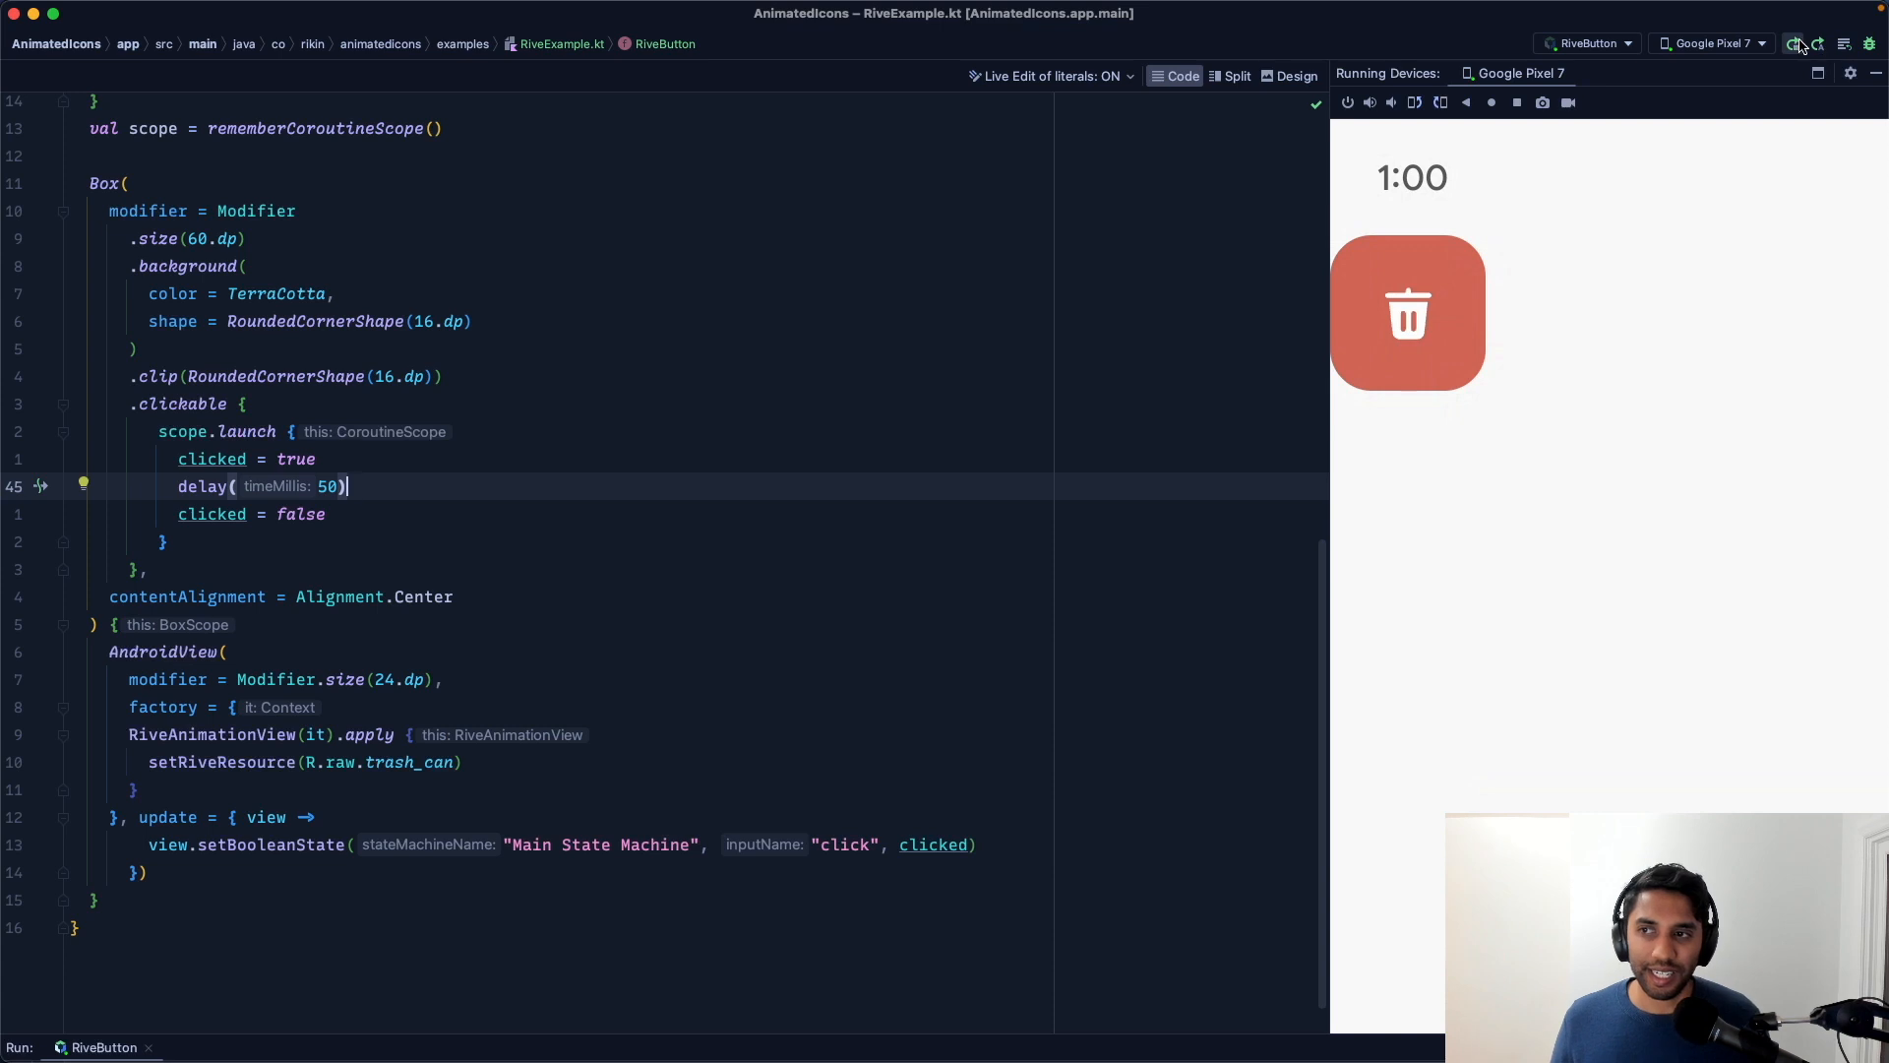
Step: Switch the run configuration to 'app' and relaunch it on the Pixel 7 emulator
click(1794, 45)
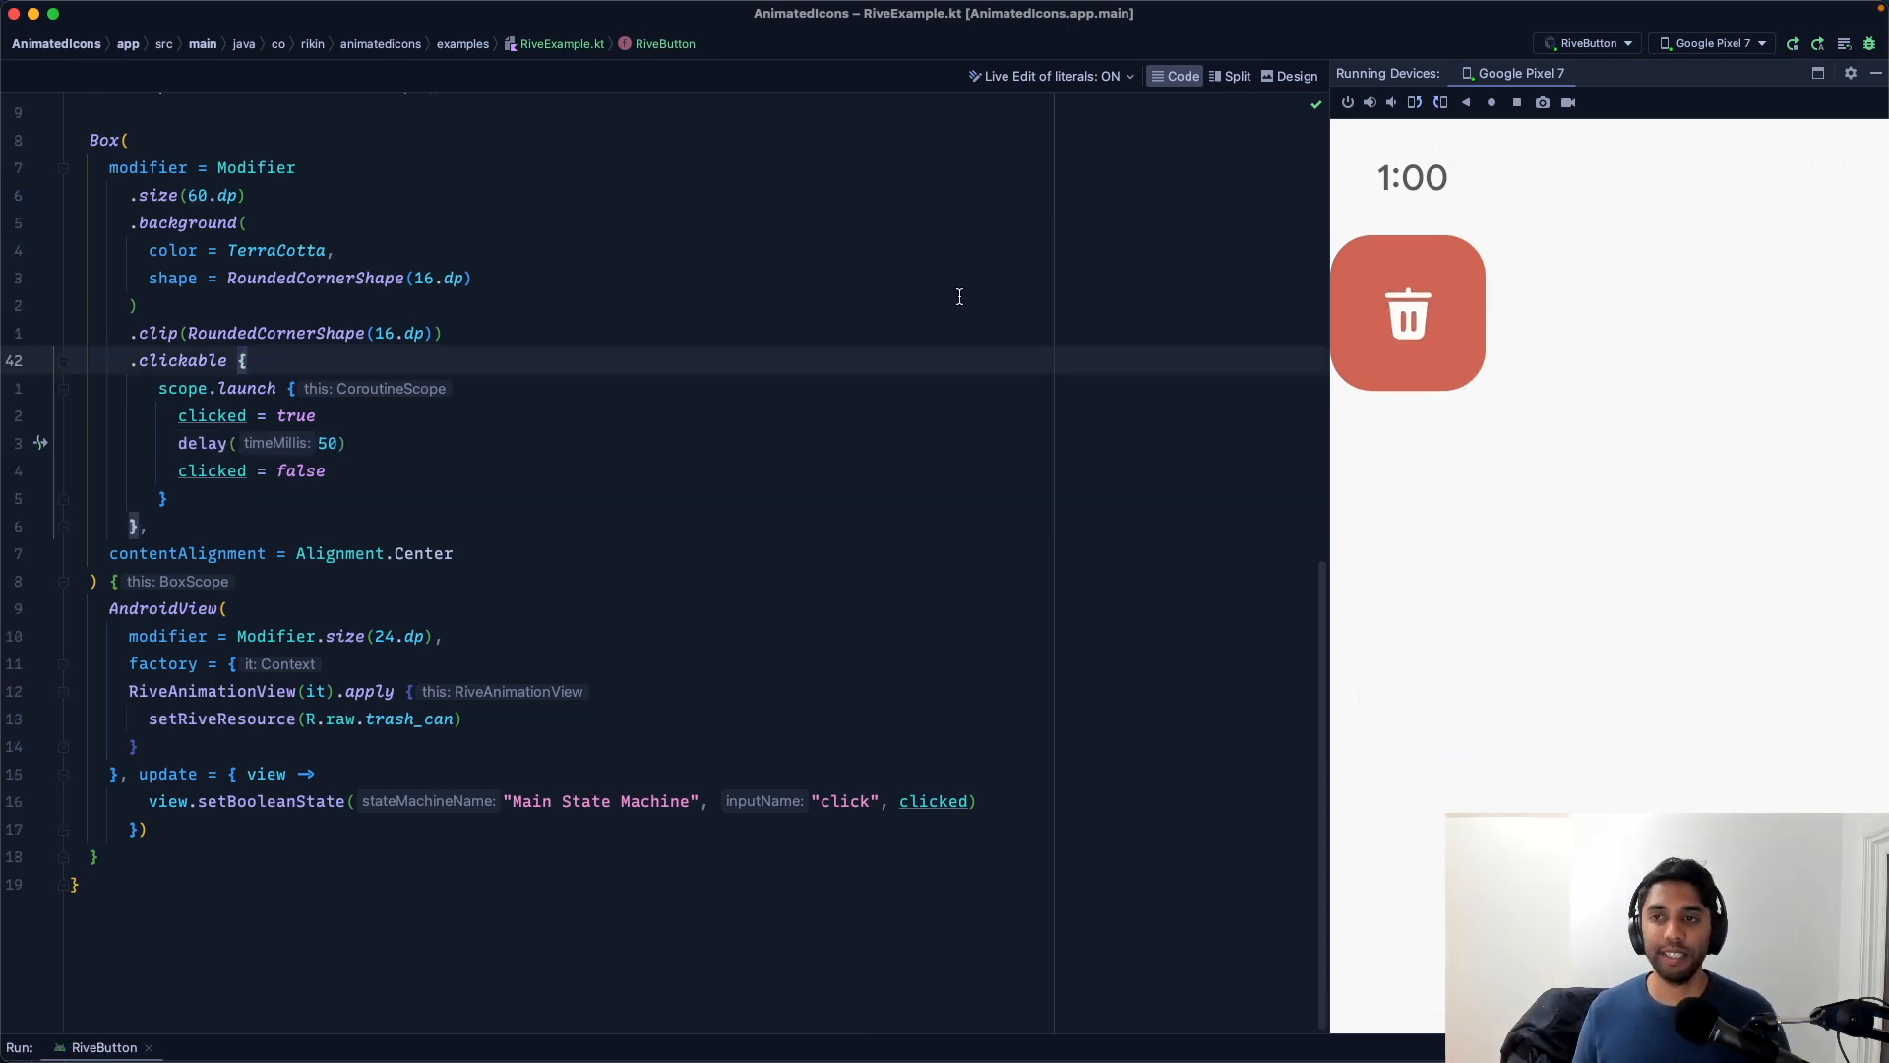
click(1586, 43)
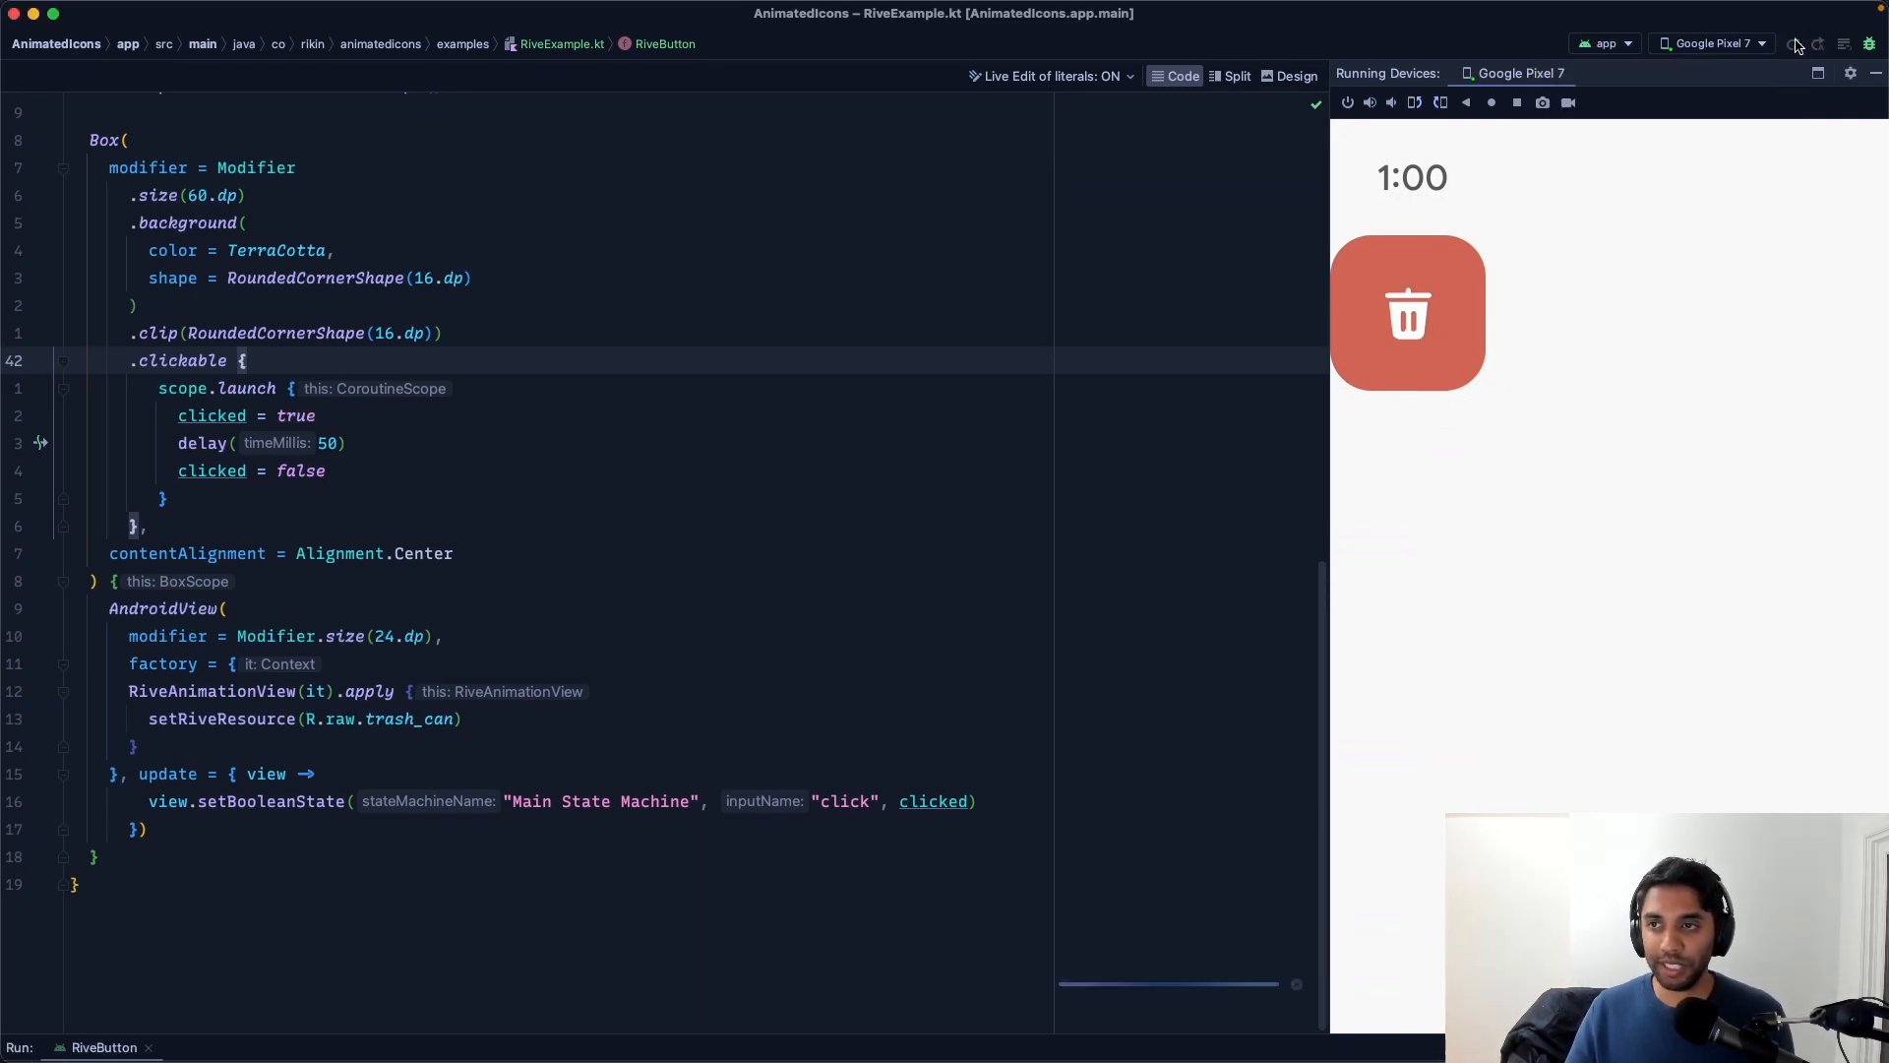
click(1791, 45)
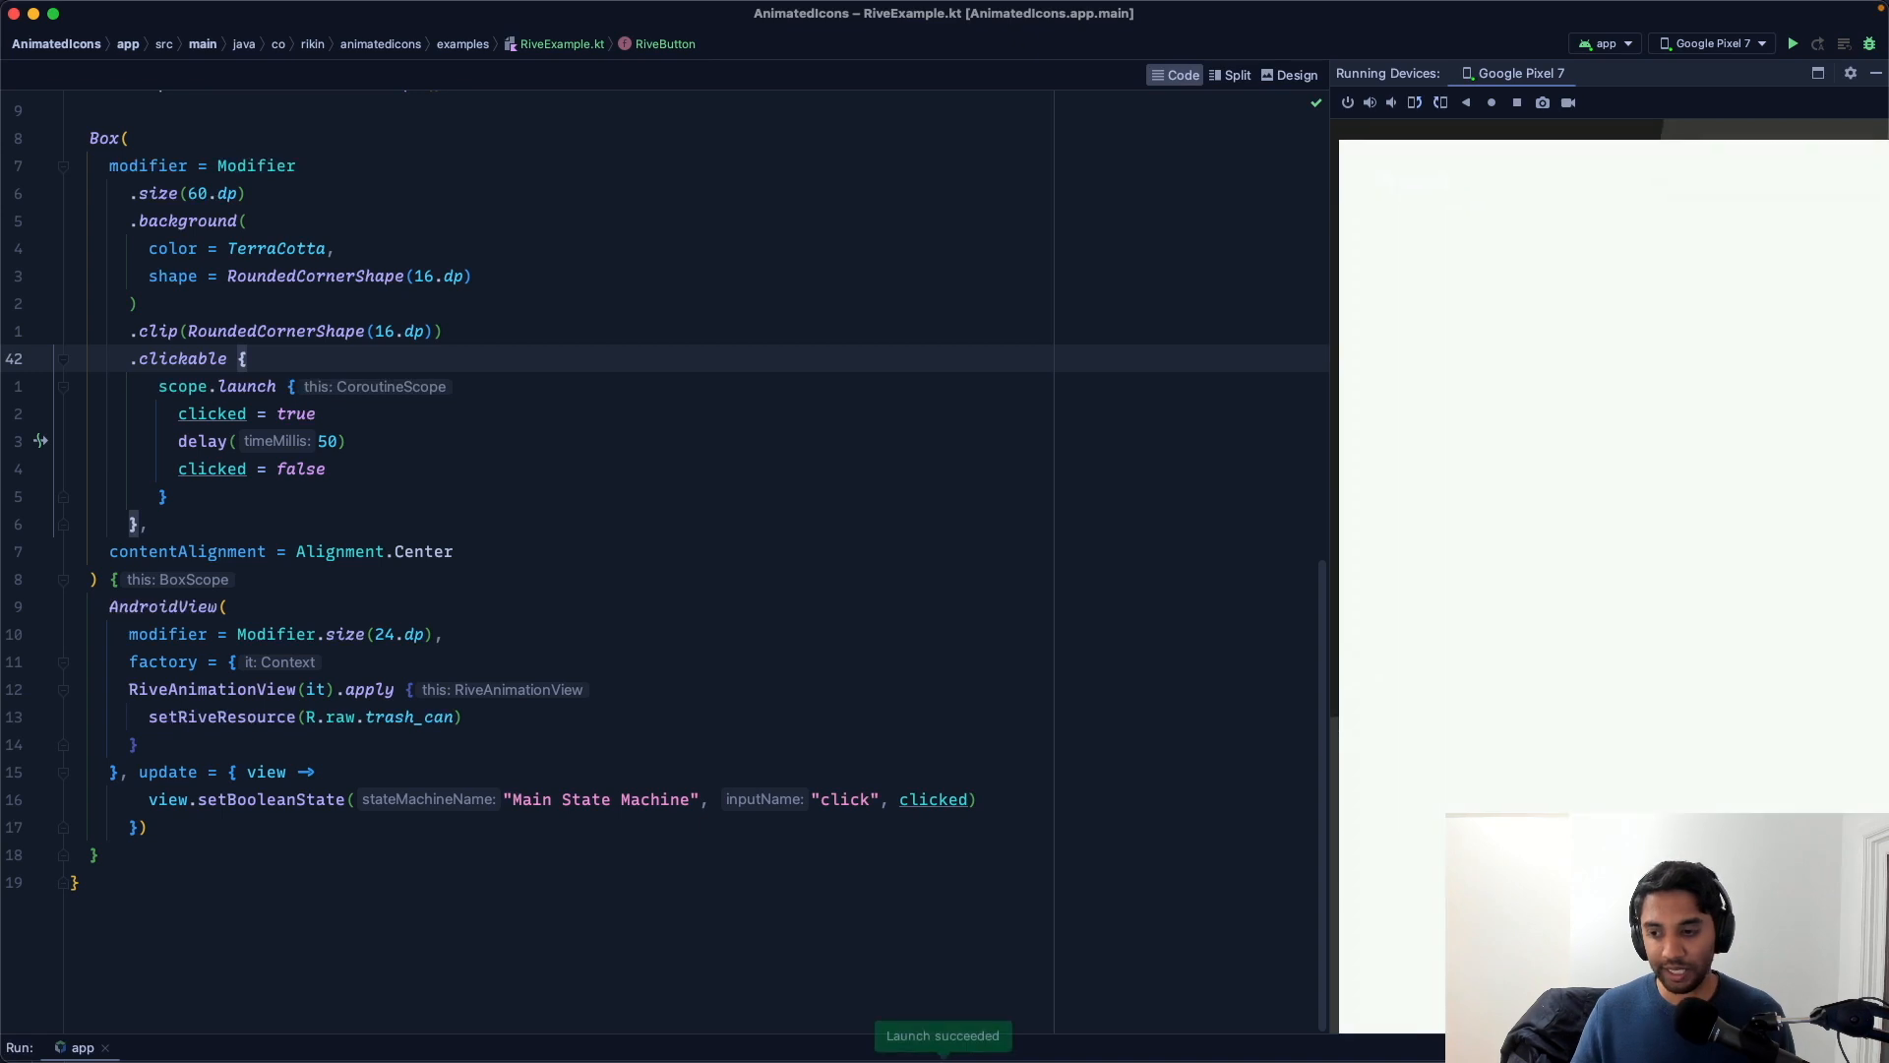